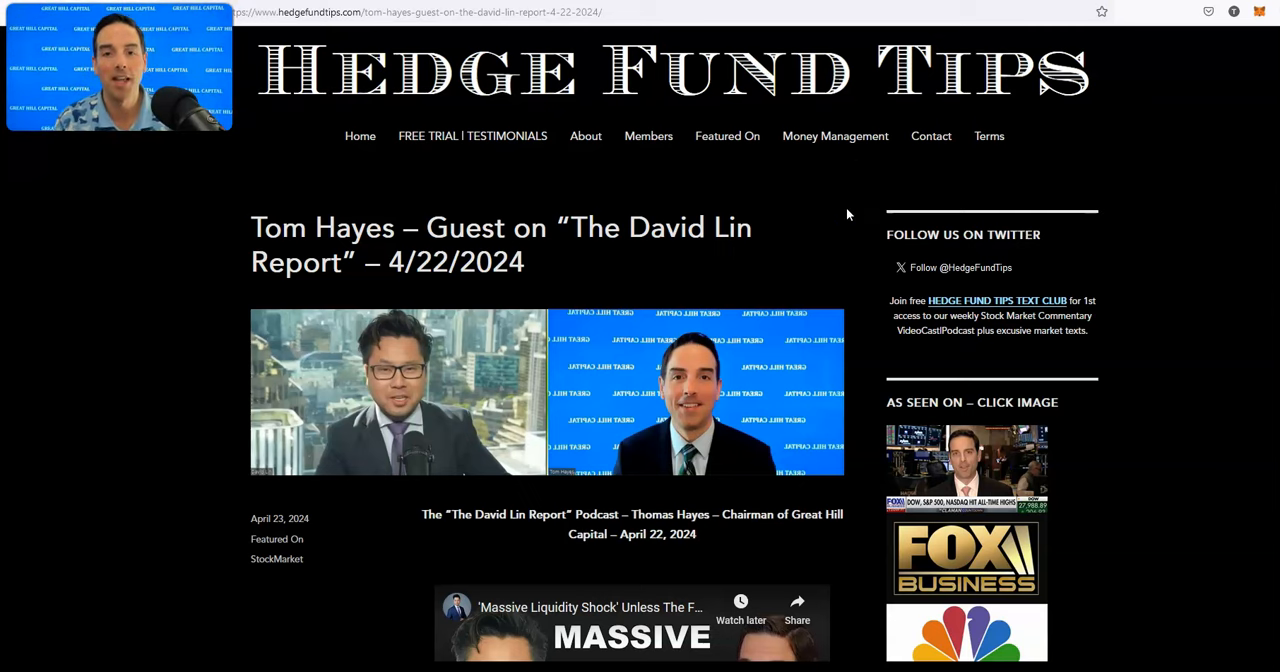
Scroll down the blog post to the embedded CNA Singapore TV interview video.
scroll(down, 3)
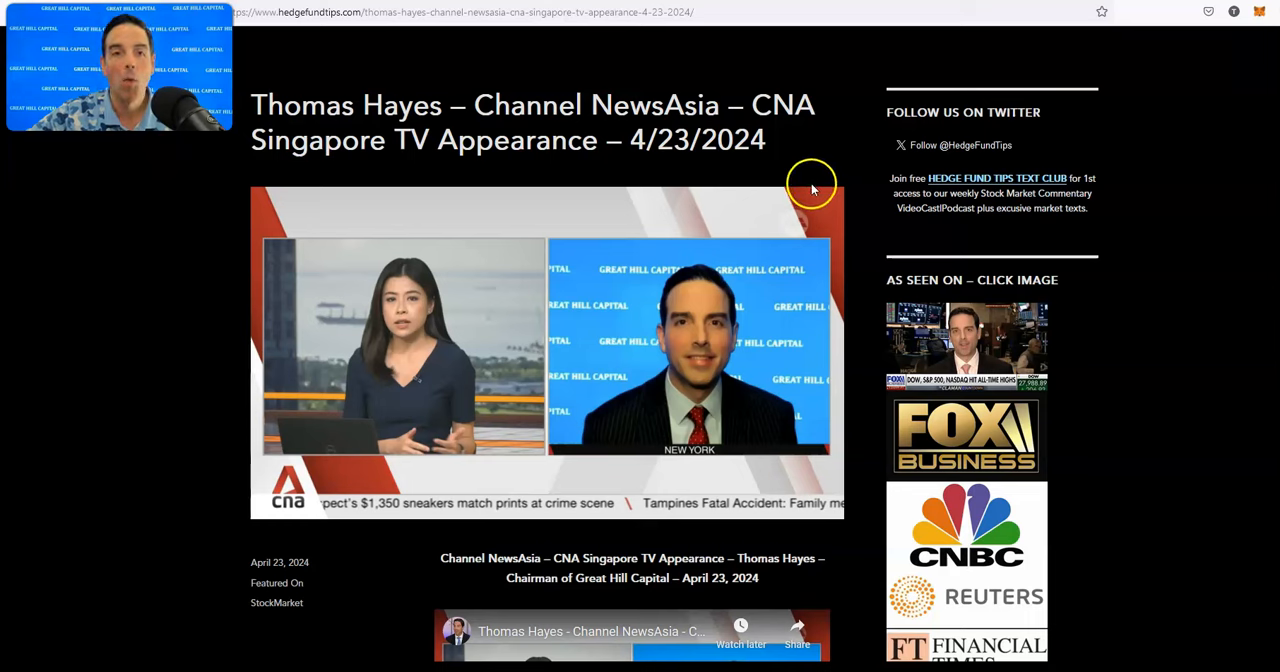
click(548, 350)
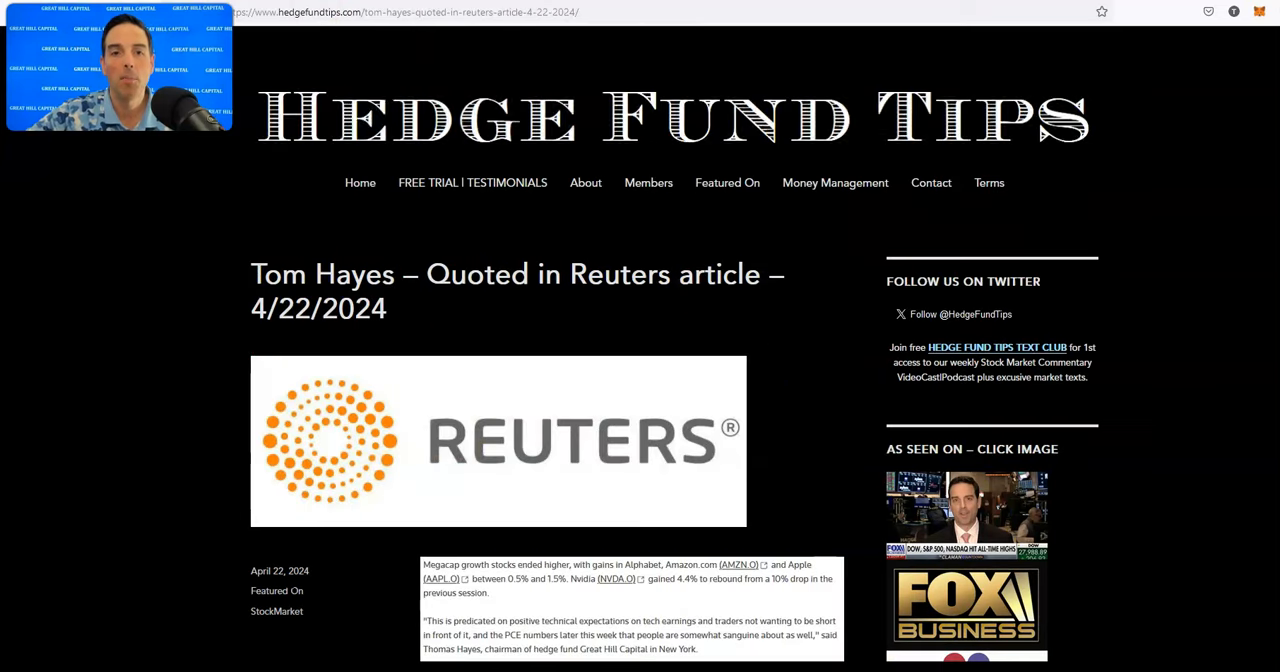
scroll(down, 3)
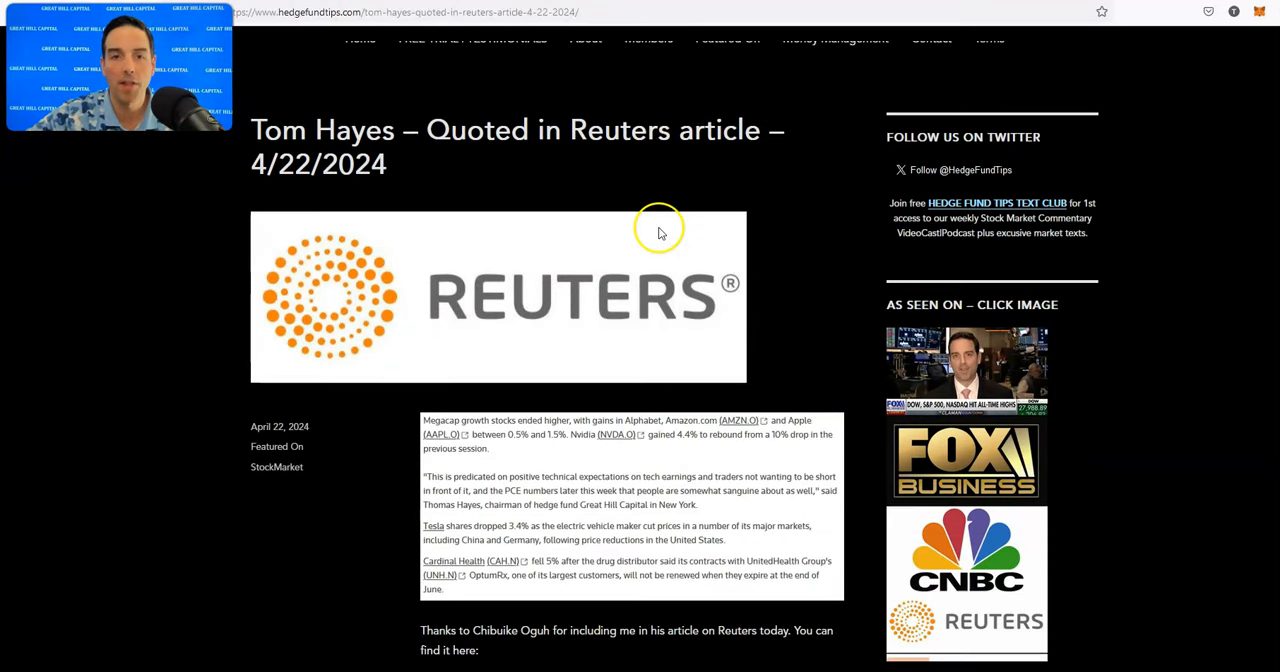
scroll(down, 3)
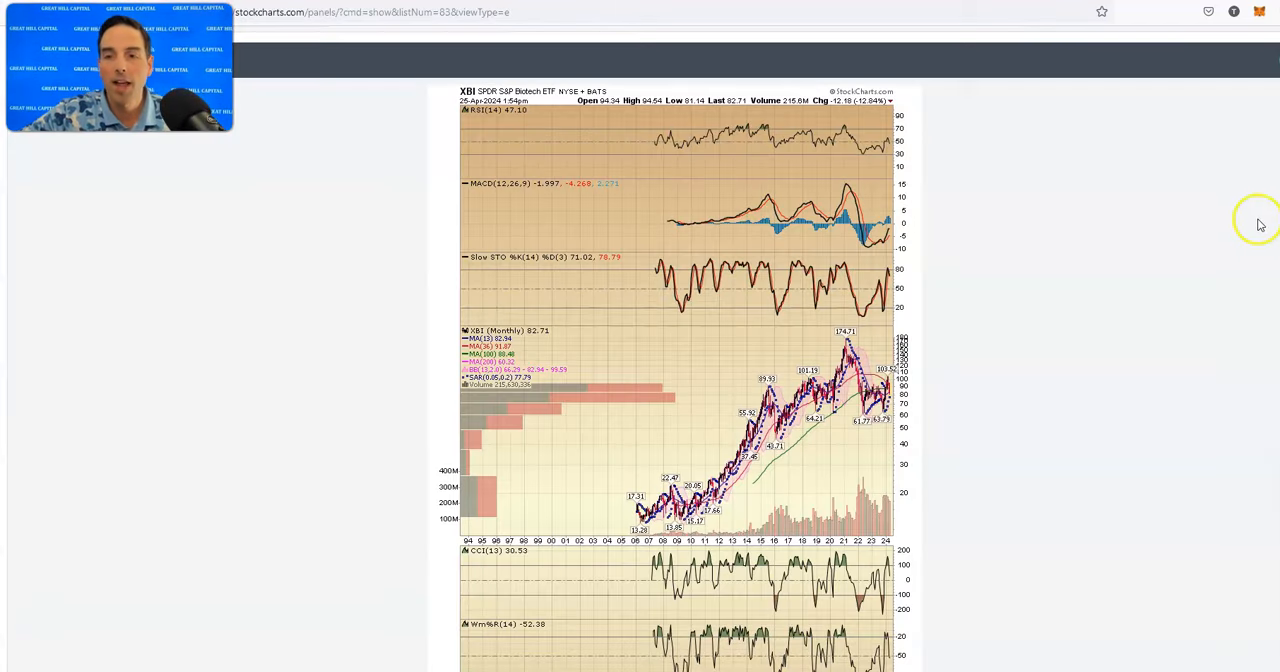
mouse_move(1184, 212)
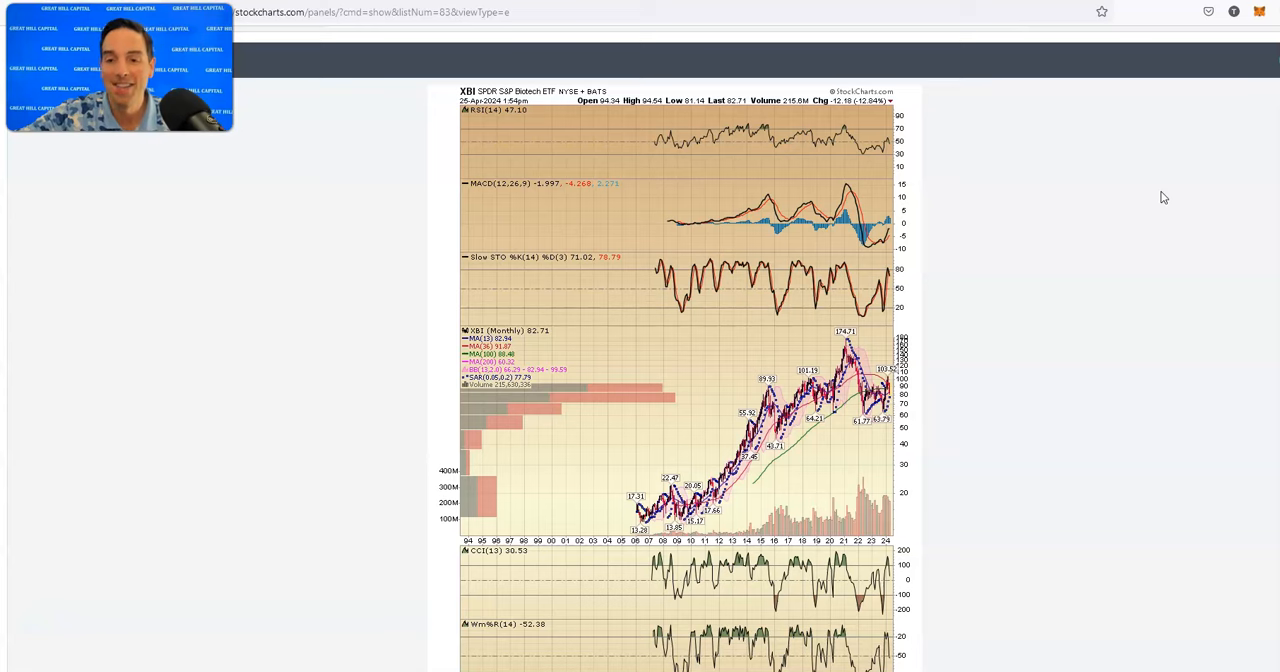
mouse_move(1092, 214)
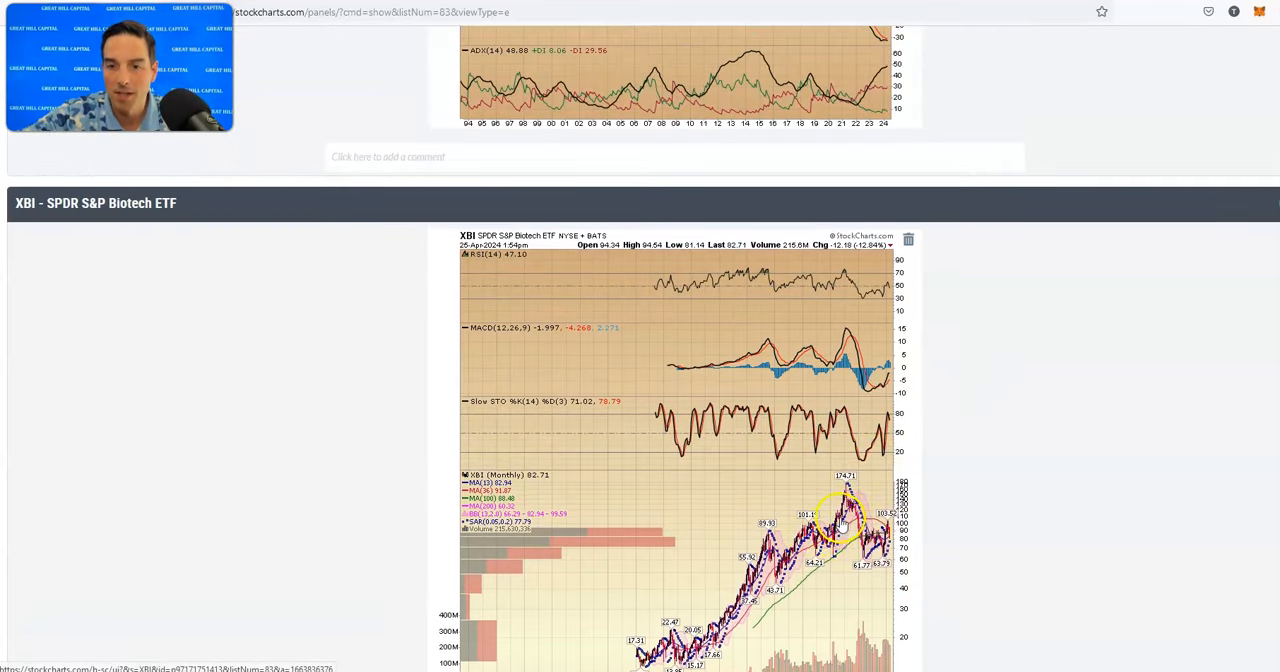
Scroll the ChartList past the XBI biotech chart to the following monthly chart panels.
scroll(down, 3)
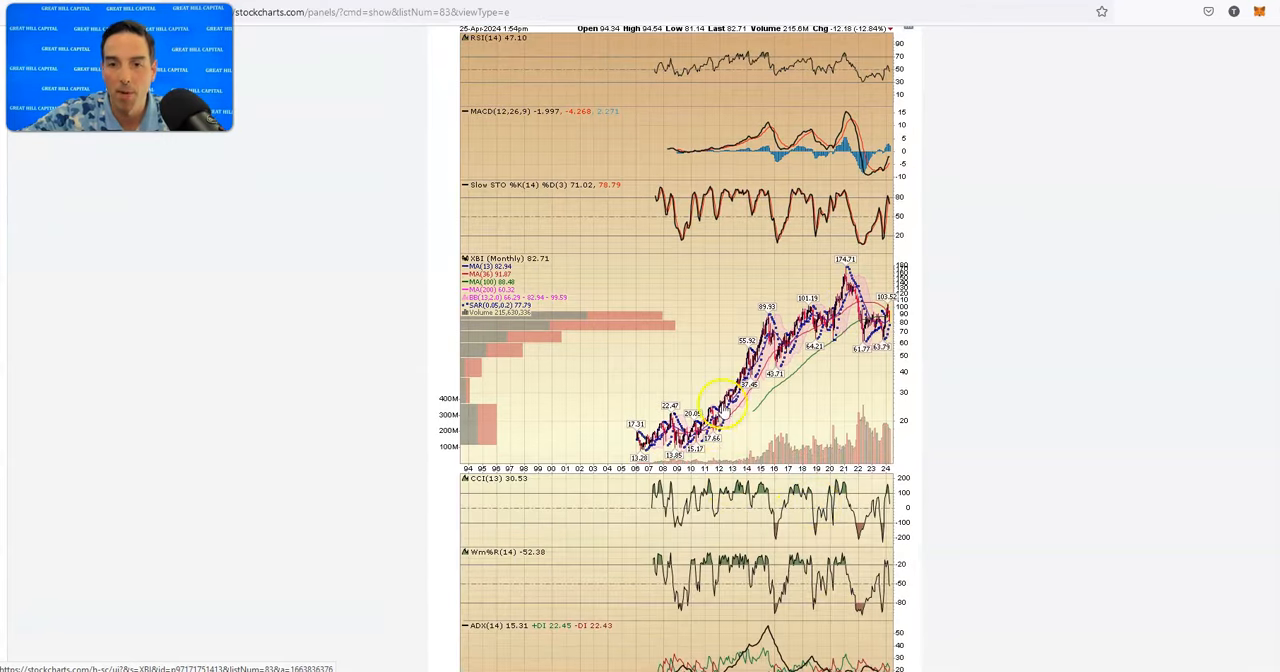
scroll(down, 3)
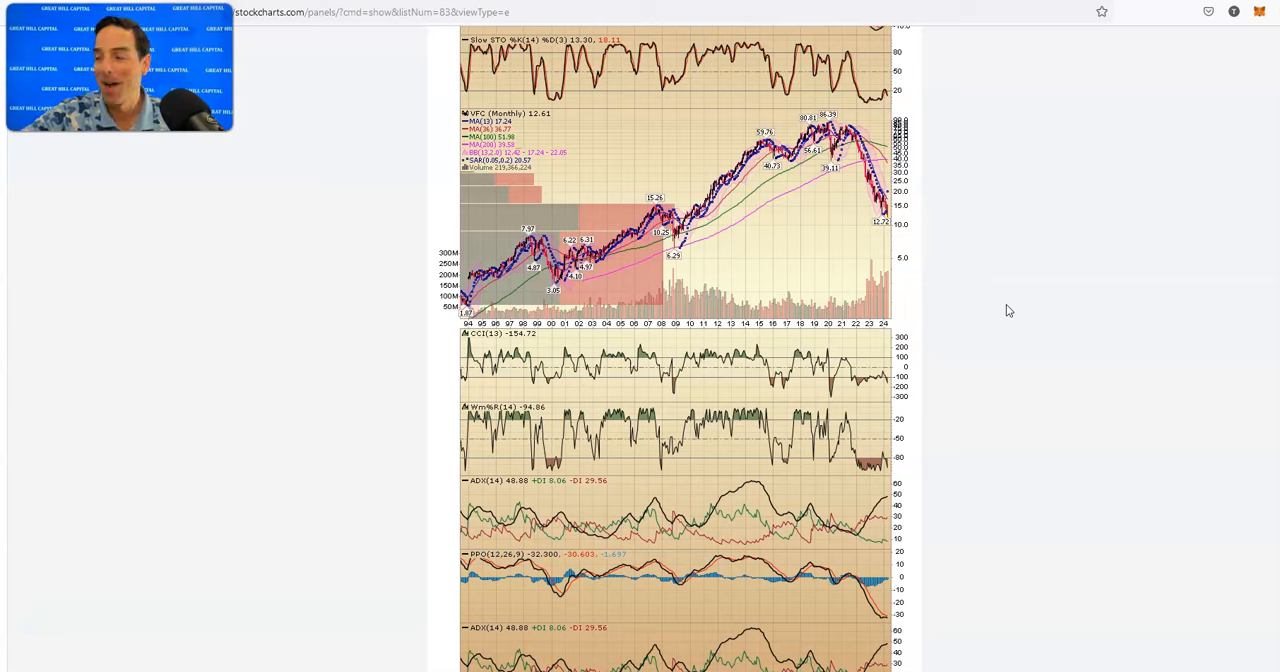
mouse_move(1042, 300)
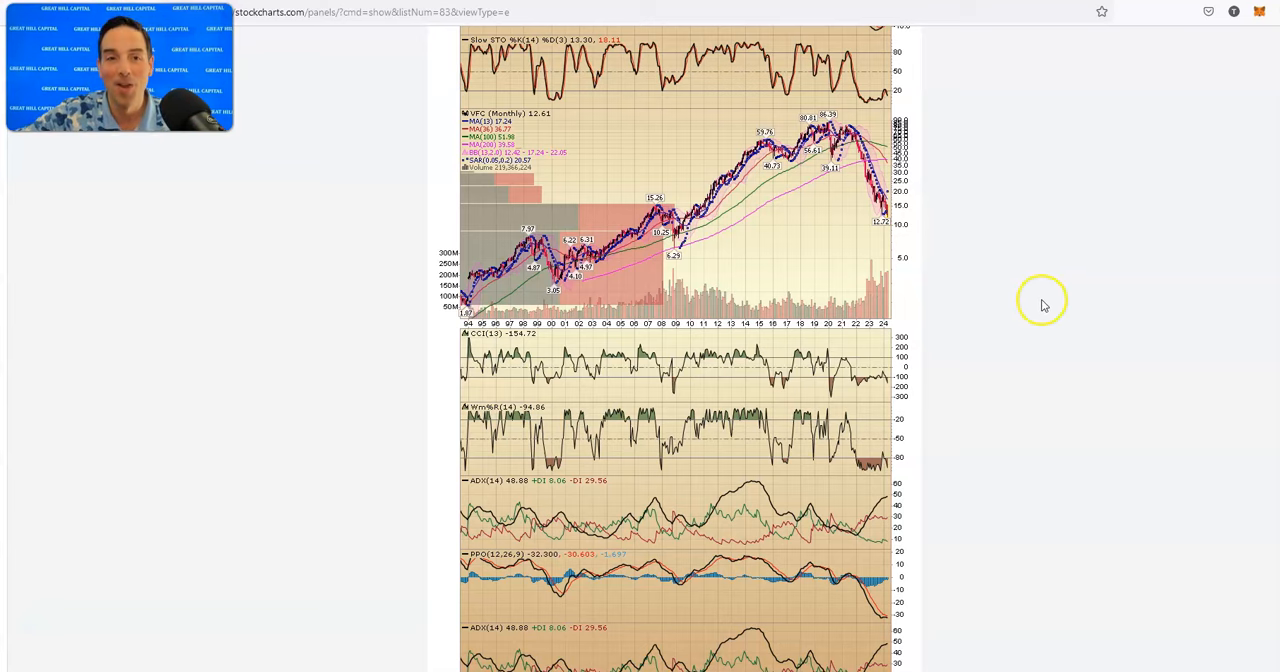
mouse_move(996, 232)
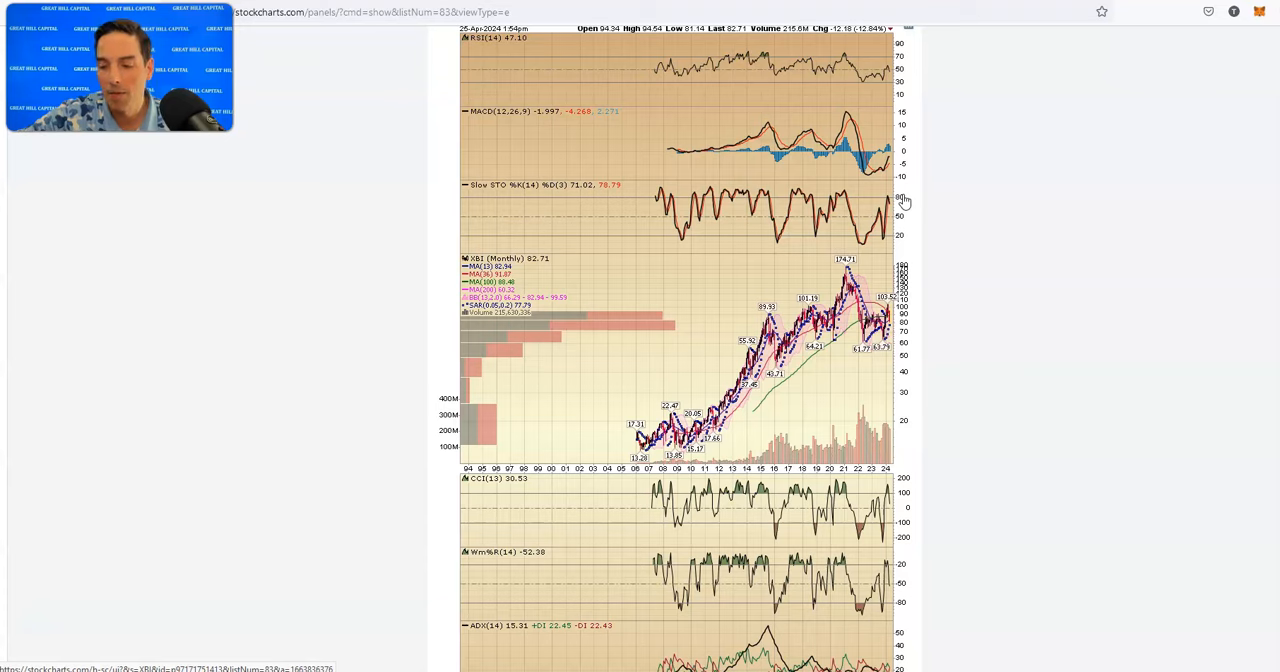
scroll(down, 3)
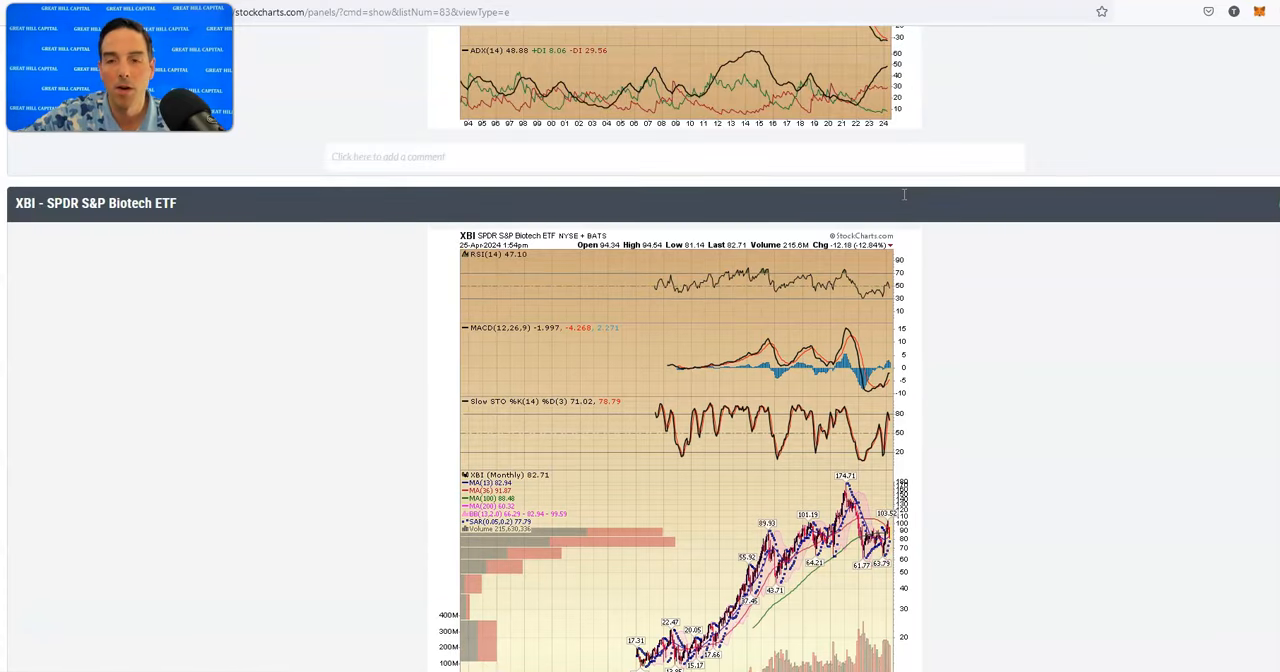
scroll(down, 3)
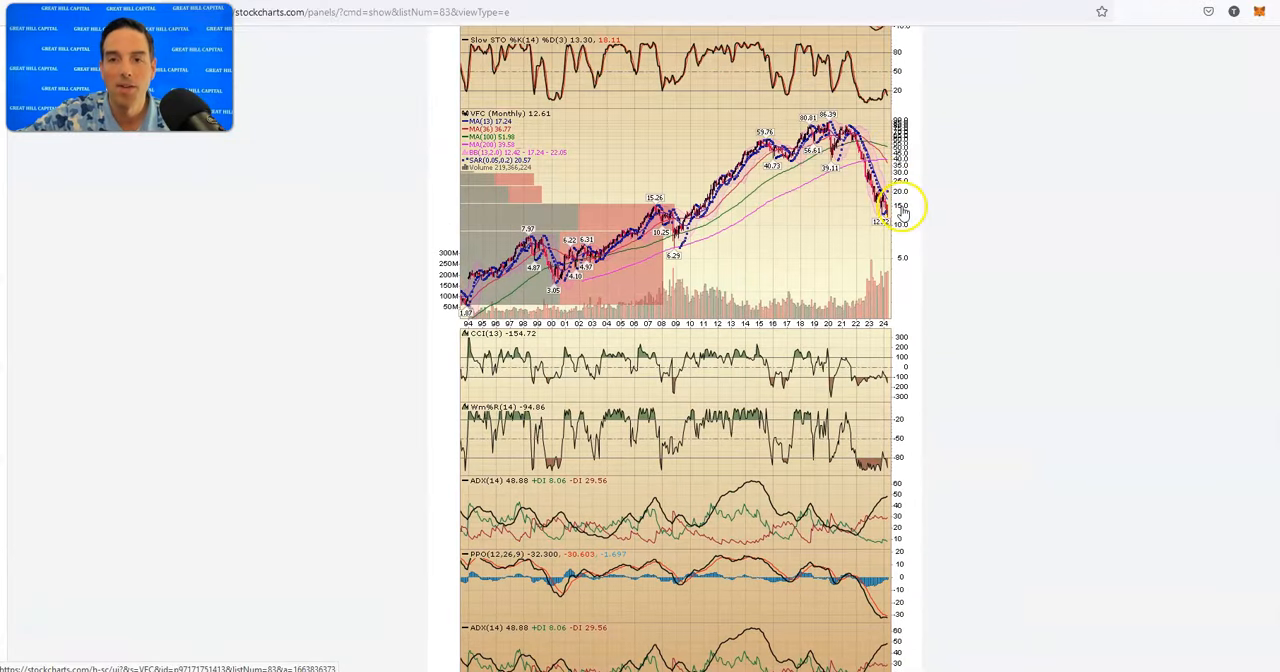
mouse_move(688, 232)
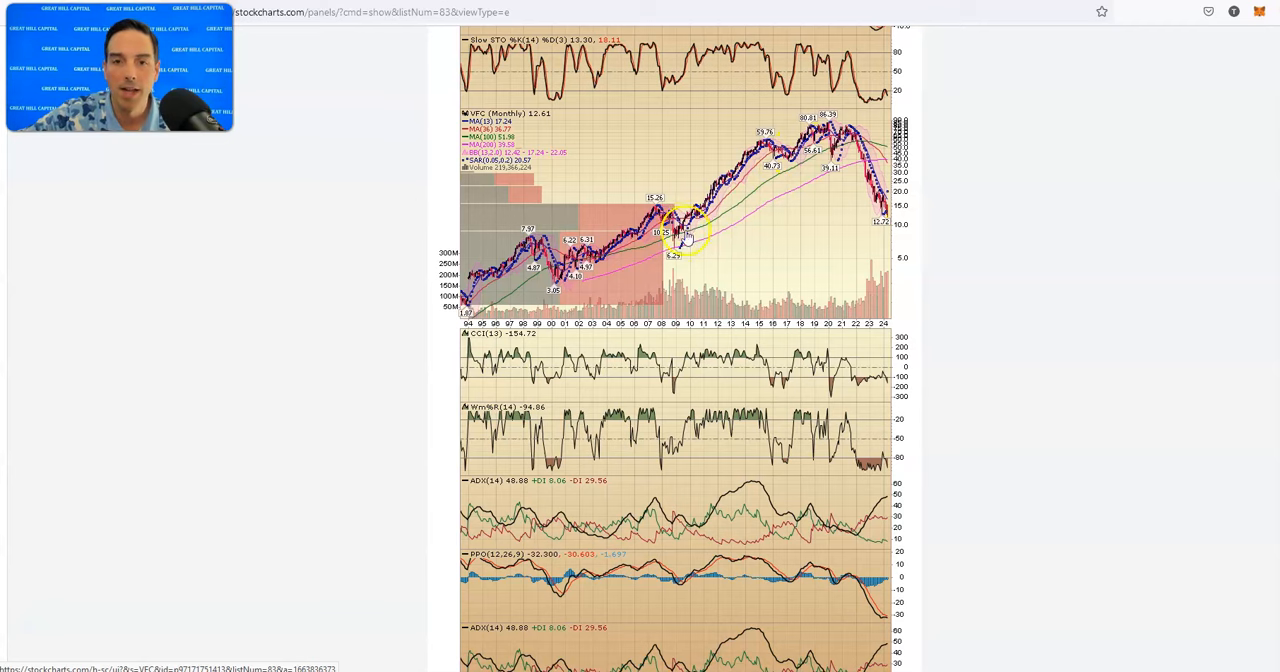
mouse_move(884, 196)
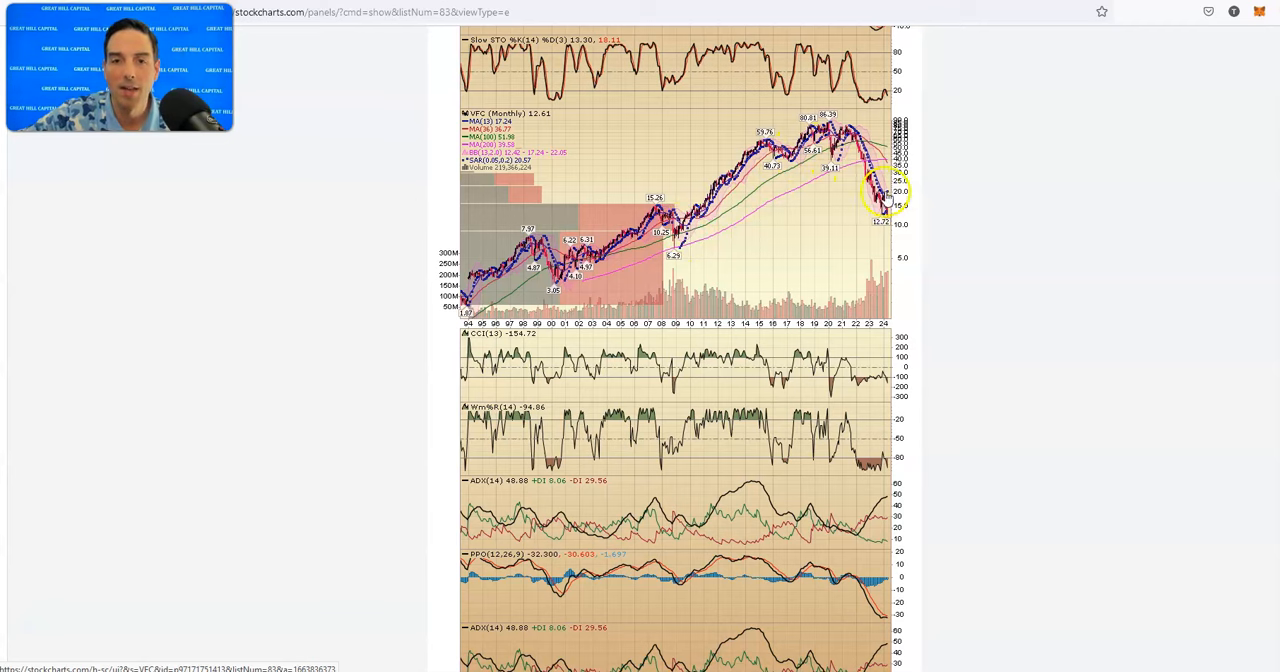
mouse_move(724, 238)
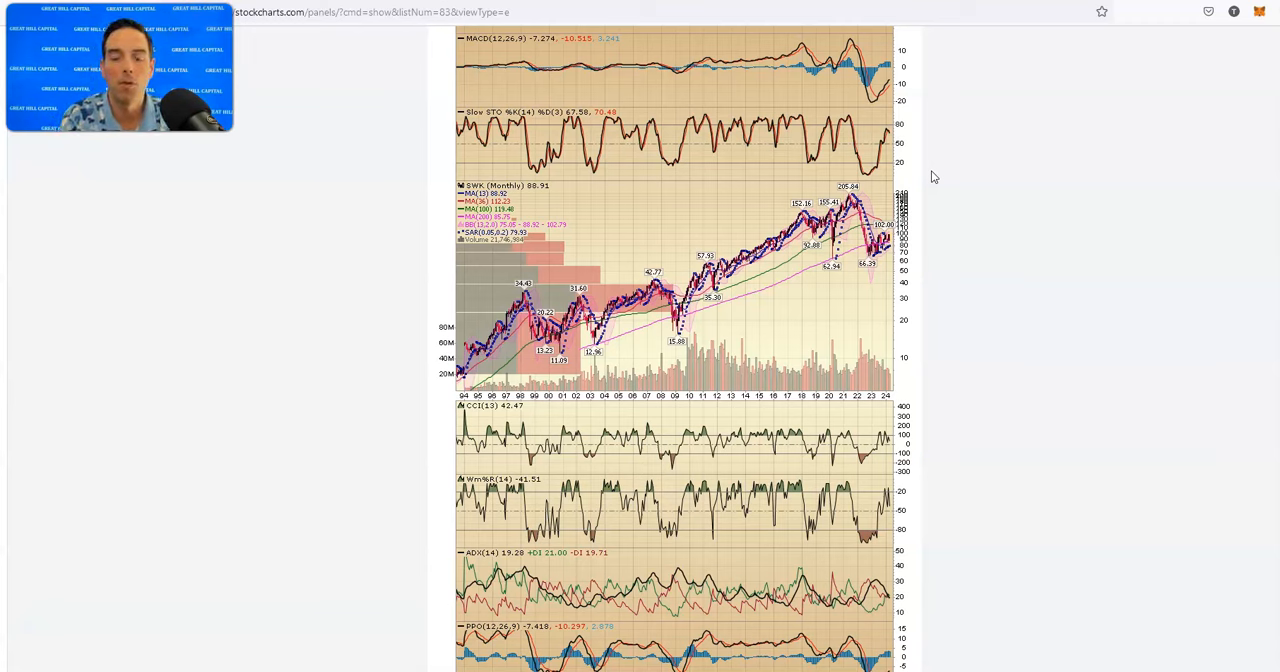
mouse_move(984, 238)
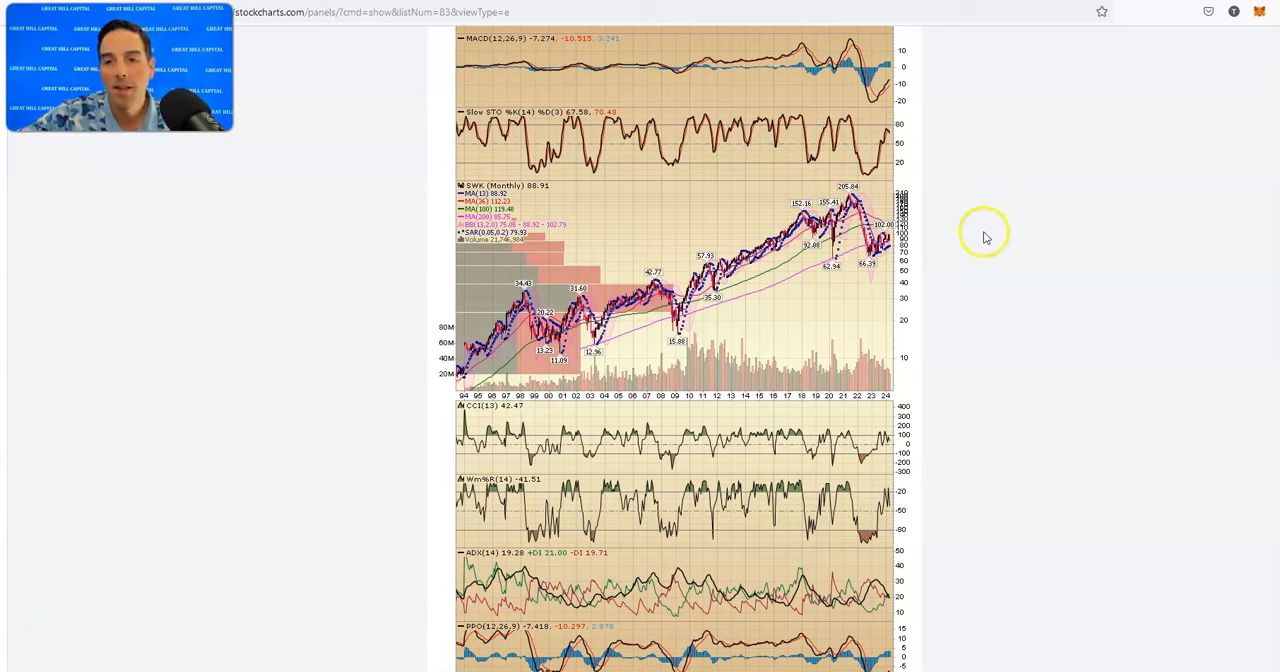
mouse_move(884, 264)
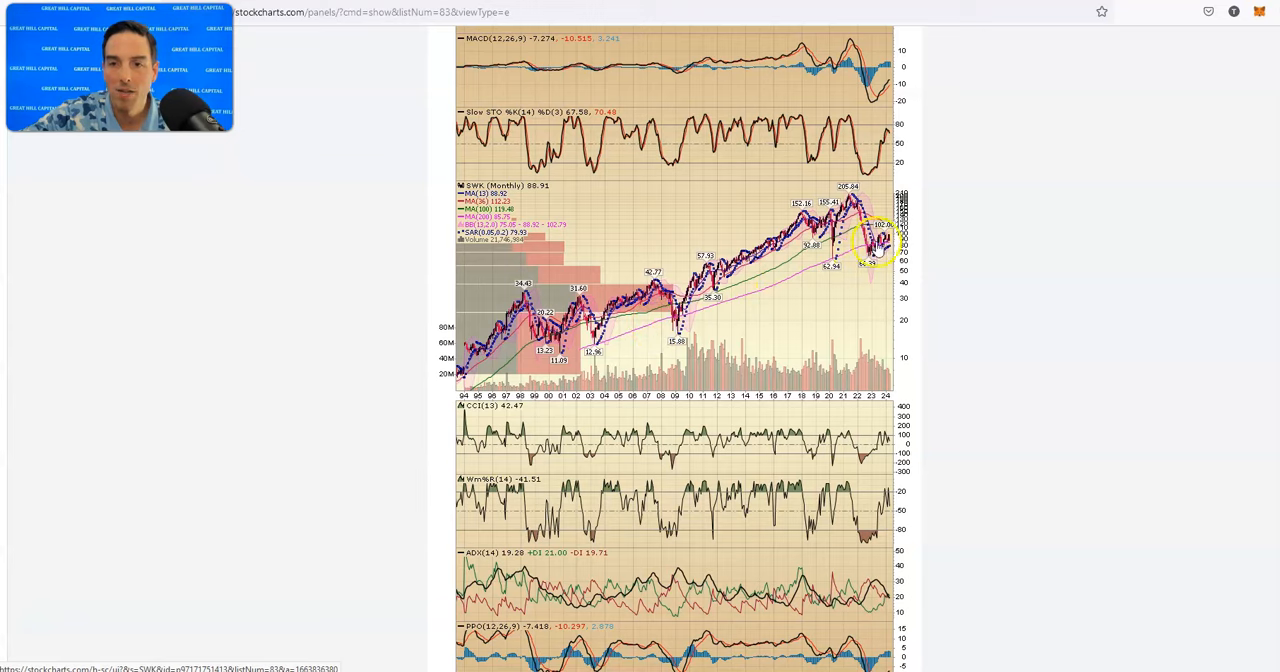
Scroll the ChartList down past Semtech to the NCLH Norwegian Cruise Line monthly chart.
scroll(down, 3)
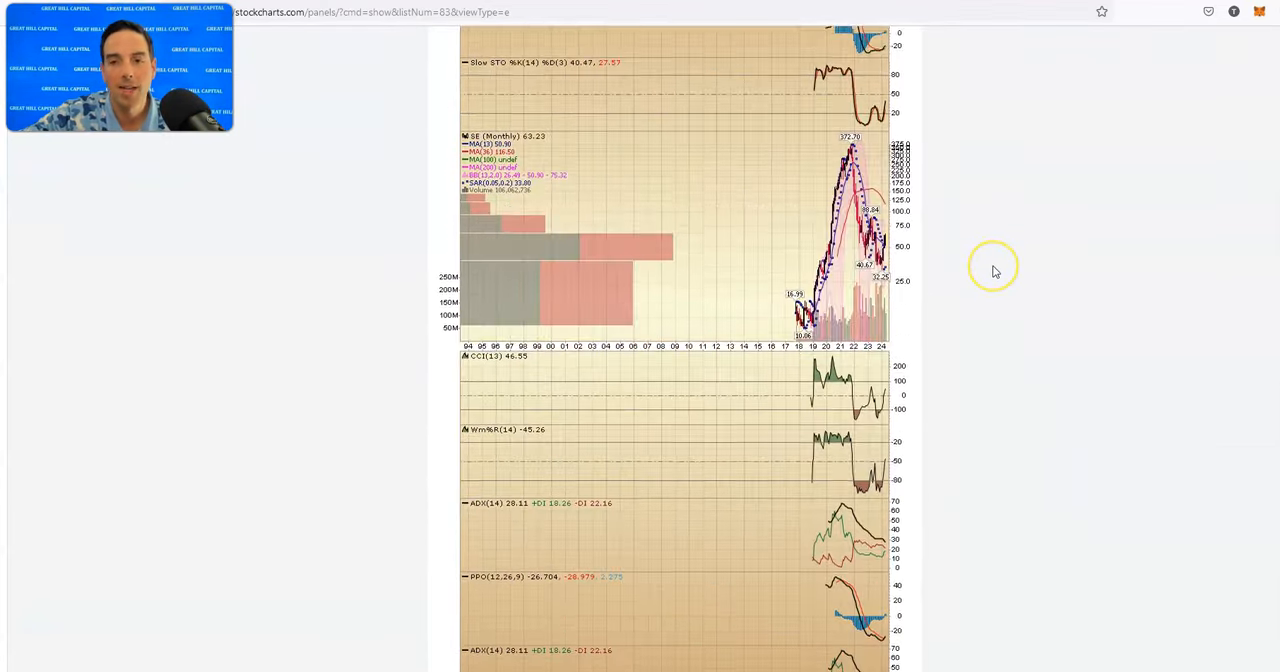
scroll(down, 3)
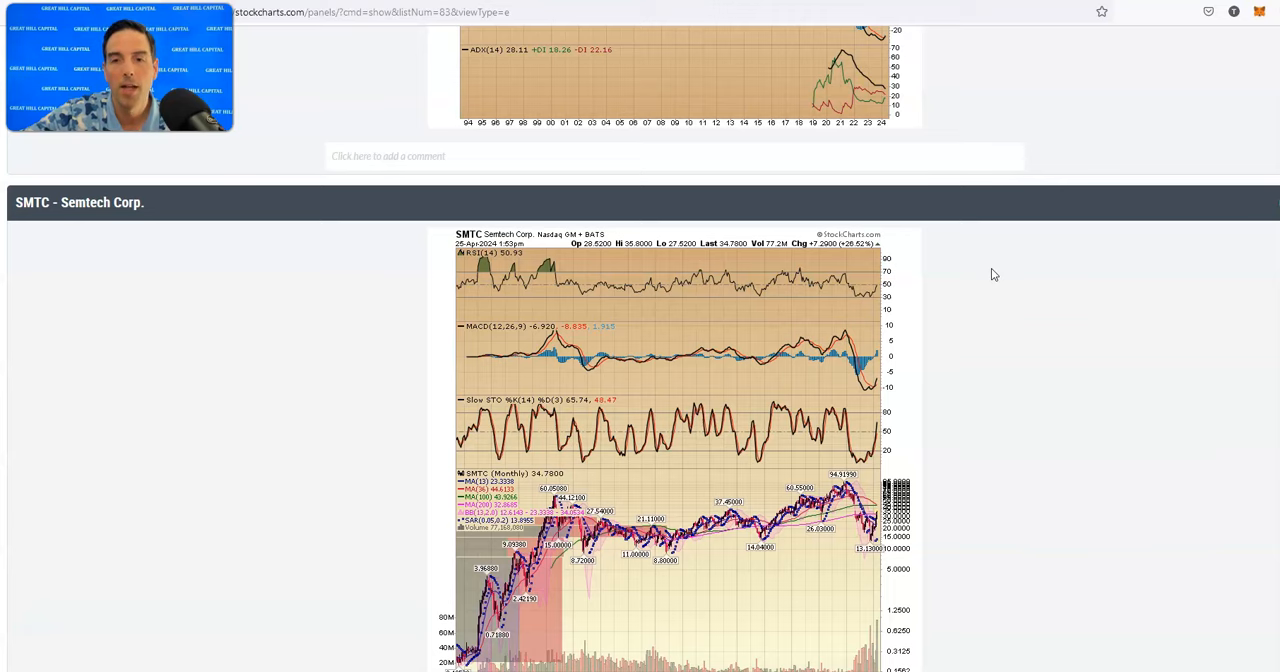
scroll(down, 3)
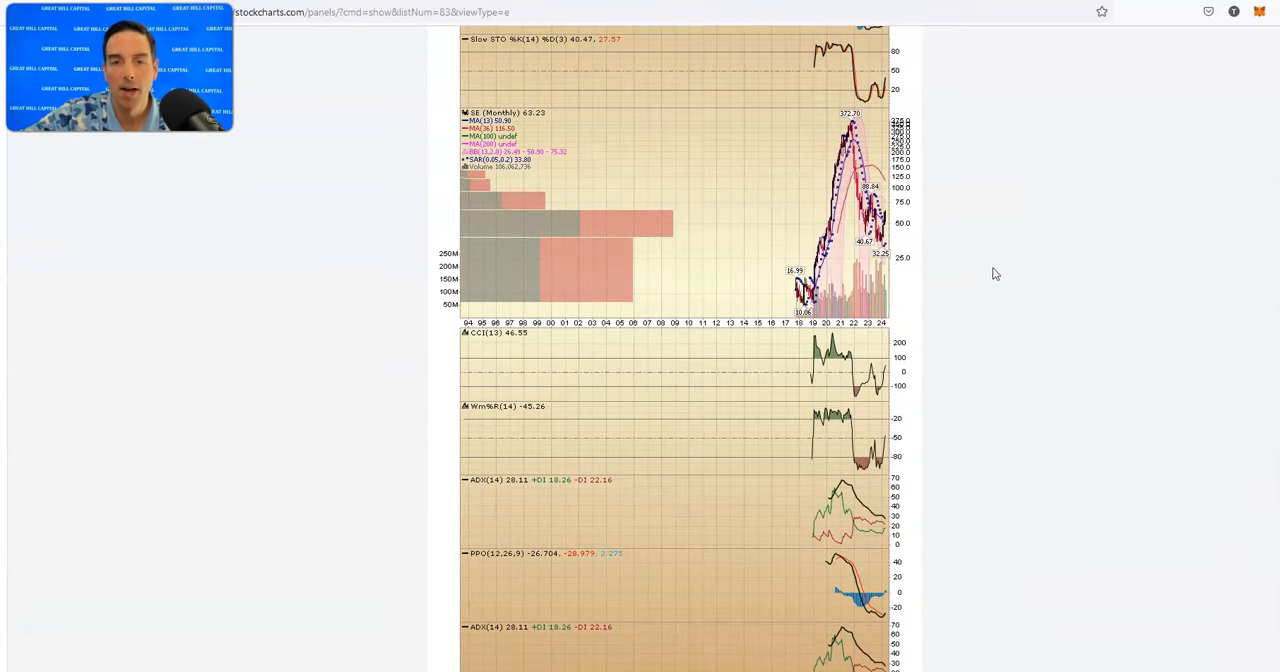
scroll(down, 3)
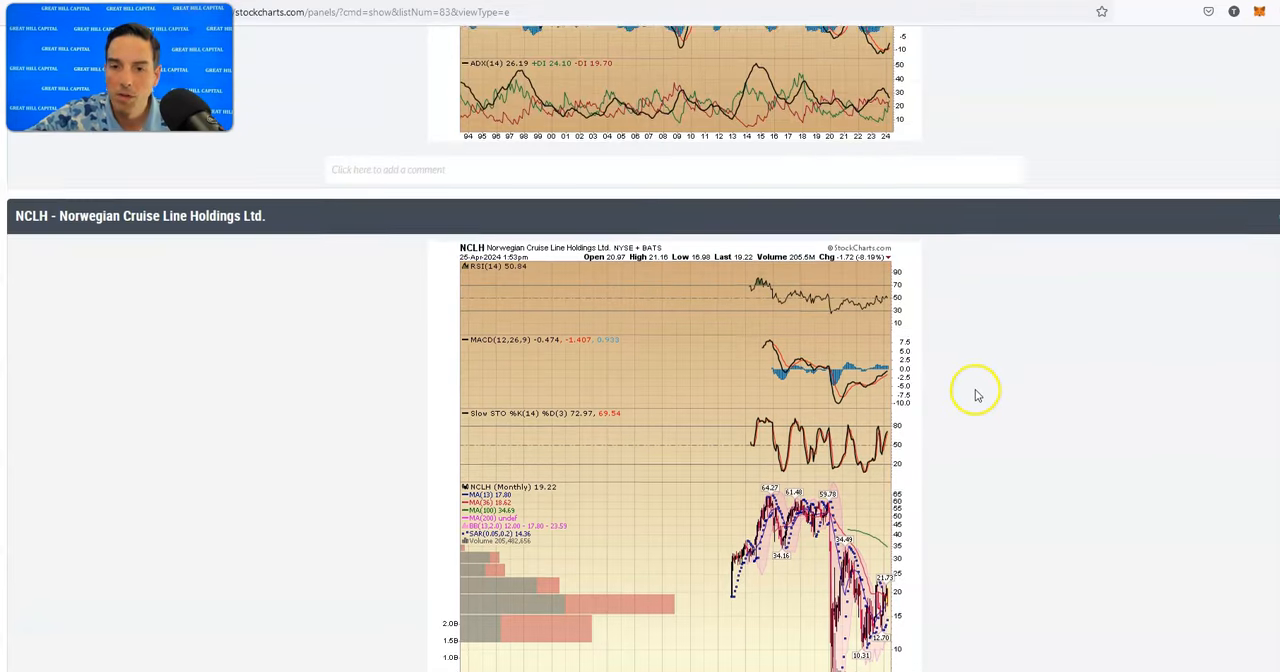
Scroll past the NCLH chart to the next long-history monthly chart.
scroll(down, 3)
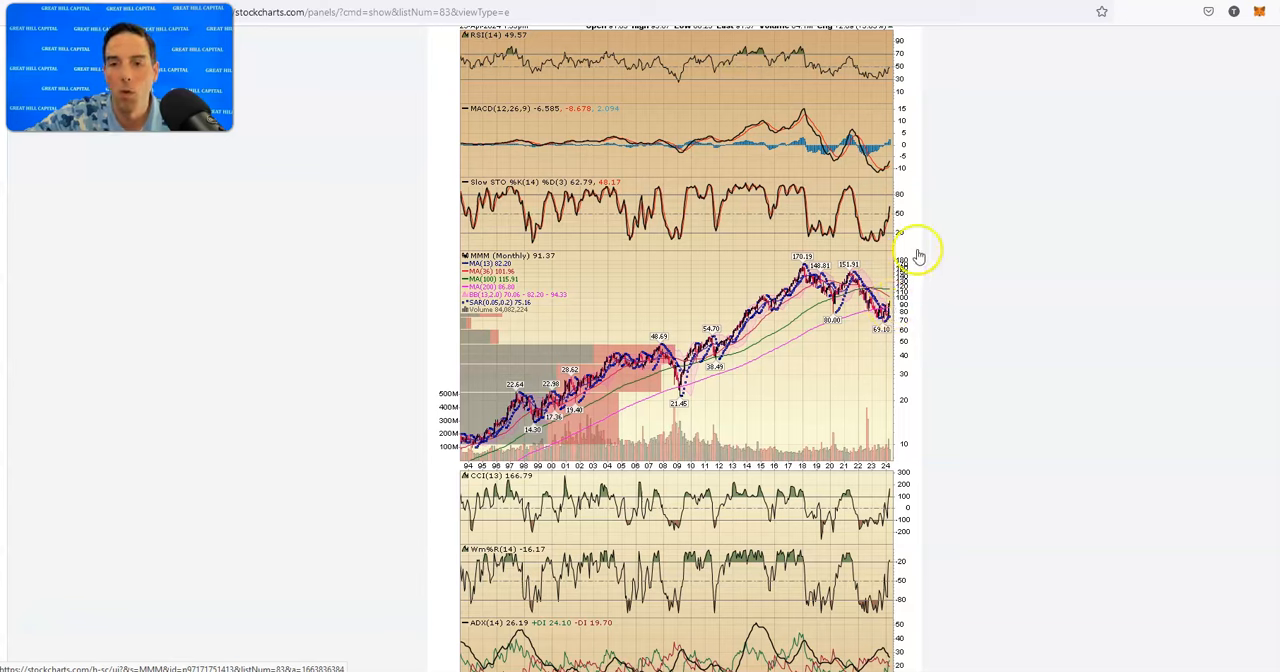
mouse_move(920, 212)
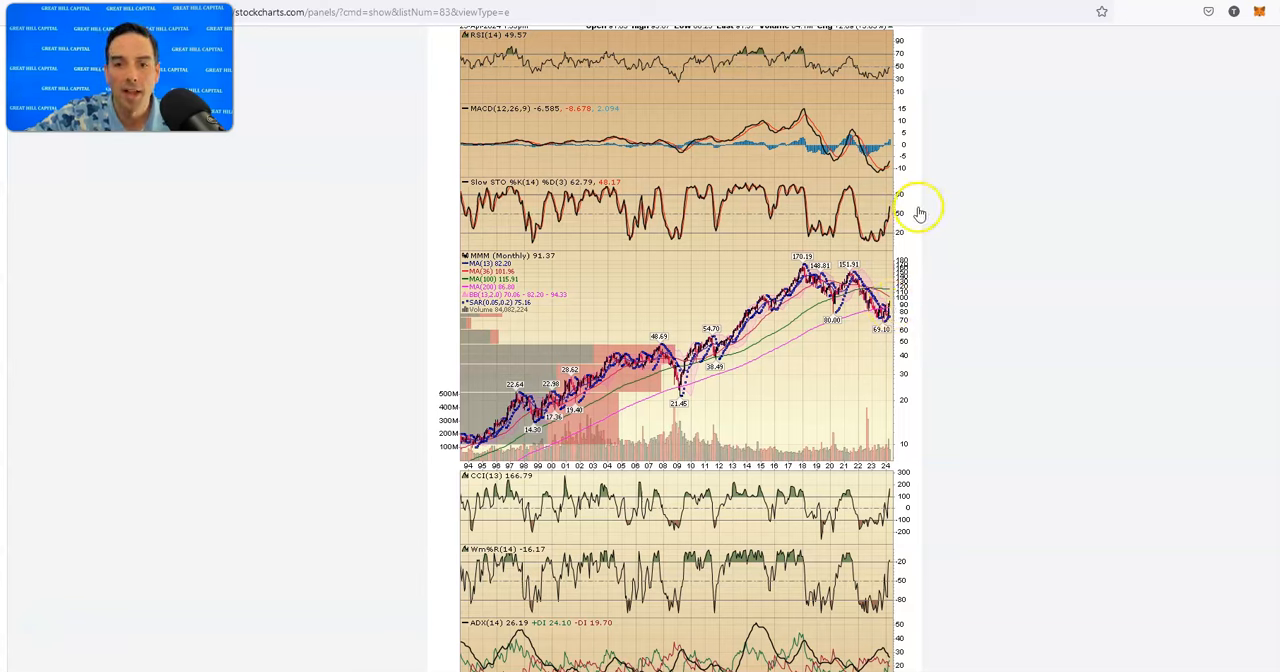
Scroll past the Intel (INTC) chart to the Hormel Foods (HRL) monthly chart.
scroll(down, 3)
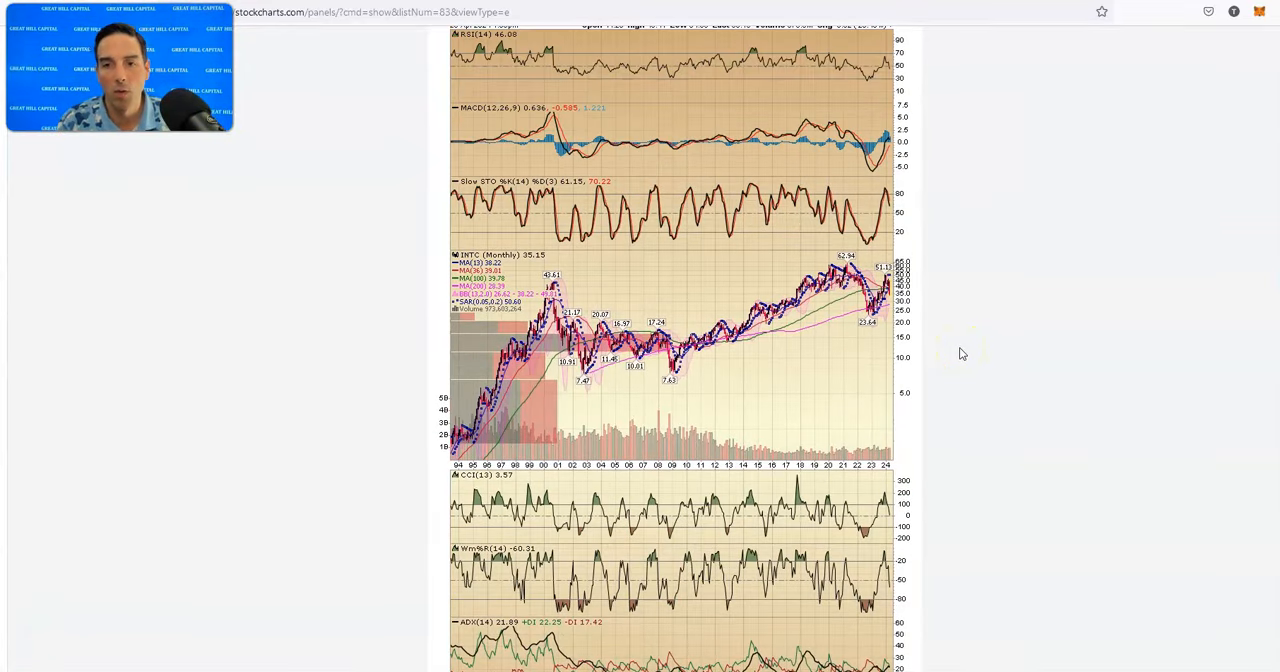
mouse_move(880, 288)
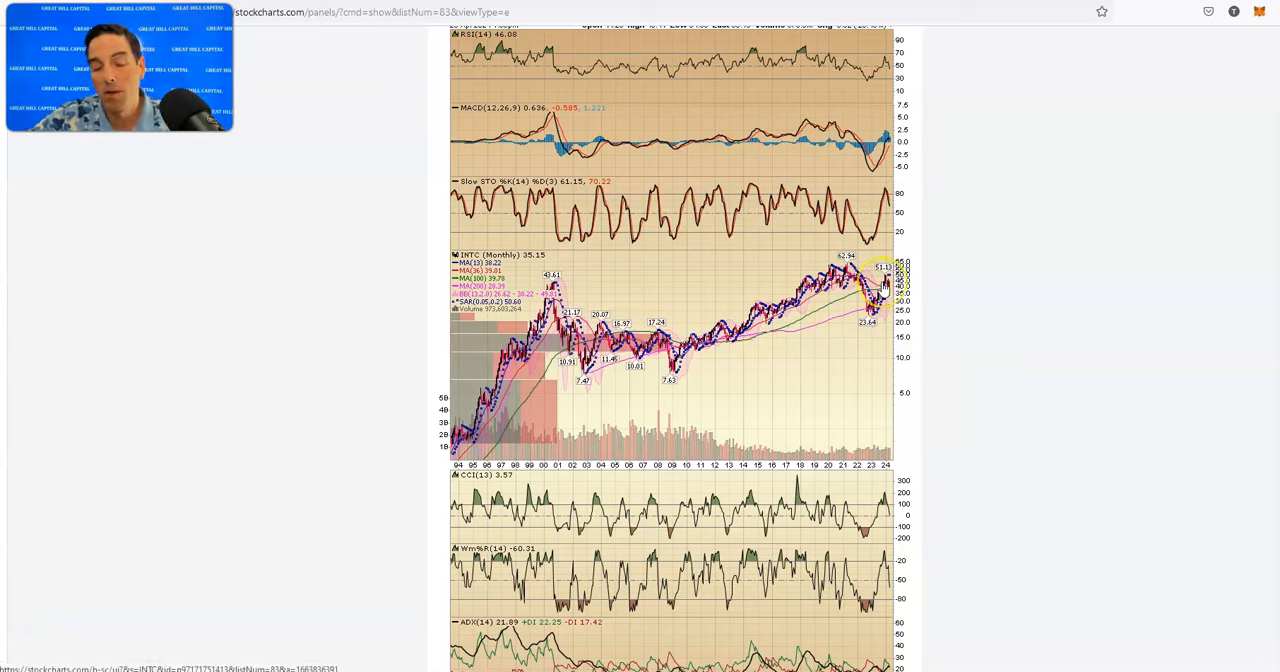
mouse_move(964, 300)
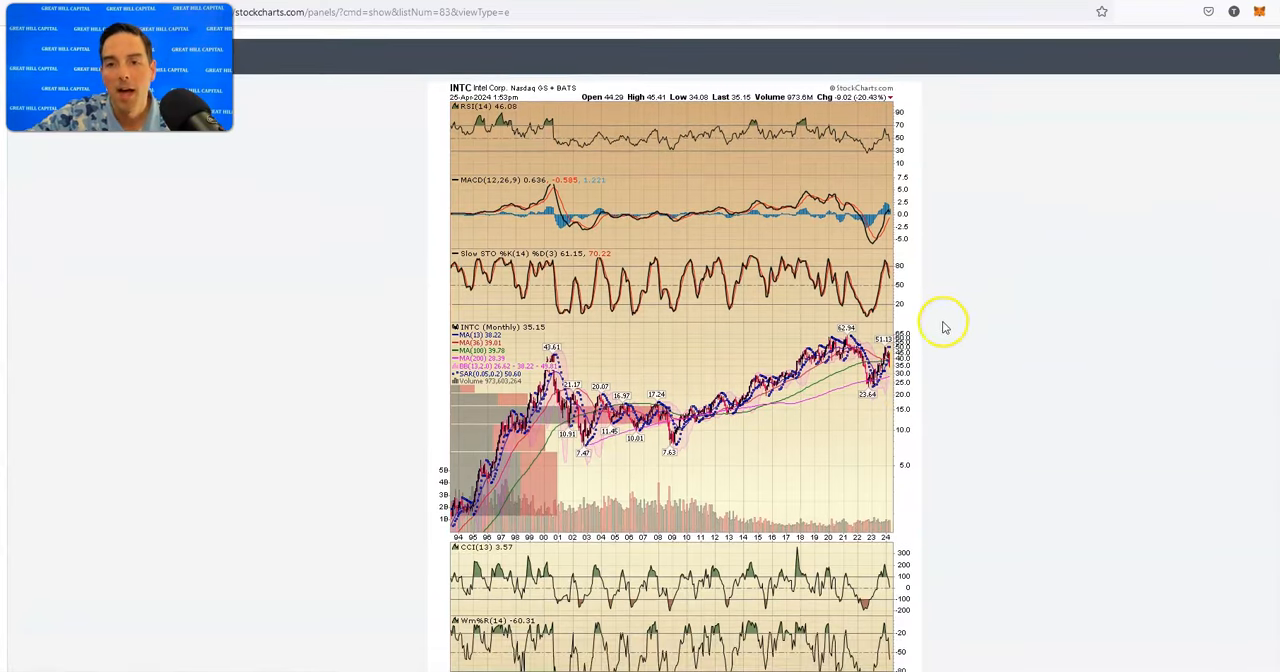
scroll(down, 3)
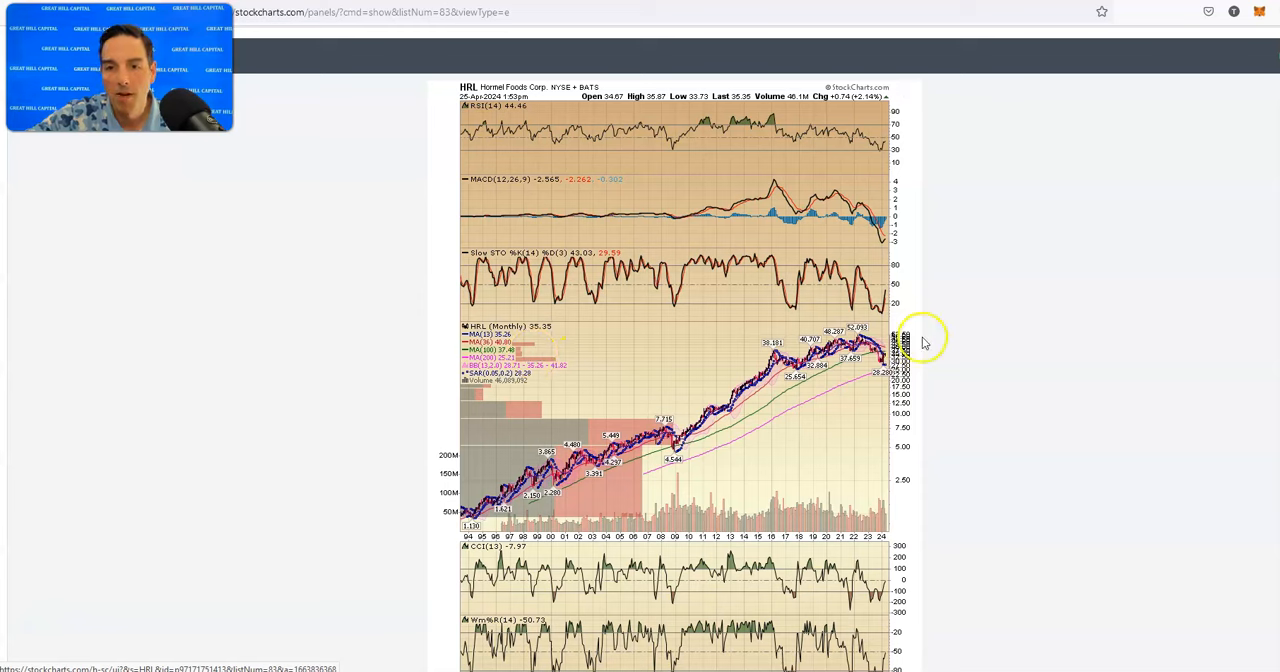
mouse_move(938, 352)
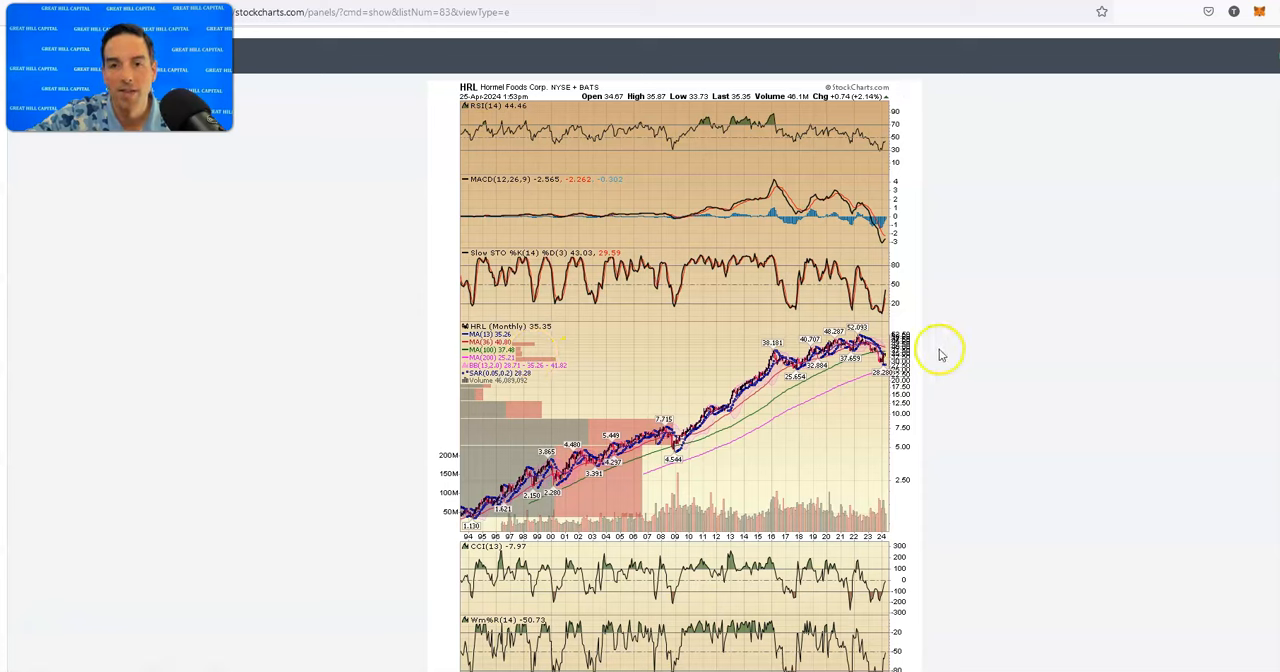
mouse_move(928, 324)
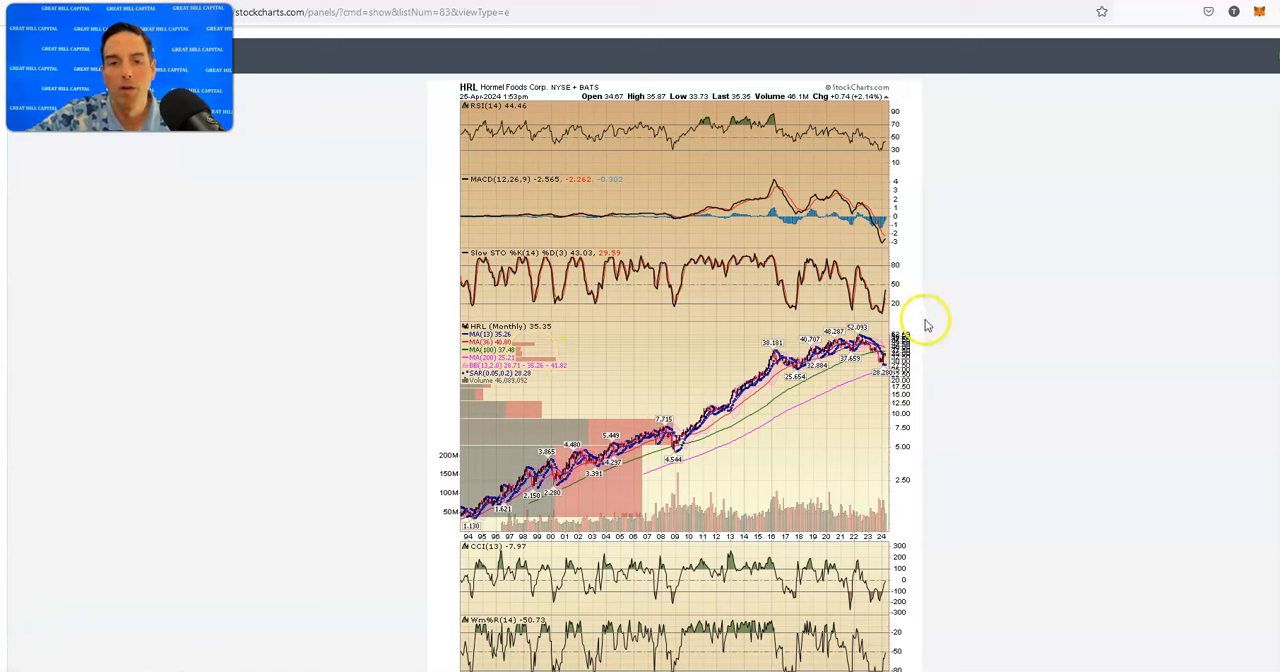
Scroll past the short-history chart toward the Alphabet (GOOGL) monthly chart.
scroll(down, 3)
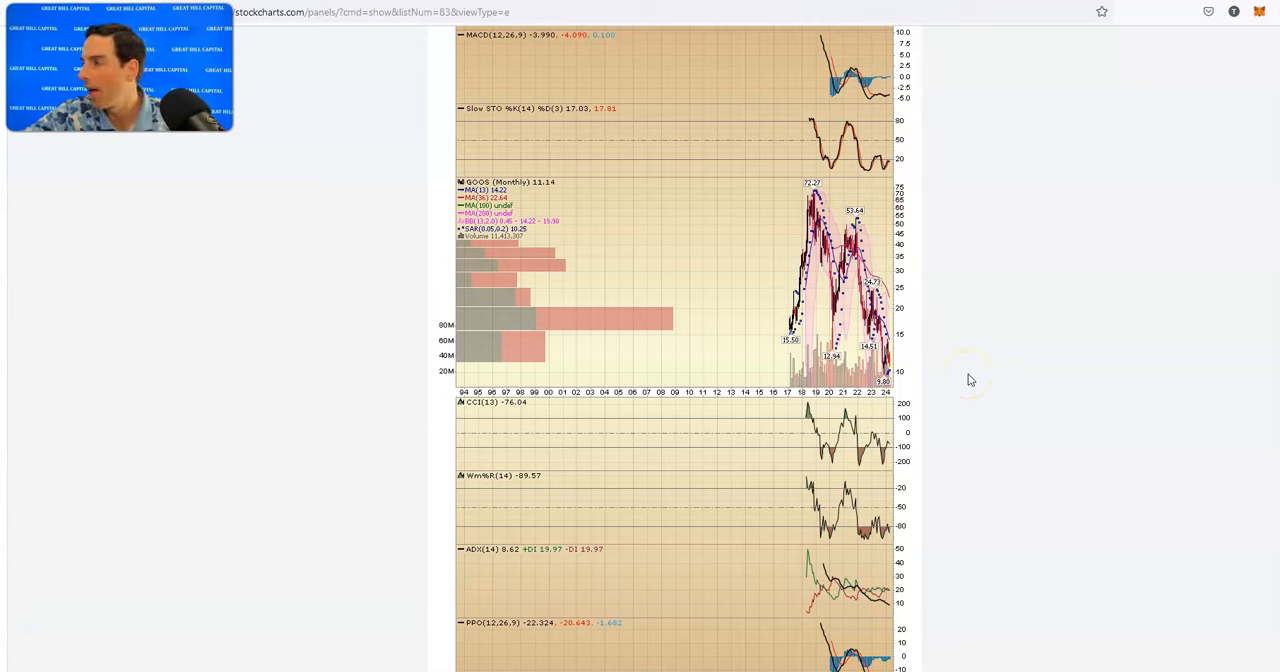
mouse_move(952, 340)
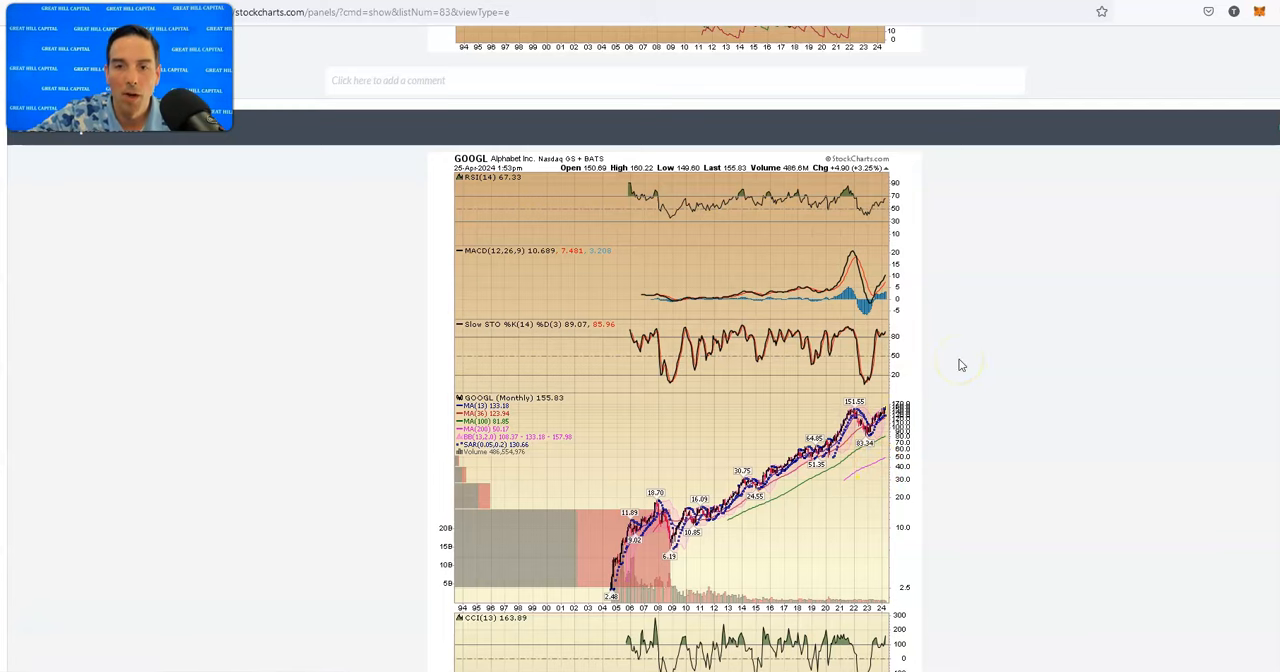
Scroll past Alphabet and GameStop toward the Estee Lauder (EL) monthly chart.
scroll(down, 3)
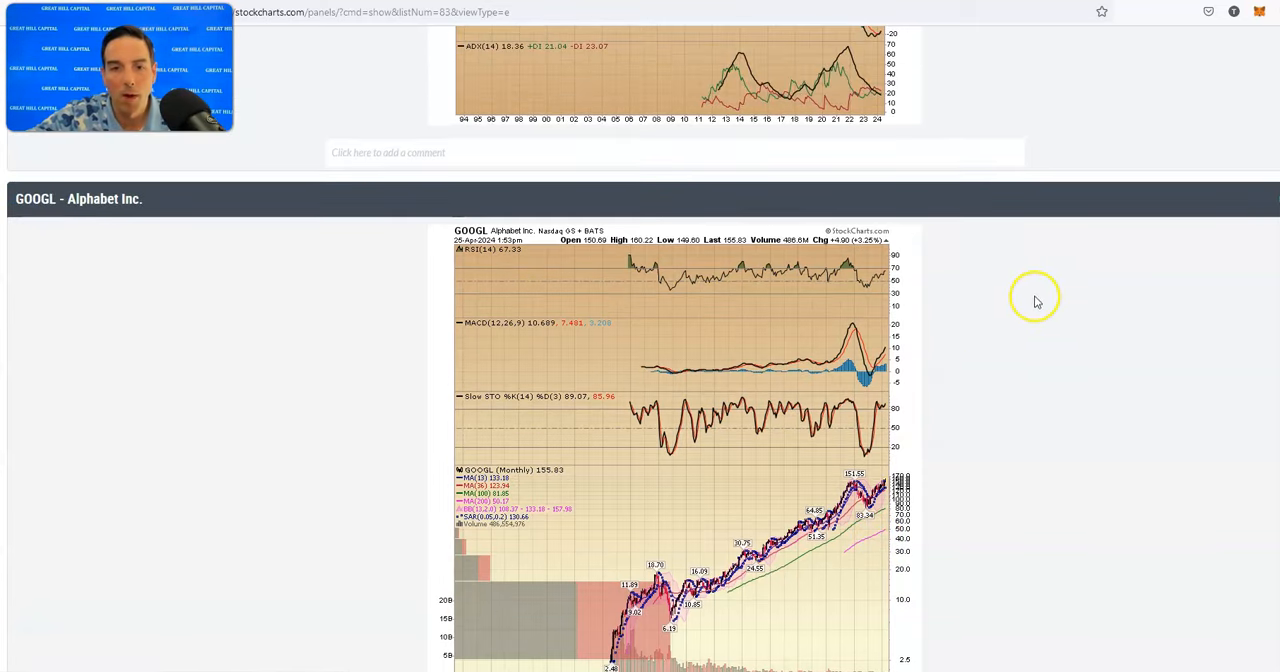
scroll(down, 3)
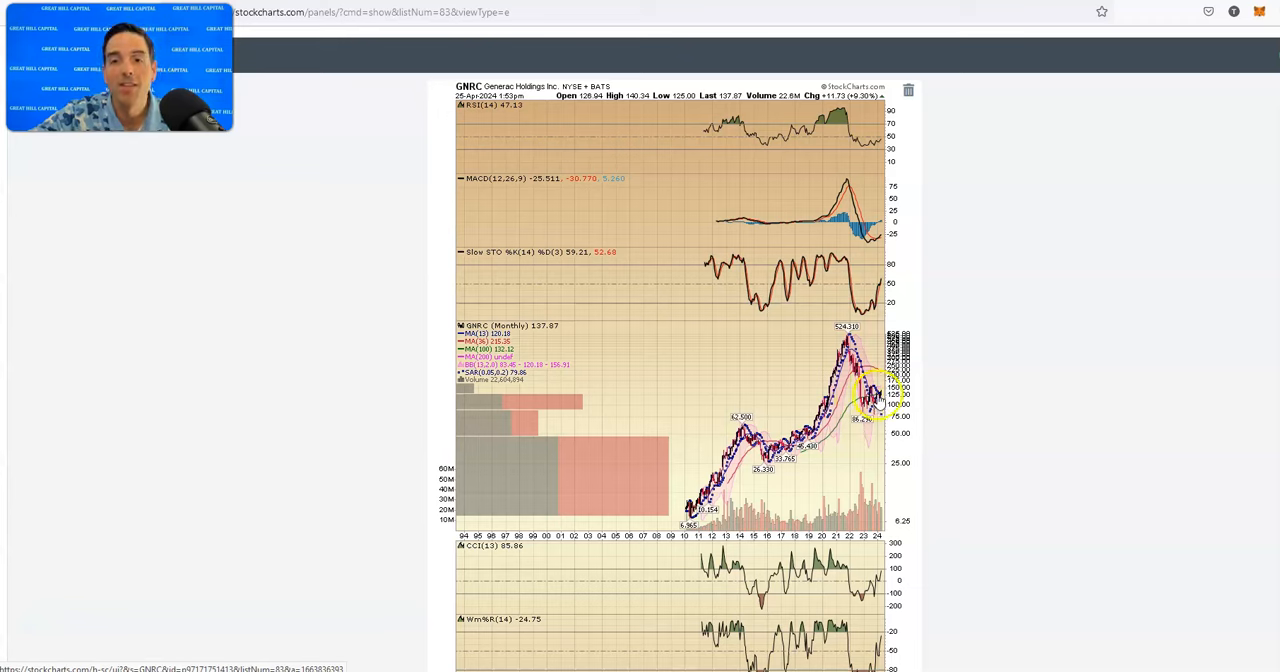
mouse_move(1024, 360)
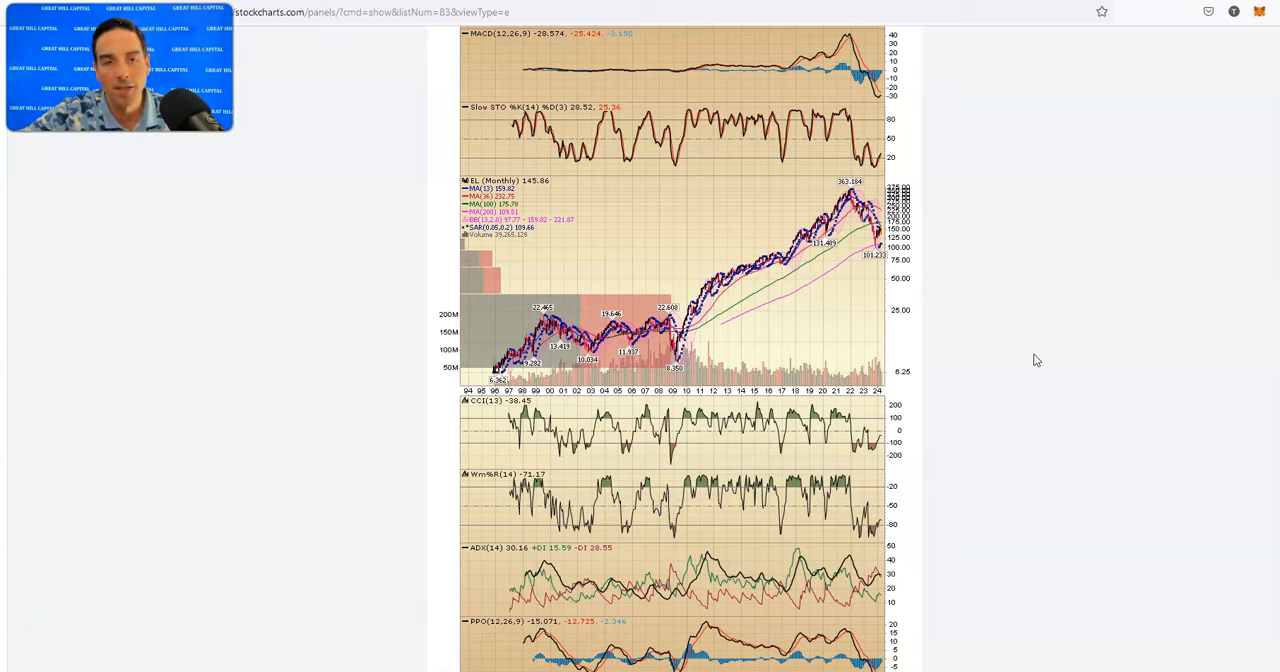
mouse_move(1056, 332)
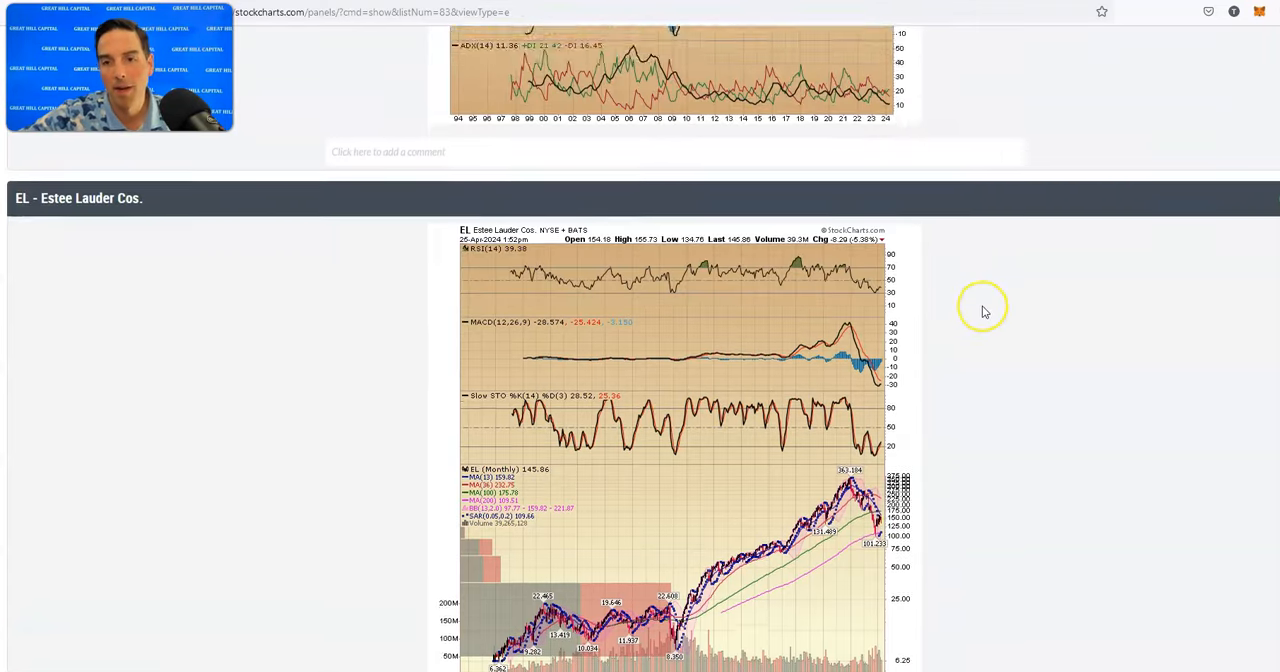
Scroll past the EEM Emerging Markets ETF chart toward the Walt Disney (DIS) chart.
scroll(down, 3)
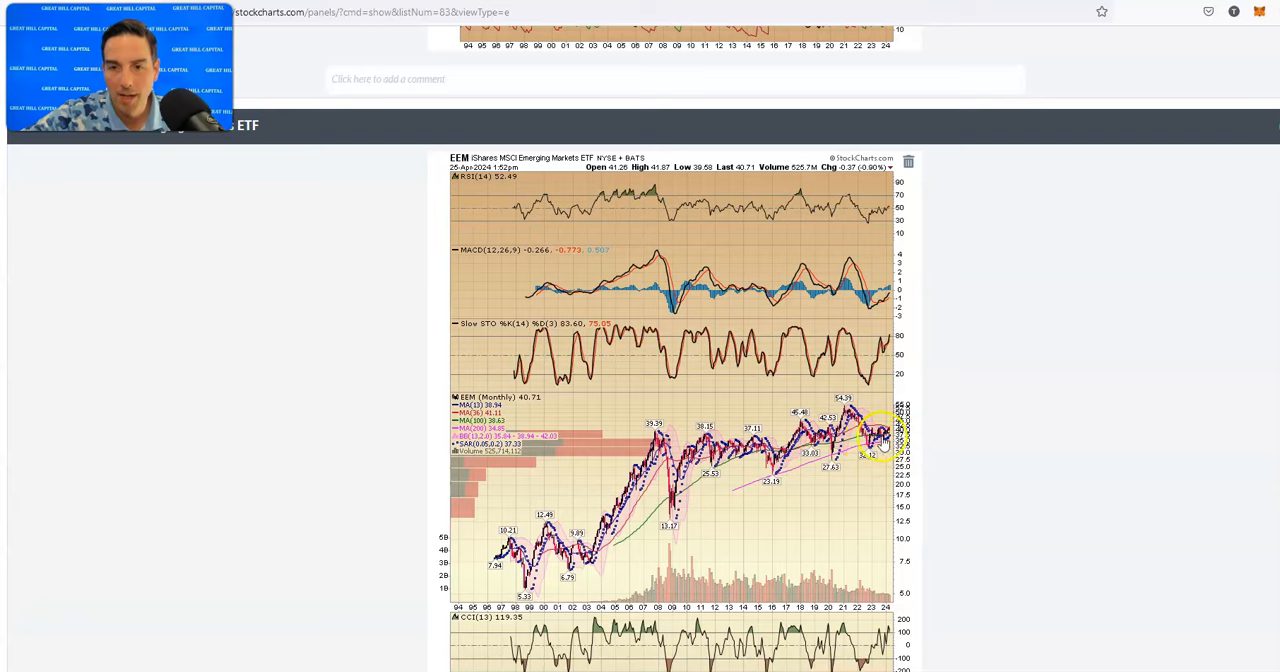
mouse_move(918, 404)
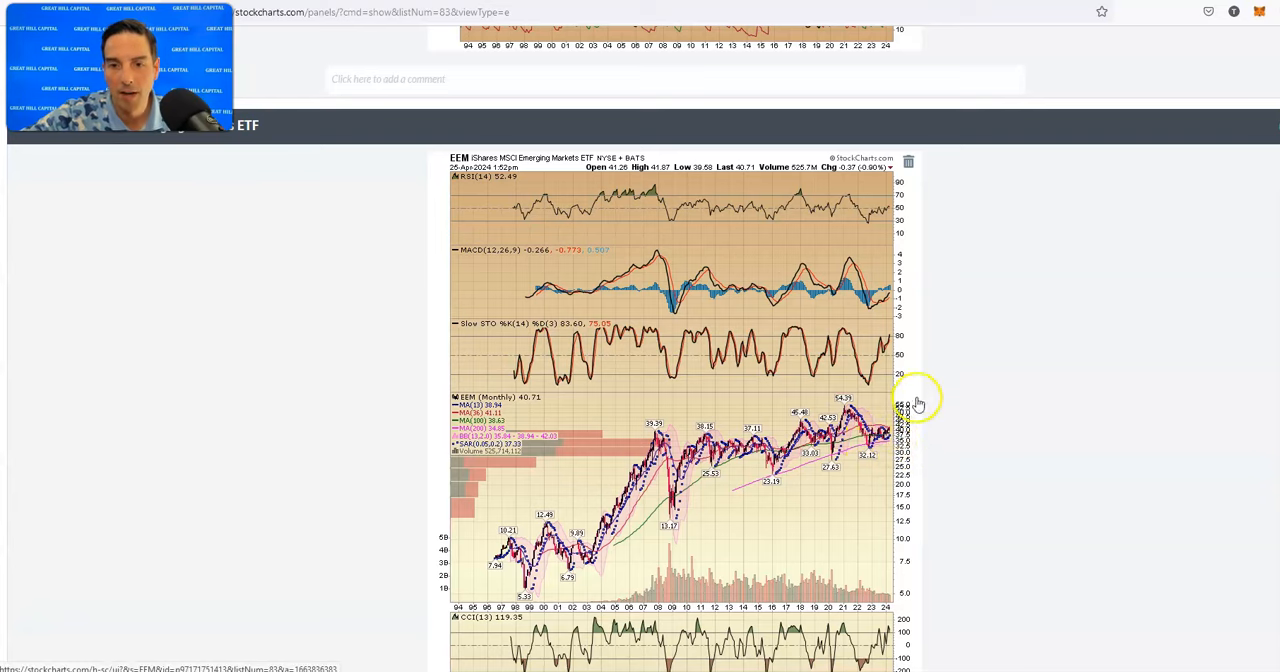
scroll(down, 3)
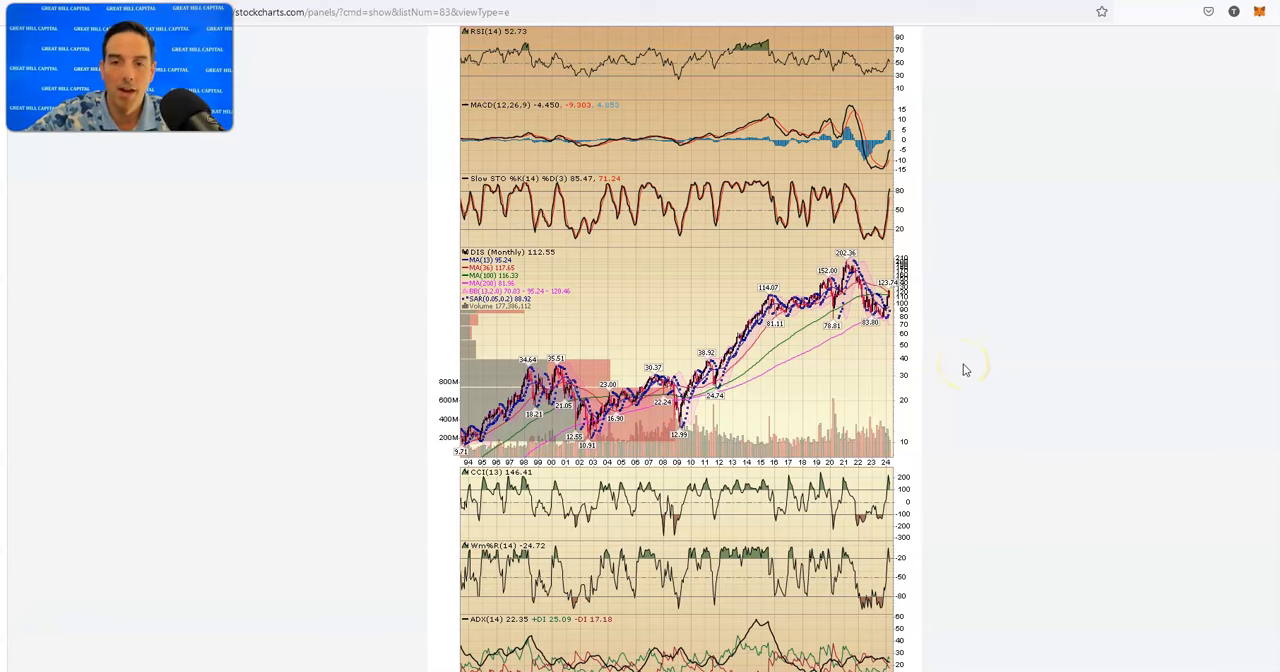
mouse_move(966, 370)
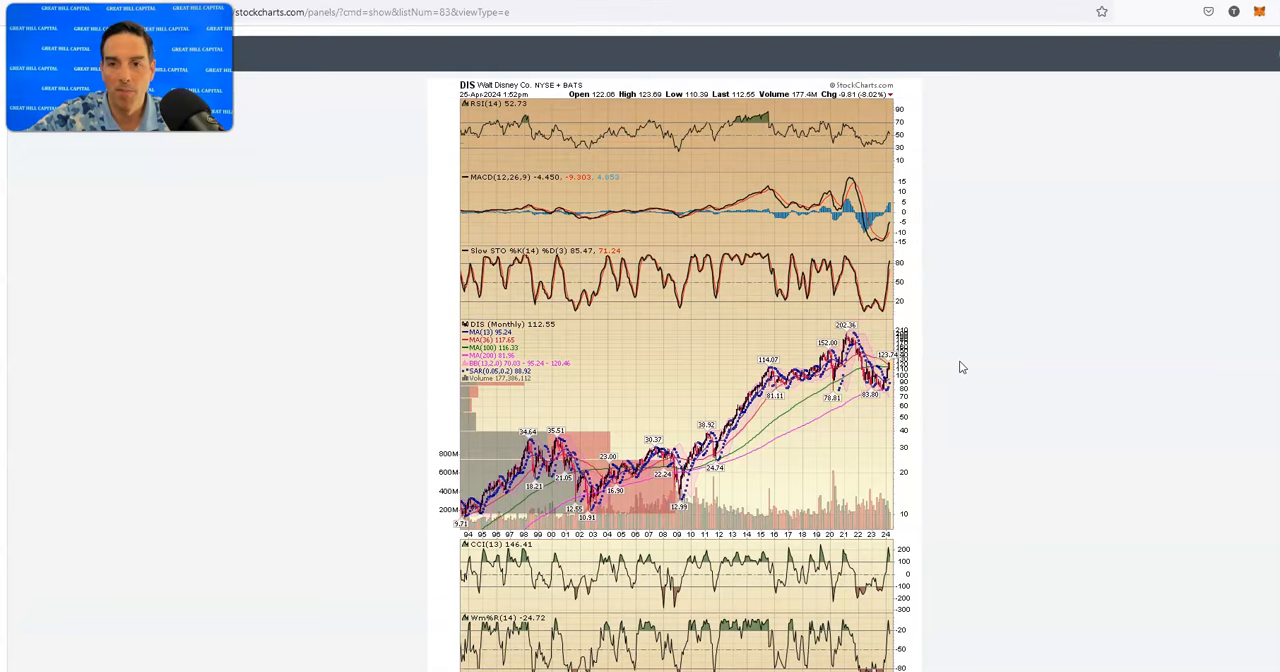
Scroll past the Walt Disney chart toward the Comstock Resources (CRK) chart.
scroll(down, 3)
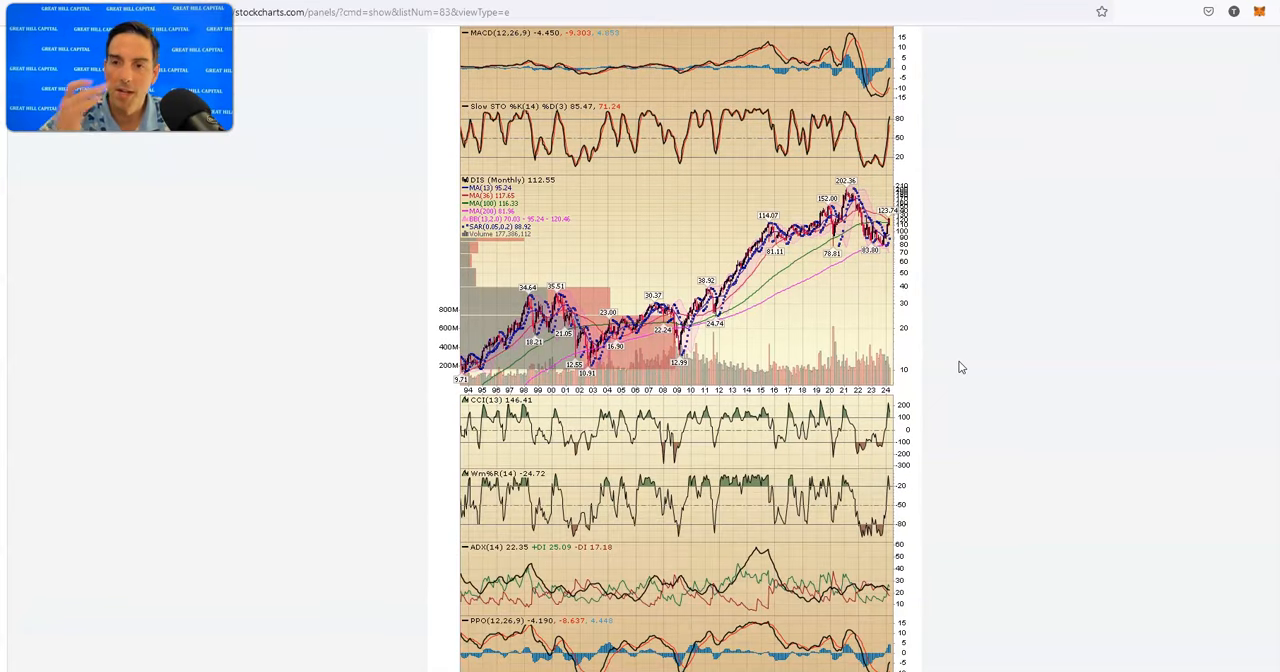
mouse_move(938, 378)
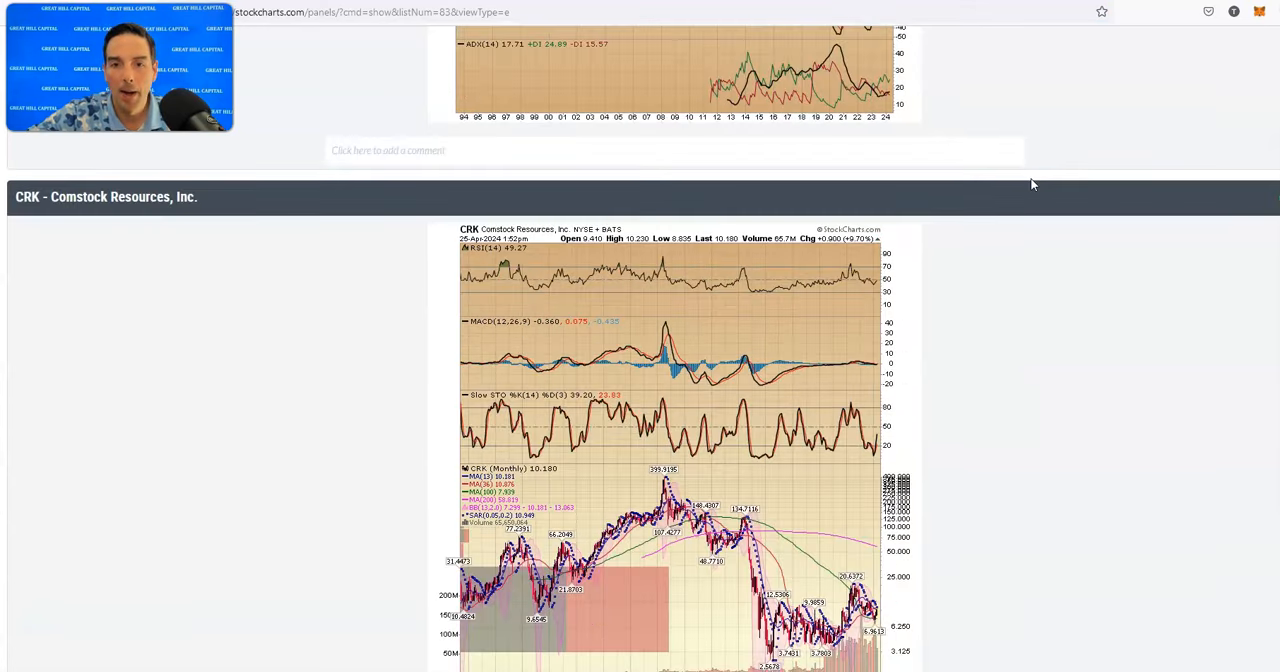
Scroll past the CRK chart toward the Crown Castle (CCI) chart, adjusting the view position.
scroll(down, 3)
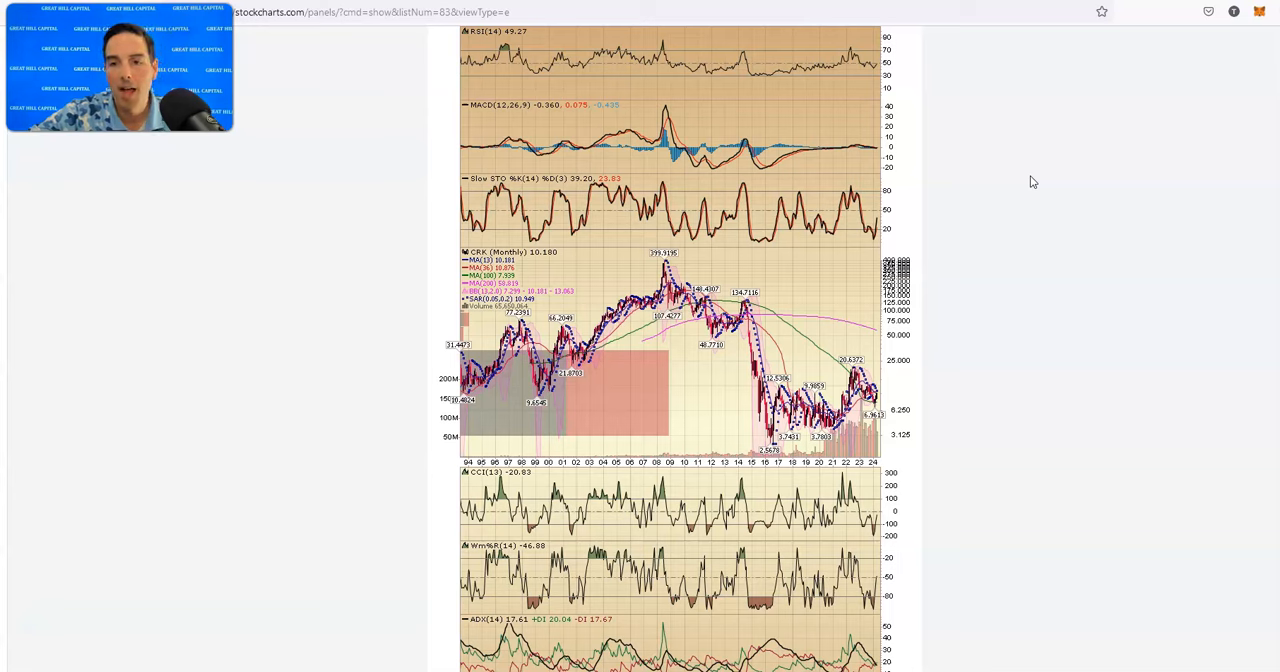
click(878, 402)
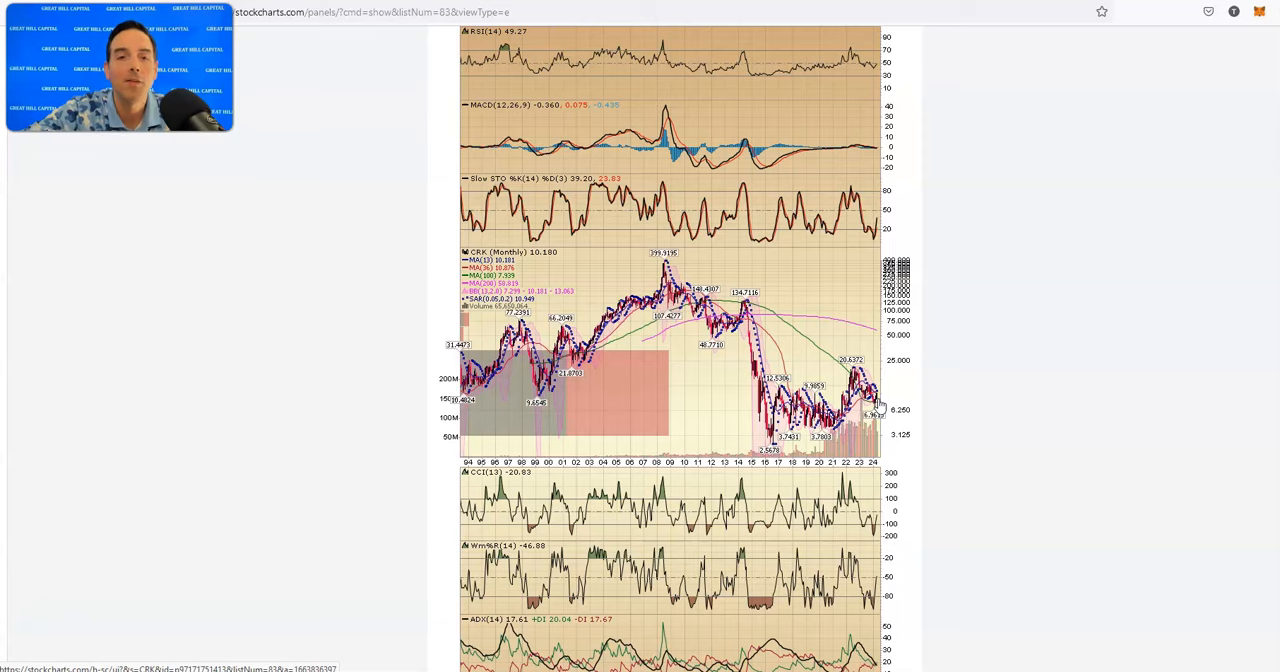
scroll(down, 3)
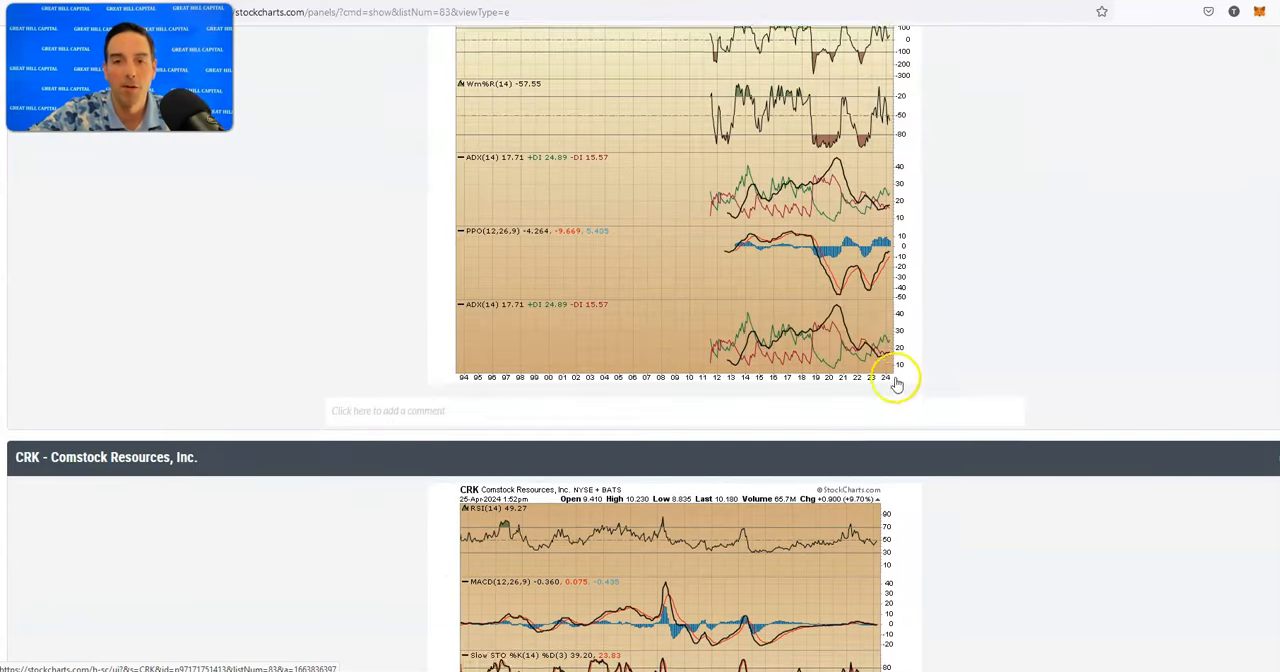
scroll(up, 3)
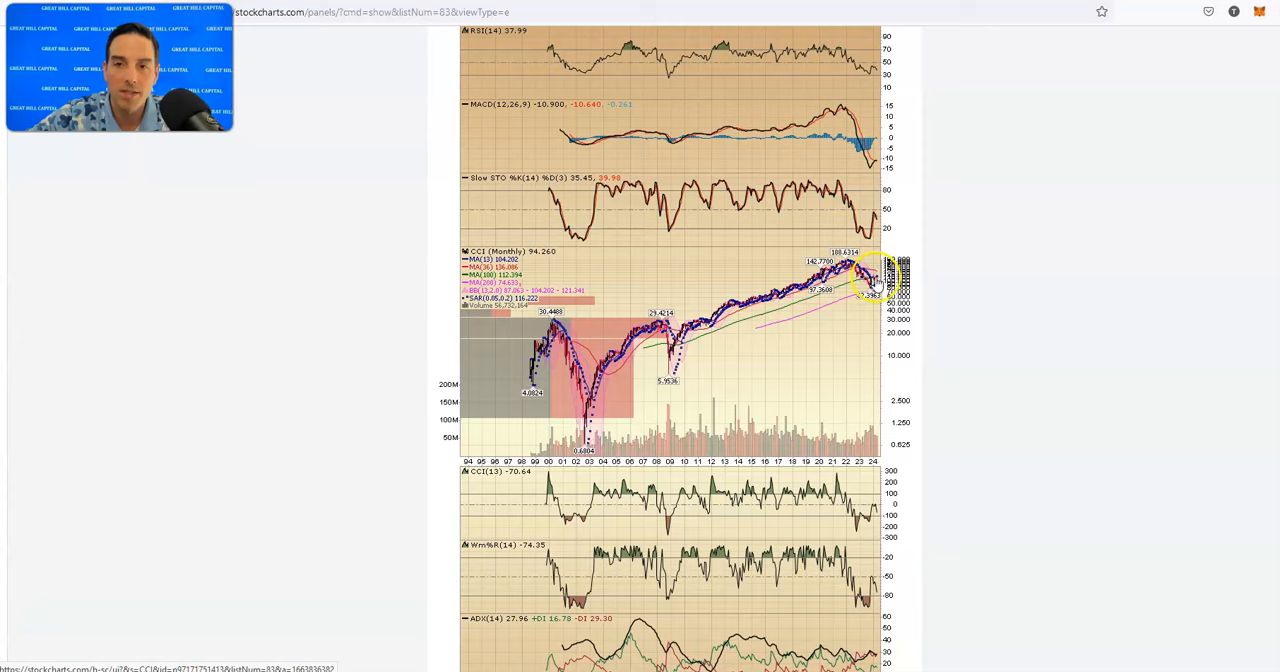
Scroll past the Crown Castle (CCI) chart to the Citigroup (C) monthly chart.
scroll(down, 3)
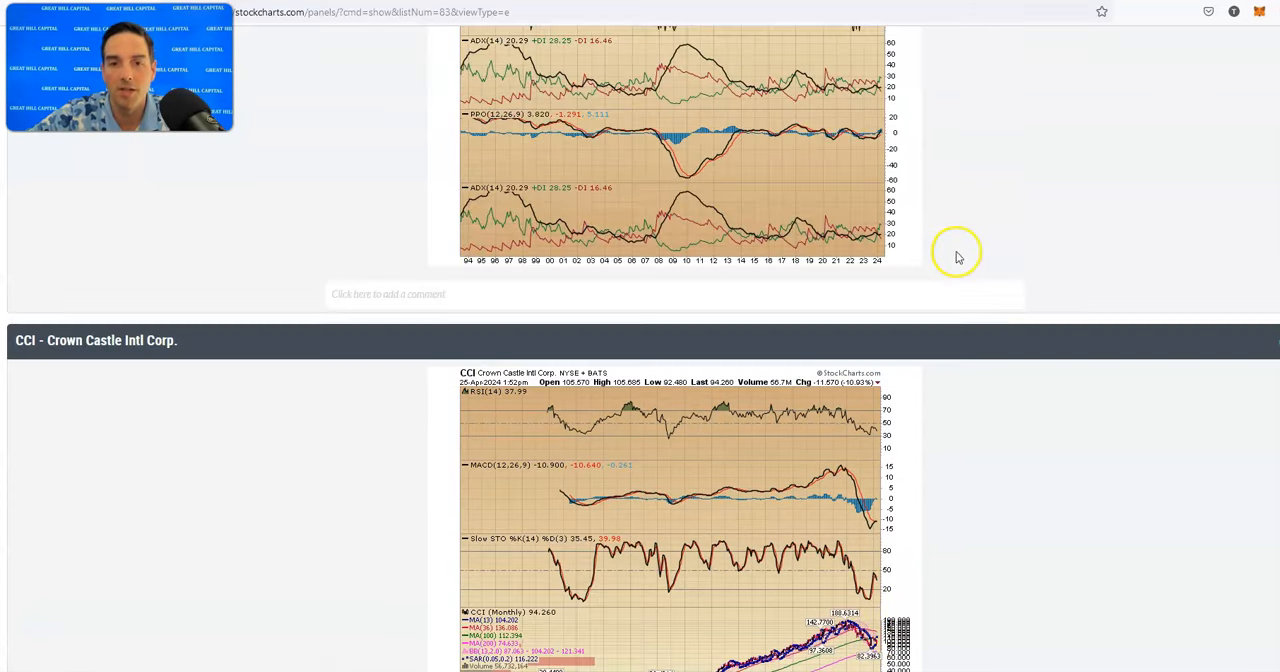
scroll(down, 3)
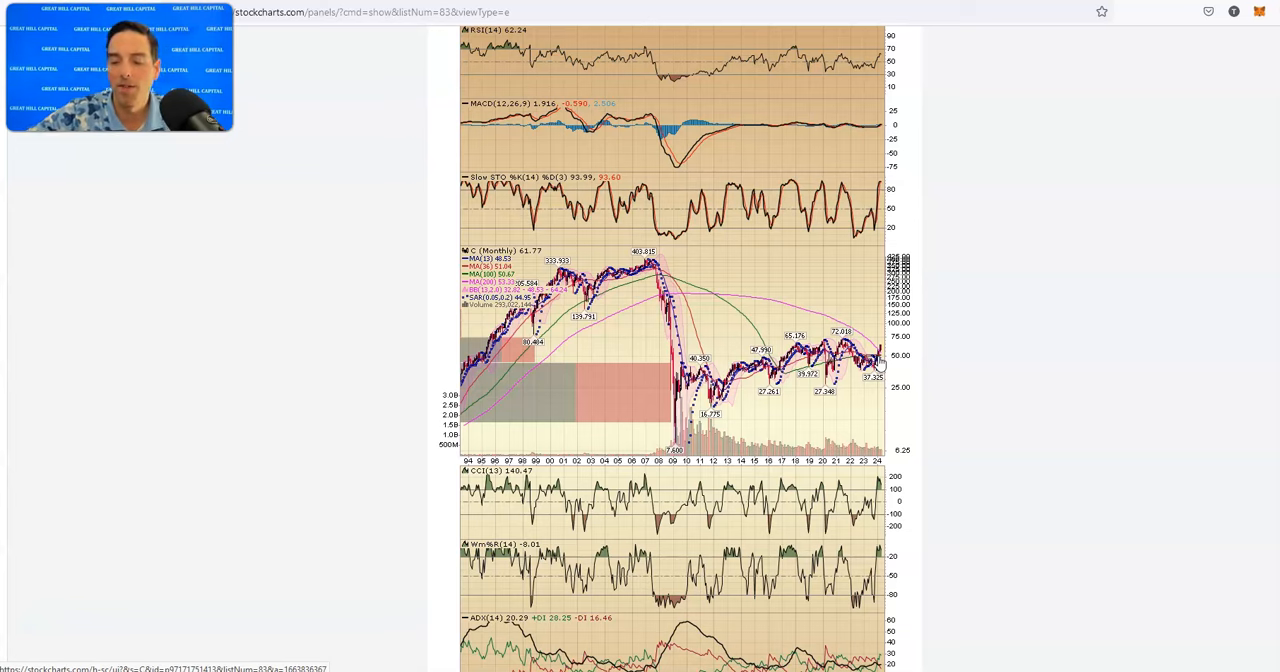
Scroll through the Citigroup (C) chart down to the Baxter Intl (BAX) monthly chart.
scroll(down, 3)
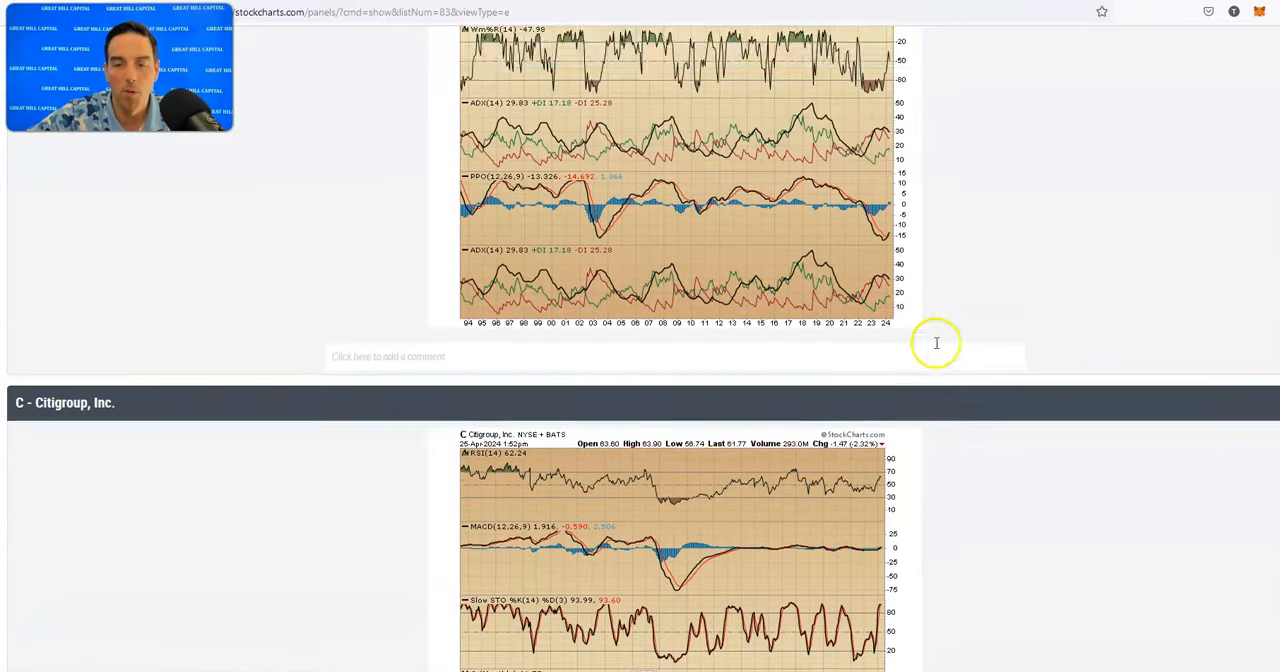
scroll(down, 3)
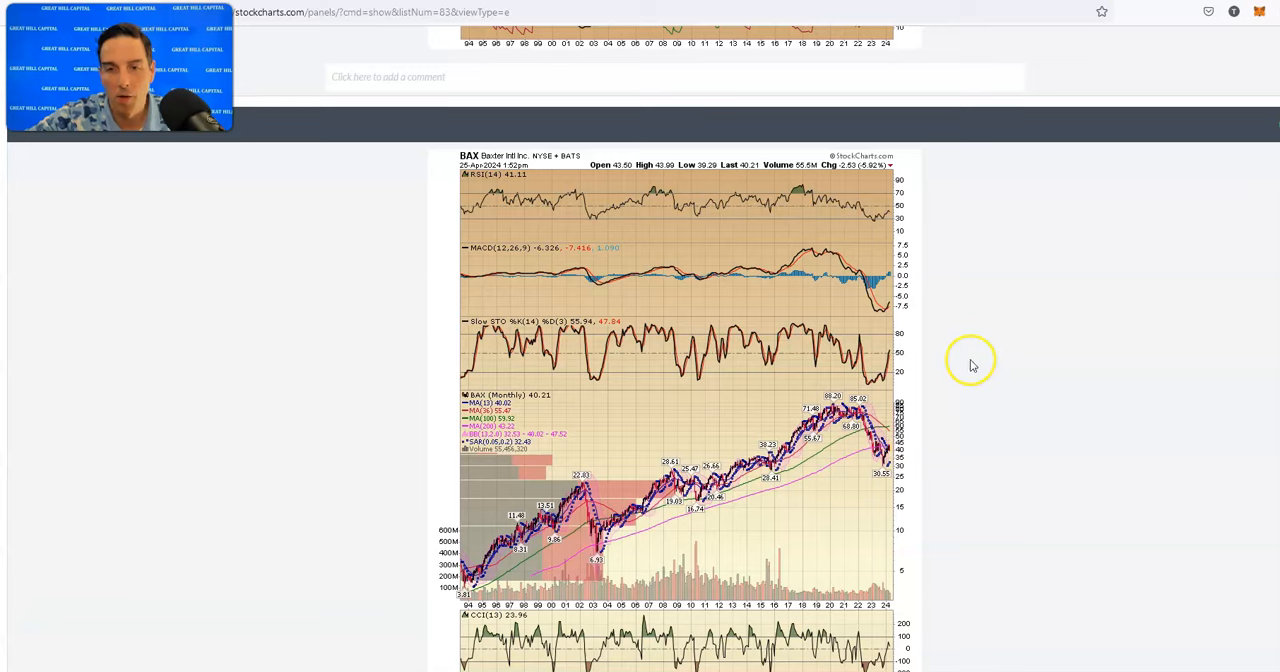
Scroll through the Baxter (BAX) and Alibaba (BABA) charts to the Boeing (BA) chart.
scroll(down, 3)
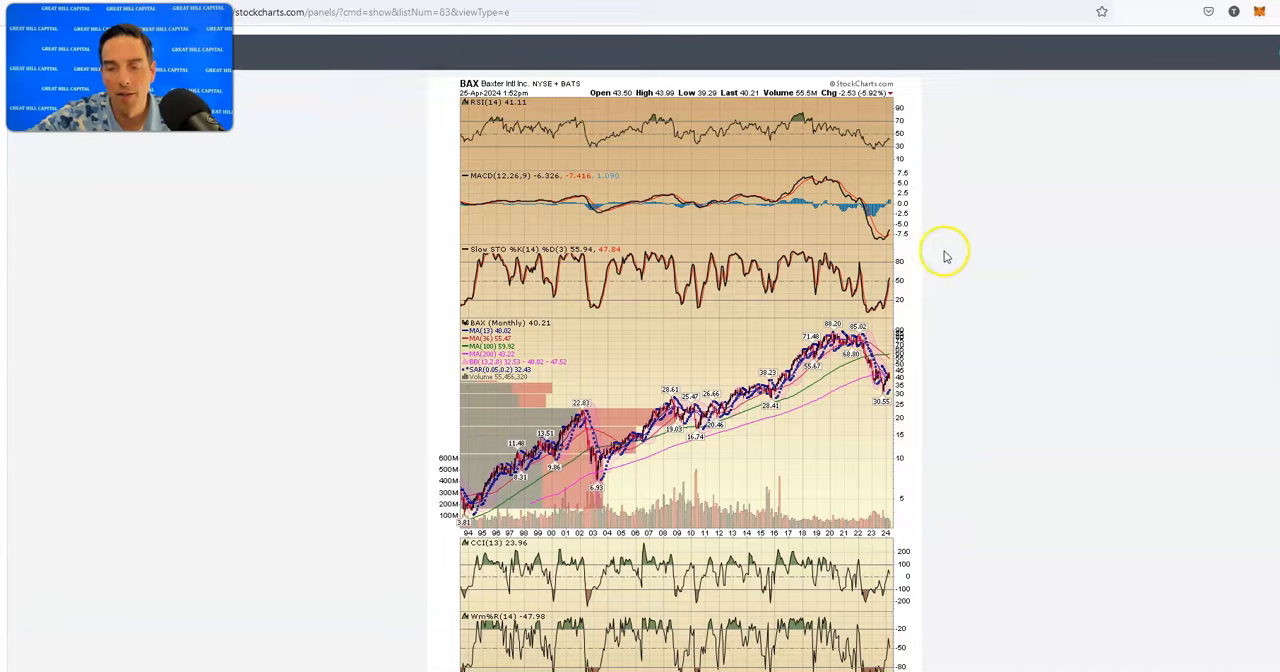
scroll(down, 3)
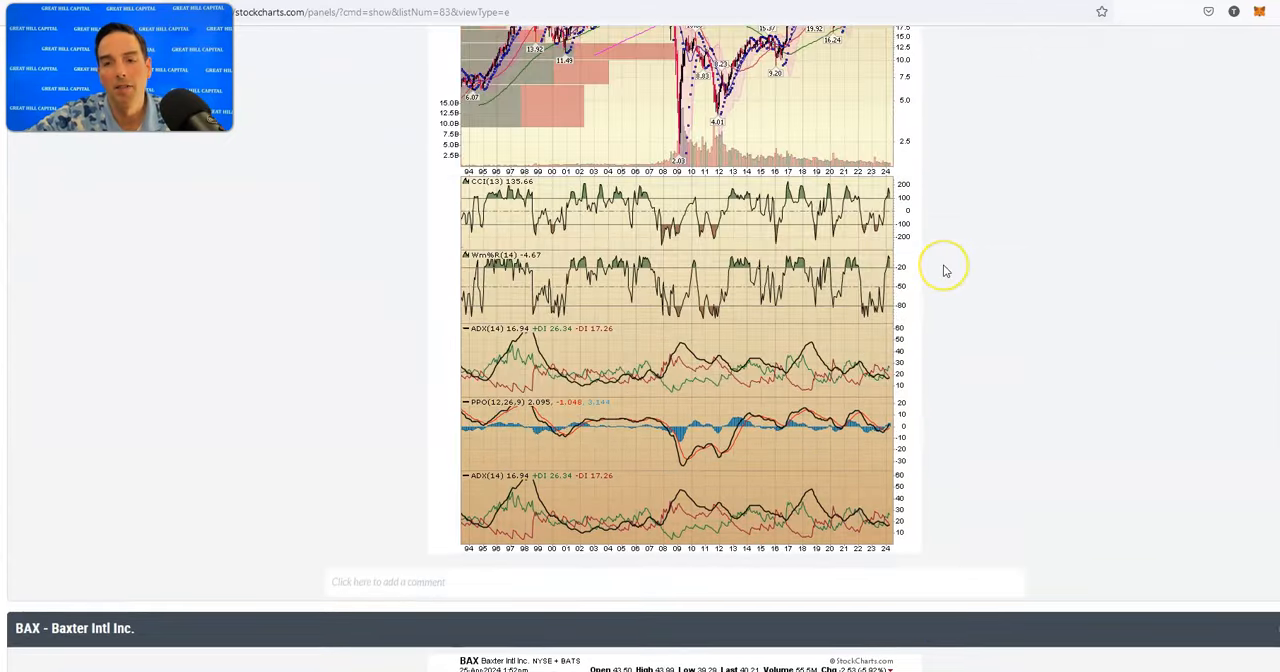
scroll(down, 3)
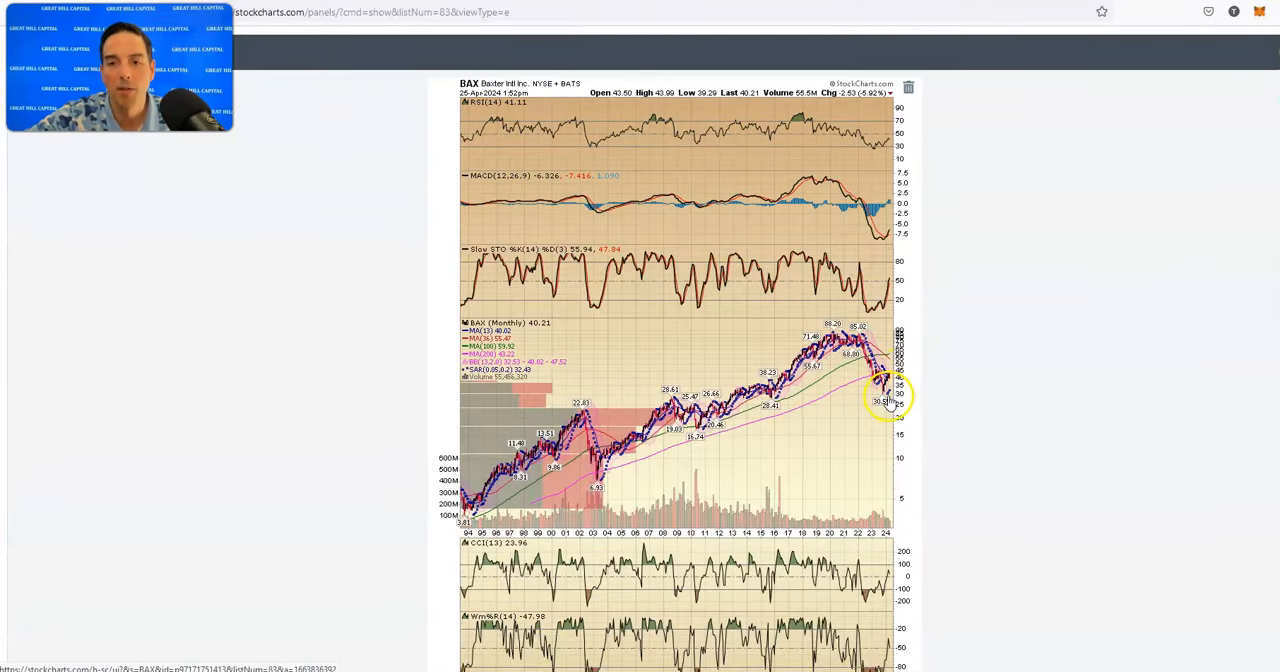
mouse_move(916, 336)
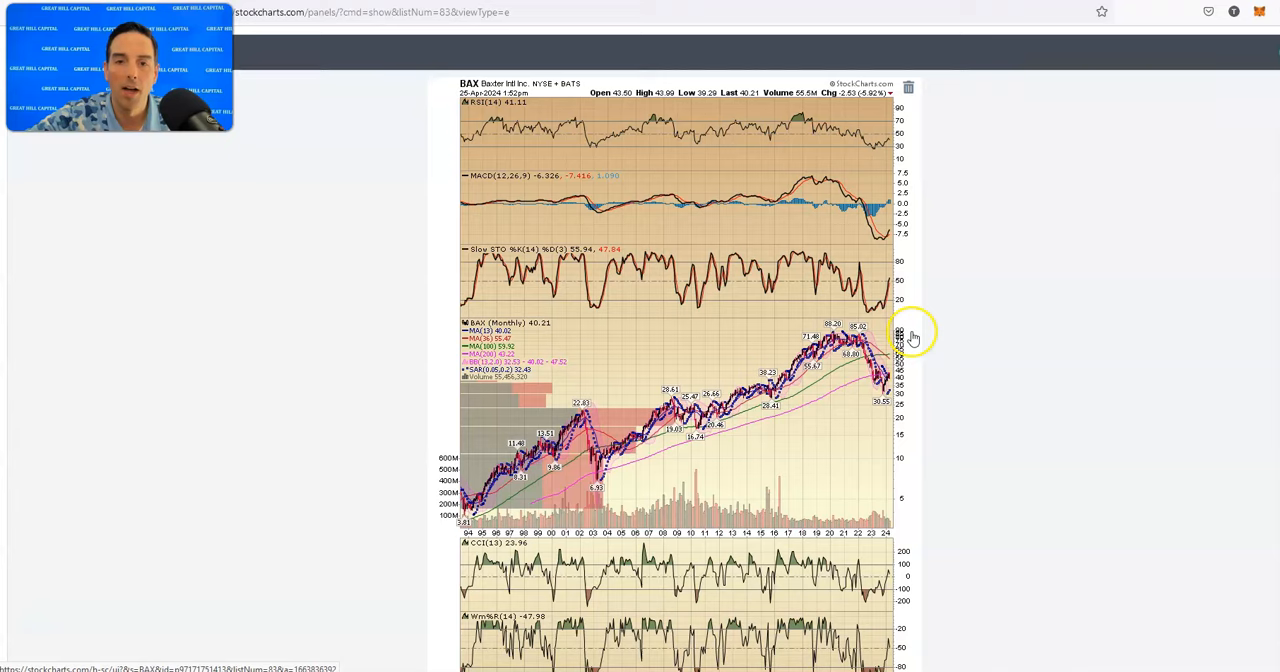
scroll(down, 3)
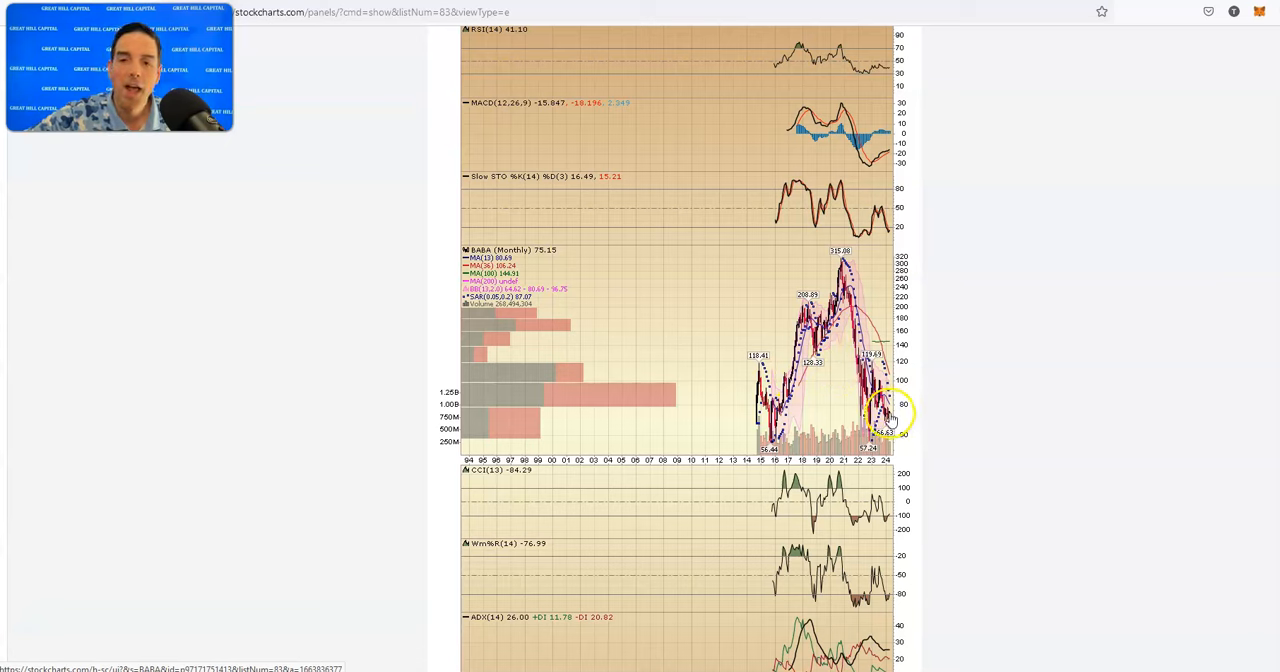
scroll(down, 3)
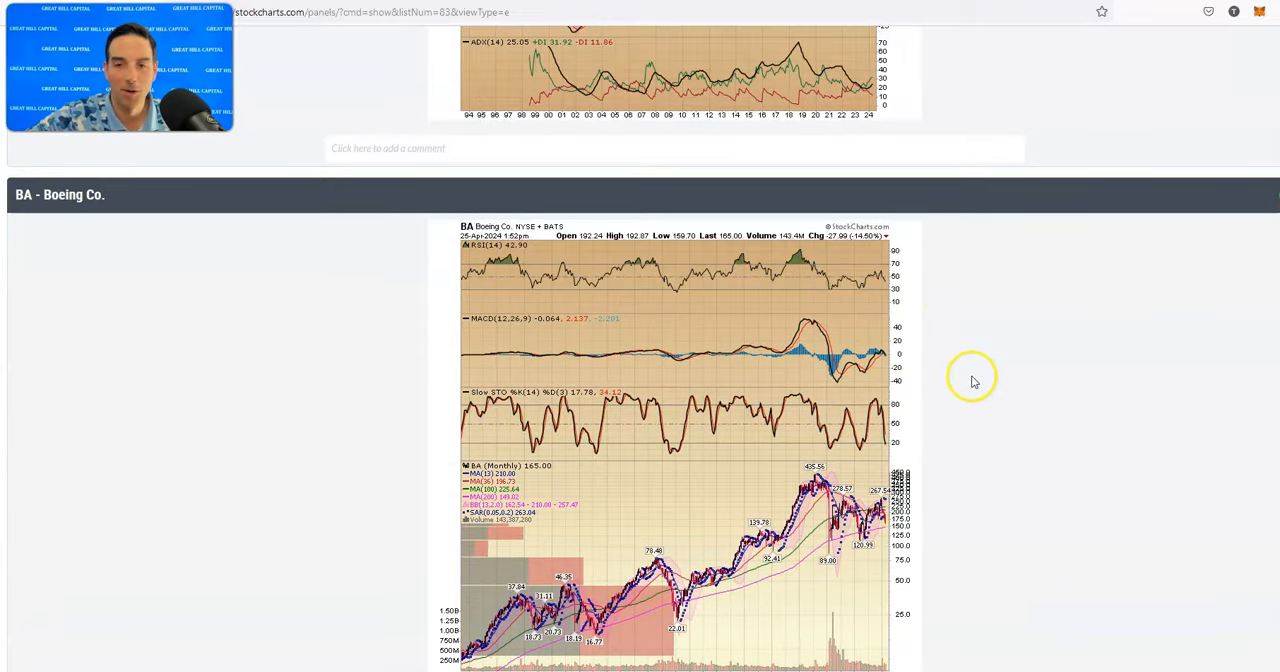
Scroll from the Boeing (BA) chart down to the Amazon.com (AMZN) monthly chart.
scroll(down, 3)
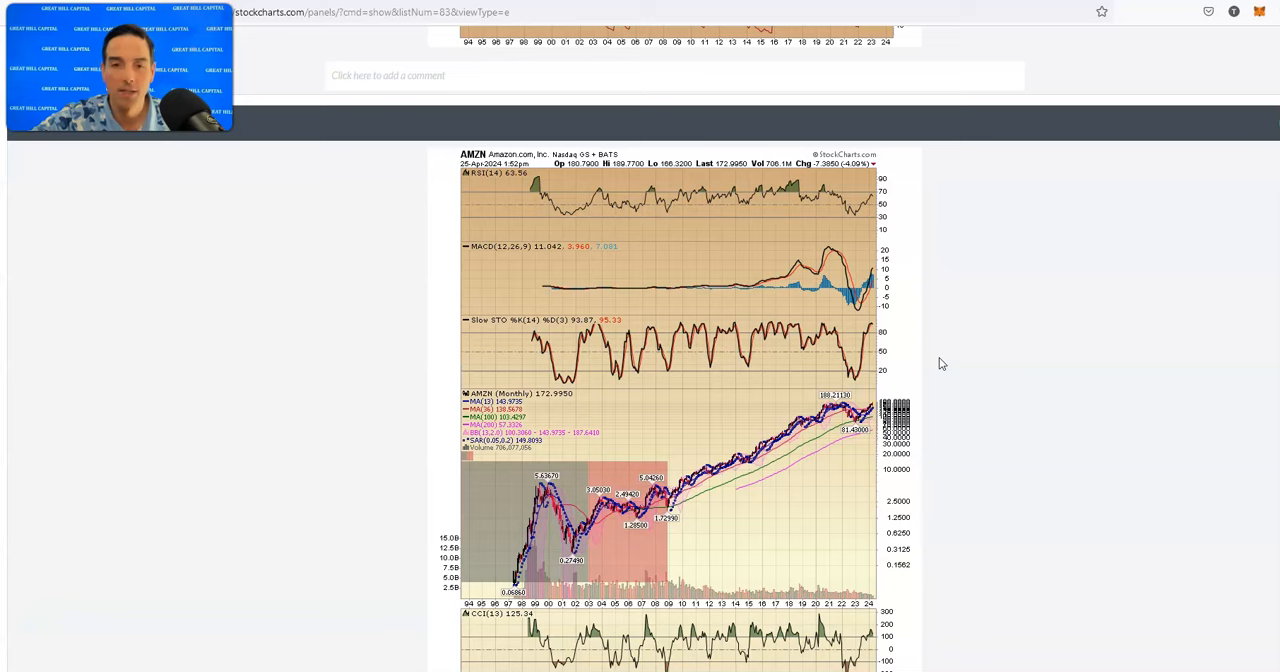
mouse_move(968, 372)
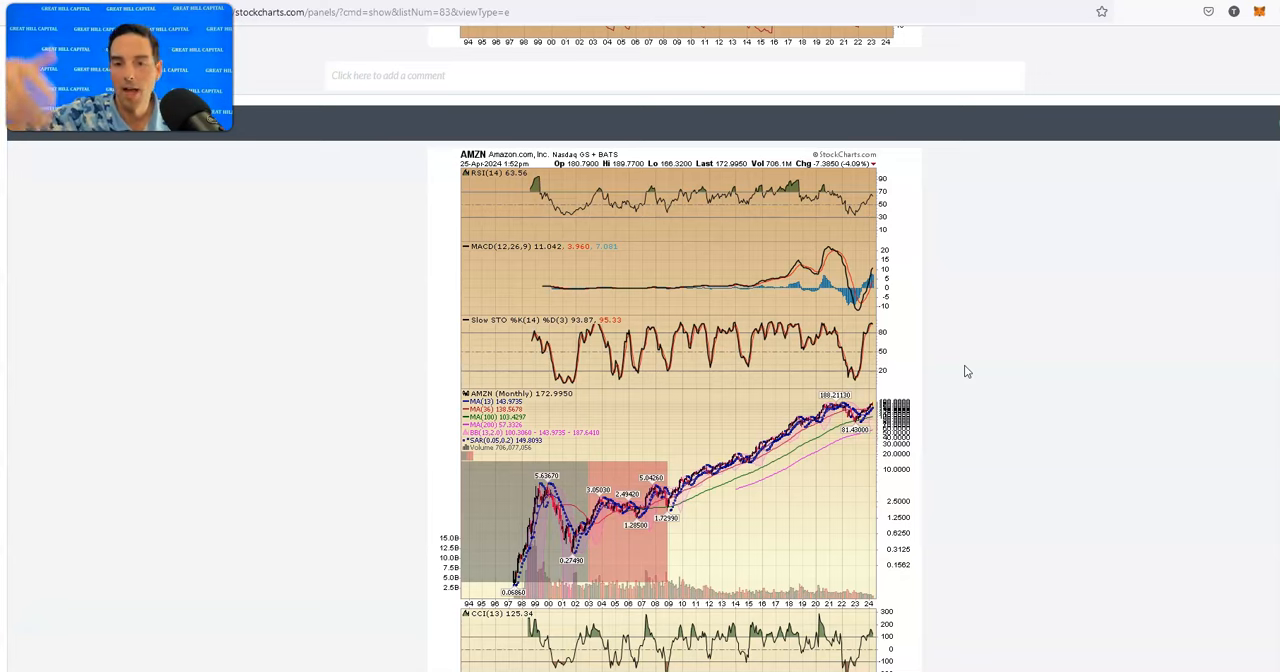
mouse_move(1008, 384)
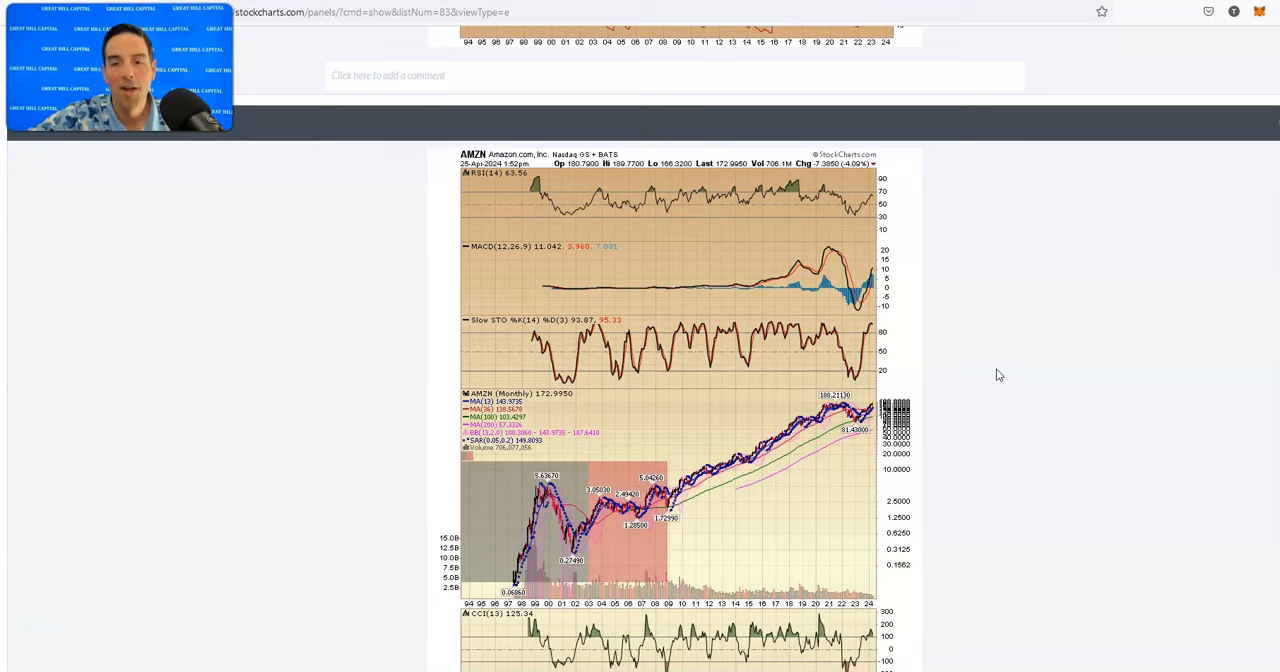
scroll(down, 3)
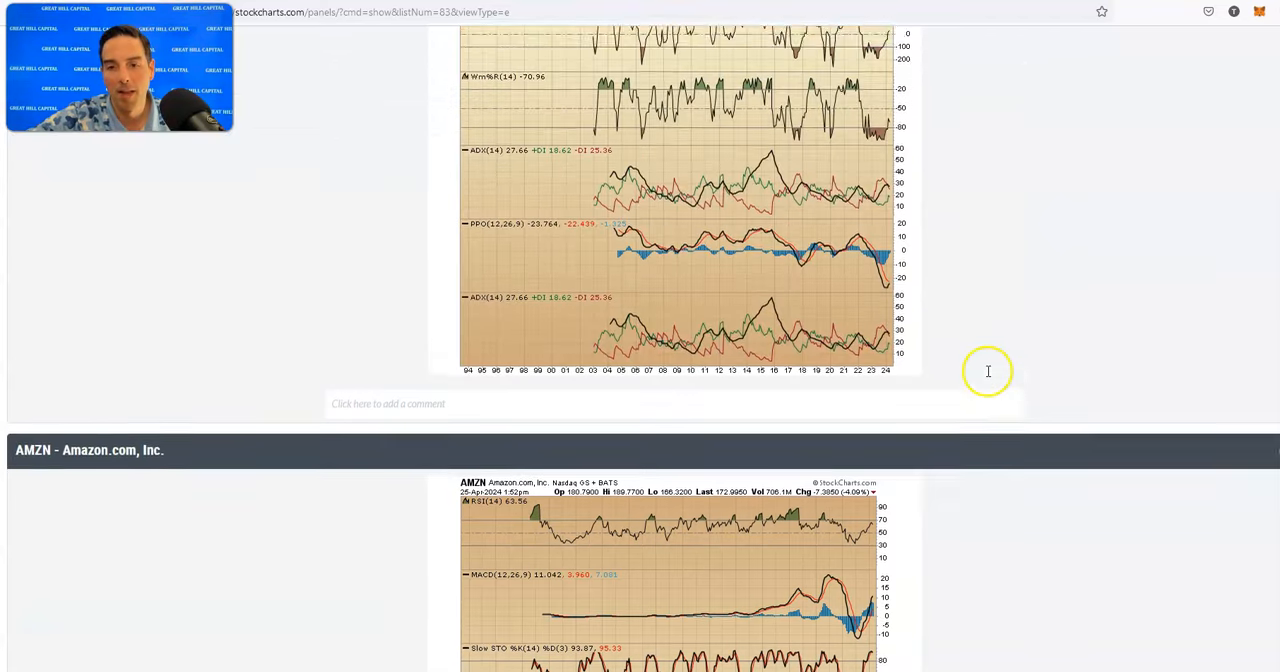
Scroll below the Amazon.com (AMZN) chart toward the AMP monthly chart.
scroll(down, 3)
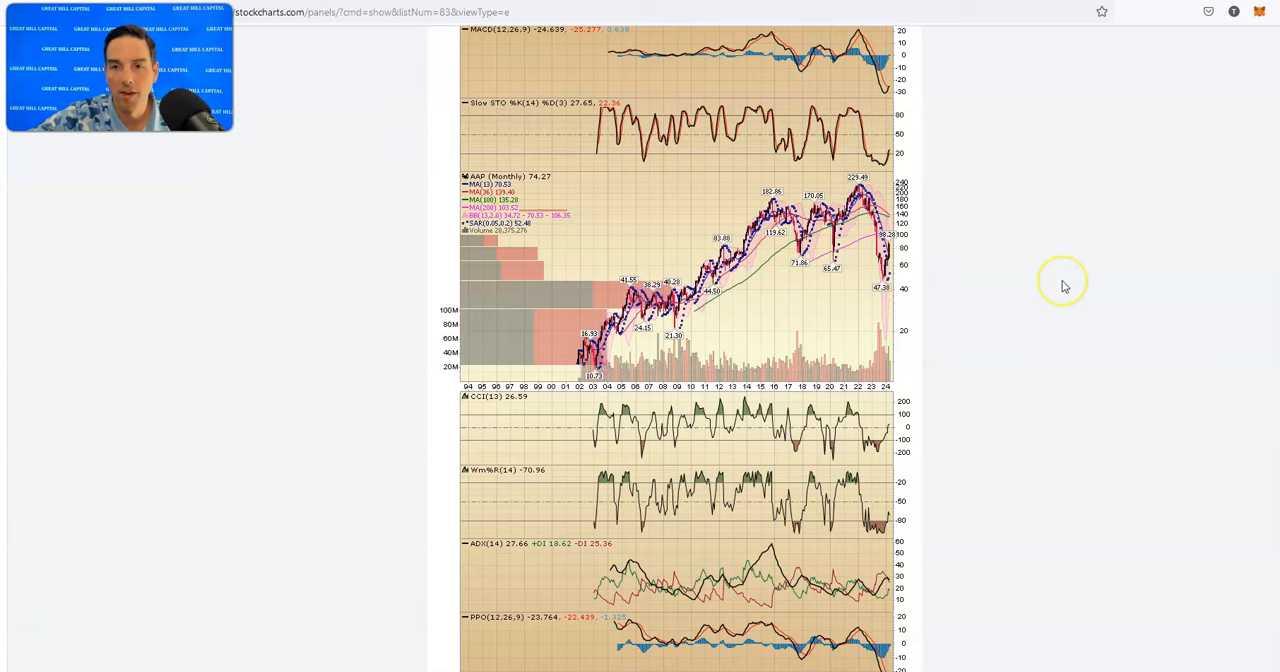
mouse_move(924, 244)
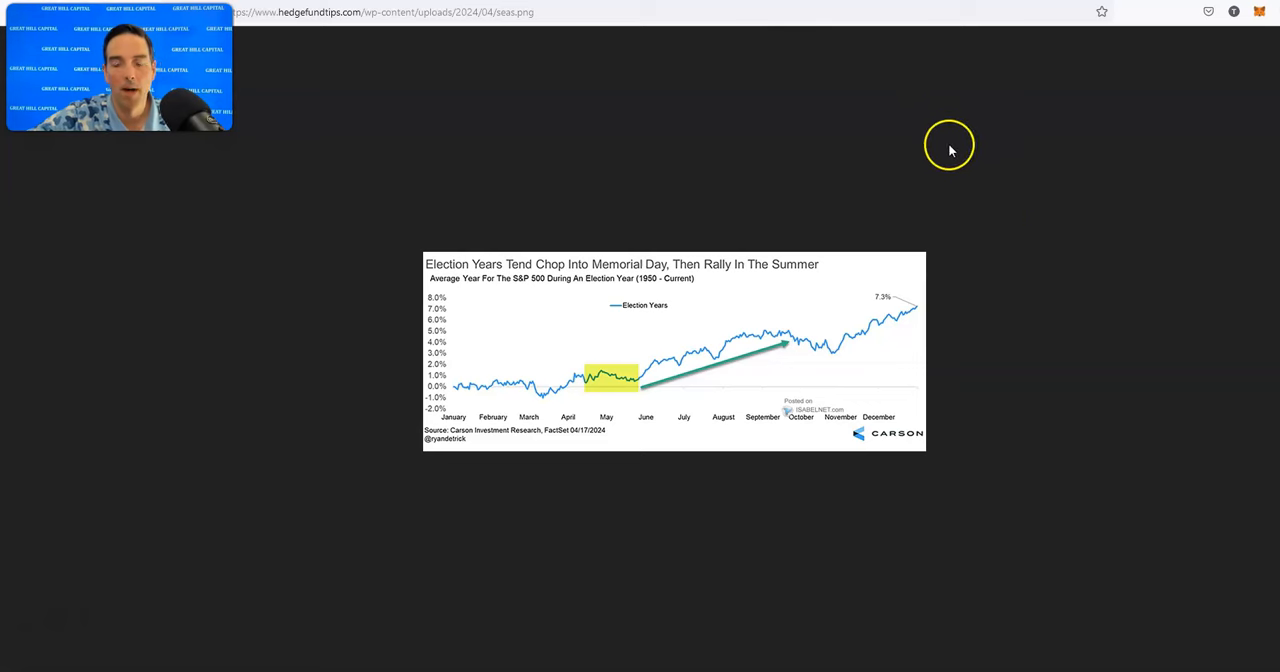
mouse_move(1008, 280)
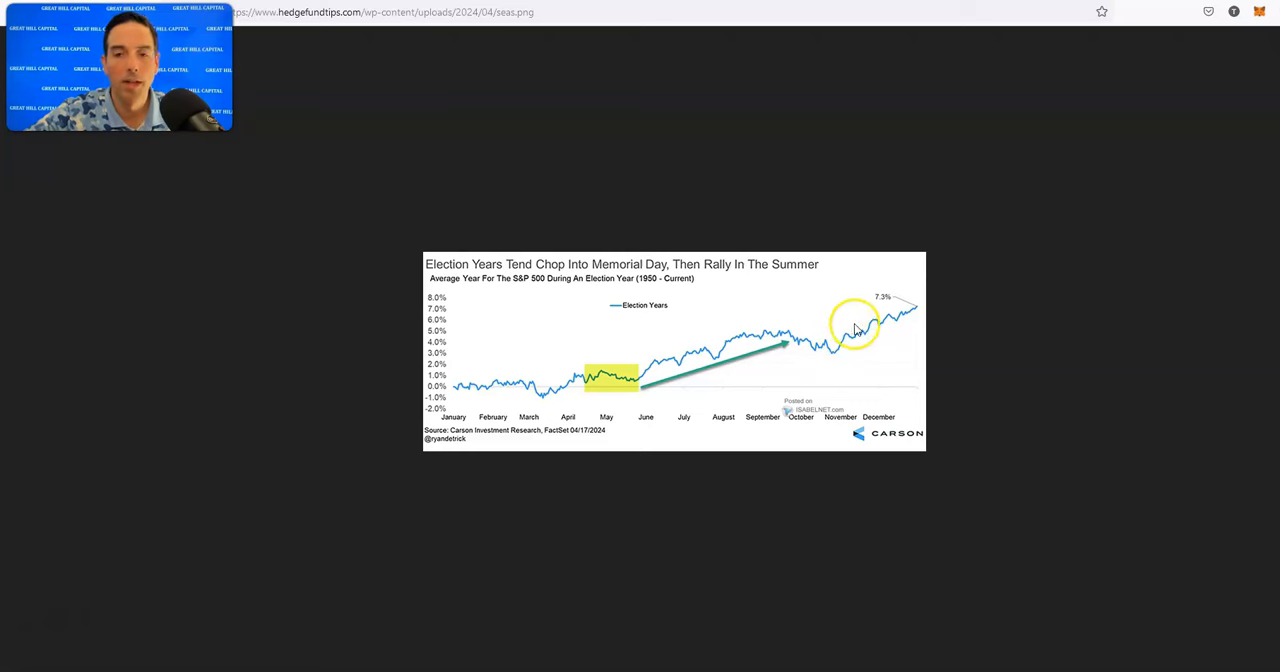
Open the linked seas.png election-year S&P 500 seasonality chart on hedgefundtips.com.
click(856, 324)
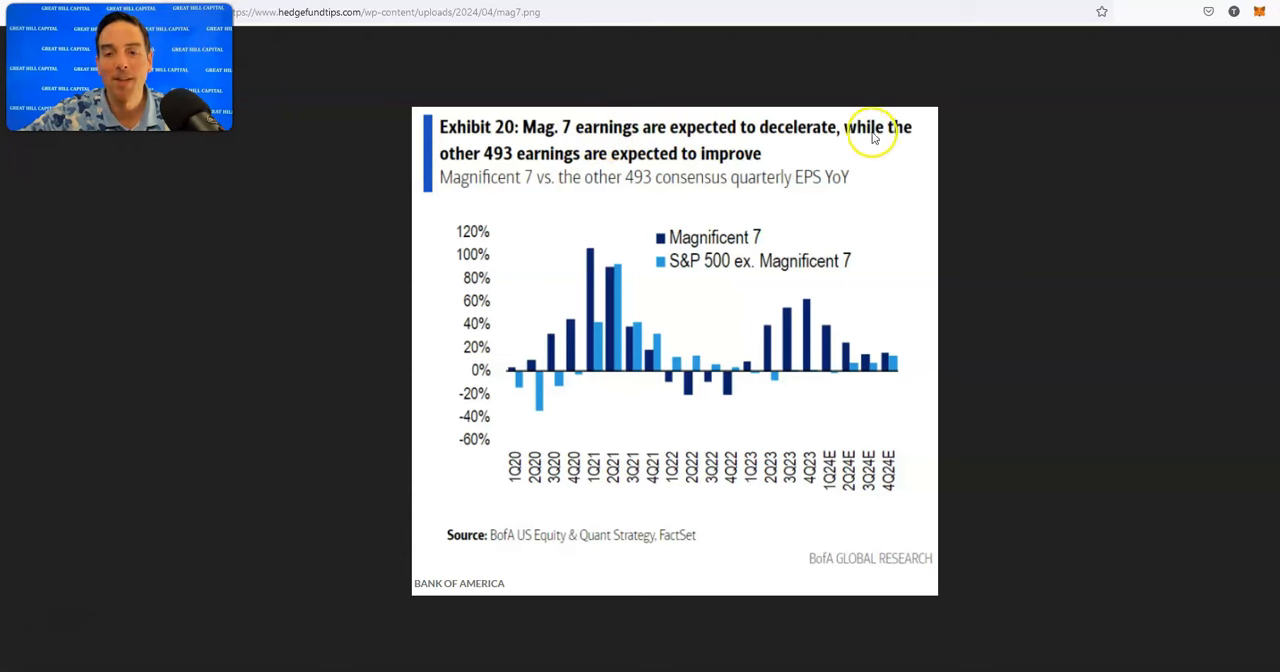
mouse_move(502, 162)
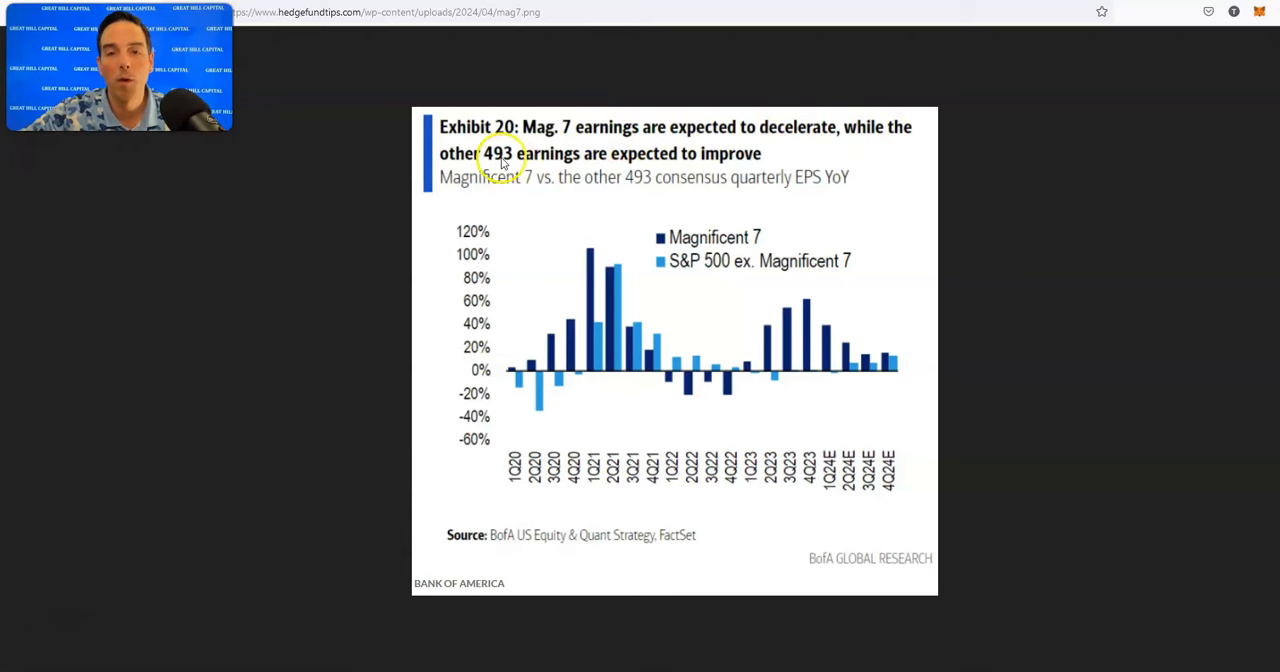
mouse_move(724, 166)
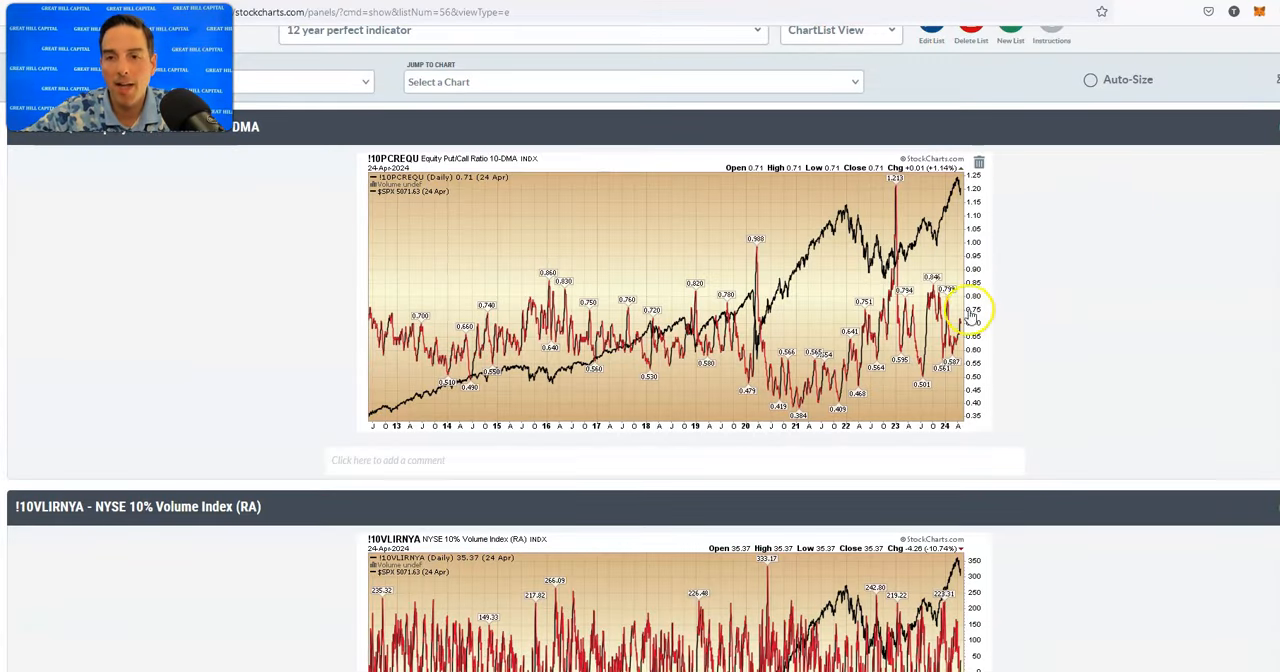
Scroll from the $CPC Put/Call Ratio chart past the S&P 500 Bullish Percent Index.
scroll(down, 3)
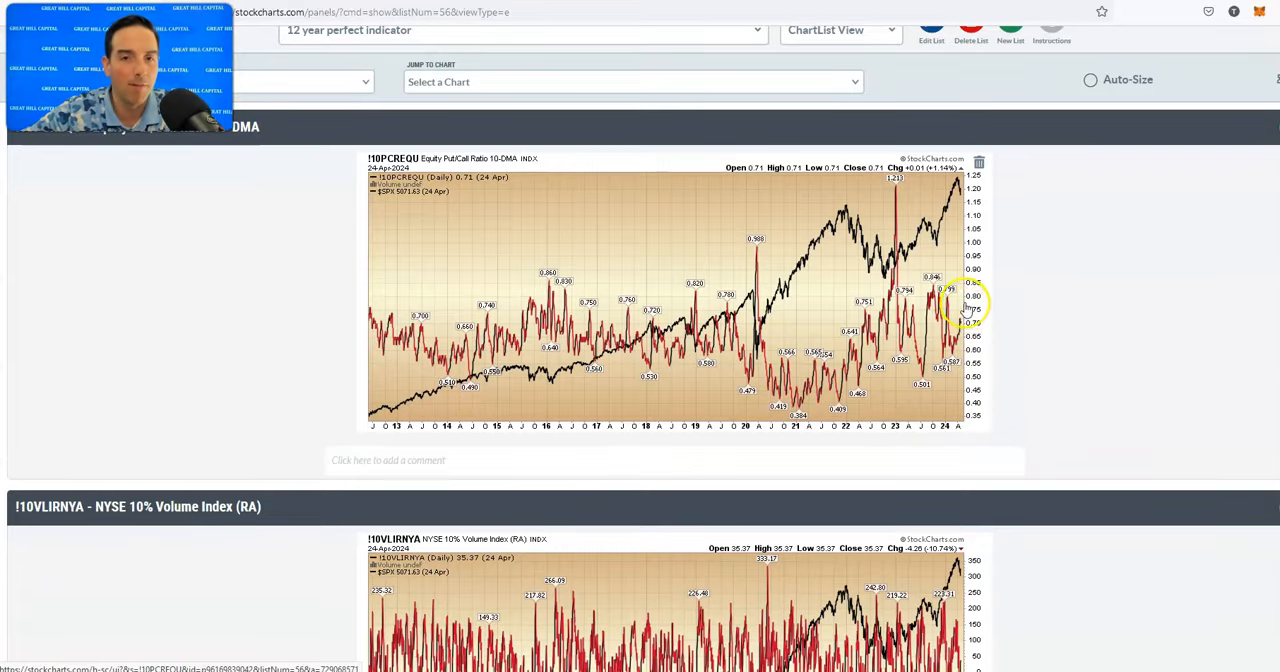
scroll(down, 3)
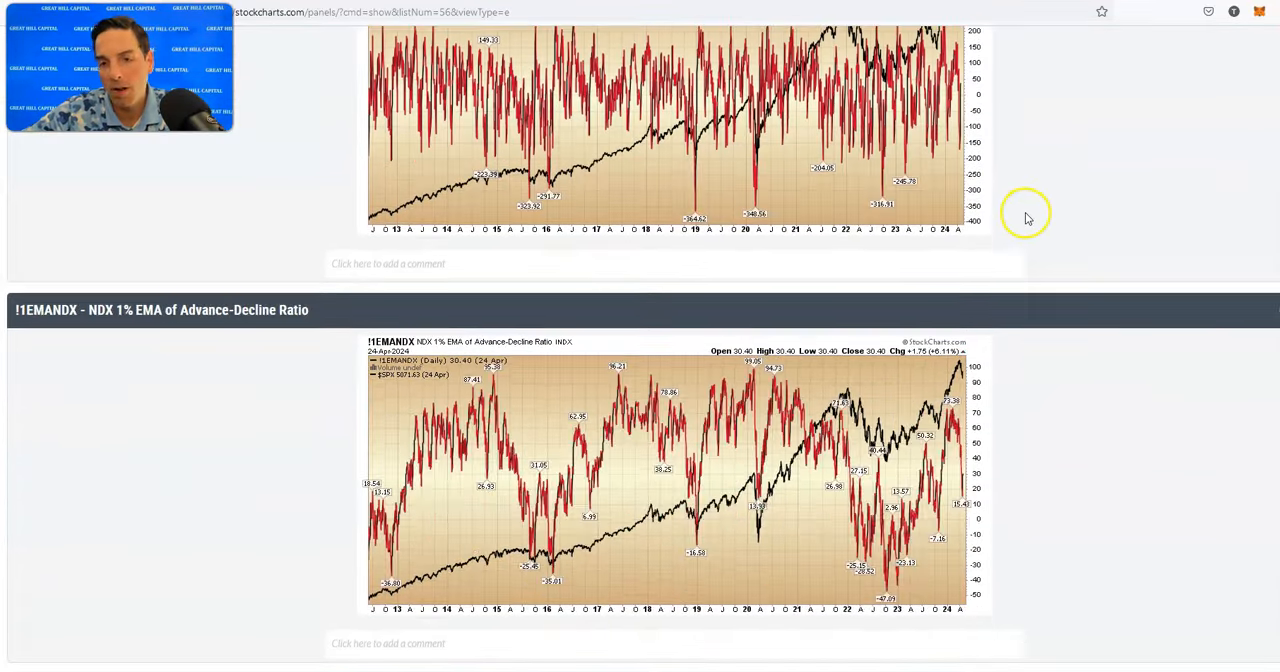
scroll(down, 3)
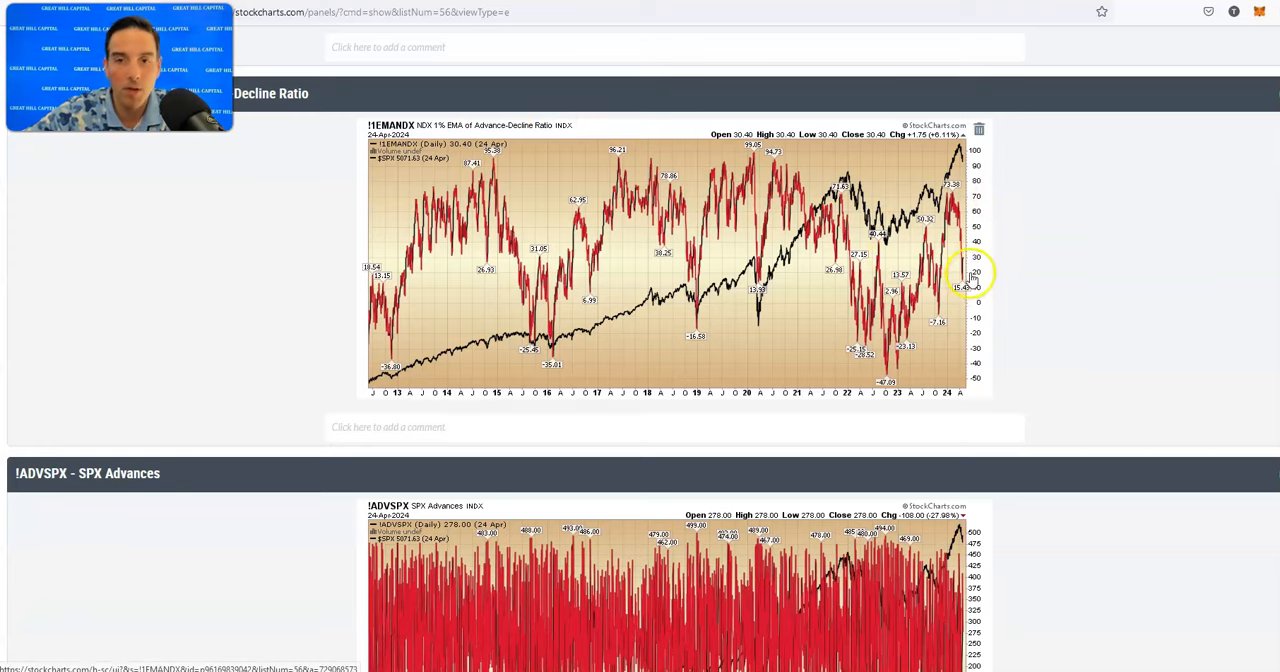
scroll(down, 3)
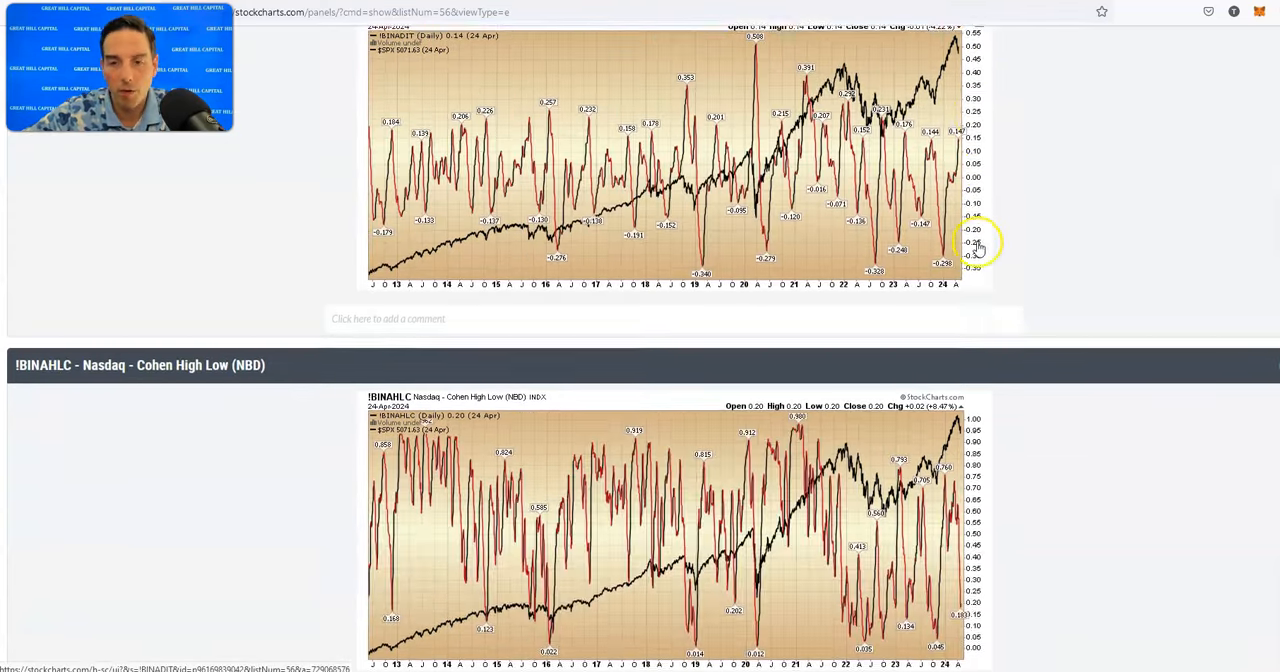
scroll(down, 3)
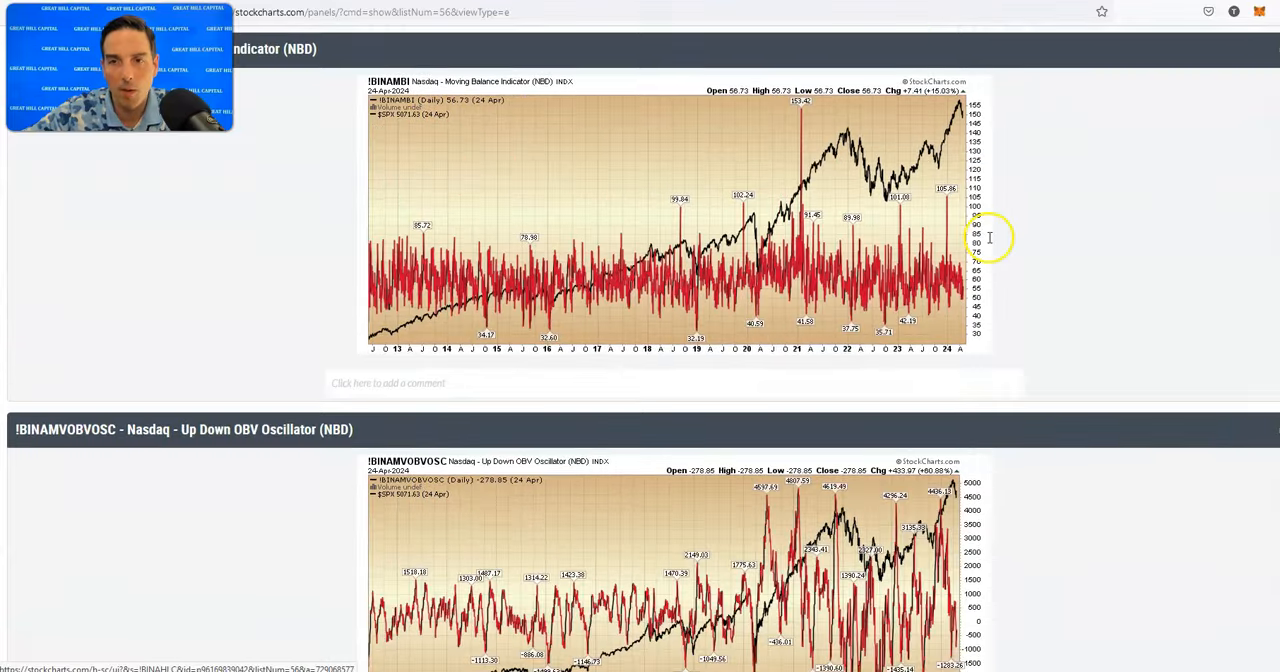
scroll(down, 3)
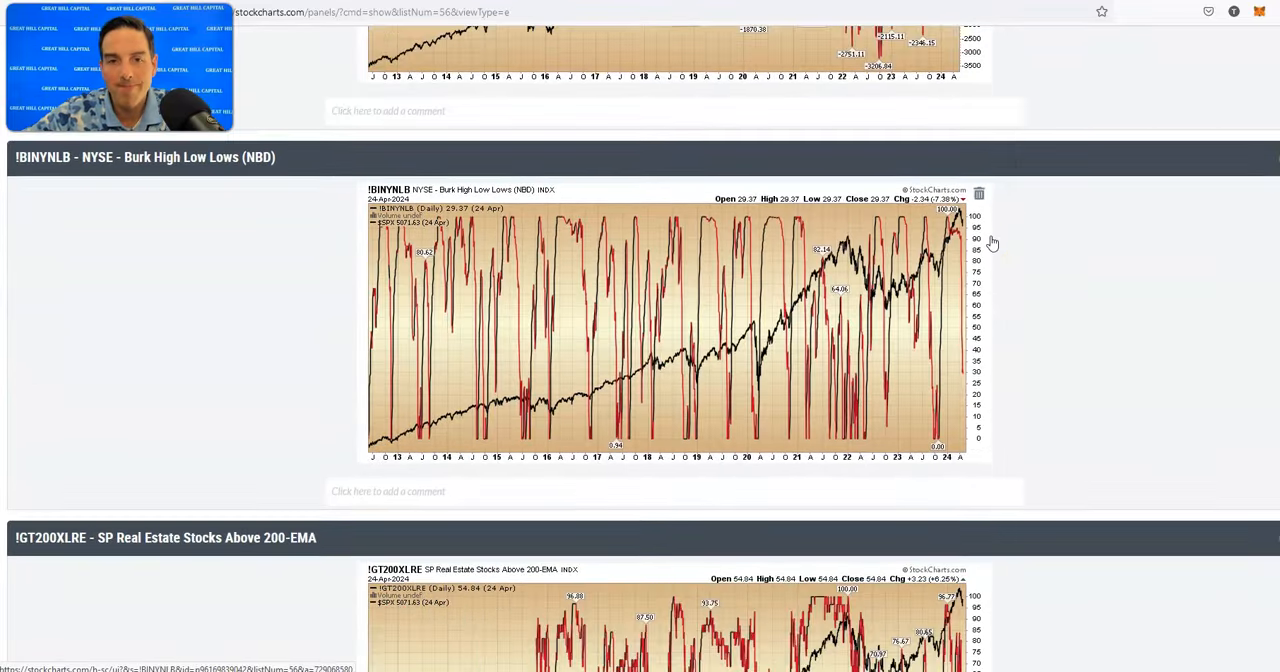
scroll(down, 3)
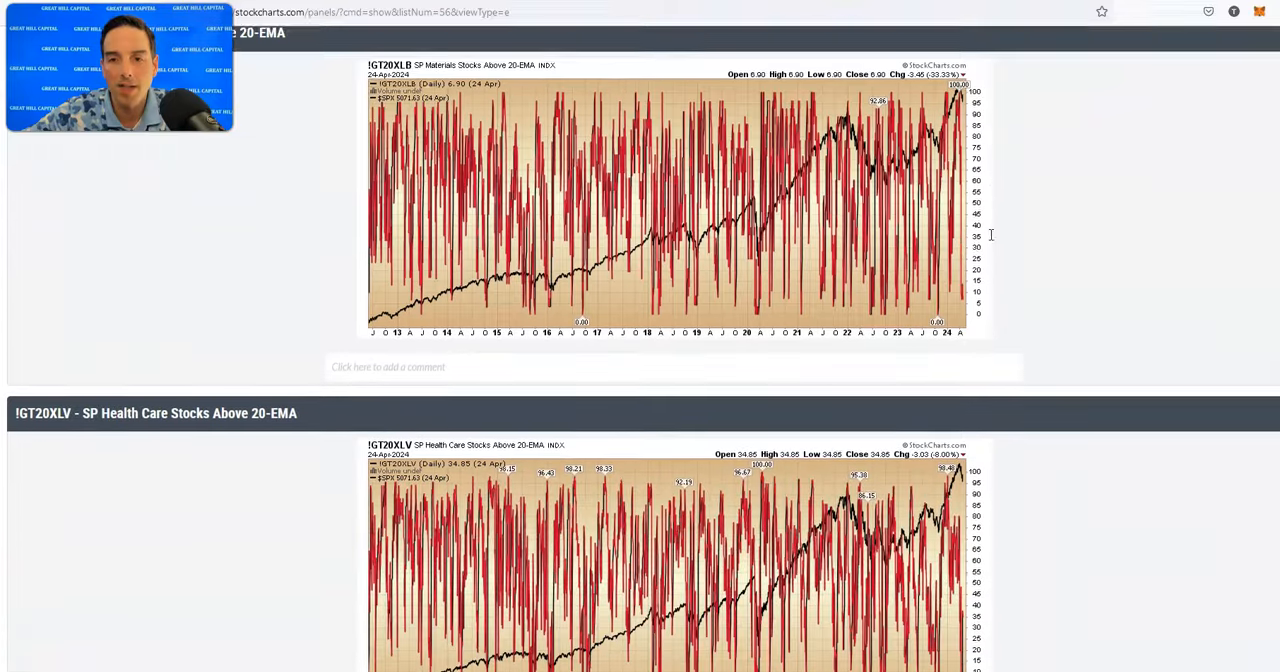
scroll(down, 3)
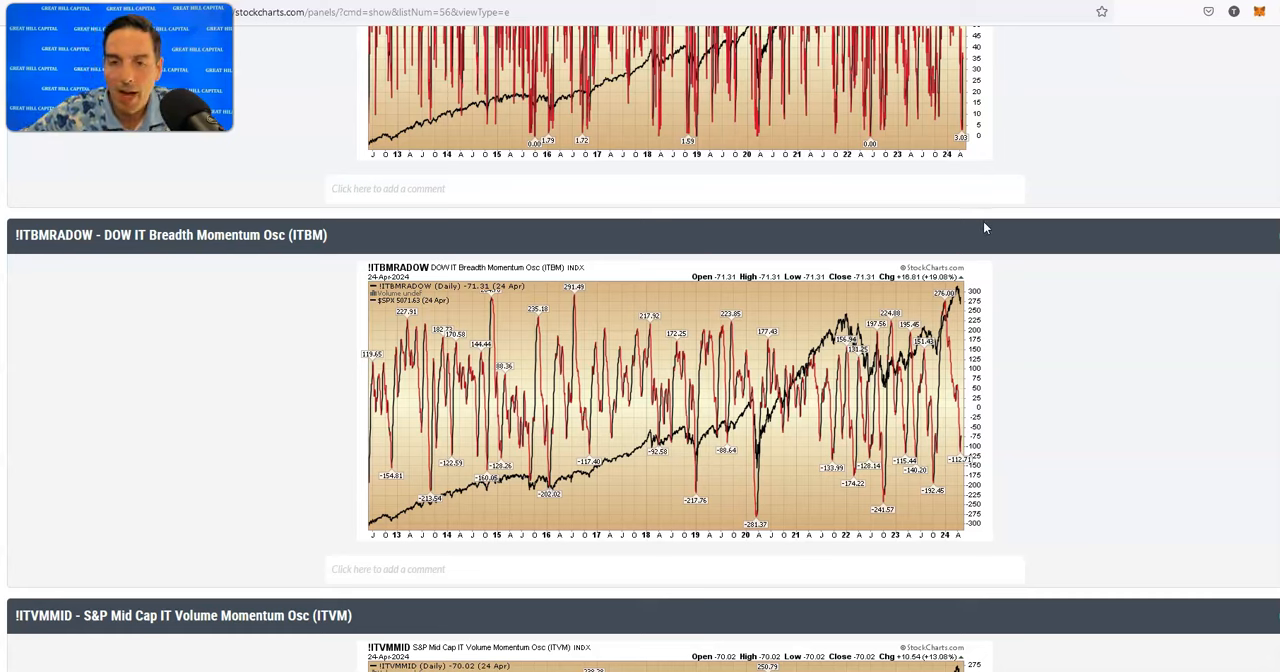
mouse_move(990, 224)
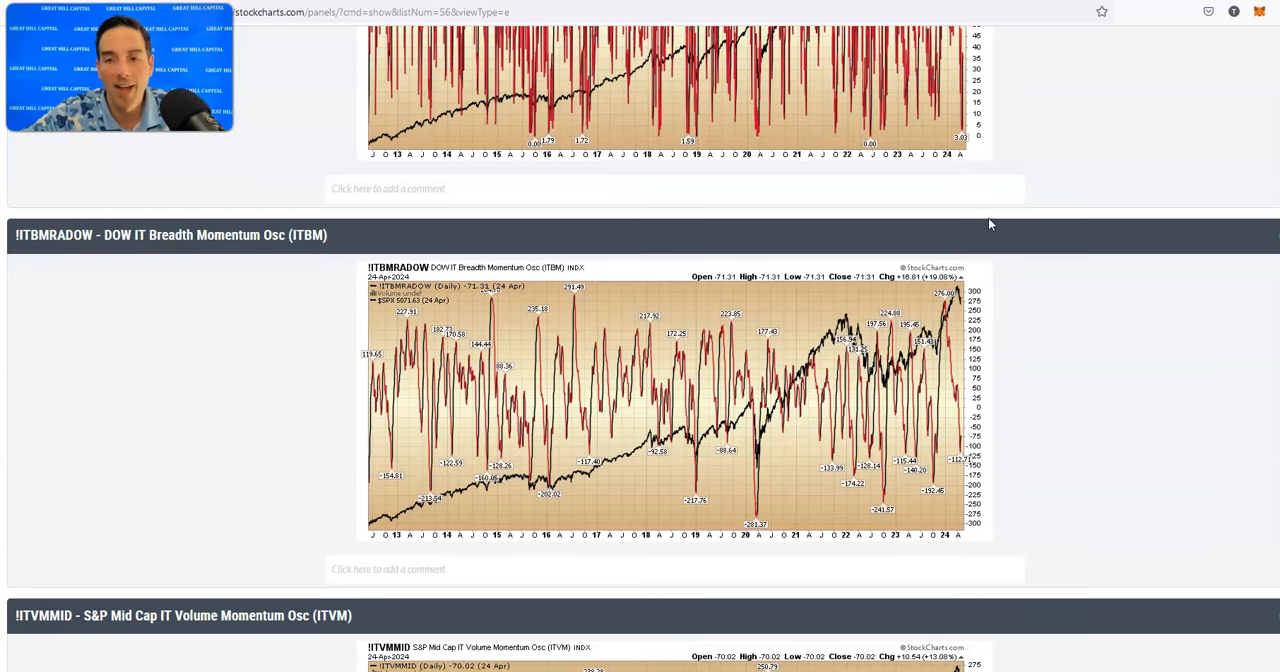
scroll(down, 3)
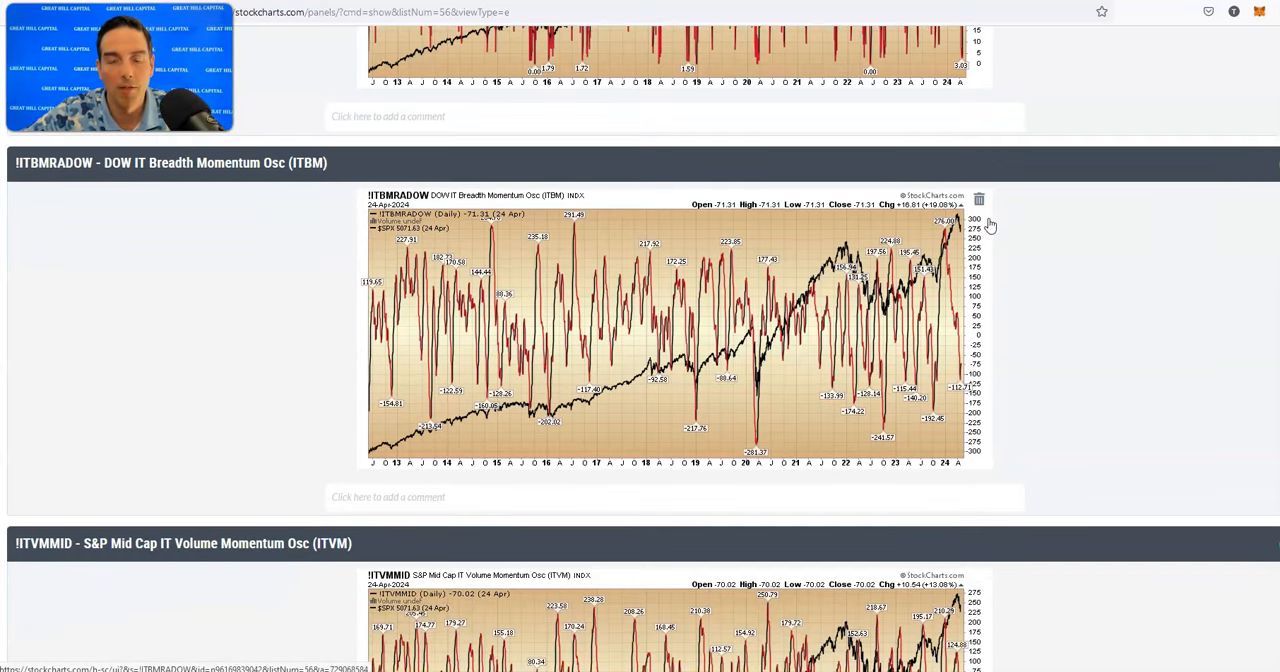
scroll(down, 3)
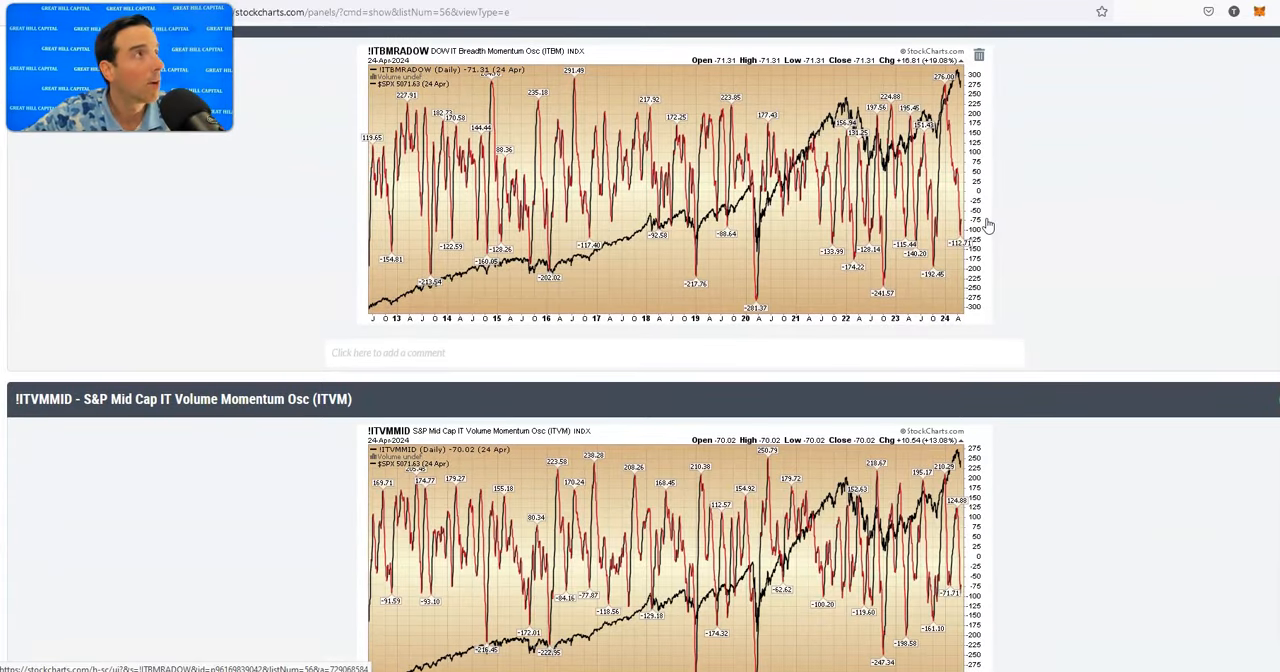
Continue down the indicator ChartList to the $NAAD Nasdaq Advance-Decline Issues chart.
scroll(down, 3)
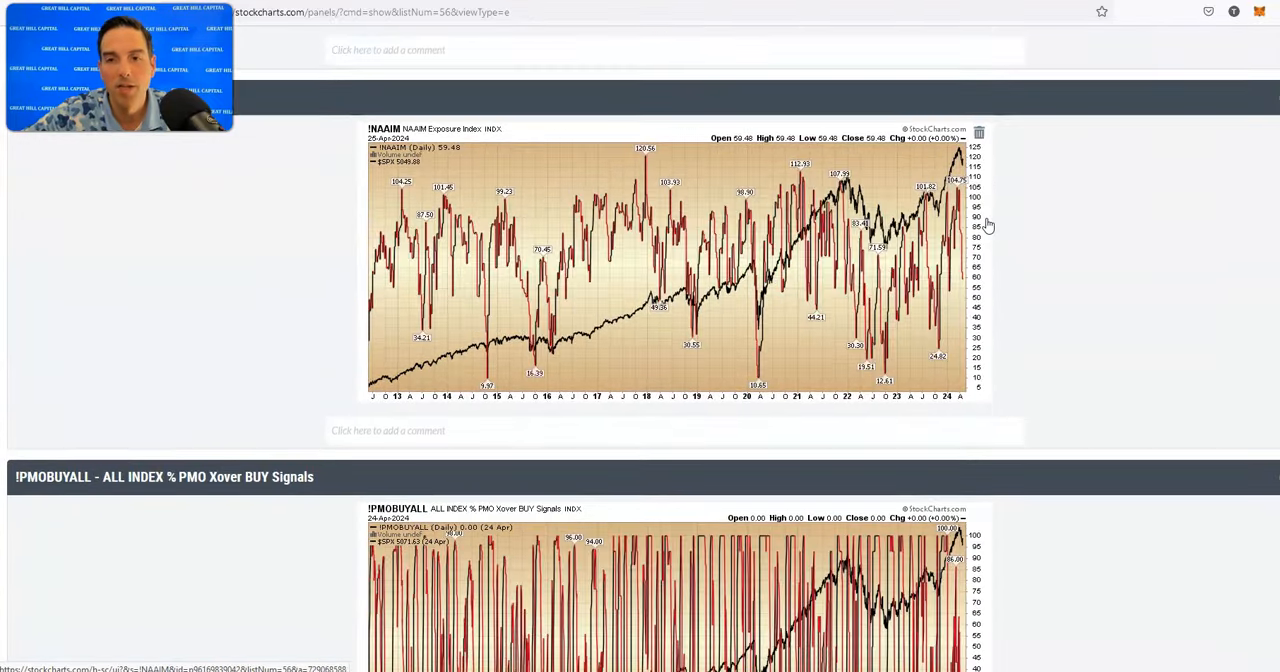
scroll(down, 3)
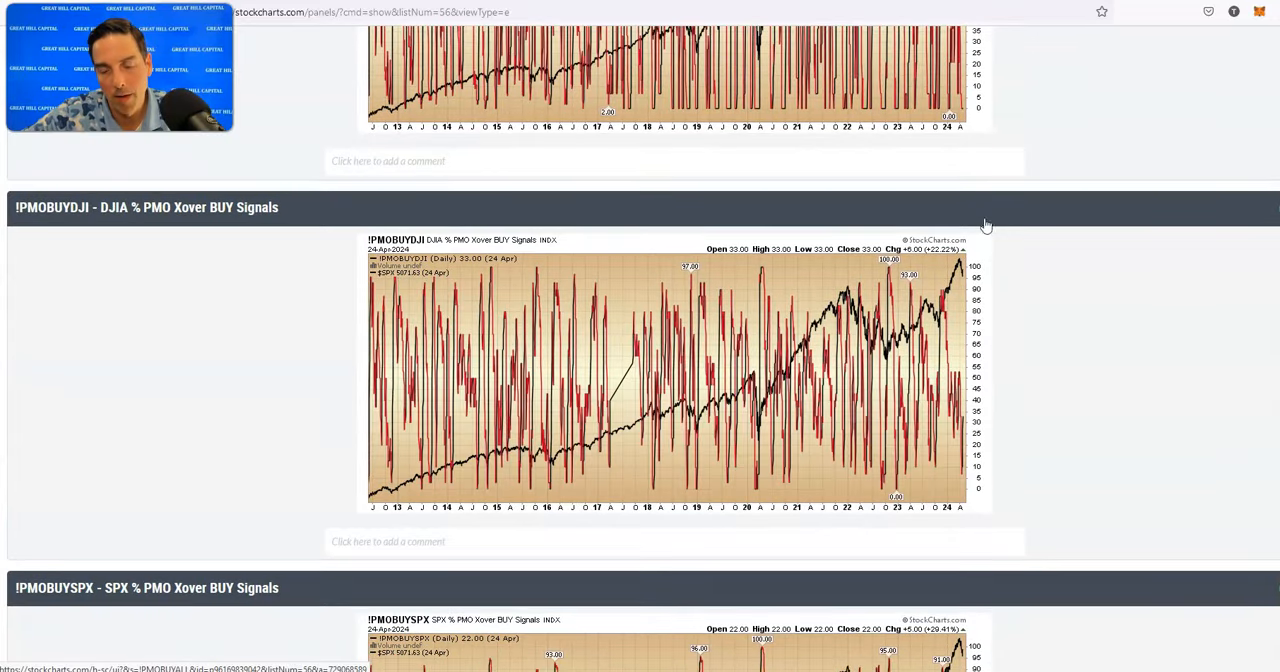
scroll(down, 3)
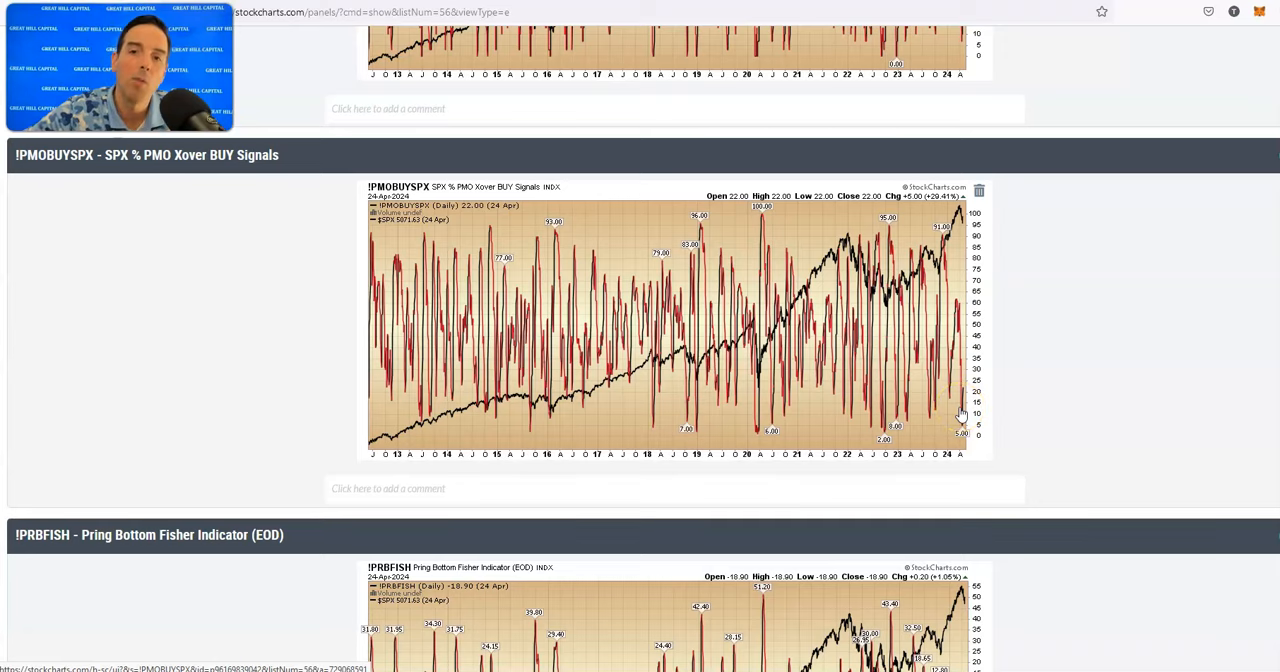
scroll(down, 3)
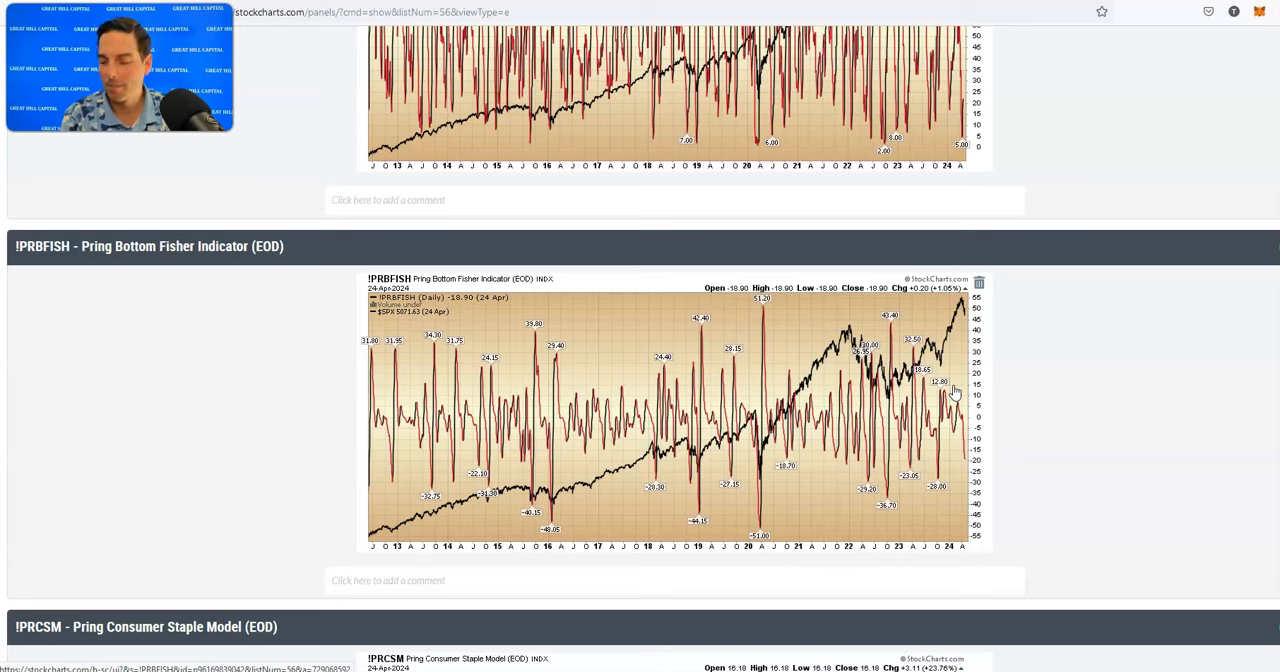
scroll(down, 3)
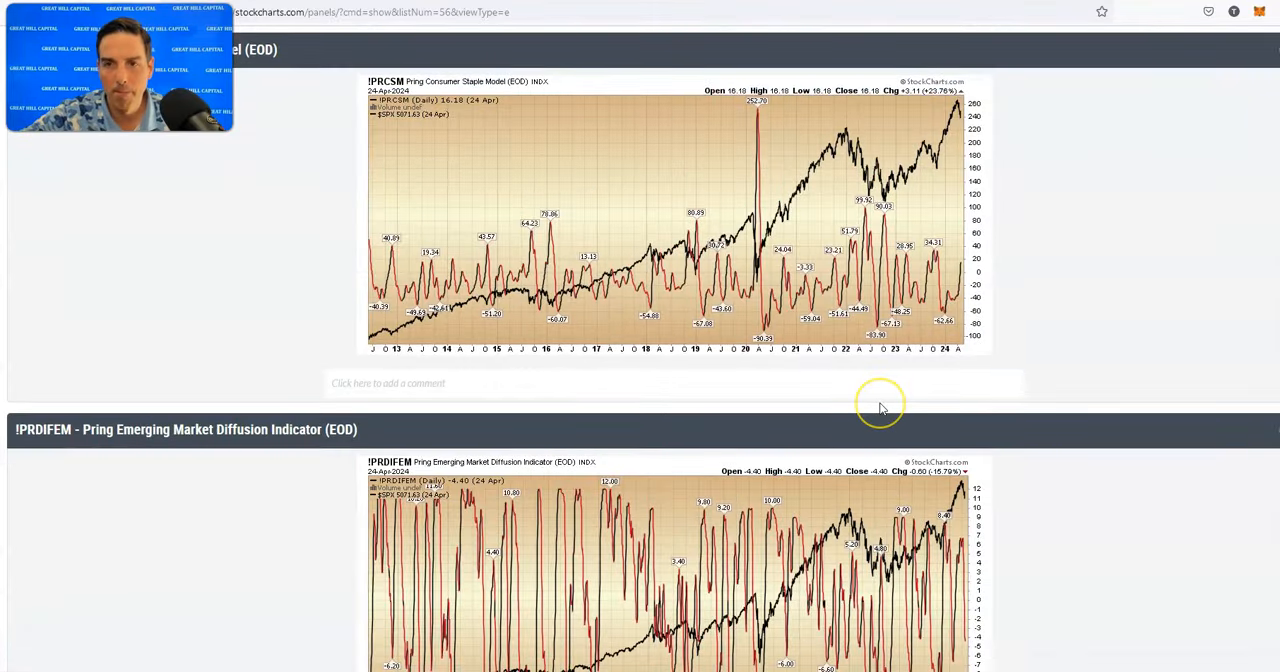
scroll(down, 3)
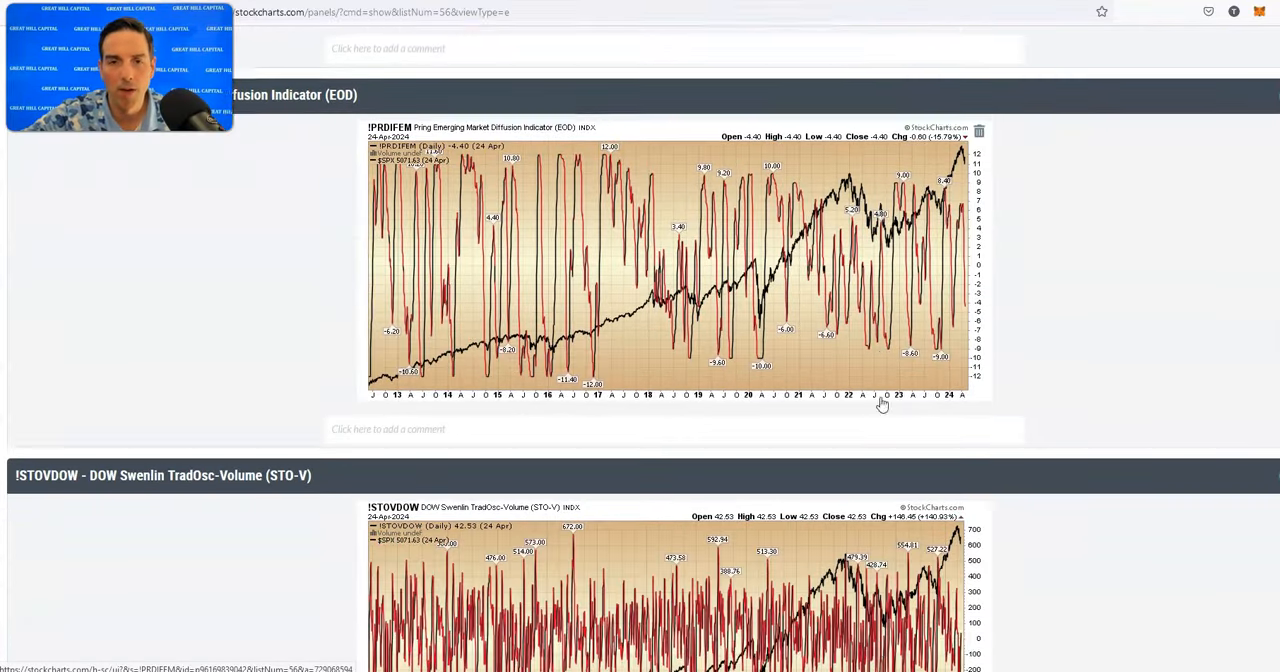
scroll(down, 3)
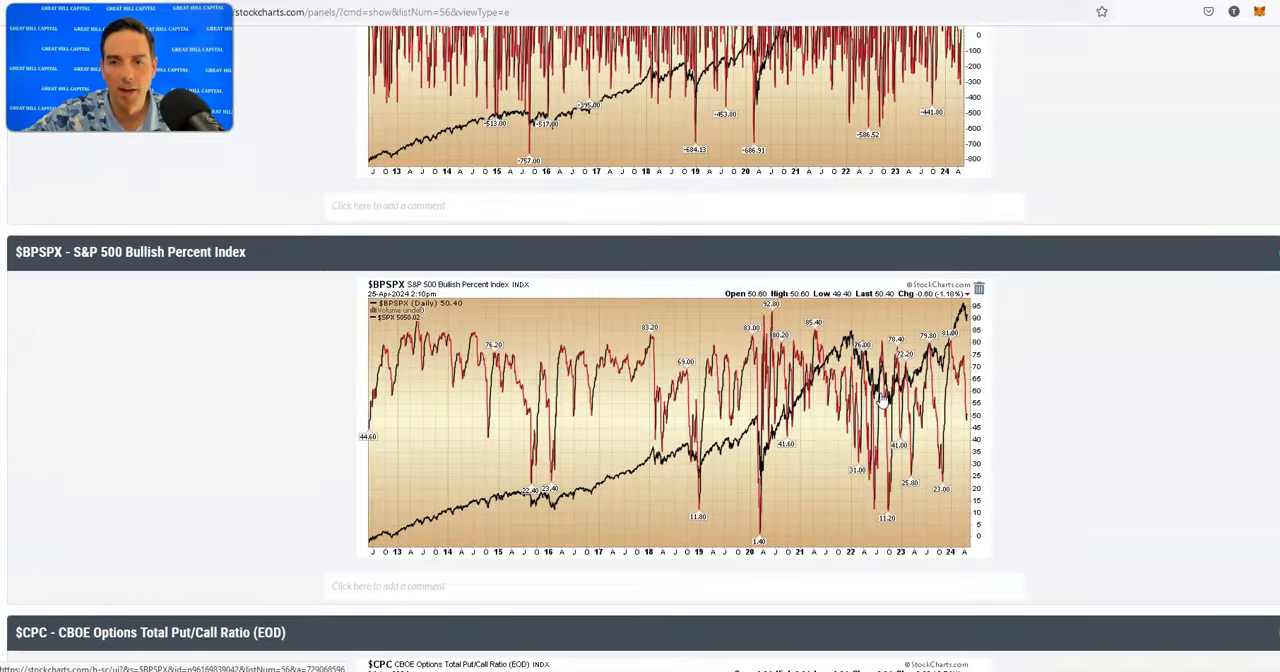
scroll(down, 3)
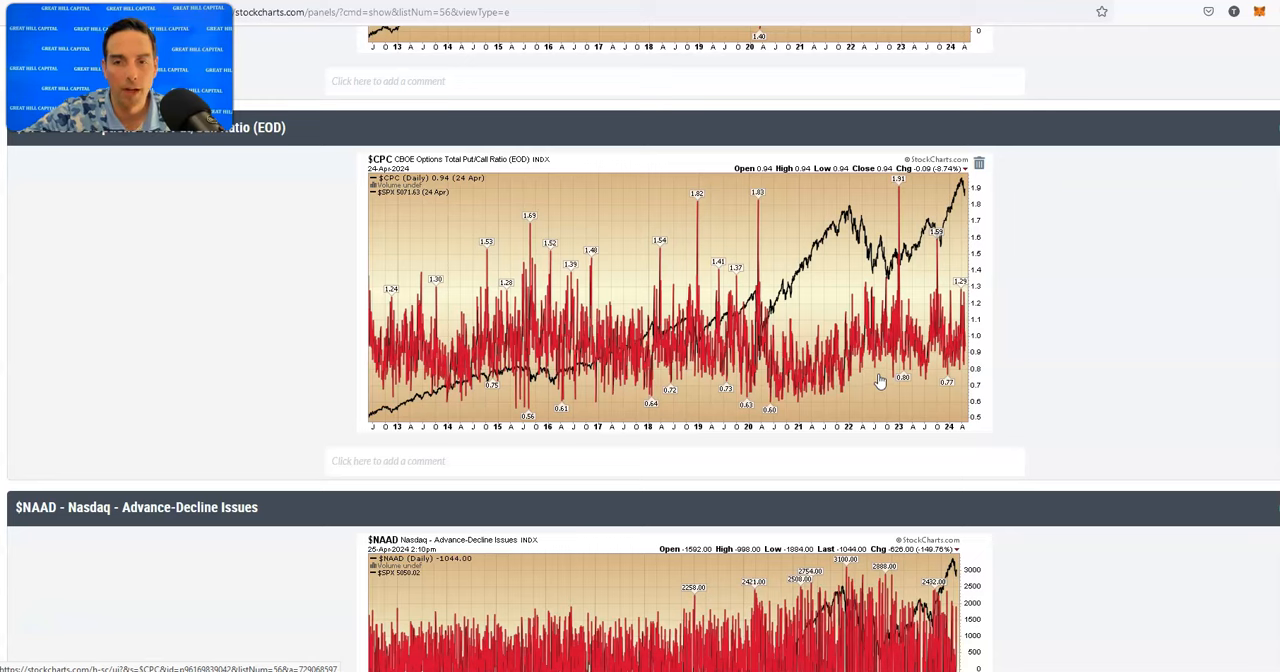
mouse_move(876, 384)
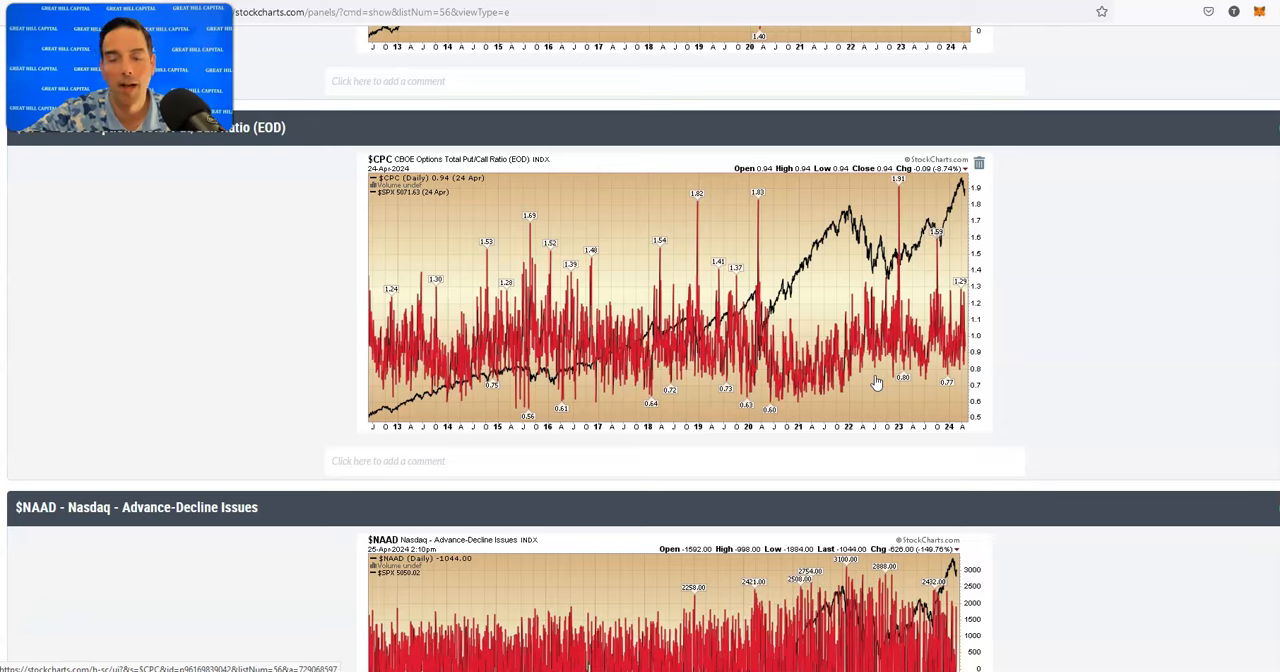
scroll(down, 3)
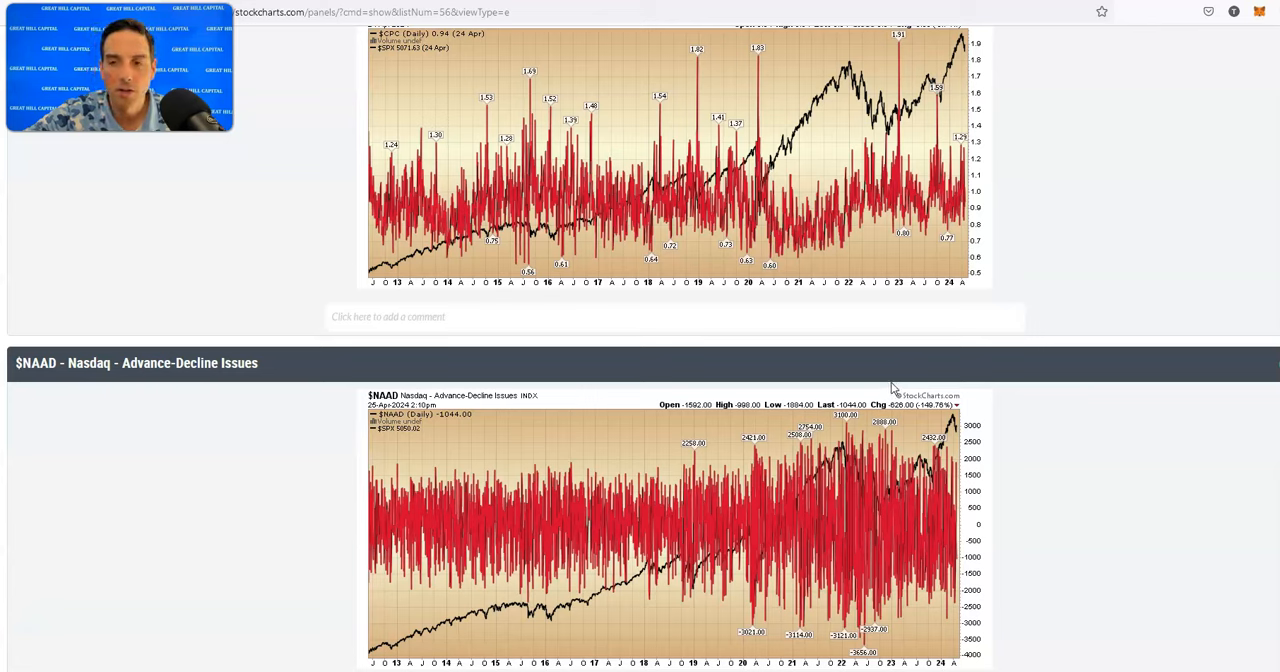
mouse_move(880, 374)
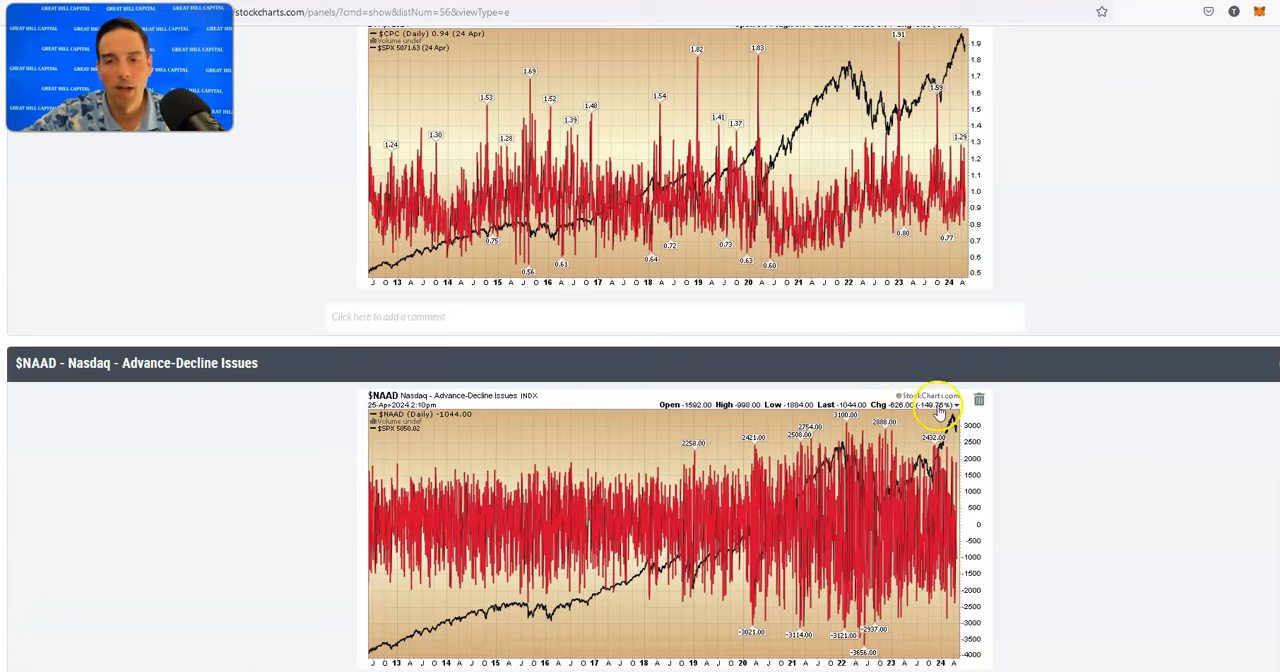
Scroll through the $NAMO, $NYMO, $NYSI, $NYUD, $SKEW and $SPX:TLT charts to the $VIX chart.
scroll(down, 3)
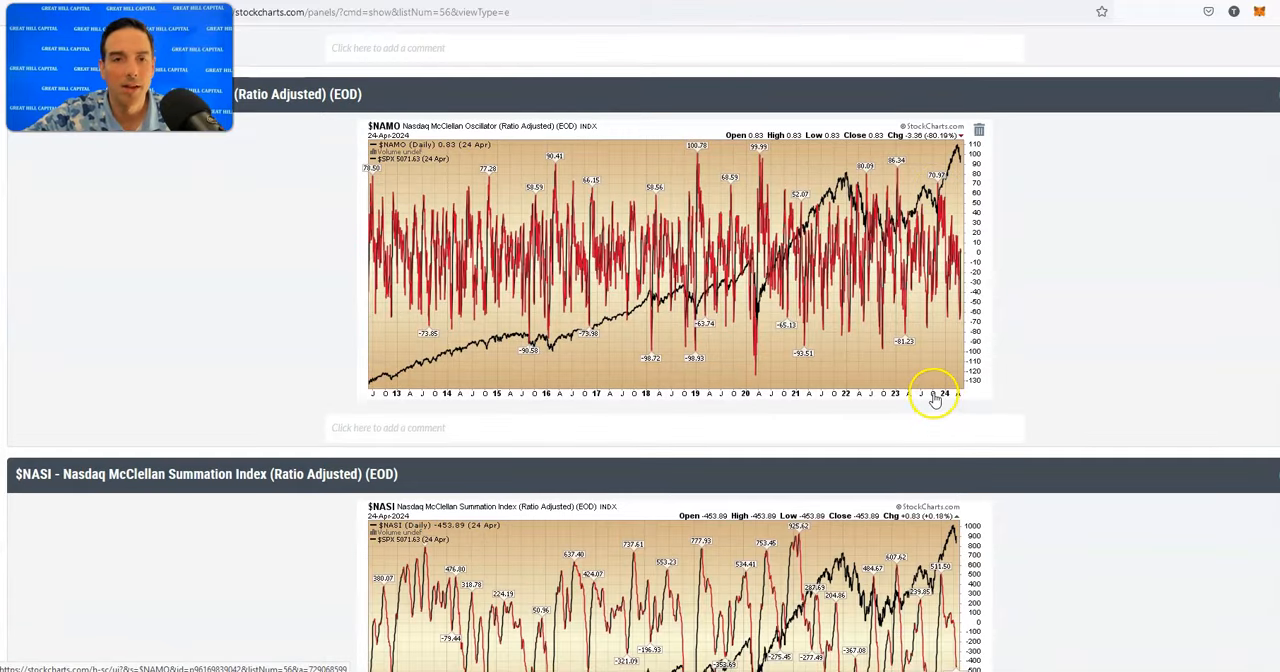
mouse_move(690, 160)
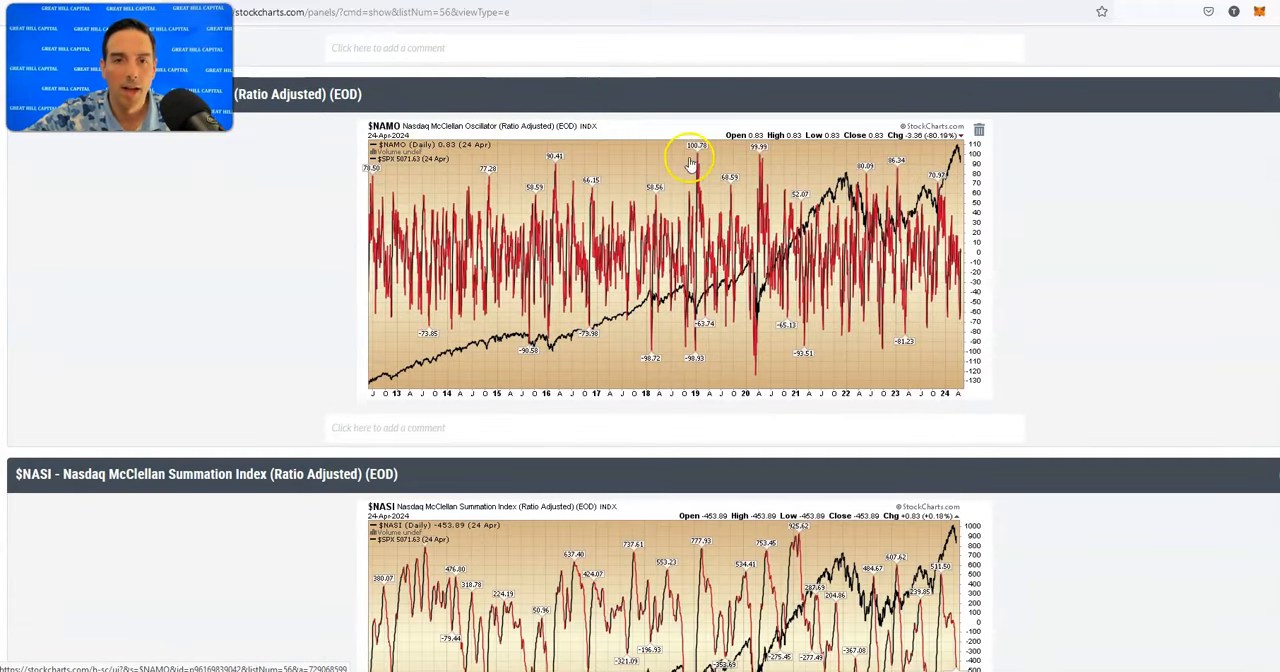
scroll(down, 3)
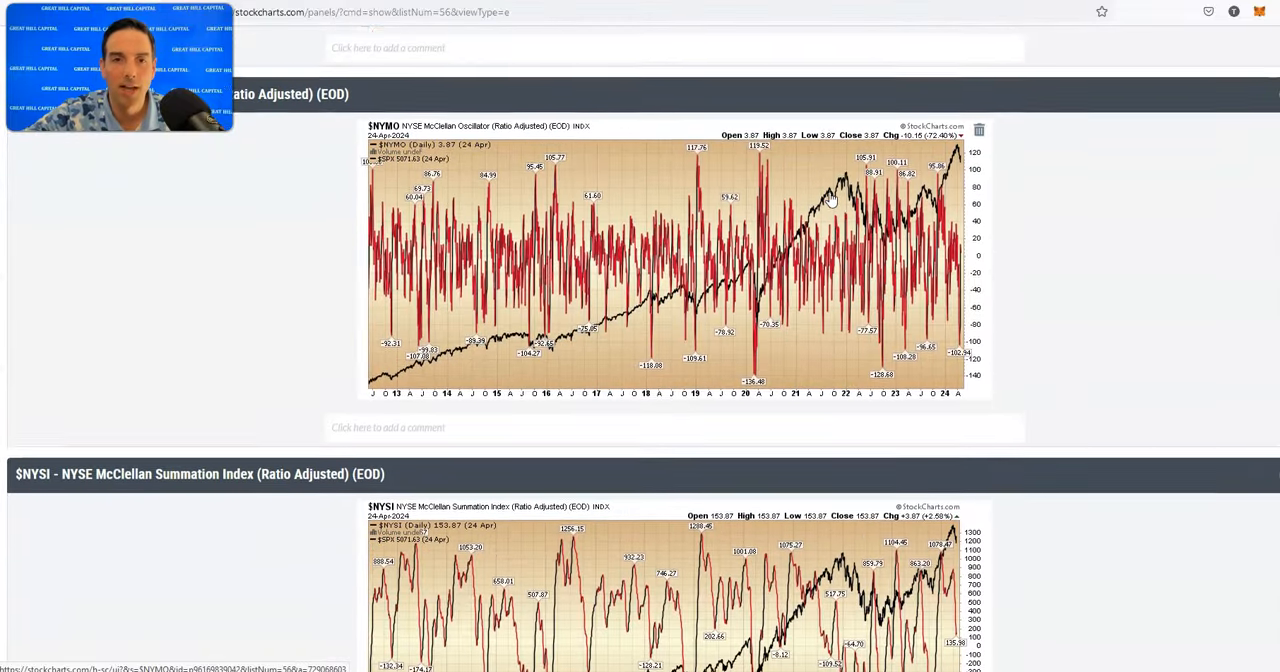
scroll(down, 3)
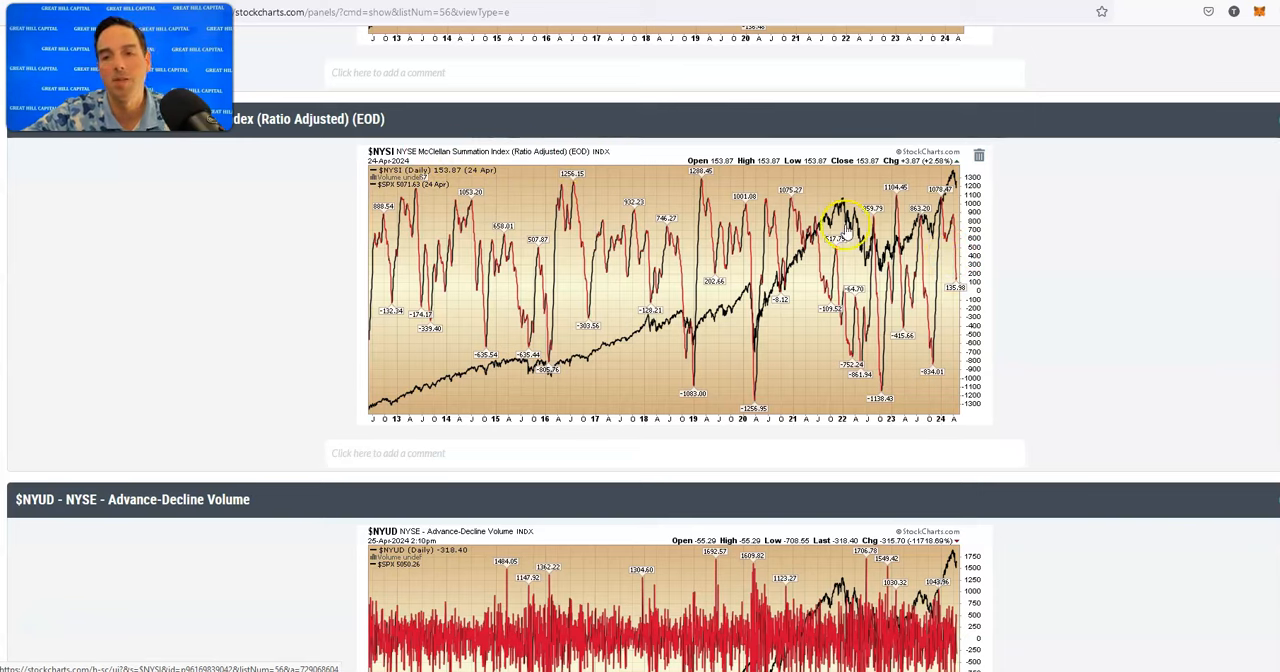
scroll(down, 3)
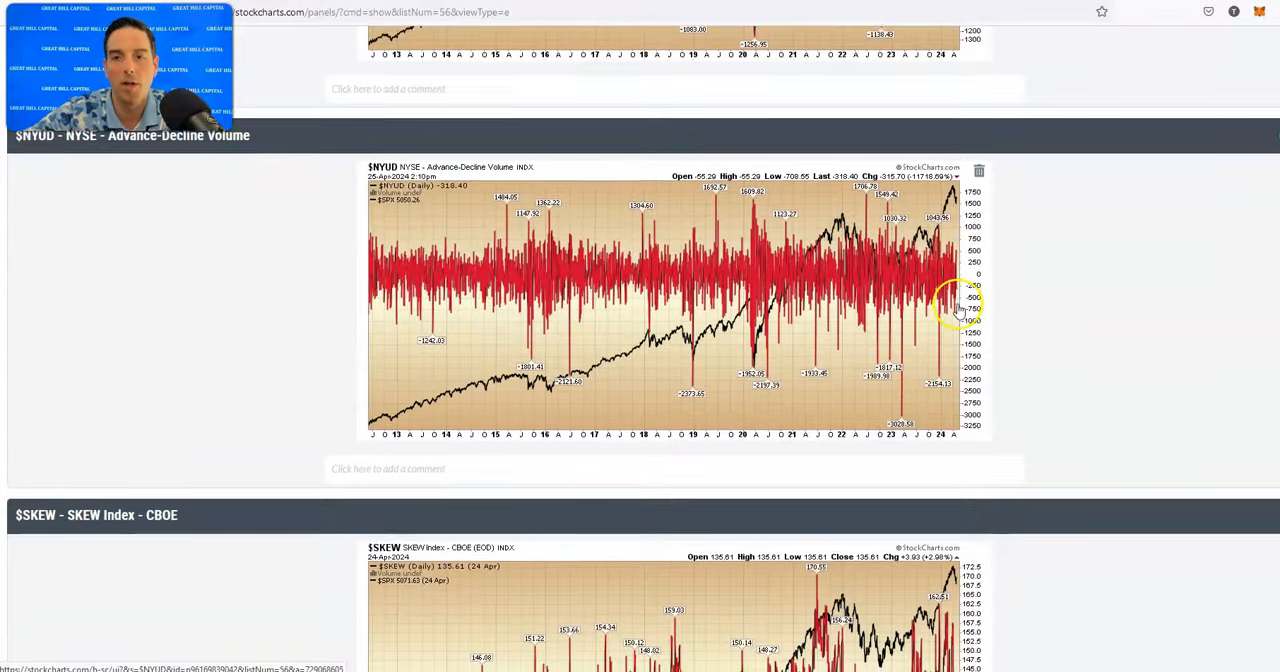
scroll(down, 3)
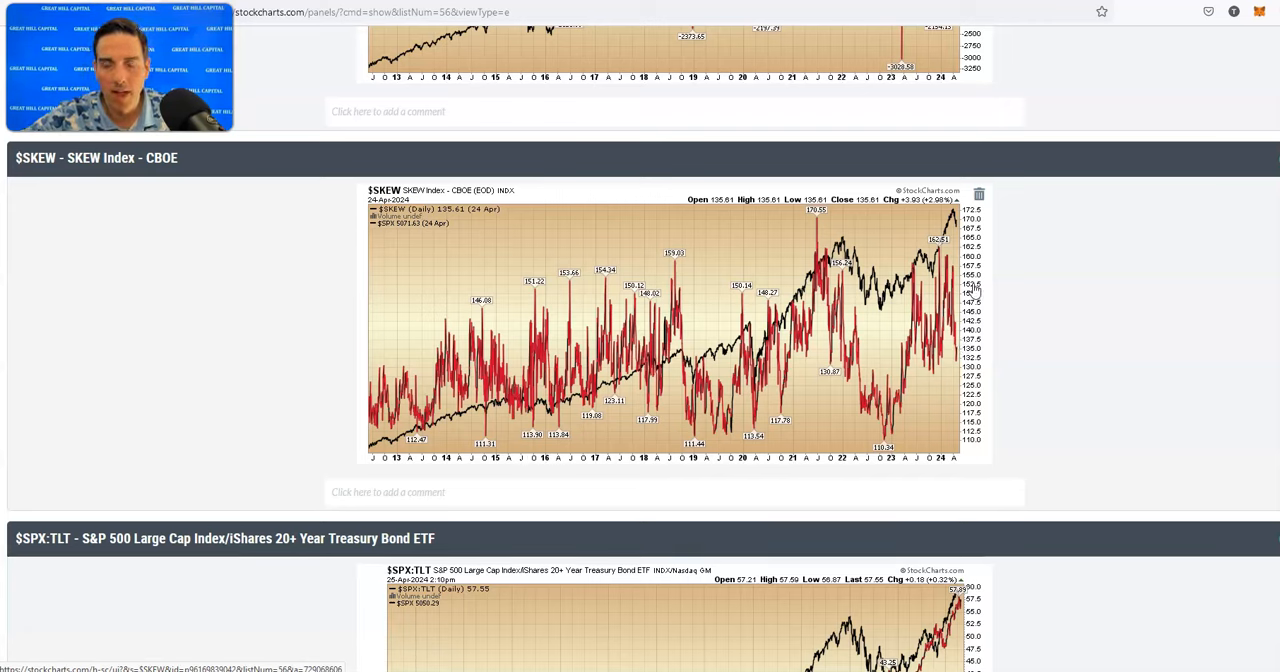
scroll(down, 3)
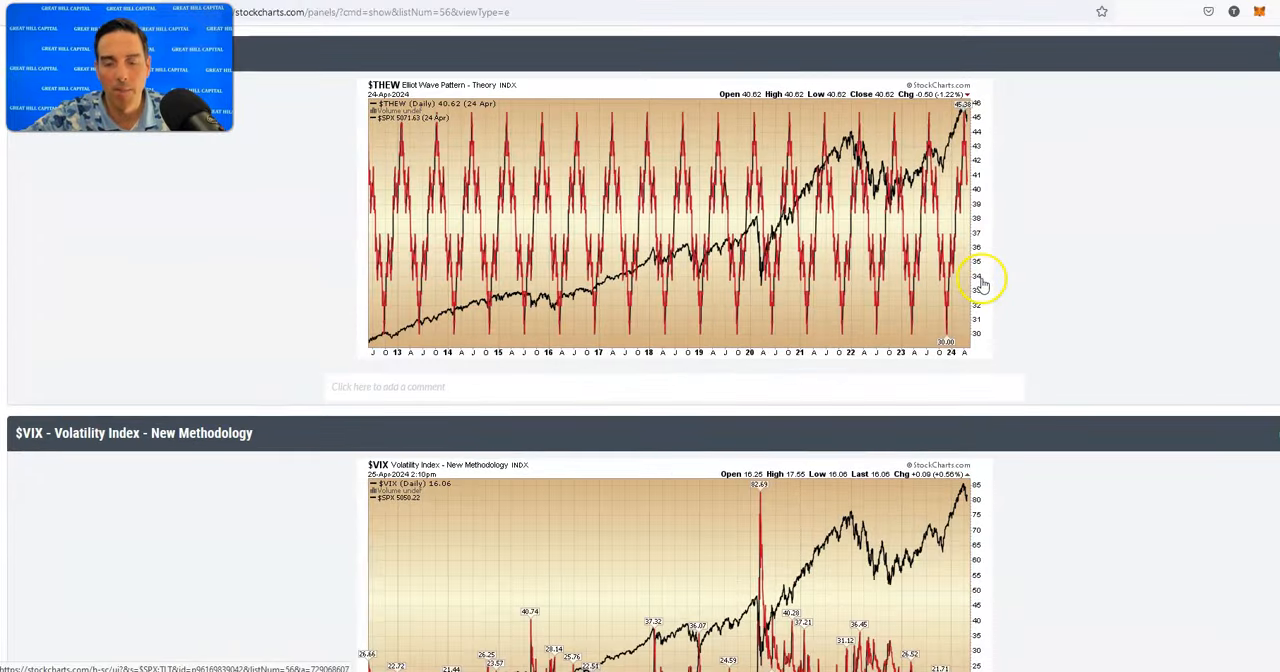
scroll(down, 3)
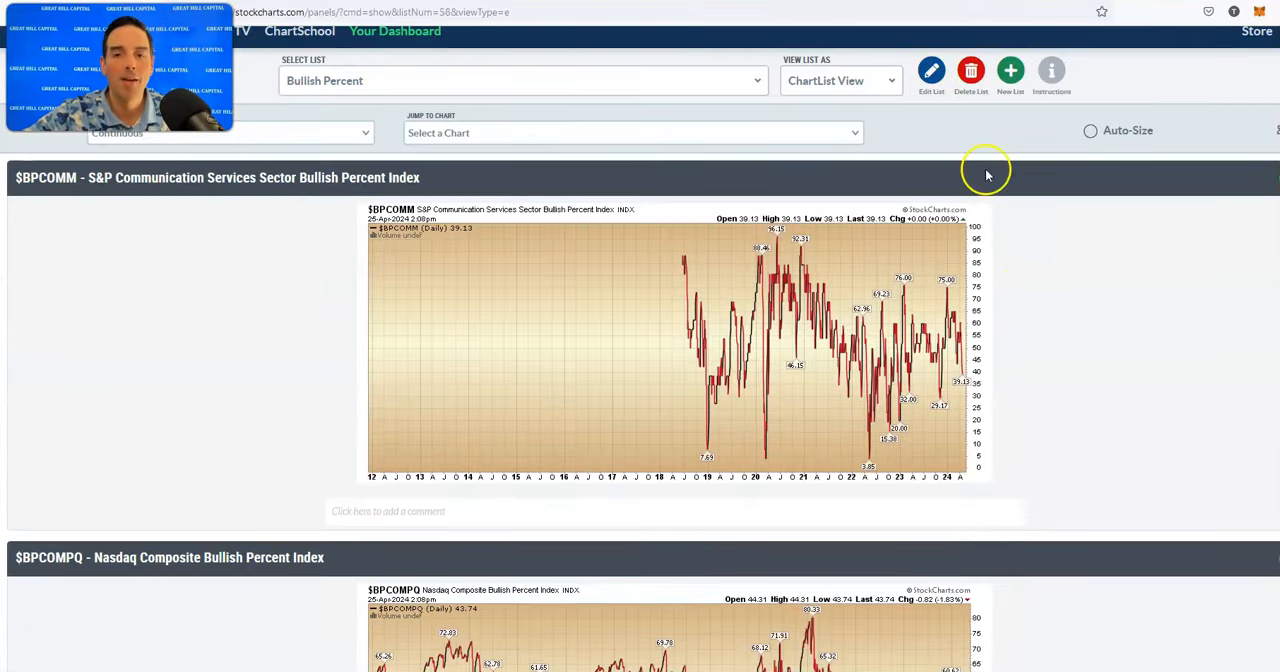
mouse_move(1020, 278)
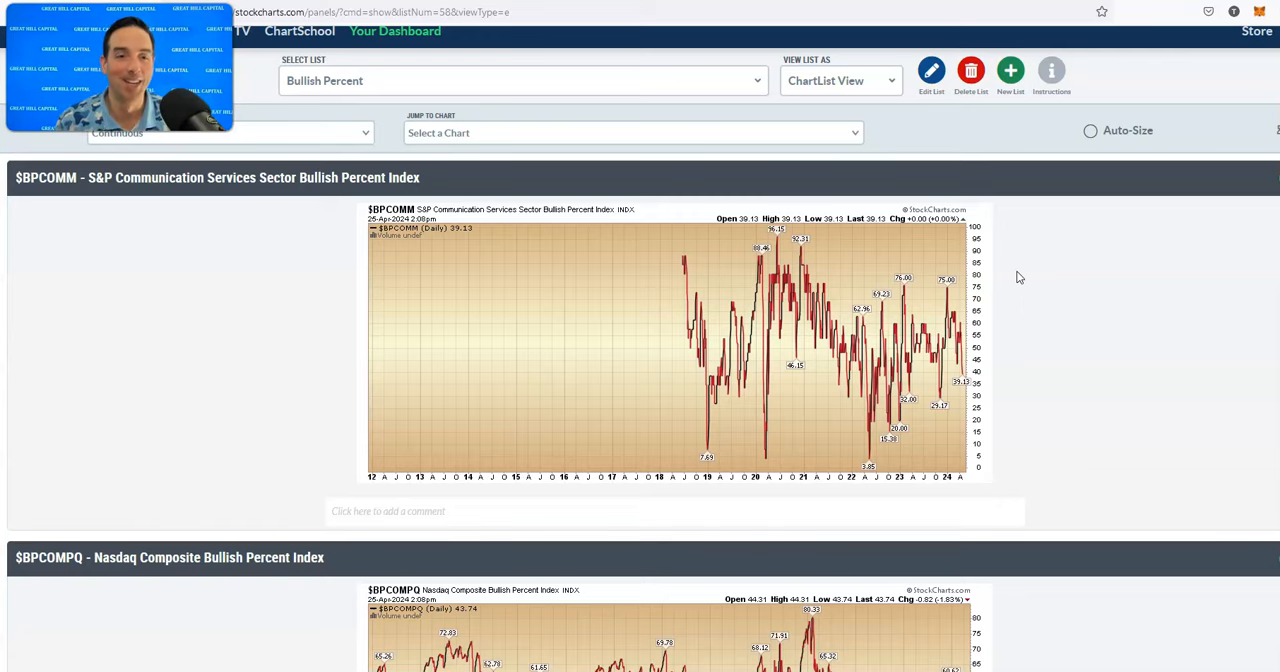
mouse_move(994, 268)
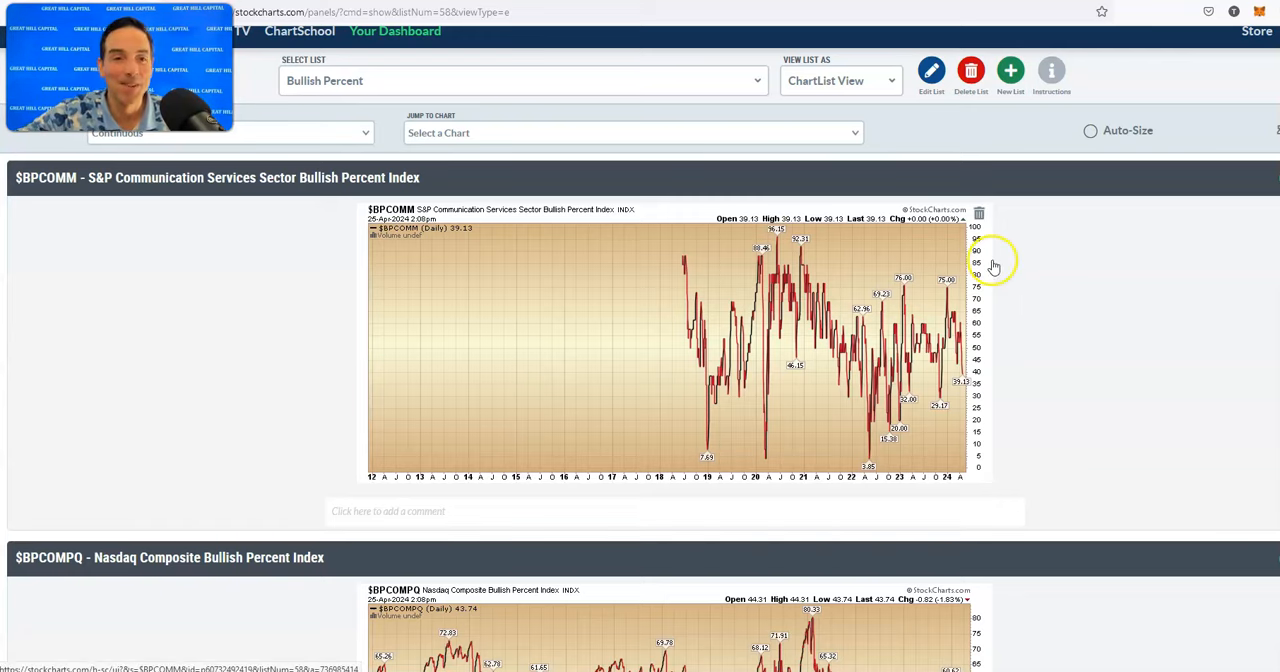
Scroll down the Bullish Percent ChartList from the Communication Services chart, nudging back up once.
scroll(down, 3)
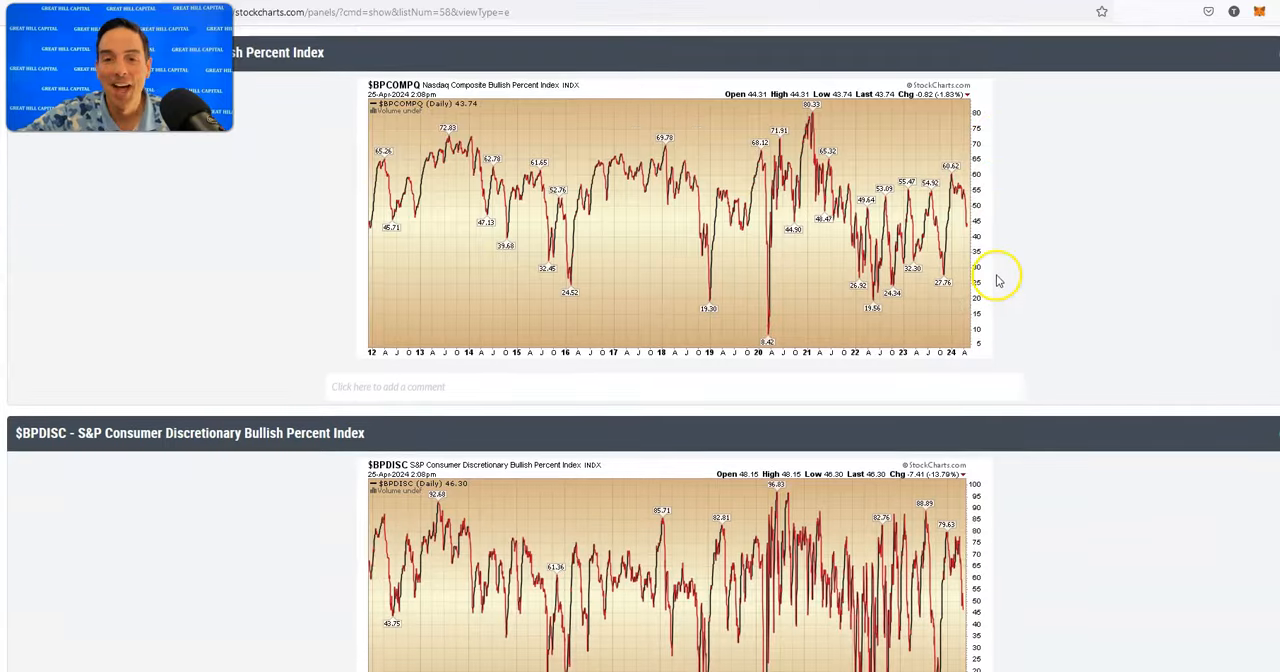
scroll(down, 3)
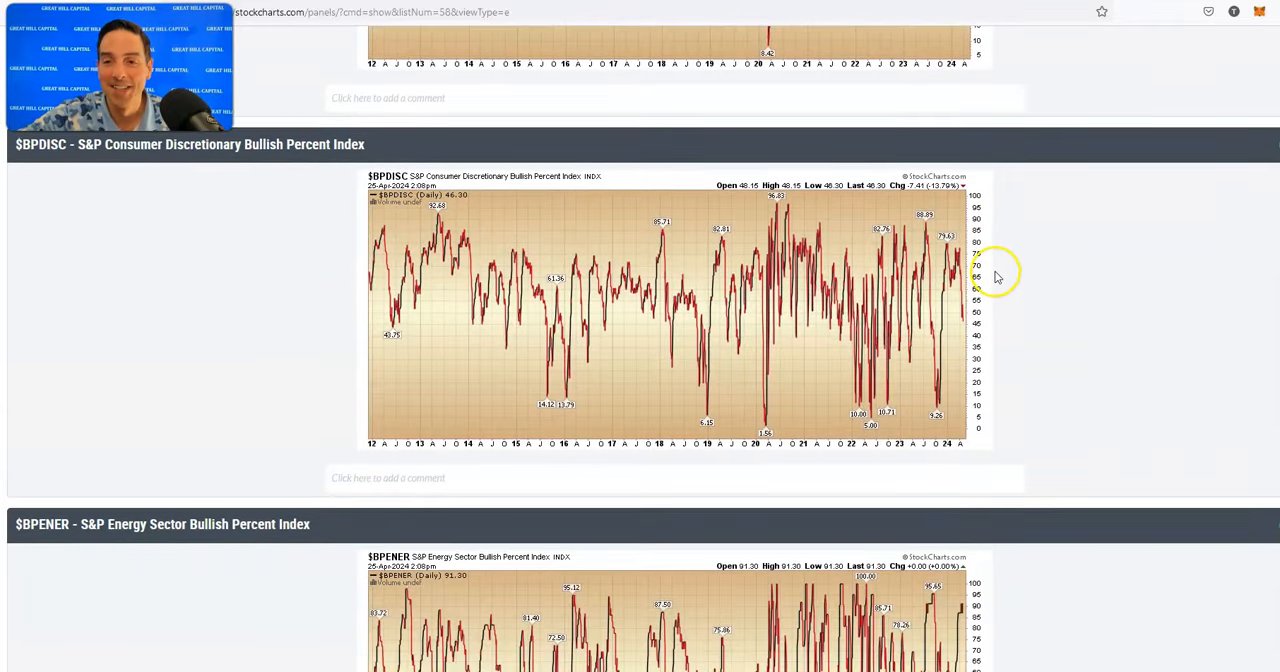
scroll(down, 3)
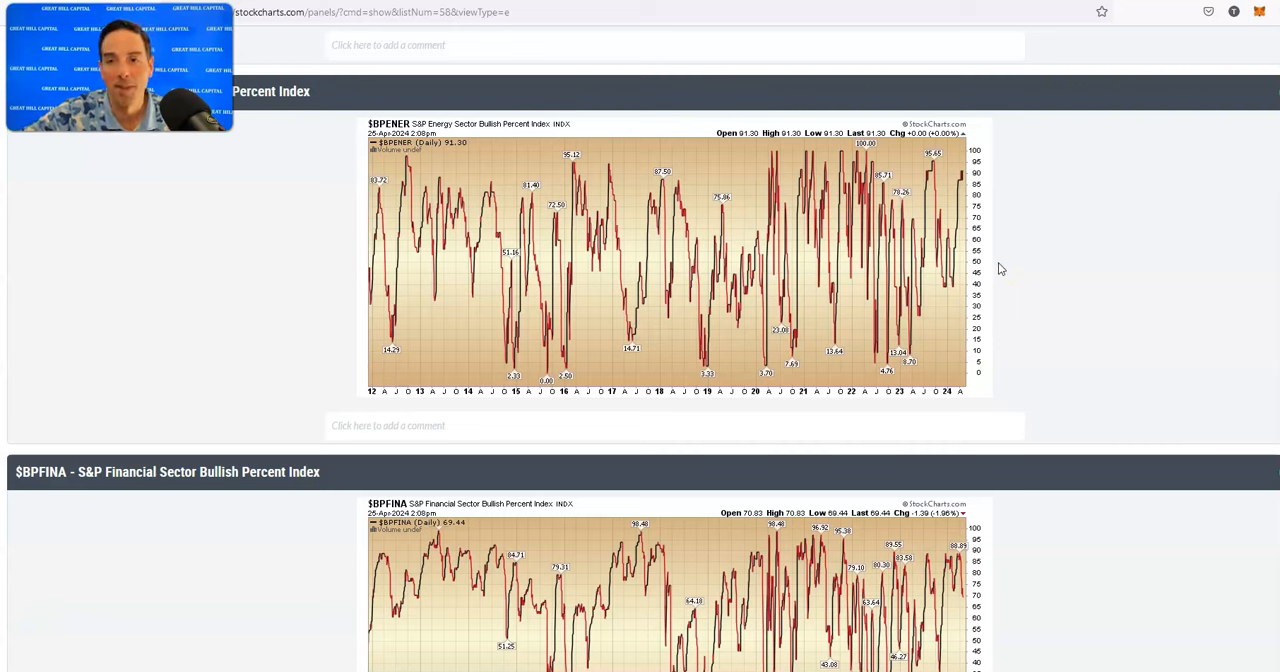
scroll(down, 3)
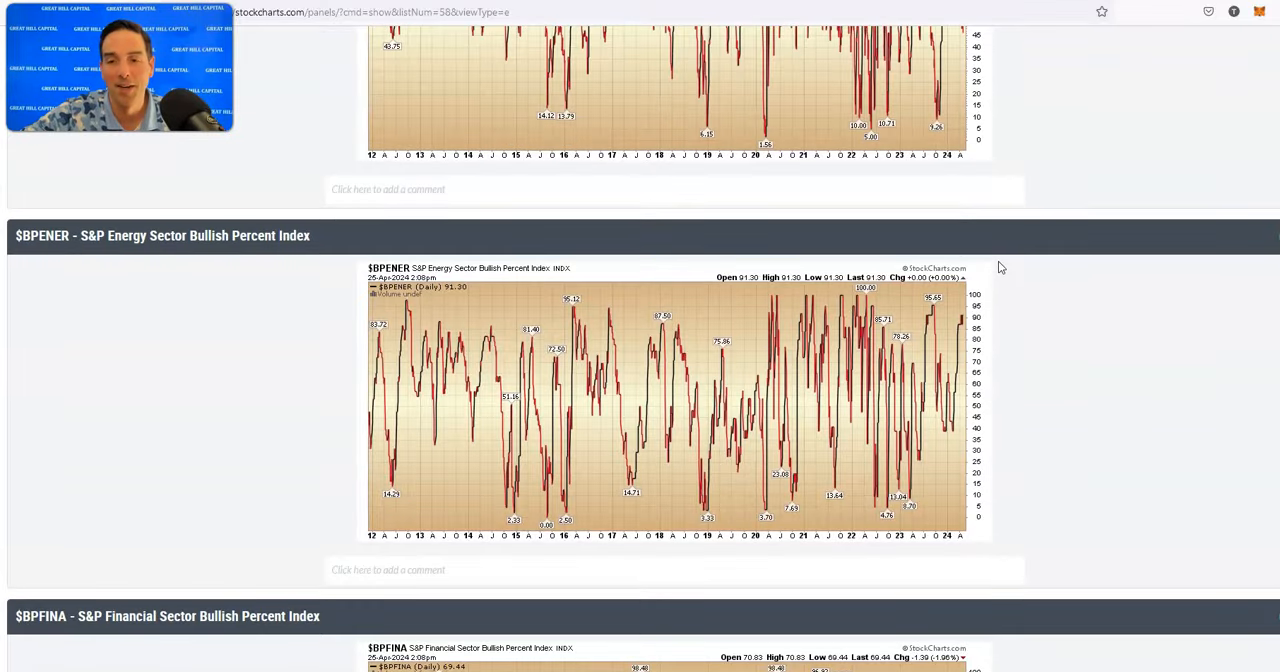
scroll(down, 3)
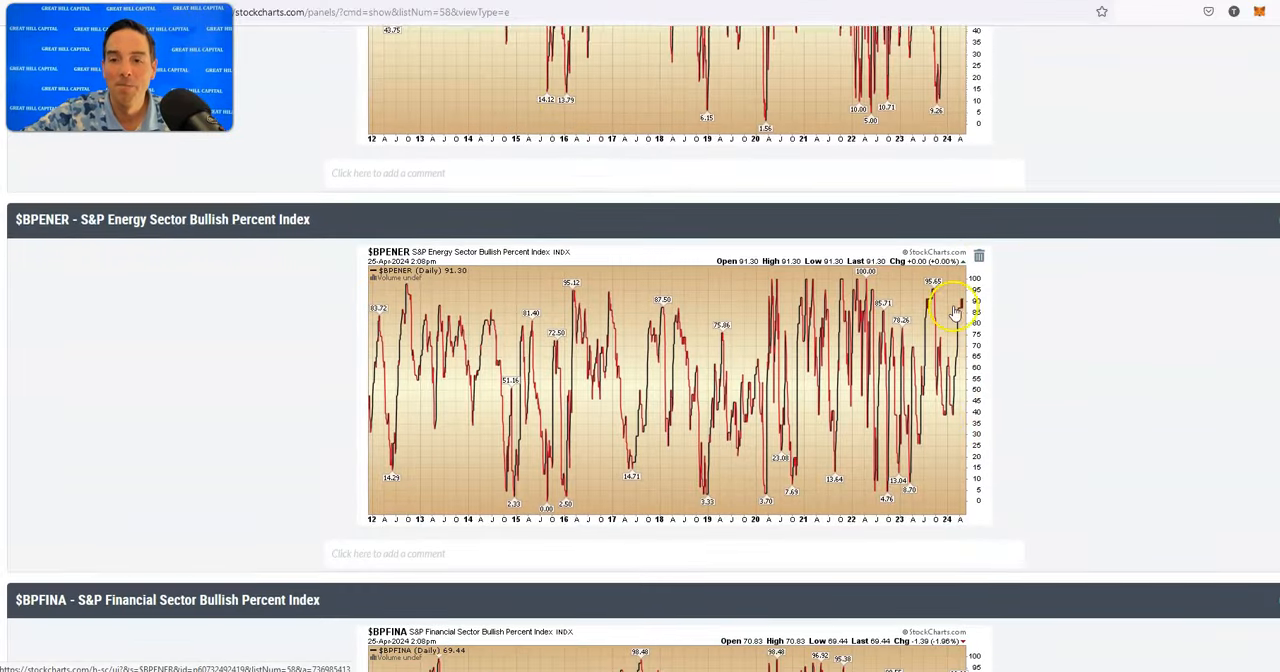
scroll(down, 3)
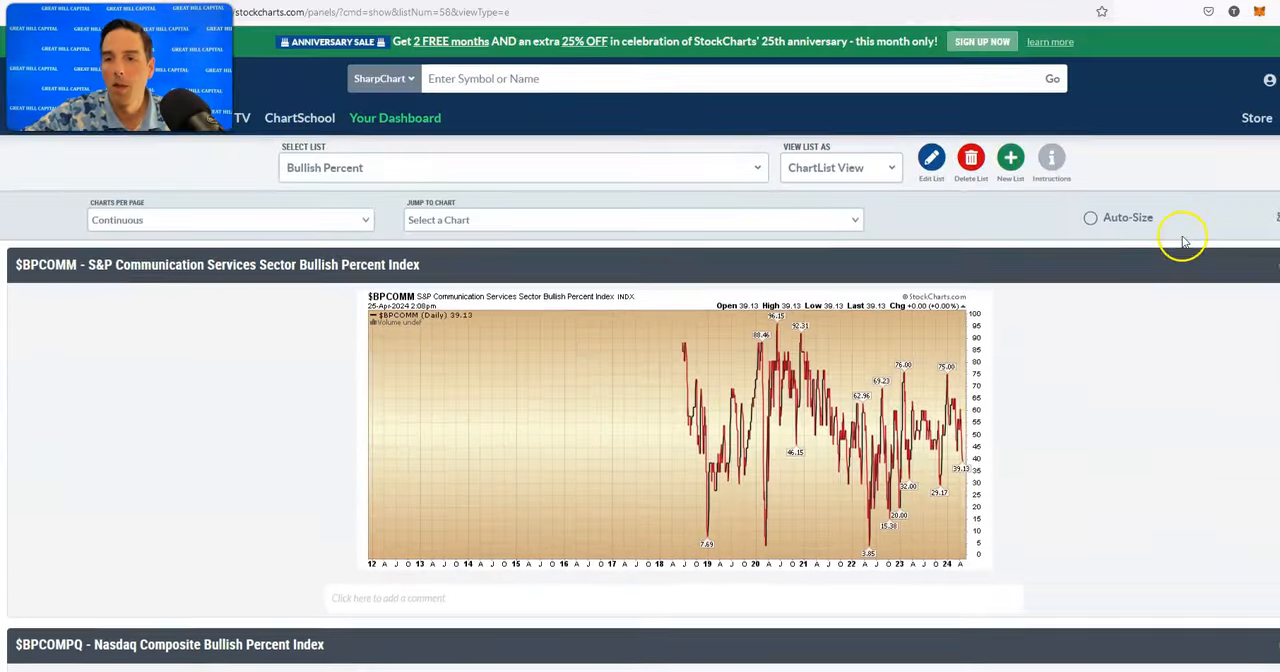
scroll(down, 3)
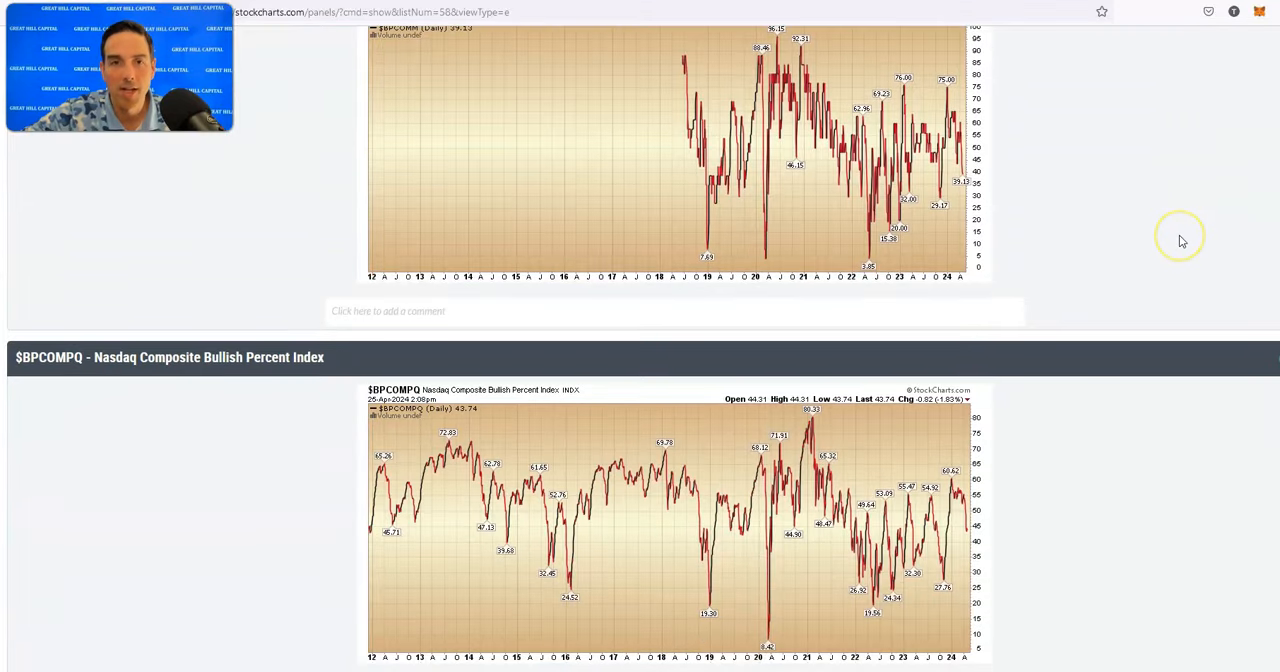
scroll(up, 3)
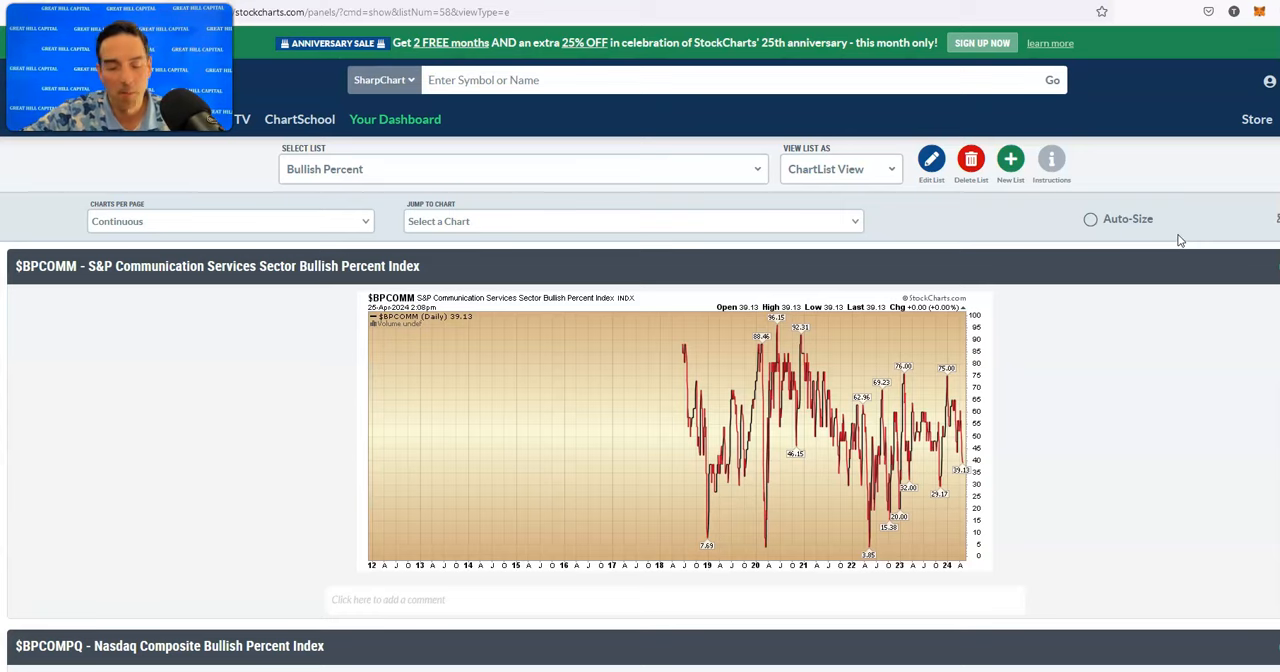
Continue down to the $BPCOMPQ Nasdaq Composite Bullish Percent Index chart.
scroll(down, 3)
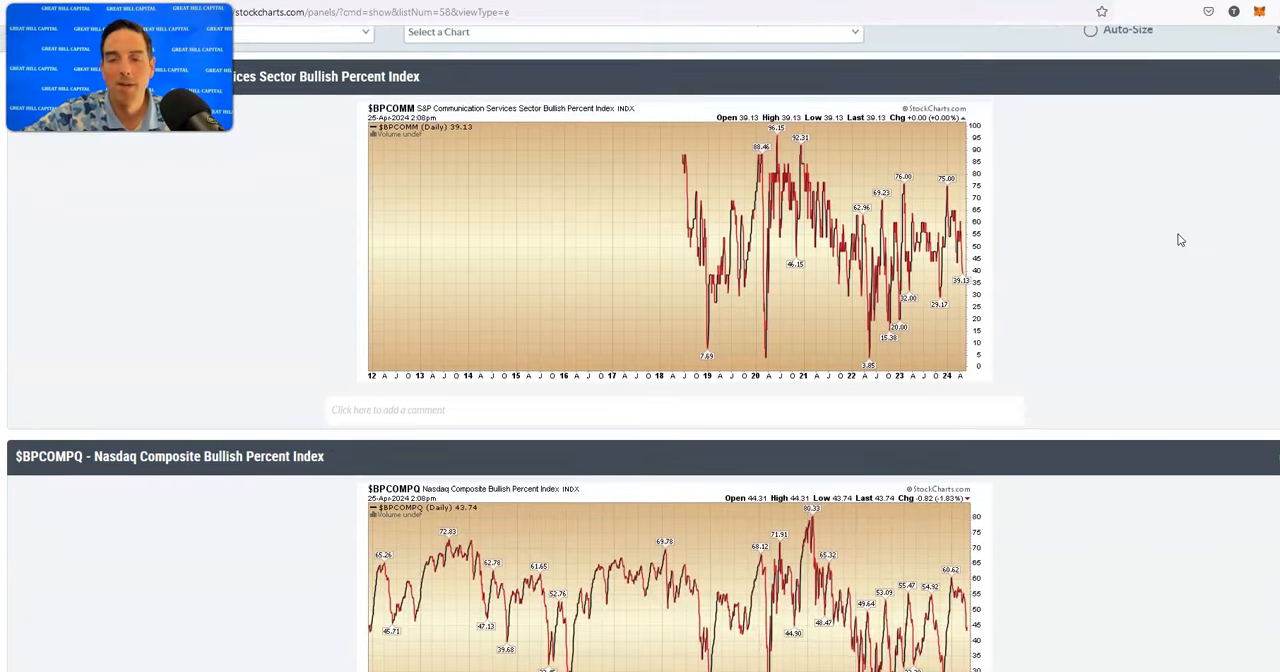
scroll(down, 3)
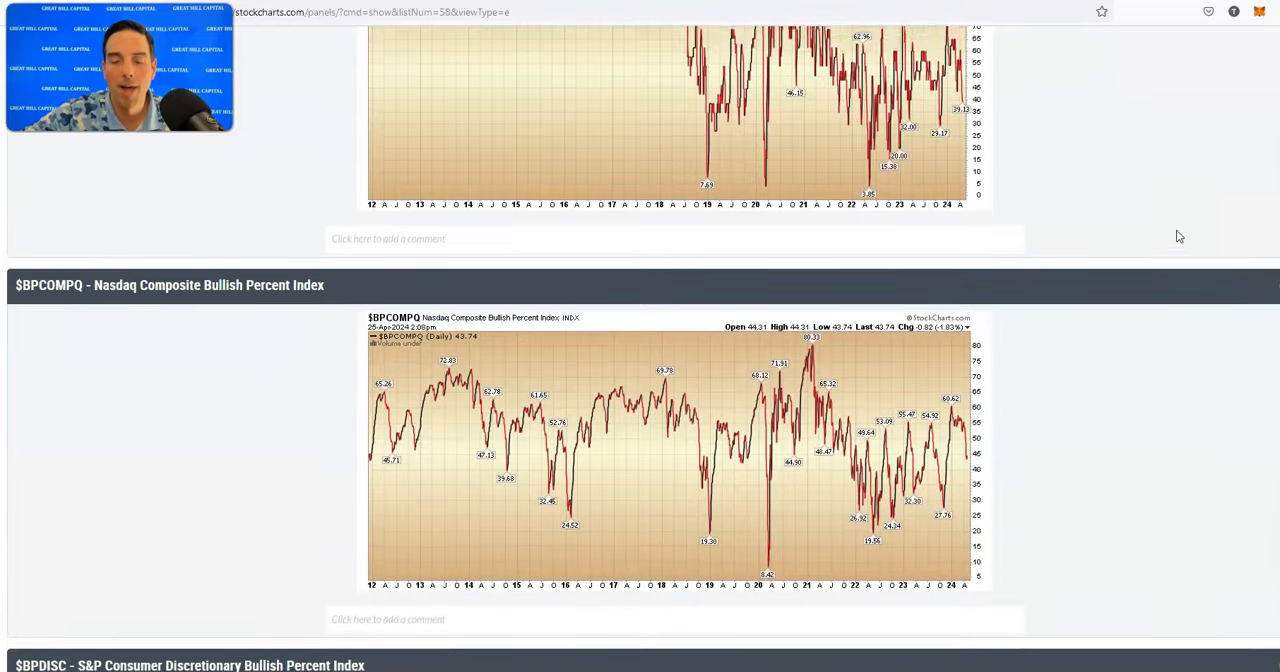
scroll(down, 3)
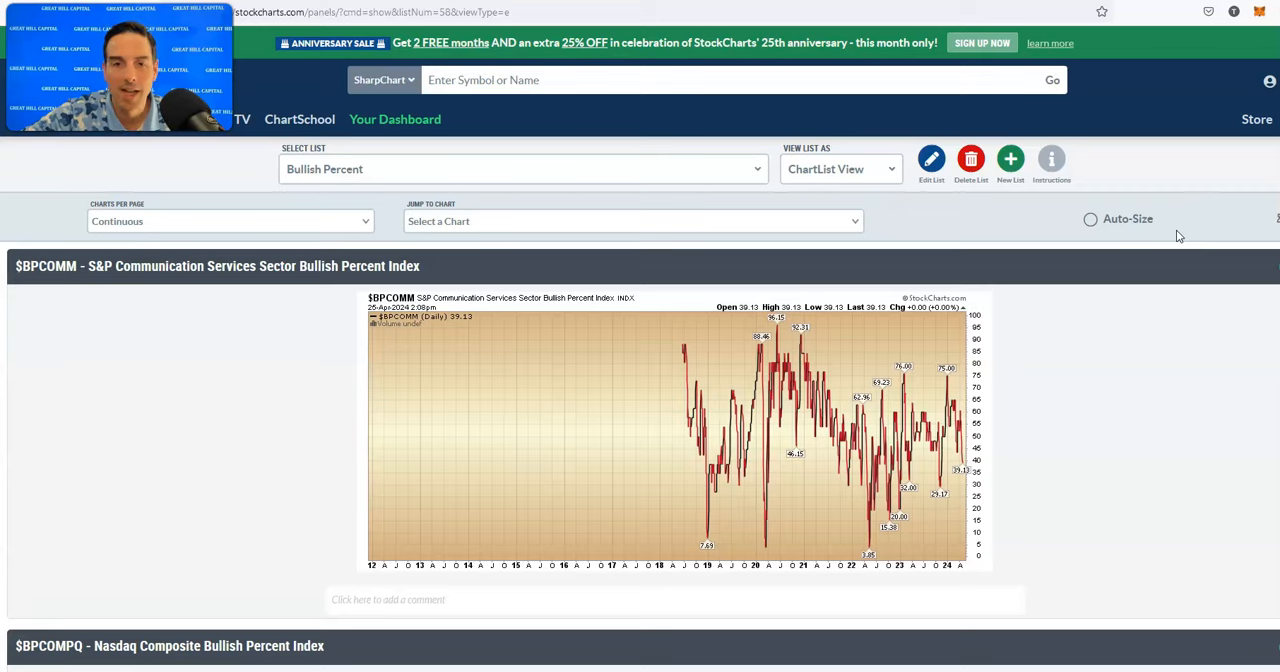
scroll(down, 3)
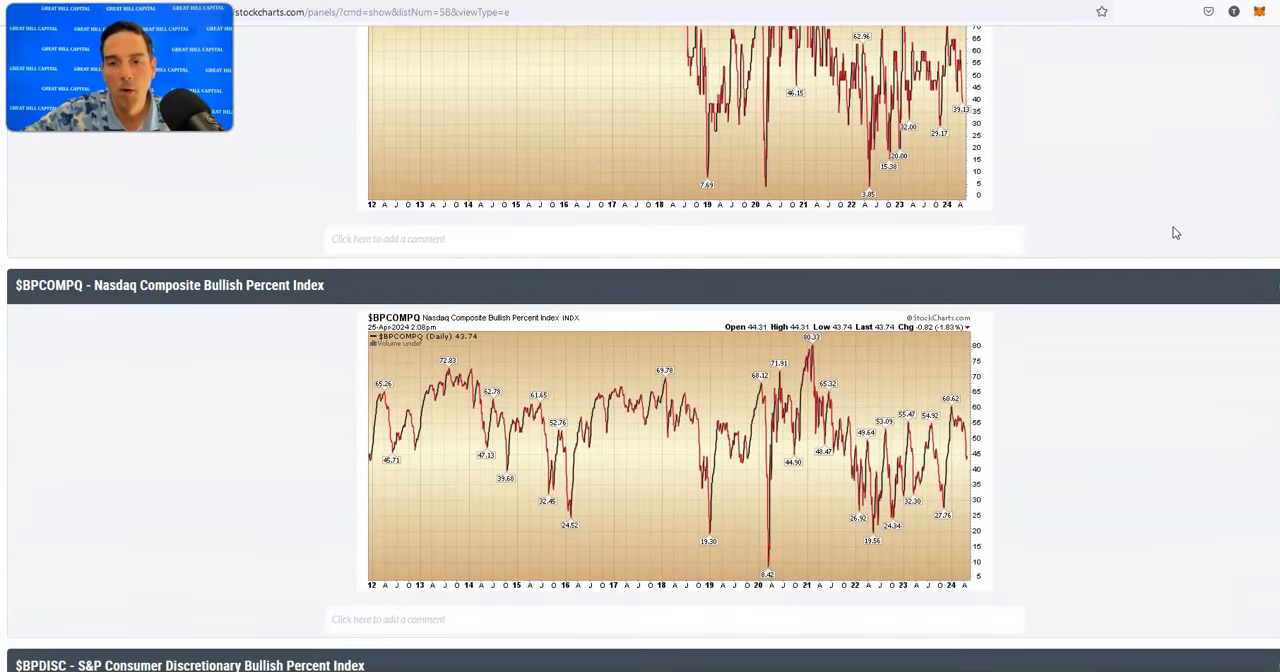
scroll(down, 3)
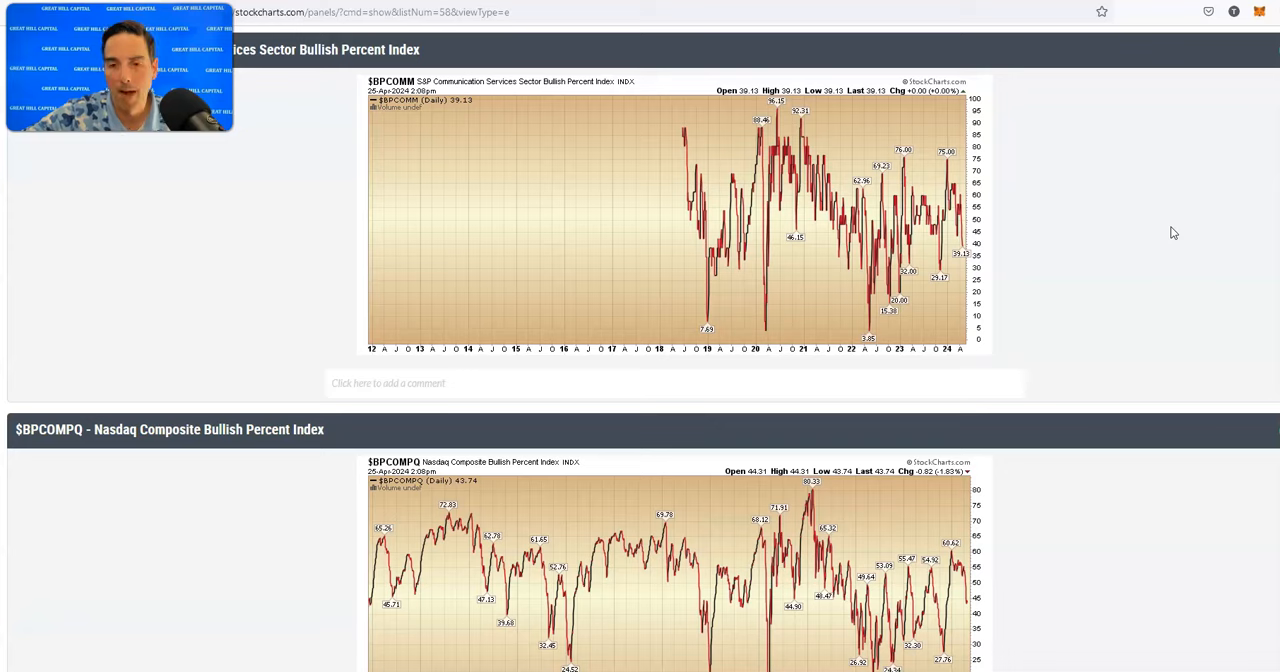
scroll(down, 3)
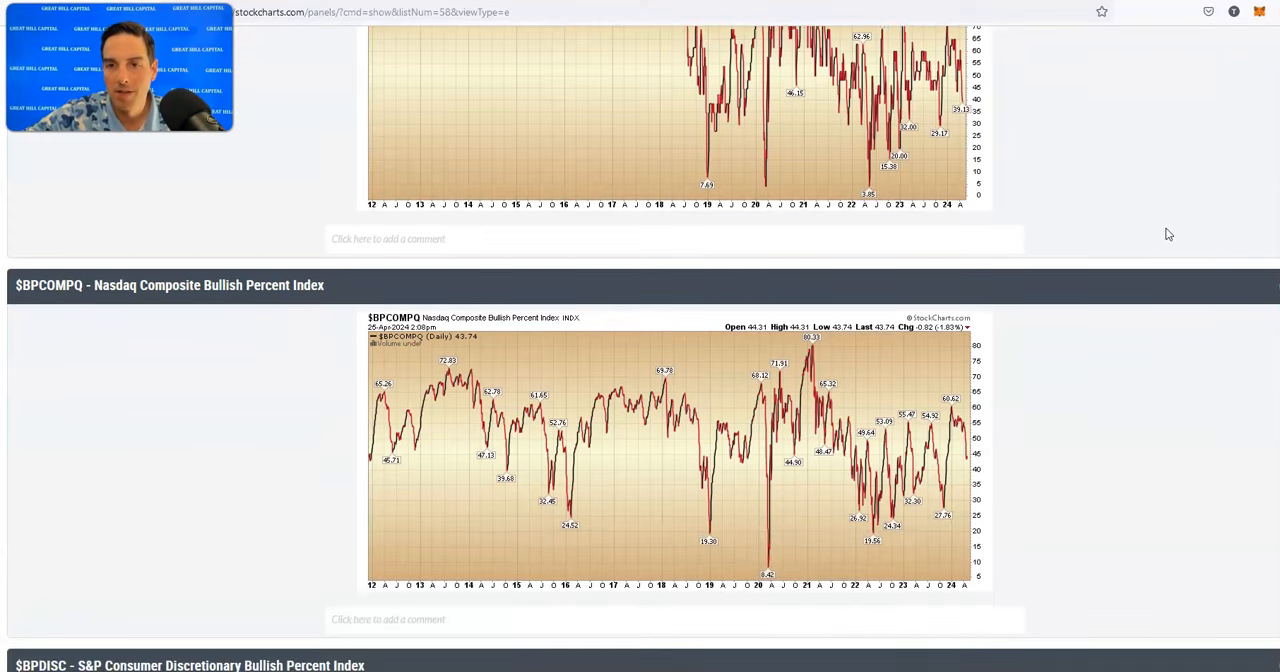
Scroll past $BPDISC, $BPENER and $BPFINA to the $BPGDM Gold Miners Bullish Percent Index chart.
scroll(down, 3)
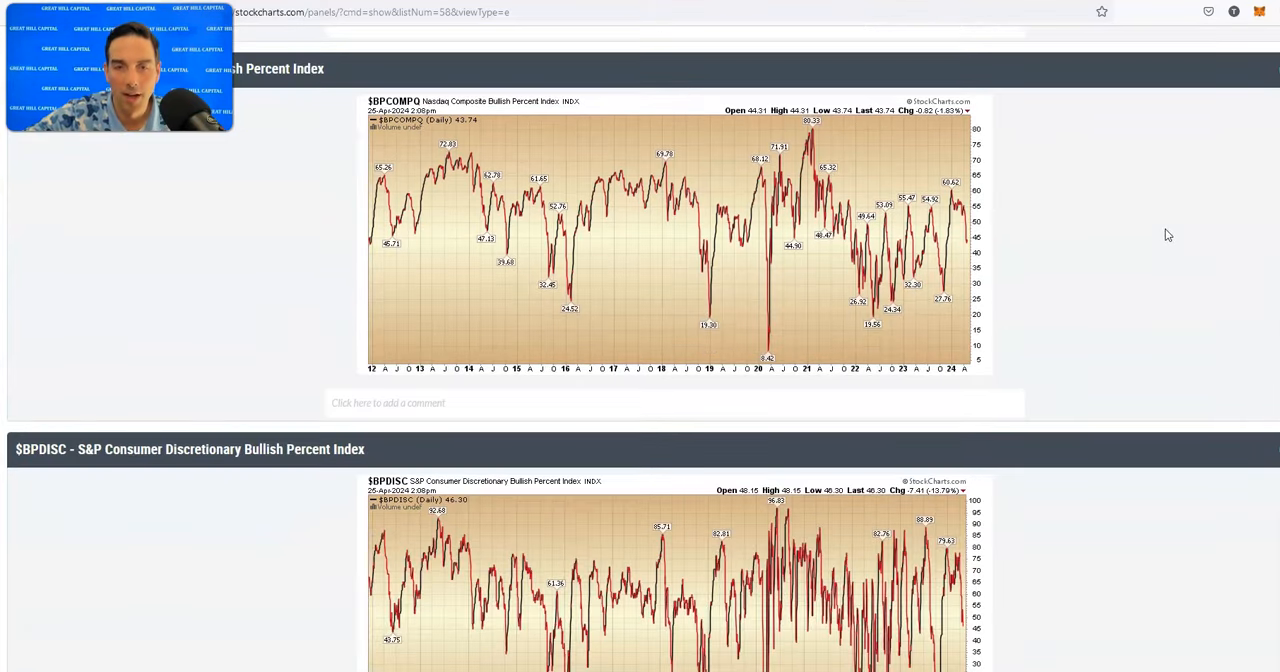
scroll(down, 3)
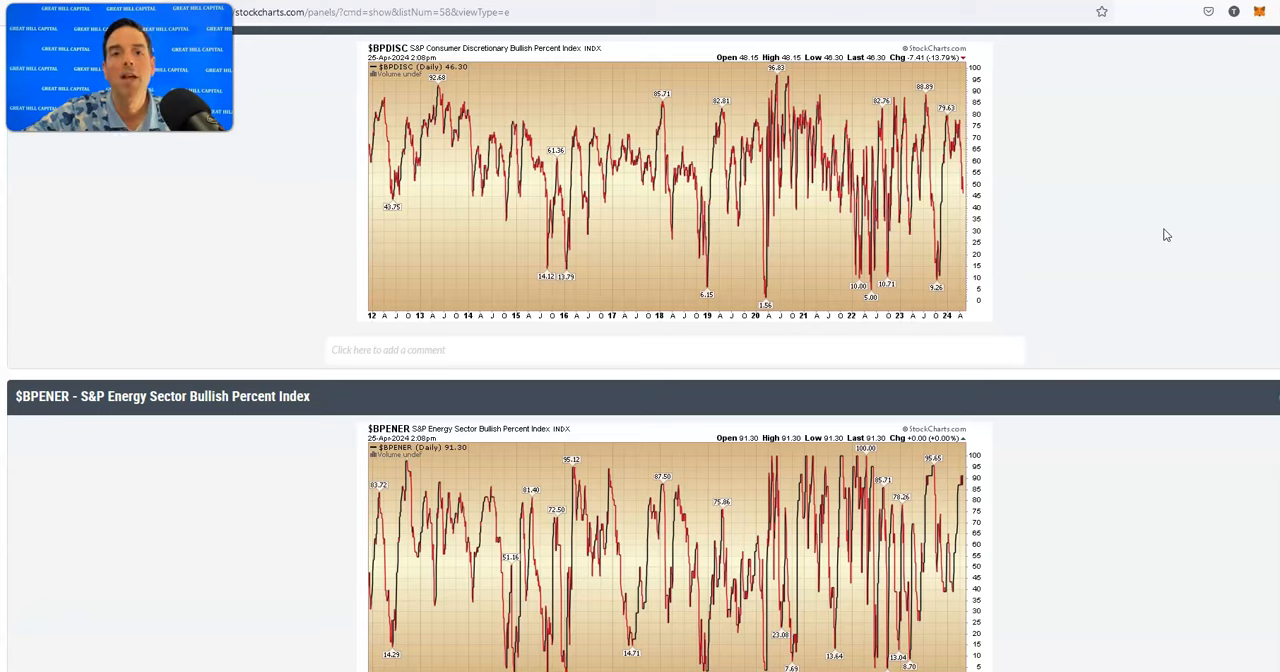
scroll(down, 3)
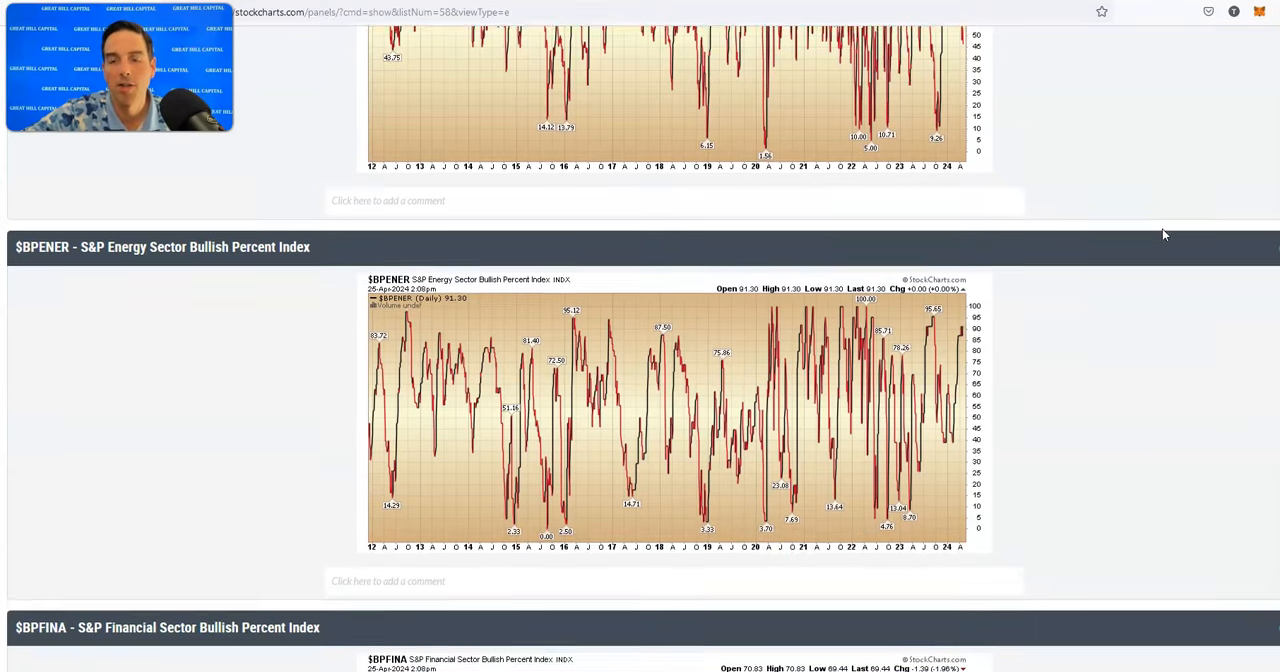
scroll(down, 3)
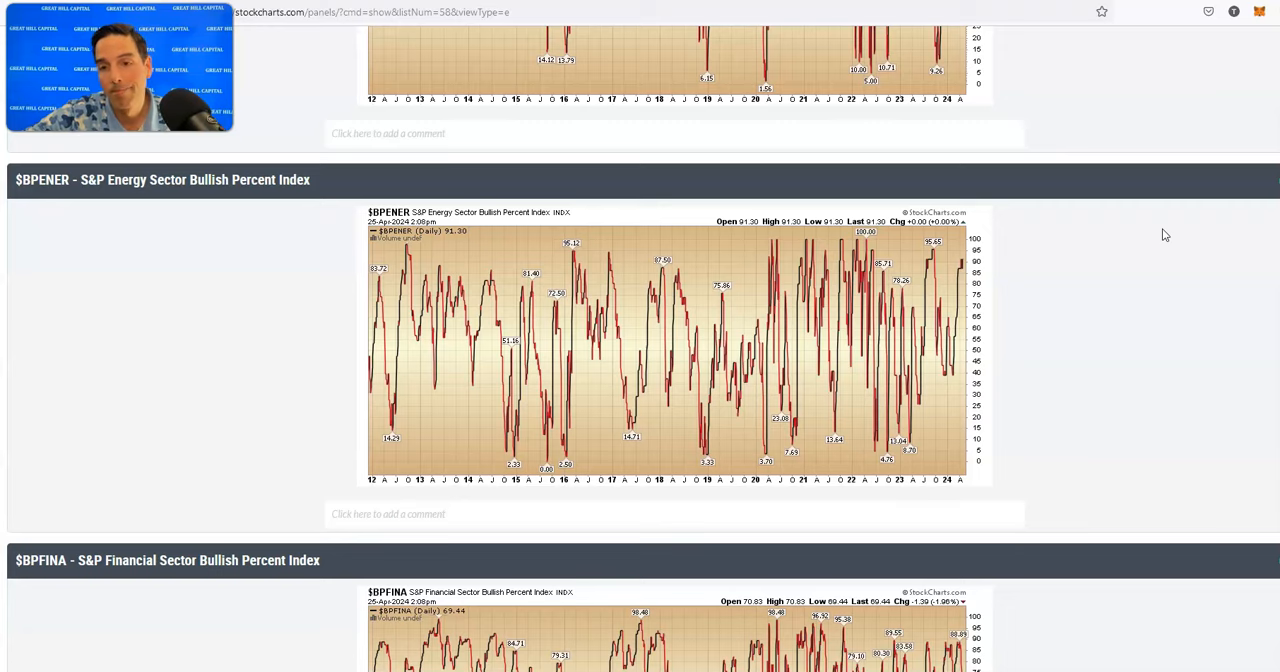
scroll(down, 3)
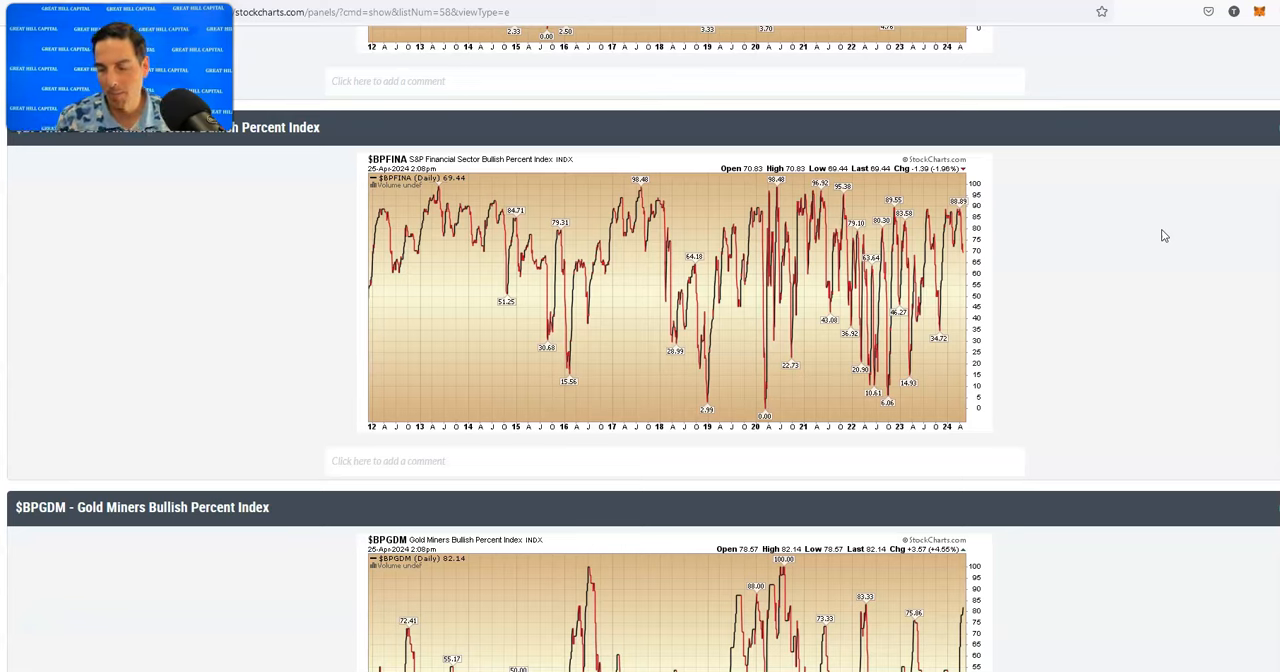
mouse_move(1132, 260)
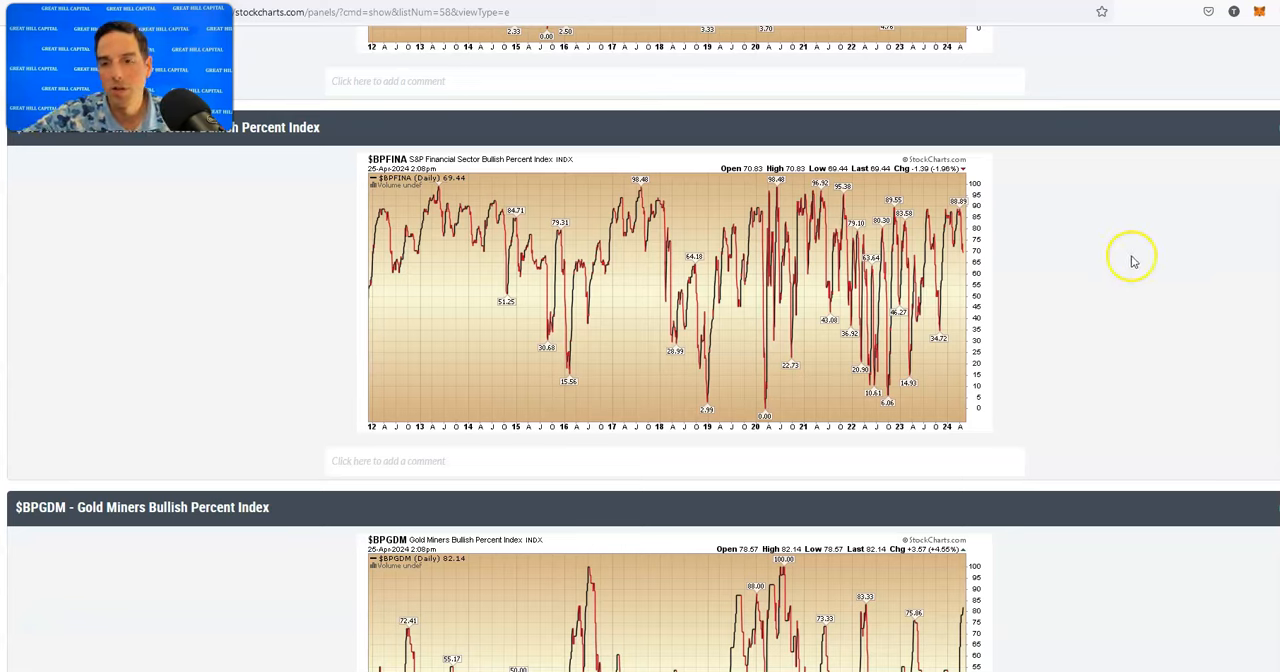
scroll(down, 3)
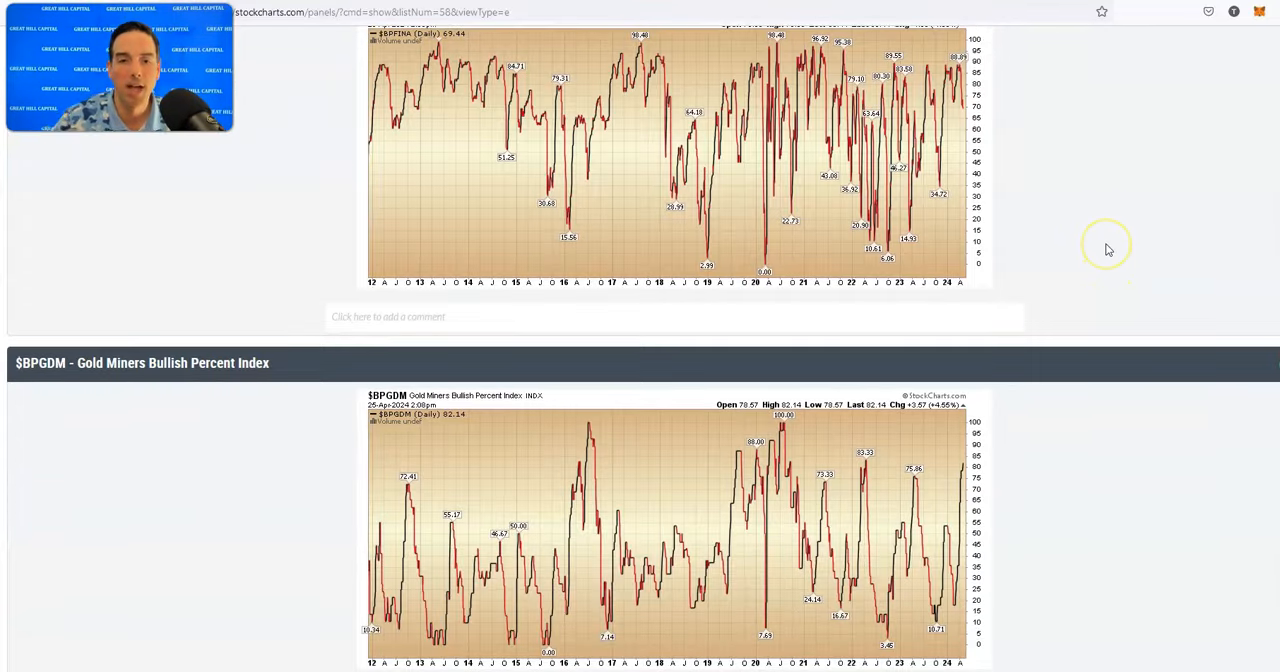
Scroll down the ChartList through the sector Bullish Percent Index charts one by one.
scroll(down, 3)
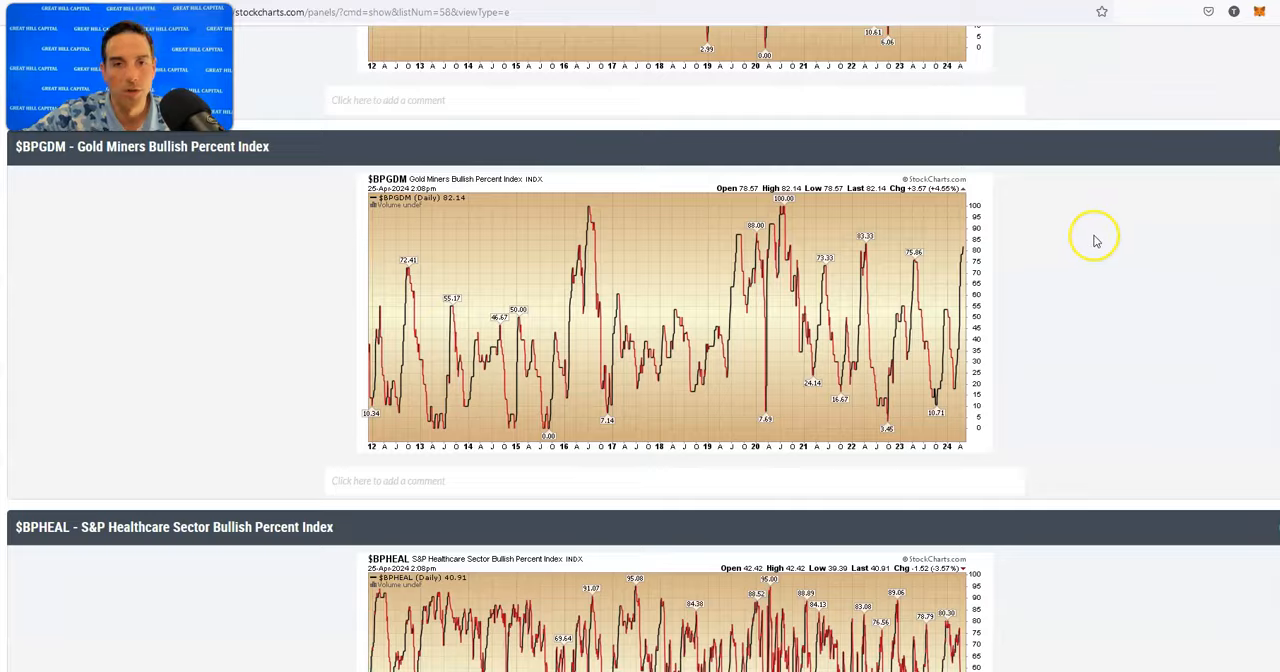
mouse_move(990, 264)
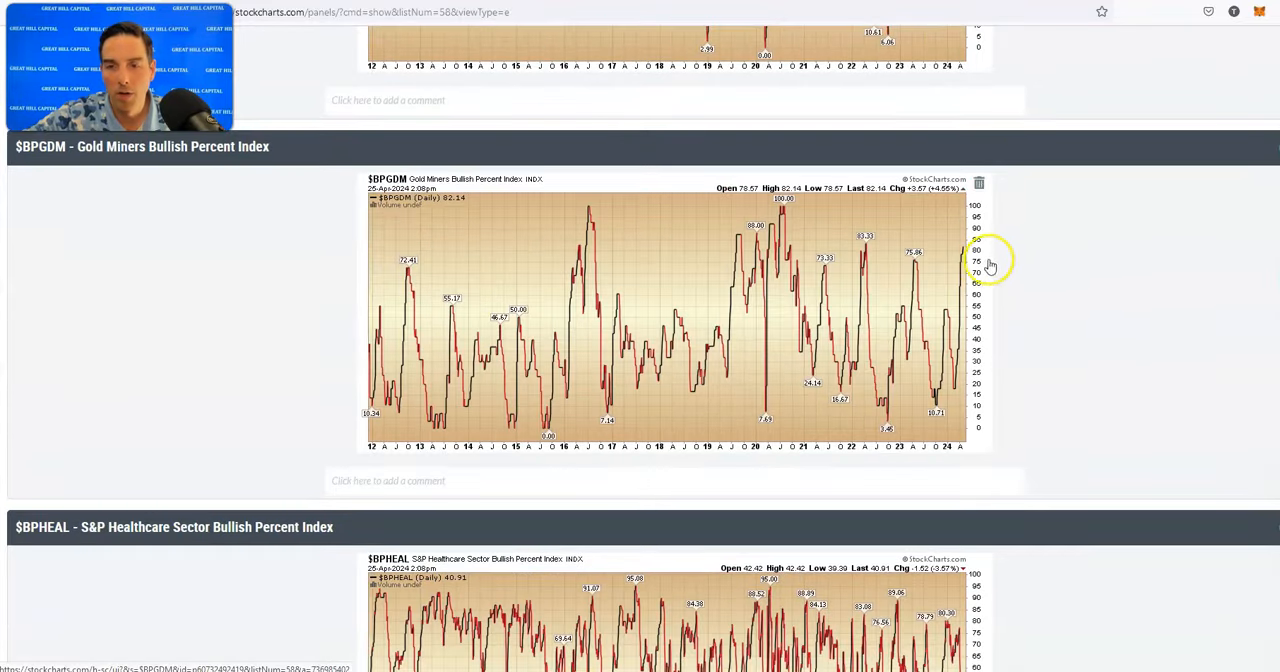
scroll(down, 3)
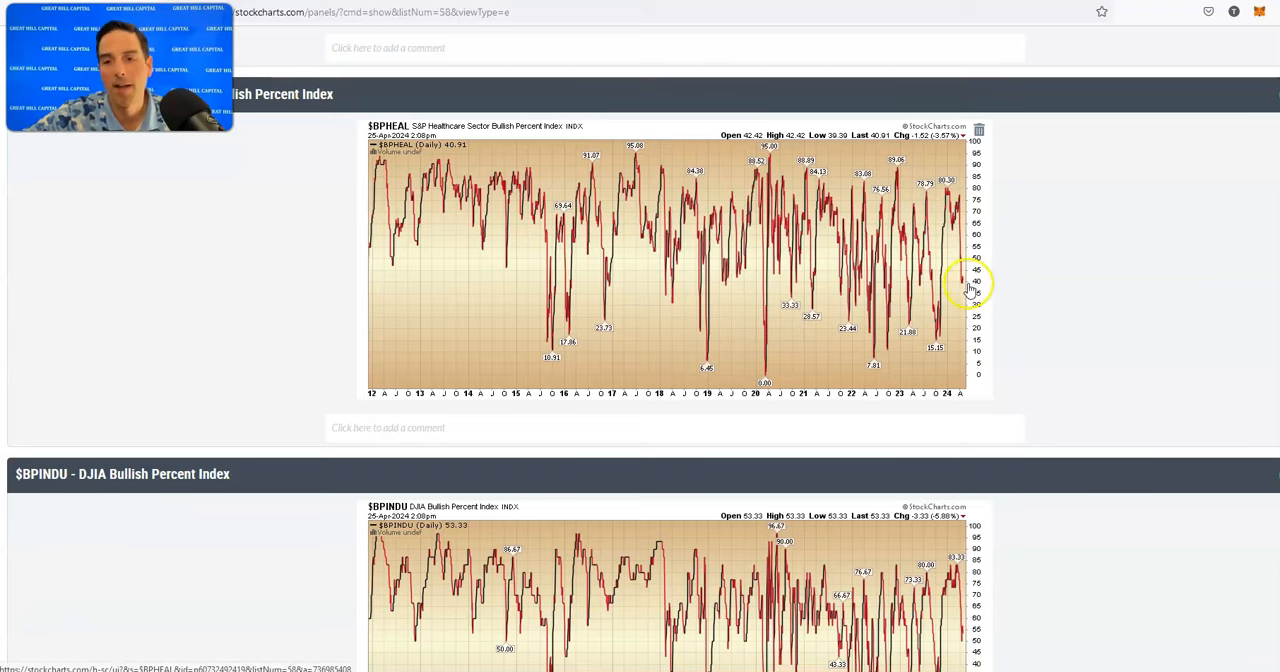
scroll(down, 3)
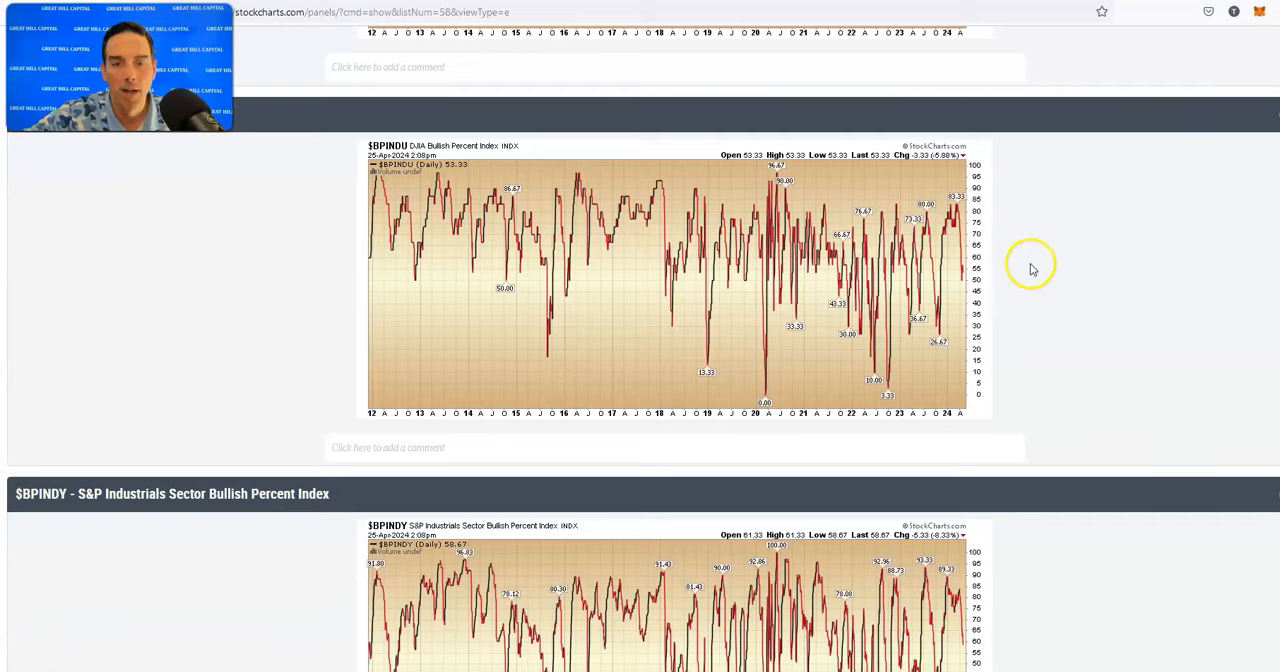
scroll(down, 3)
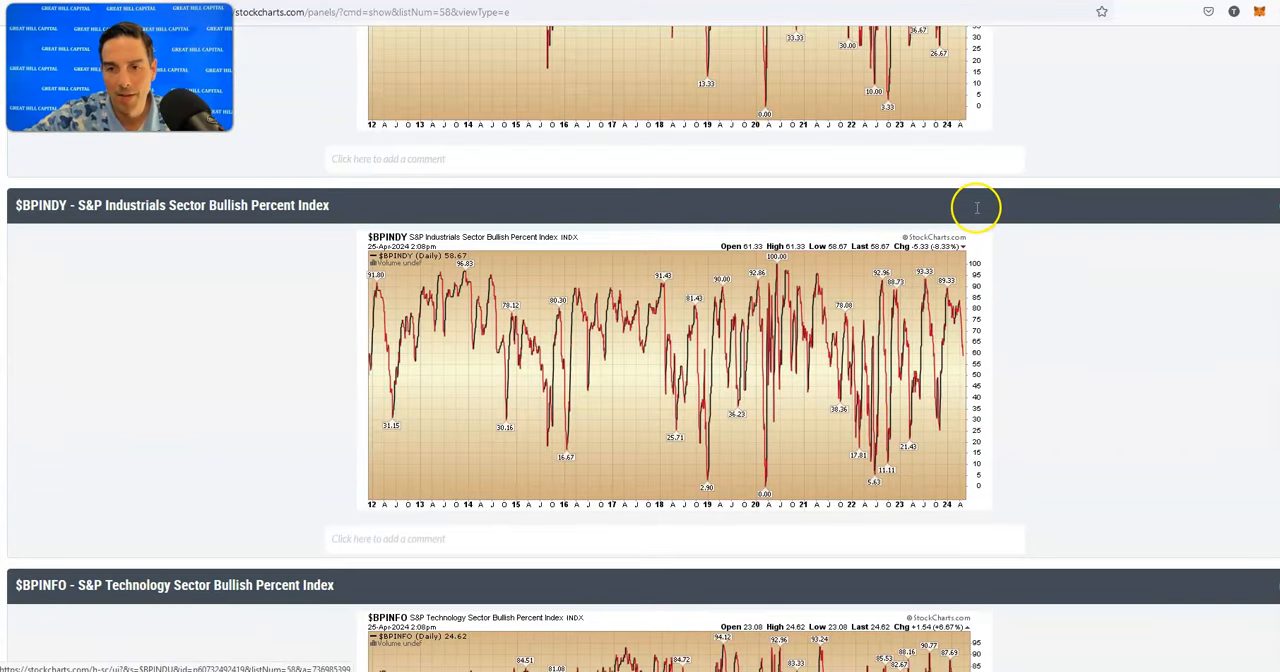
scroll(down, 3)
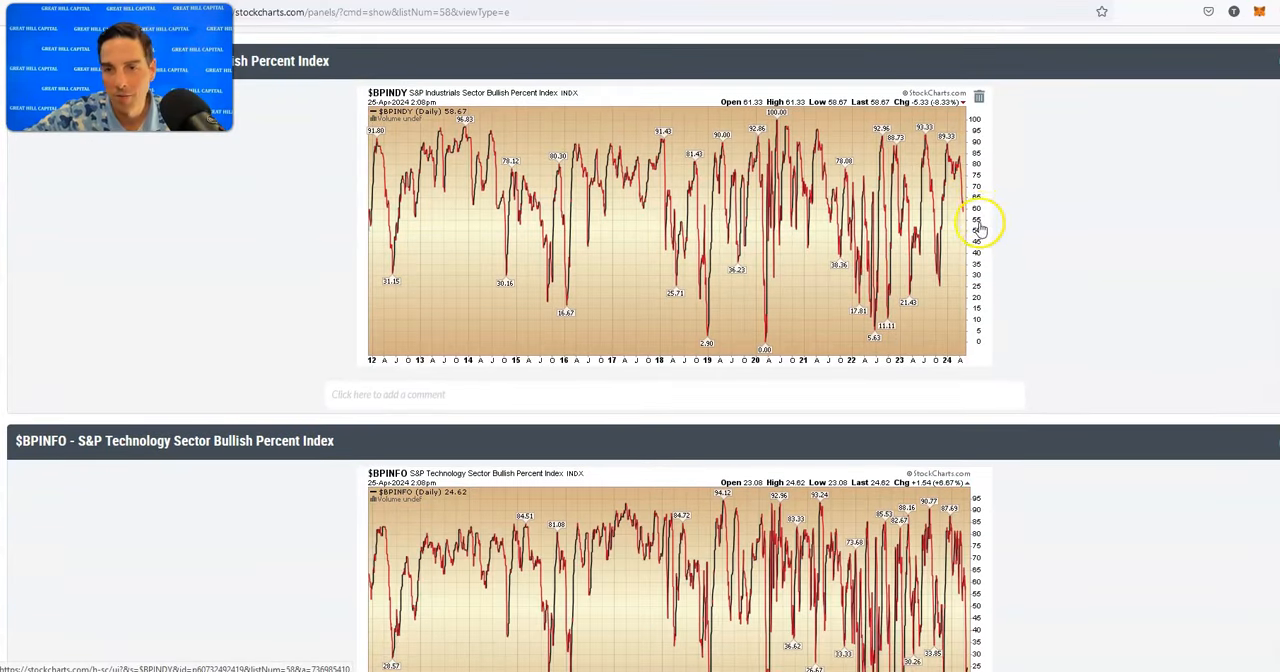
scroll(down, 3)
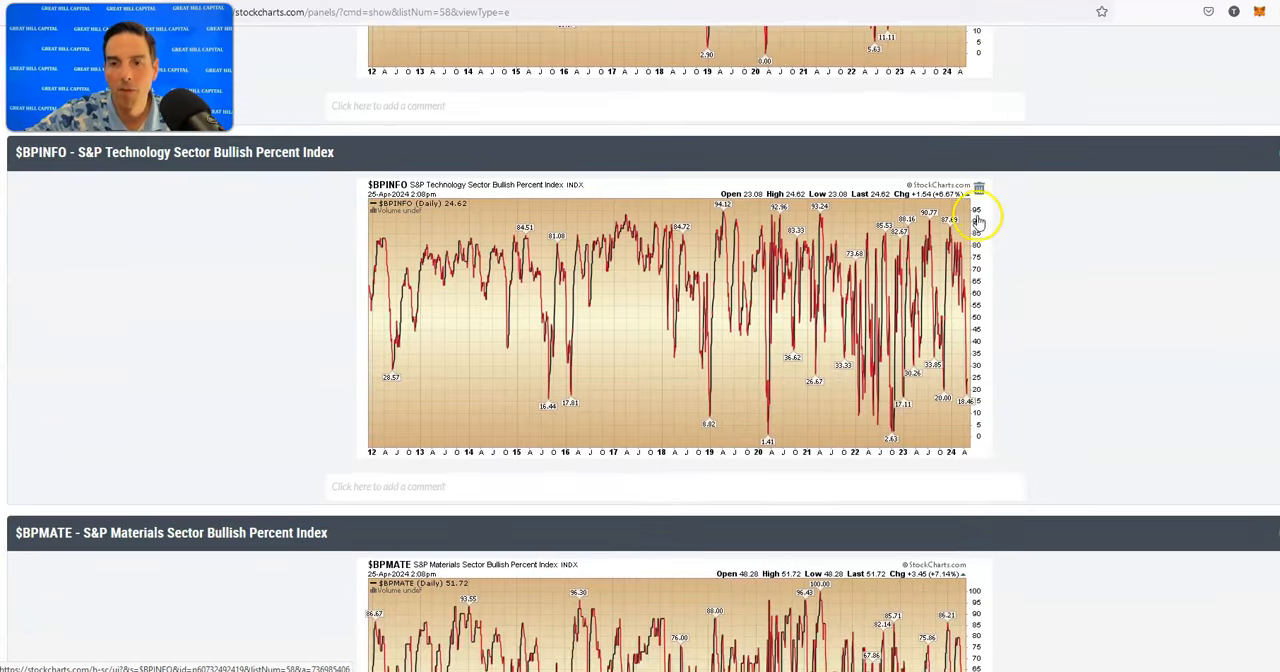
scroll(down, 3)
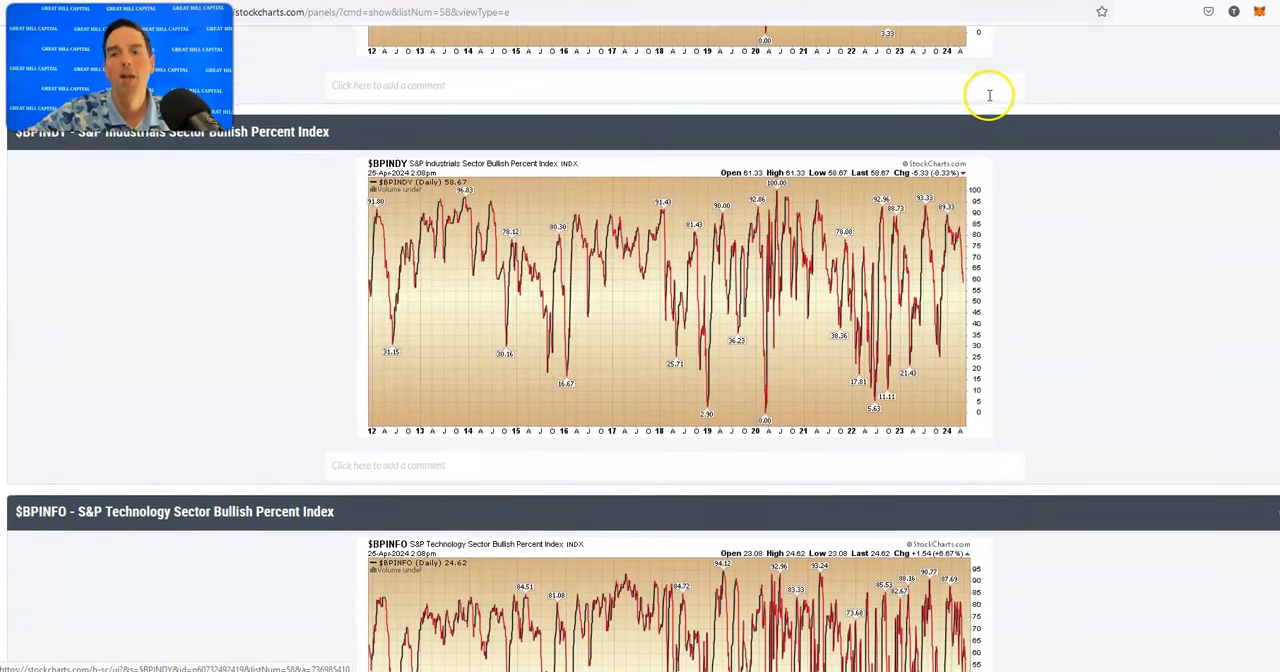
scroll(down, 3)
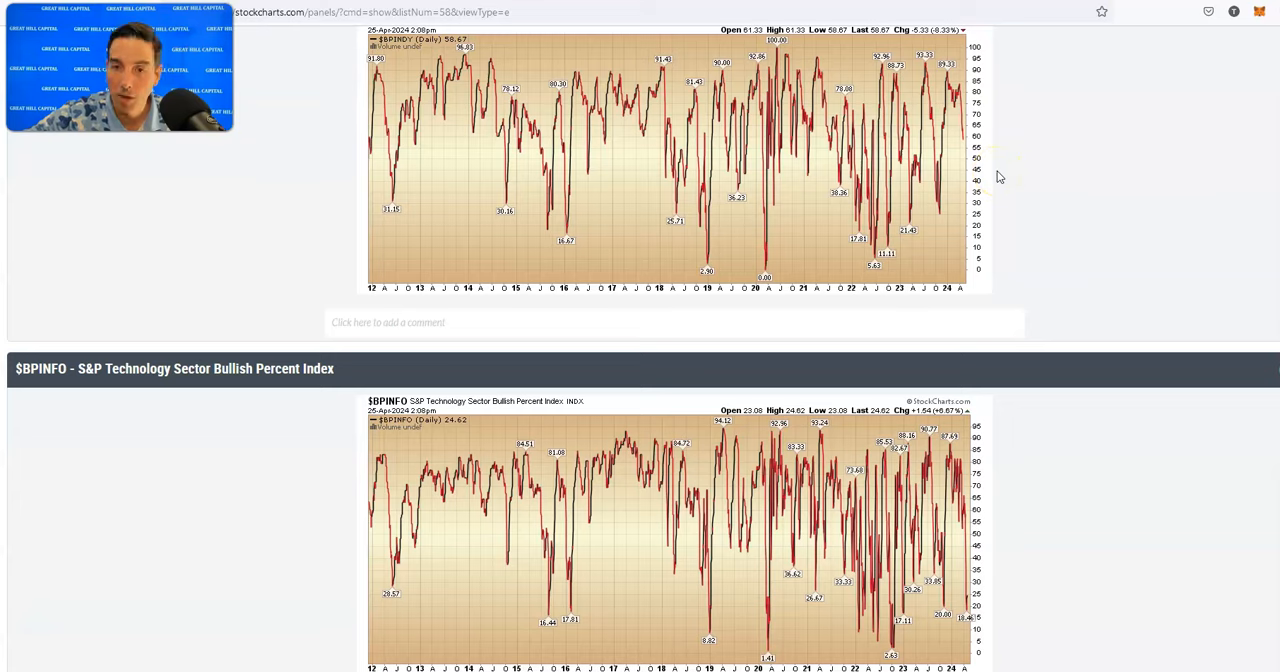
scroll(down, 3)
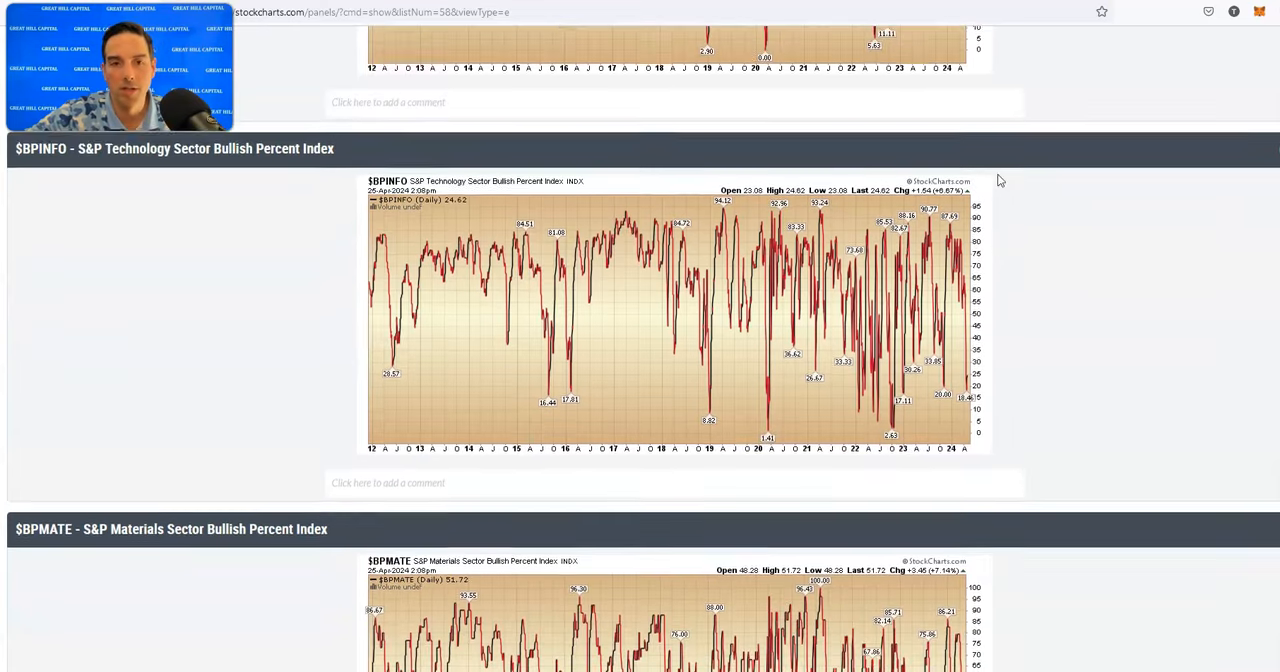
scroll(down, 3)
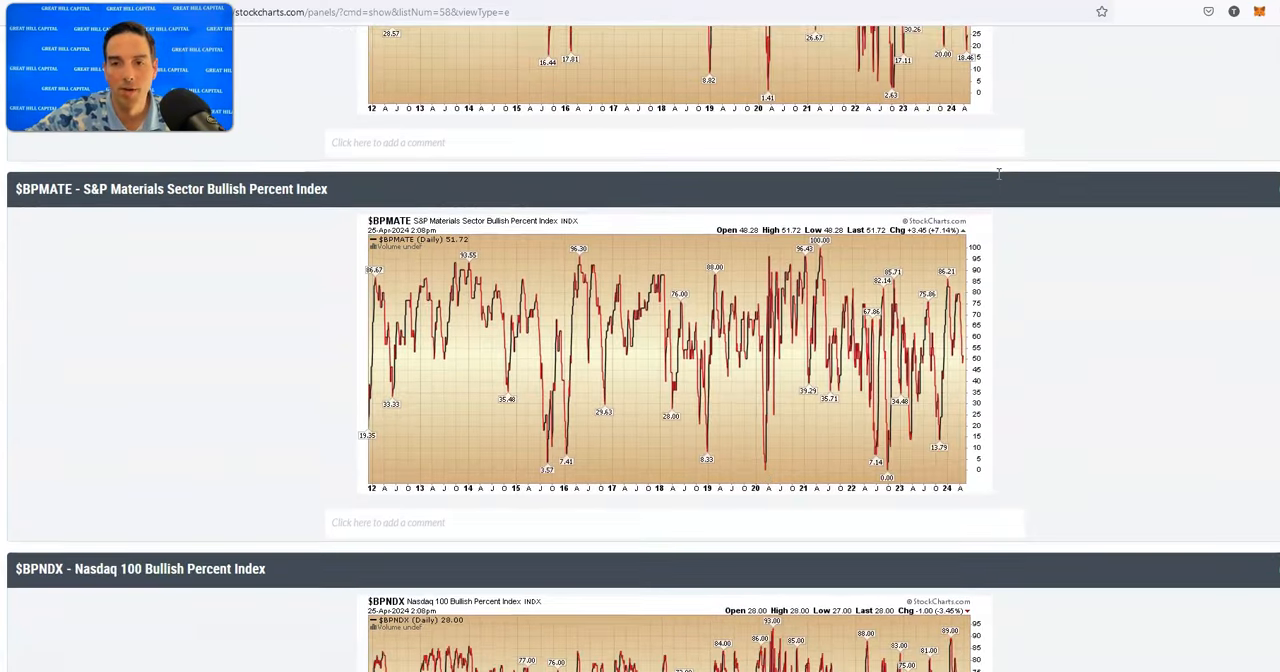
scroll(down, 3)
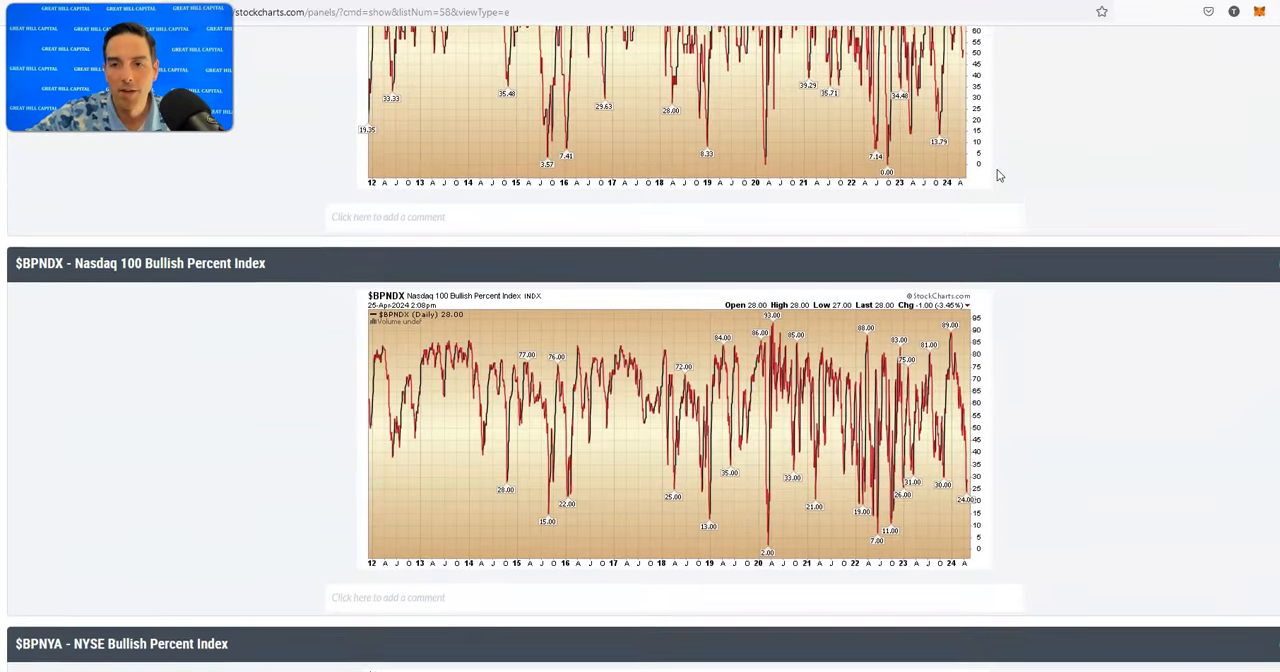
Continue down the remaining Bullish Percent charts to $BPUTIL before switching to the BofA report.
scroll(down, 3)
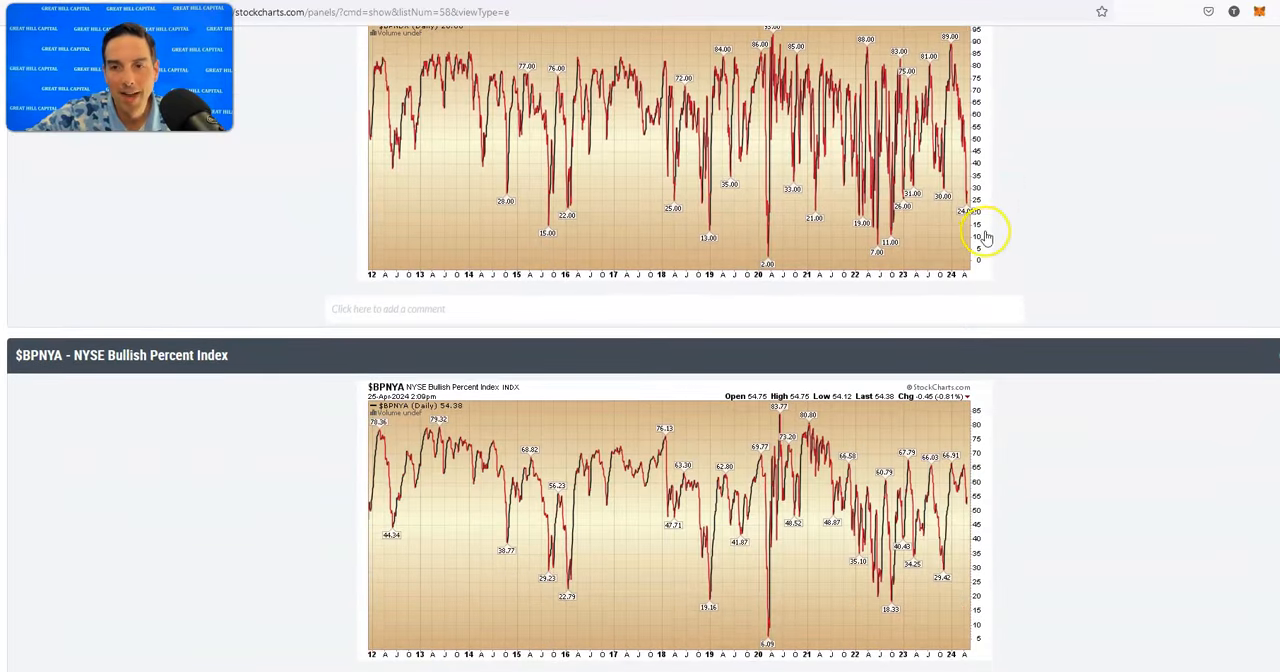
scroll(down, 3)
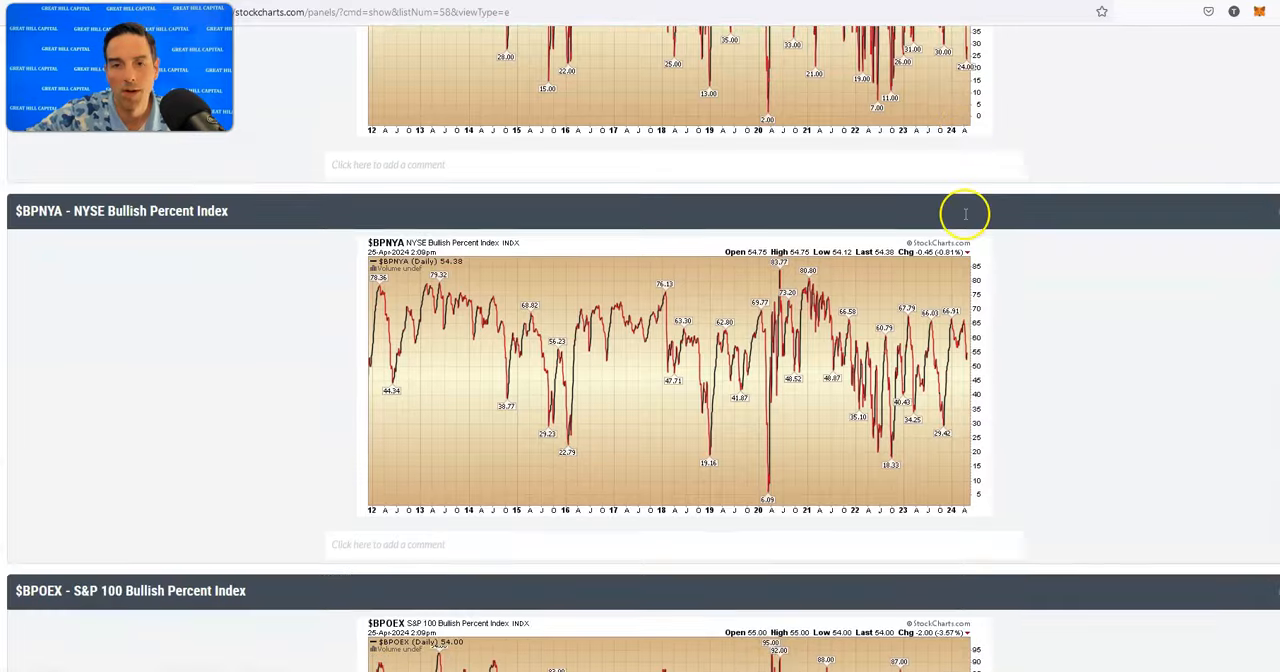
scroll(down, 3)
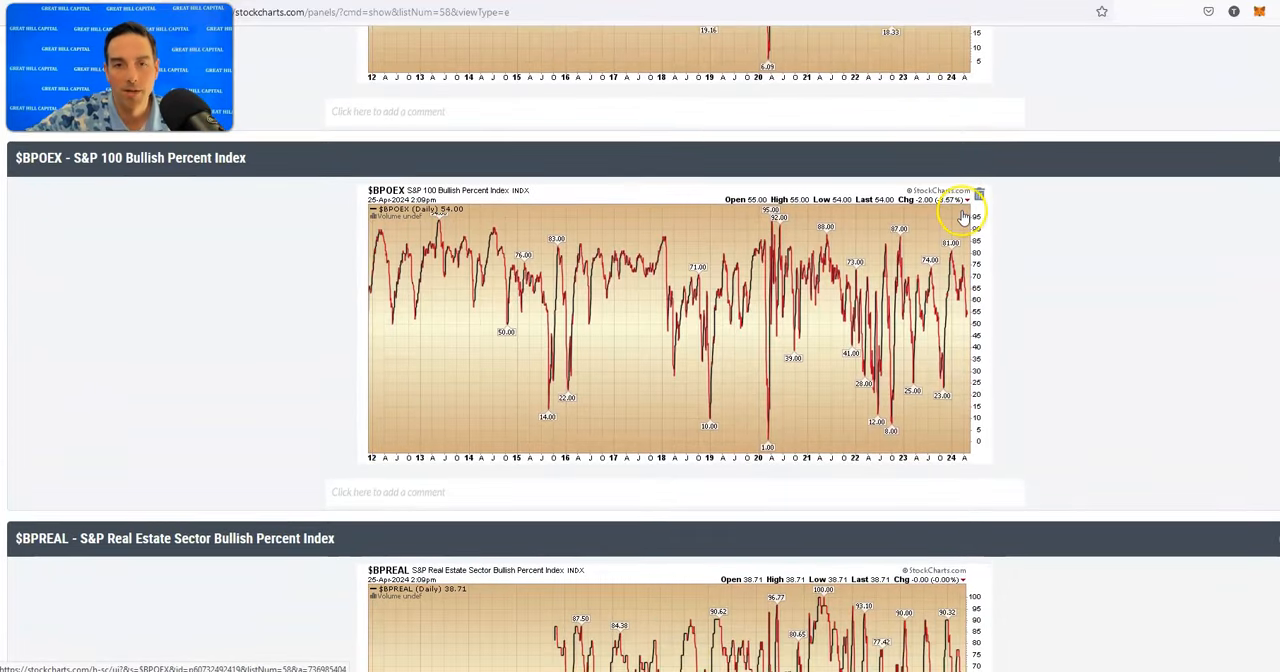
scroll(down, 3)
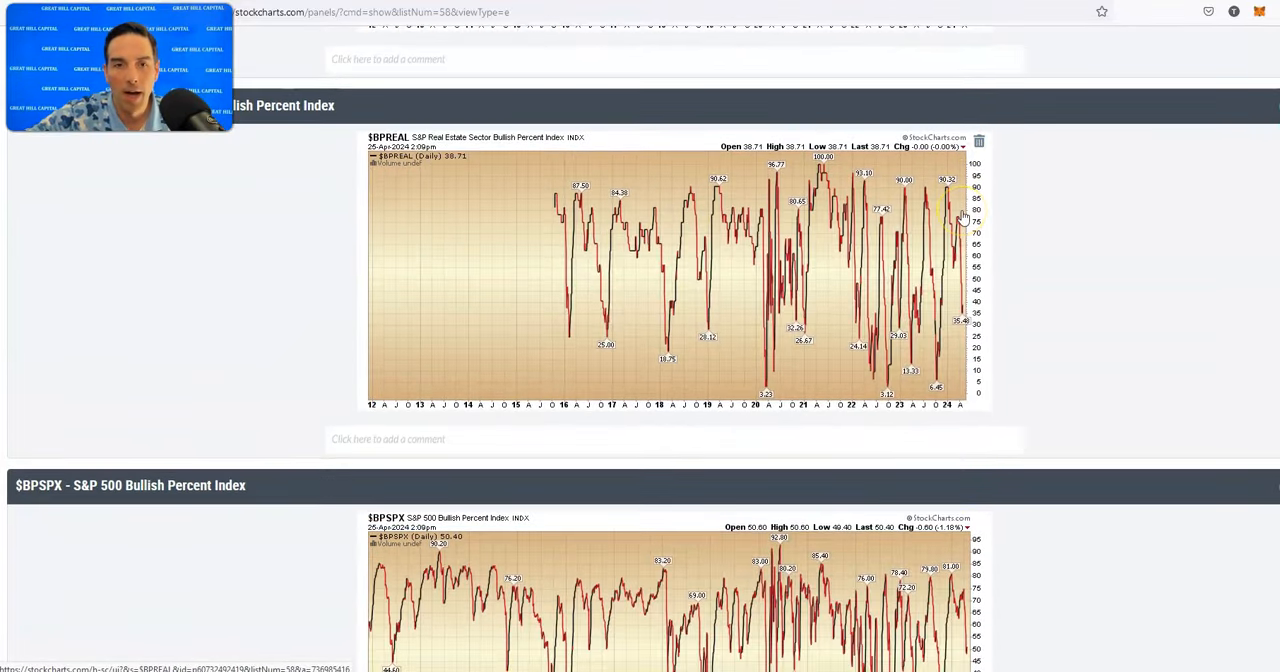
scroll(down, 3)
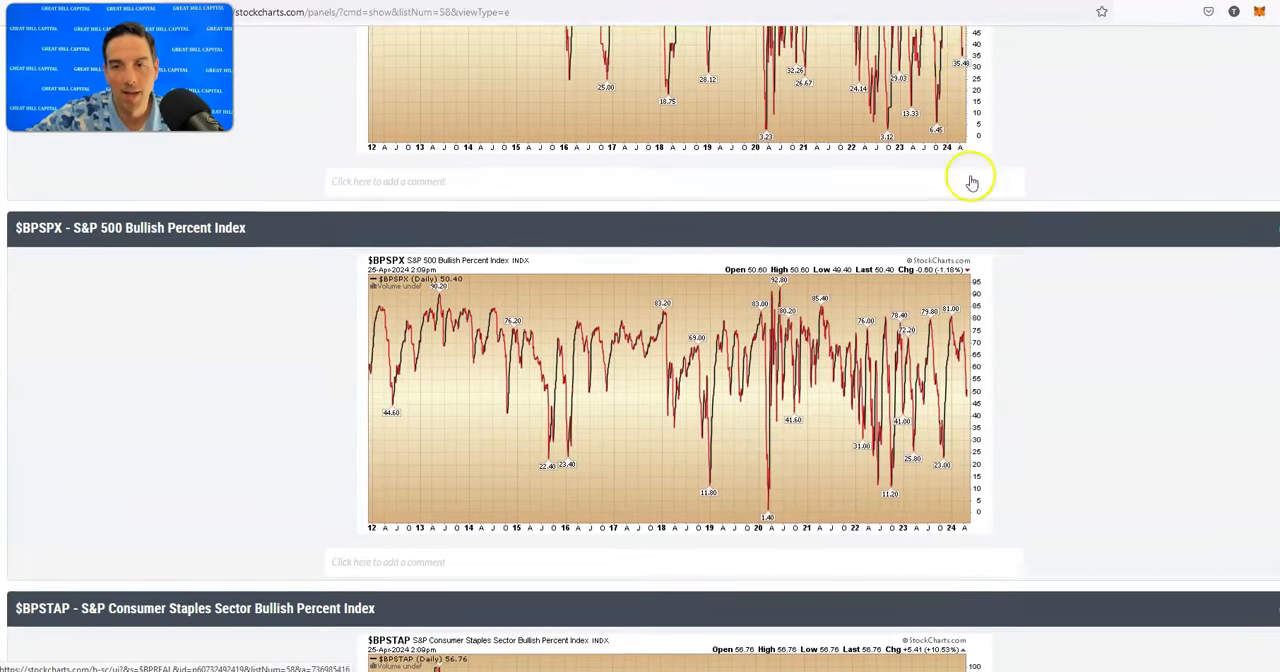
scroll(down, 3)
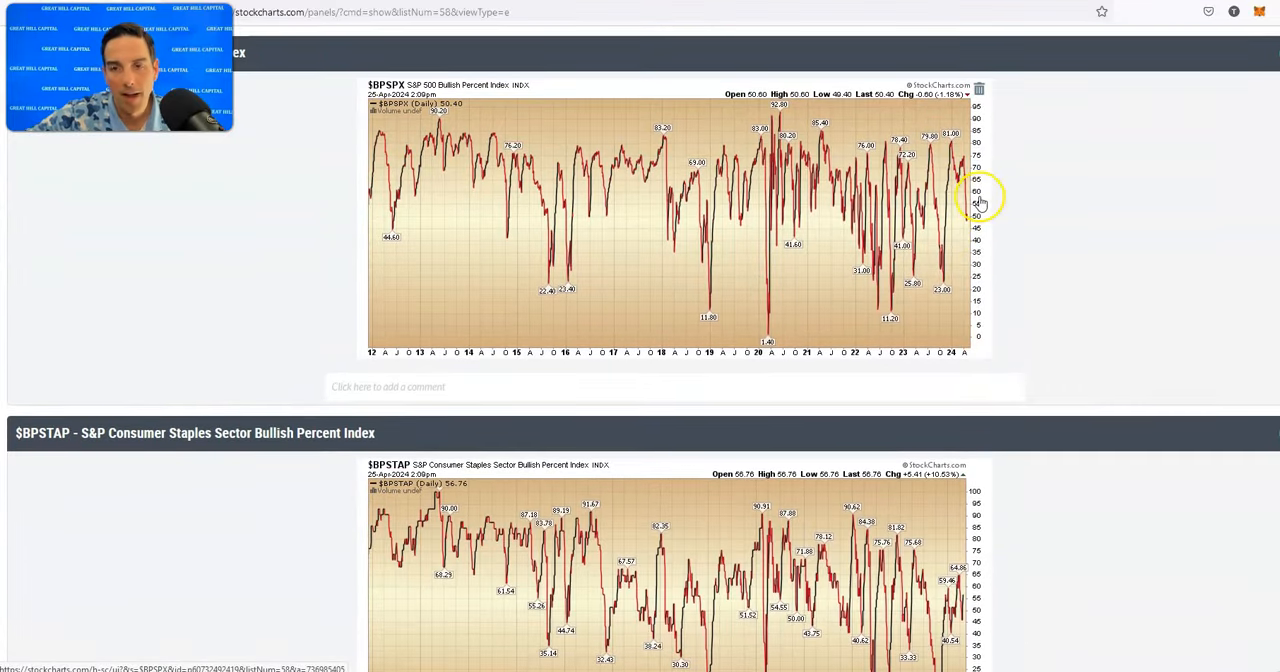
scroll(down, 3)
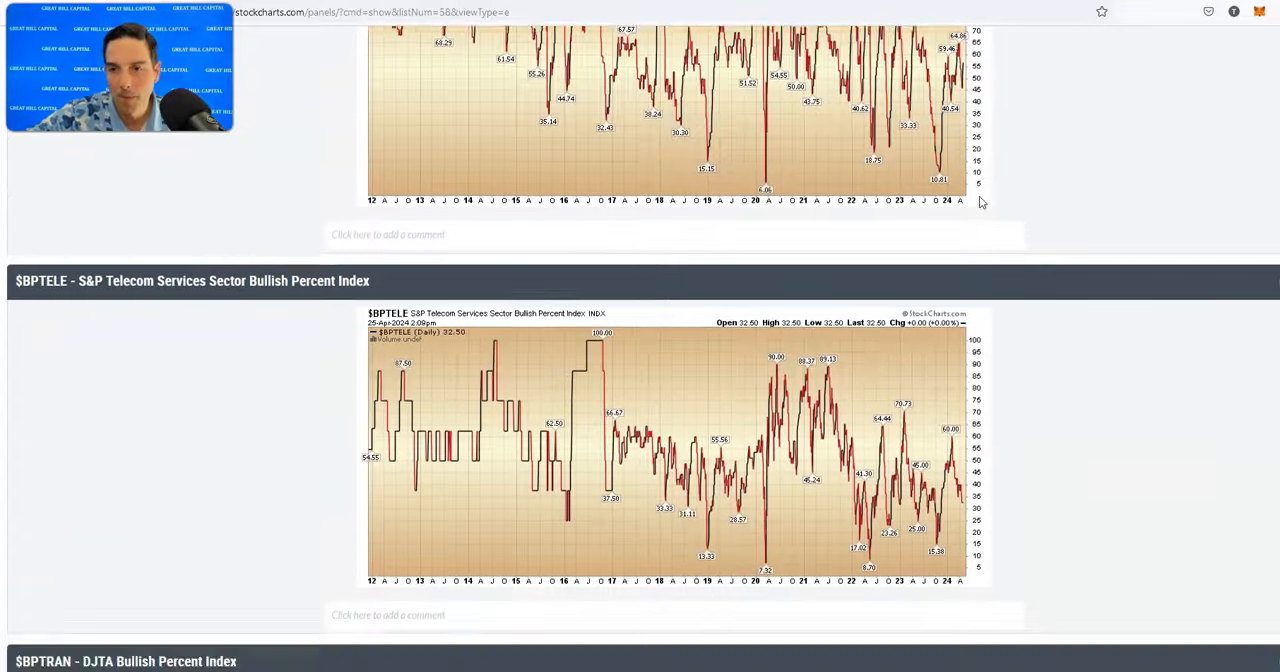
scroll(down, 3)
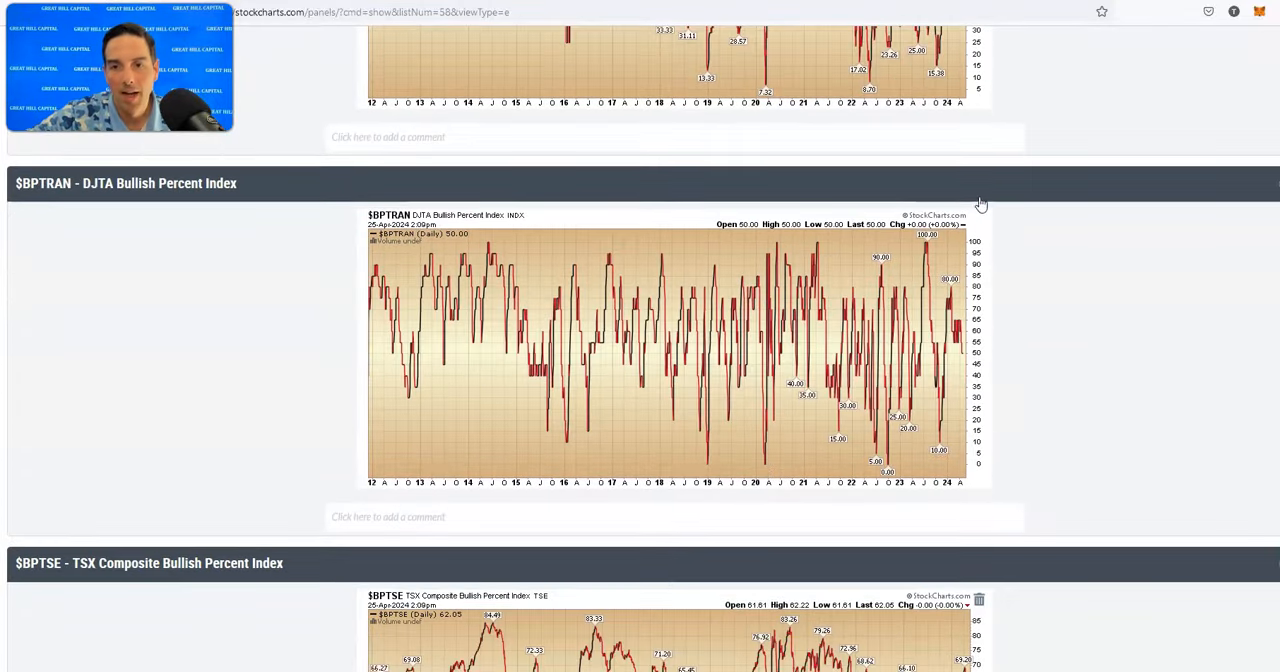
scroll(down, 3)
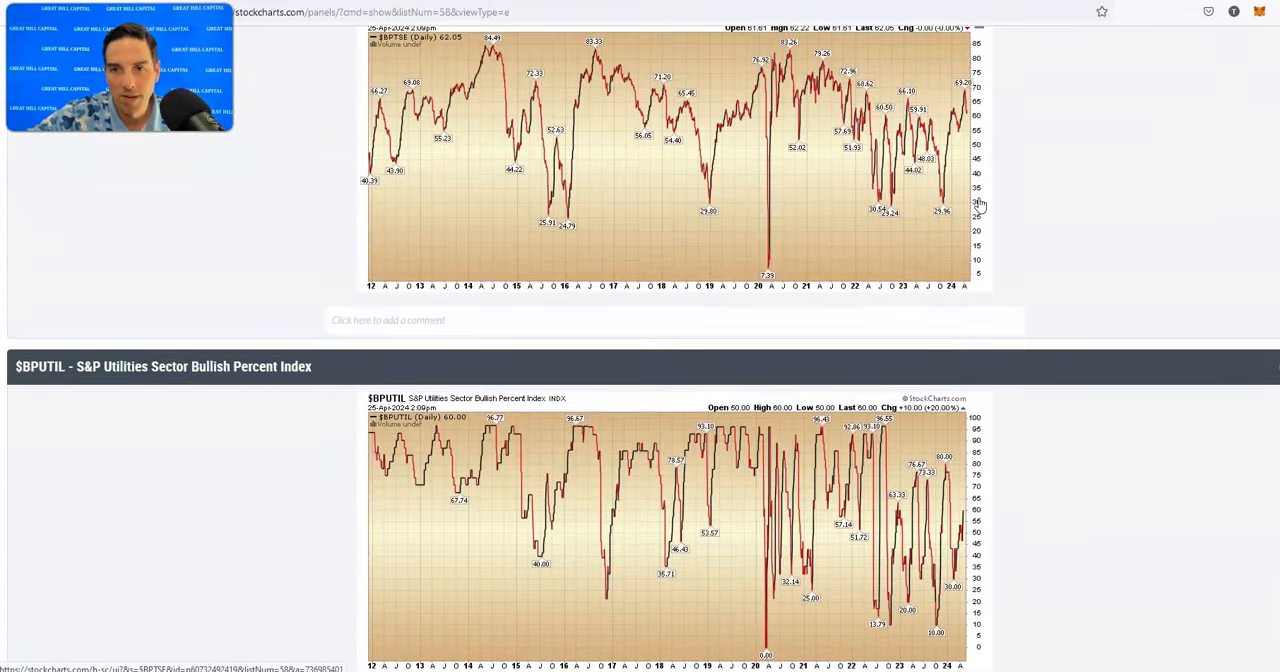
scroll(down, 3)
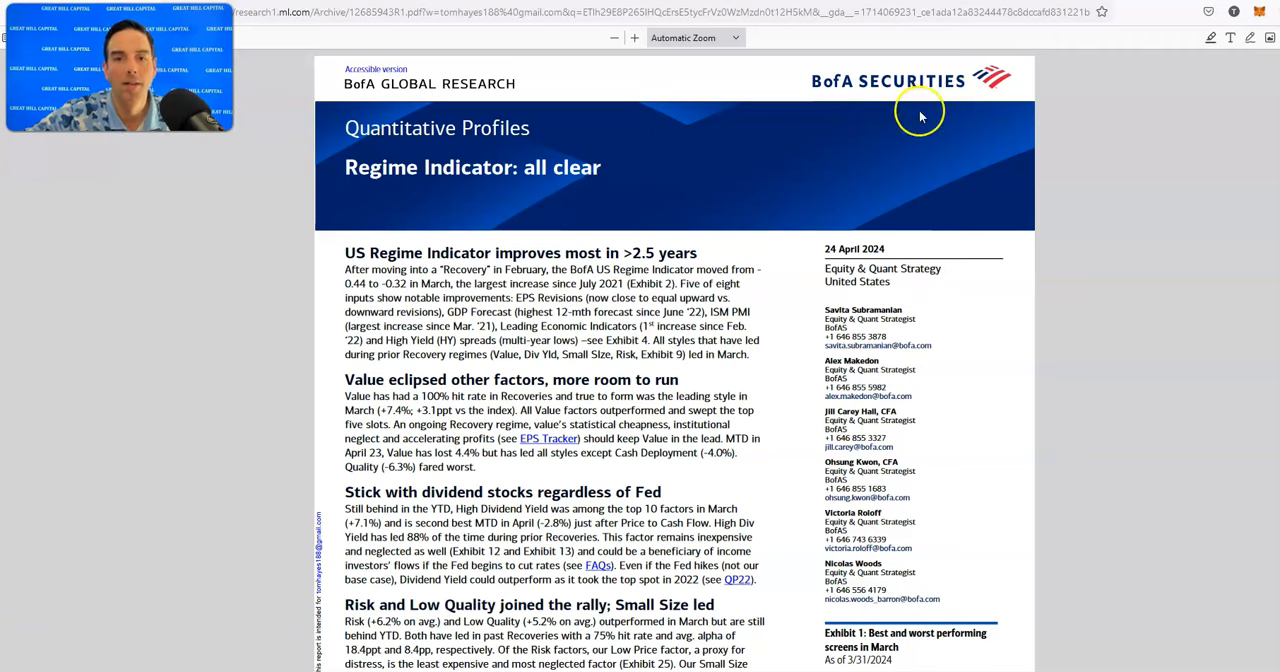
Scroll the BofA PDF past the Regime Indicator exhibits to page 5's Exhibits 7 and 8.
scroll(down, 3)
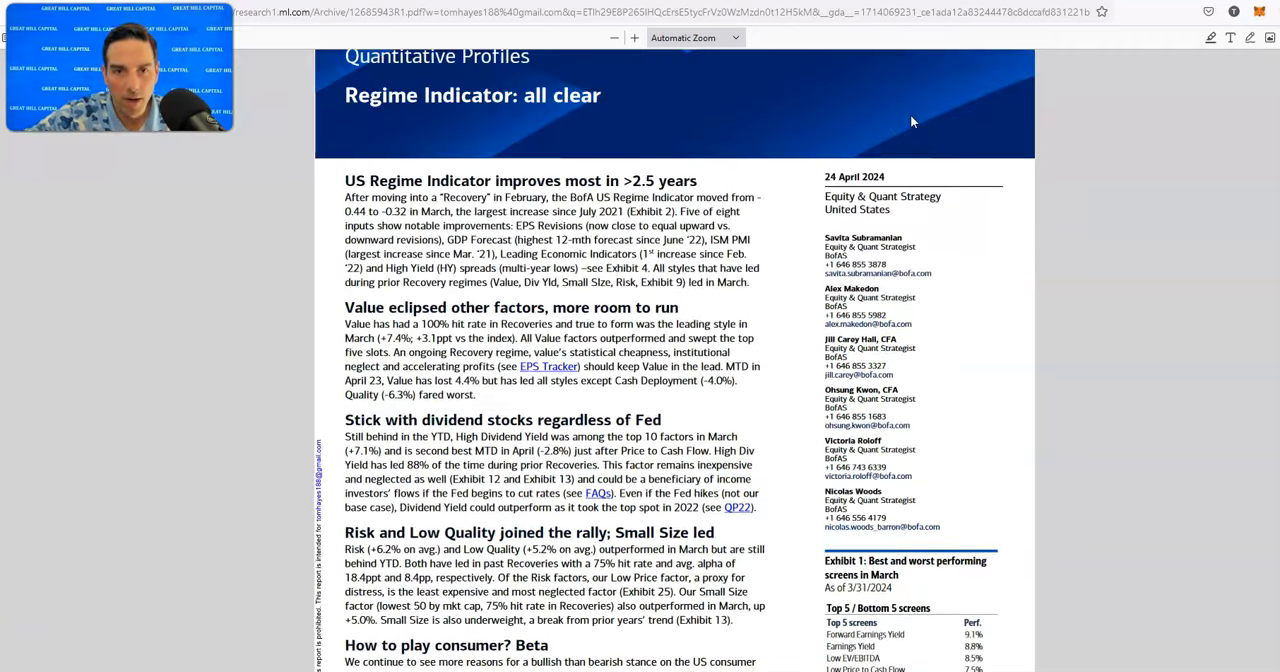
scroll(down, 3)
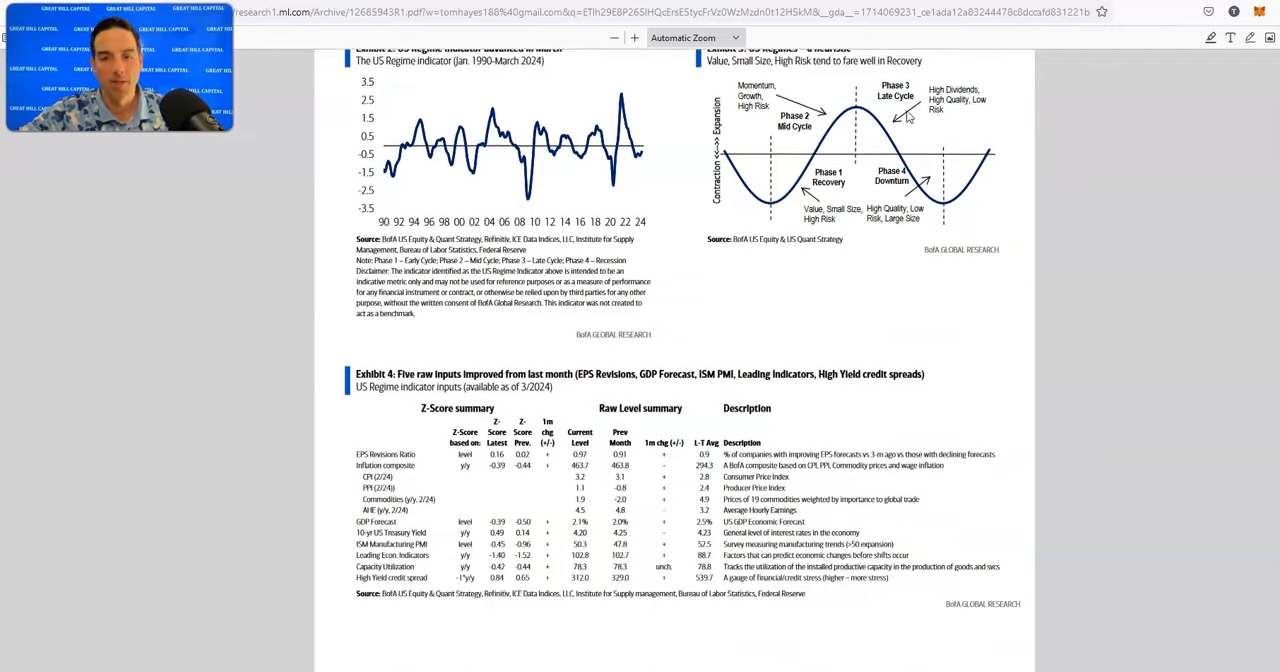
scroll(down, 3)
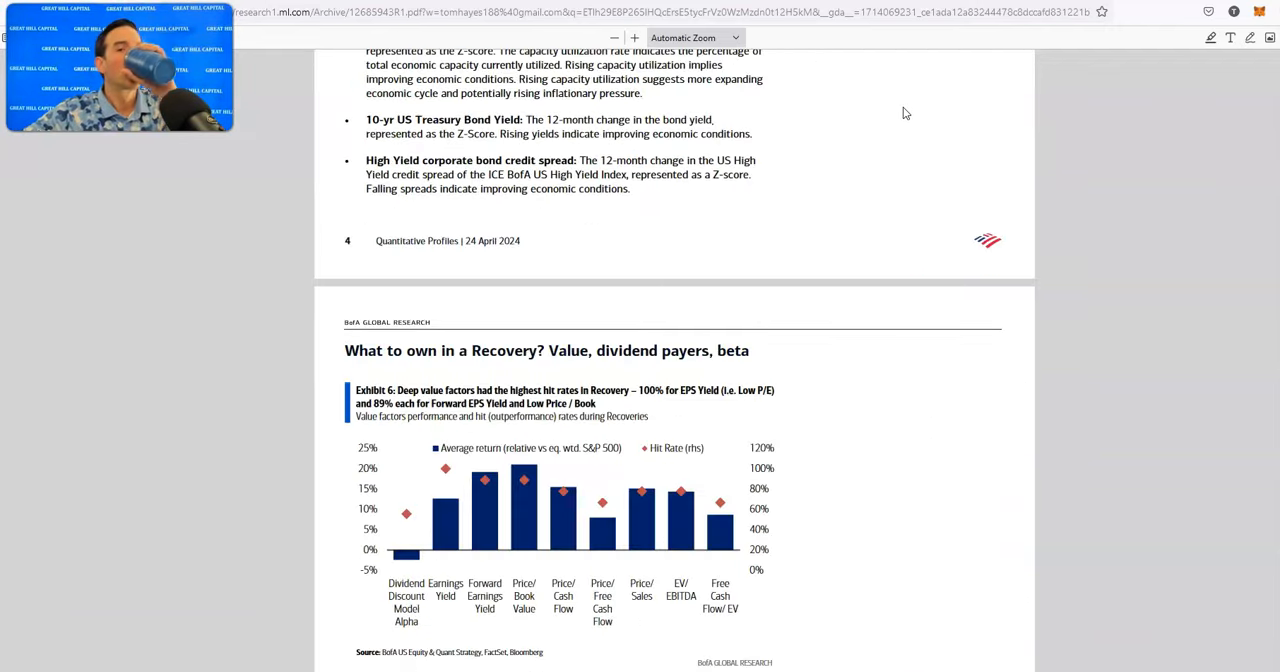
scroll(down, 3)
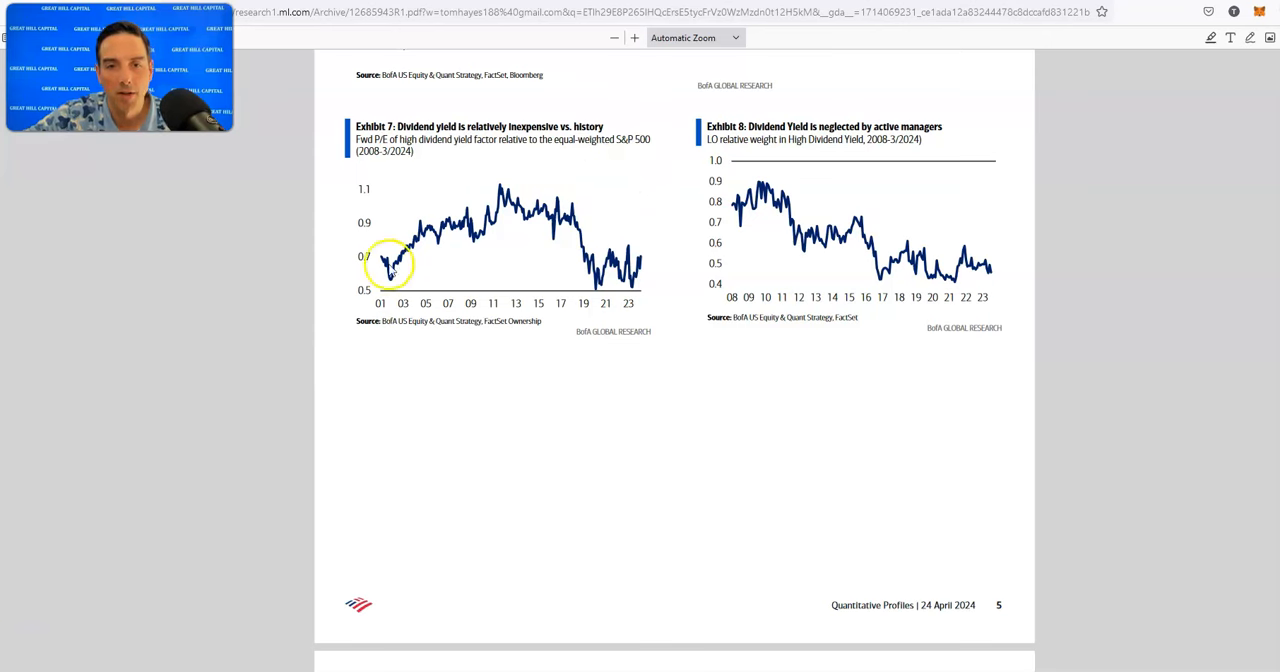
mouse_move(424, 280)
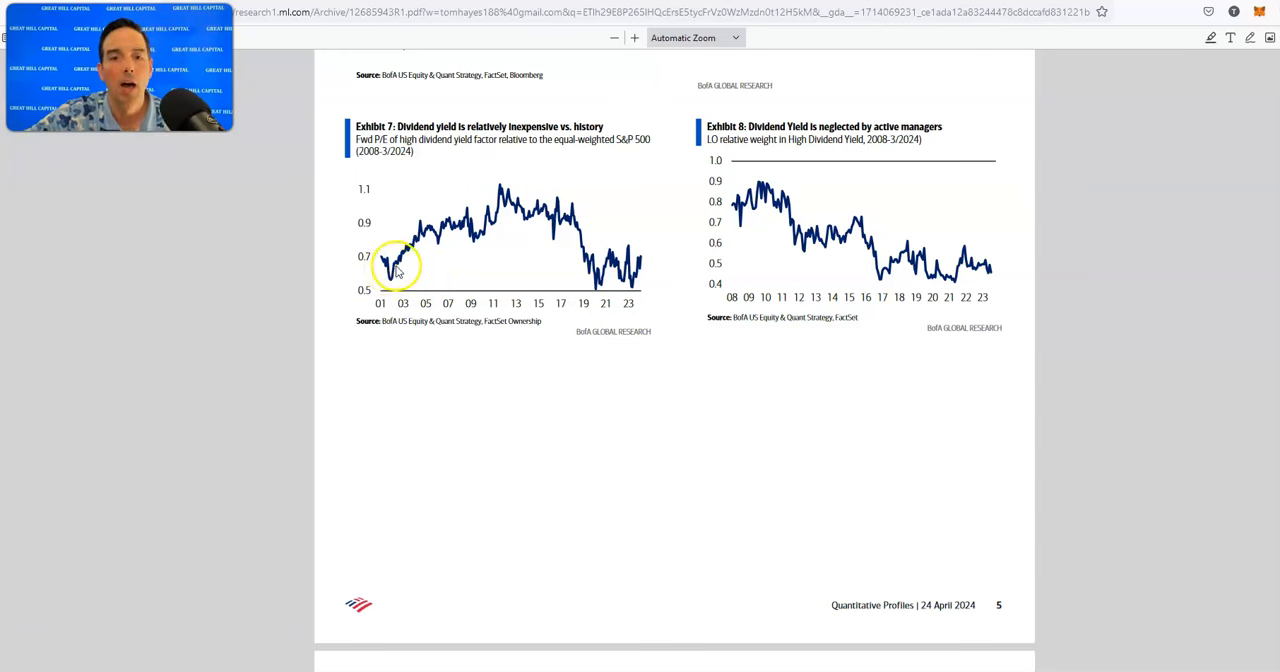
mouse_move(396, 268)
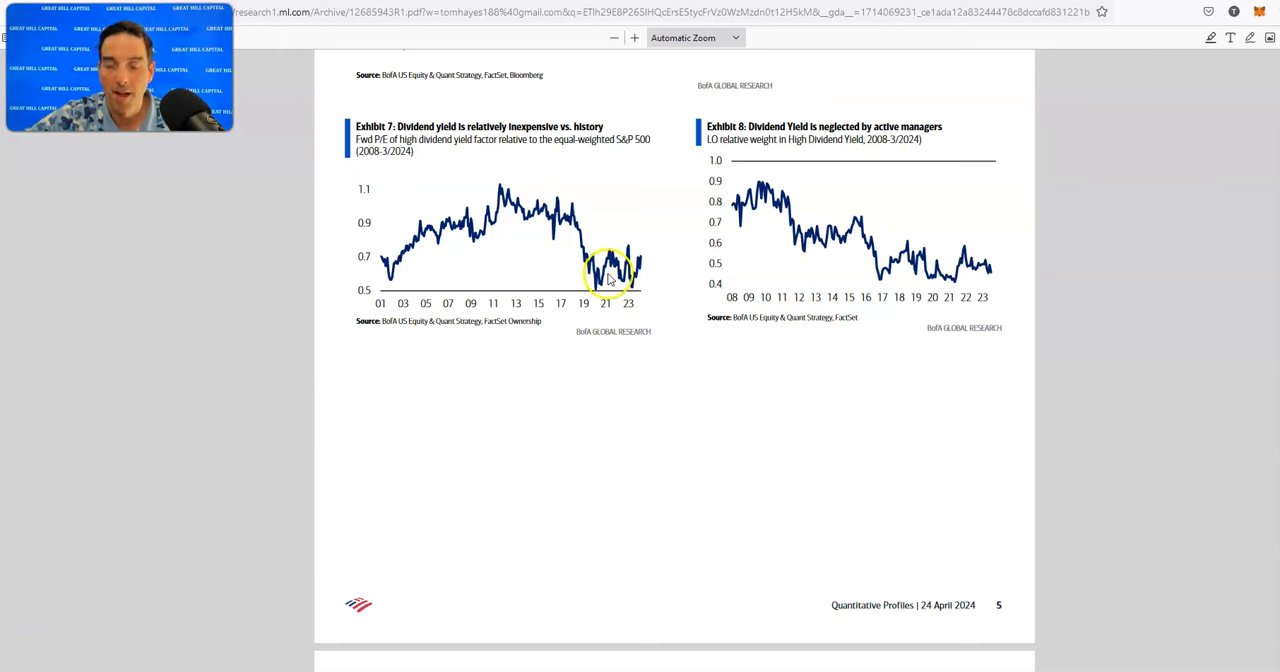
mouse_move(788, 272)
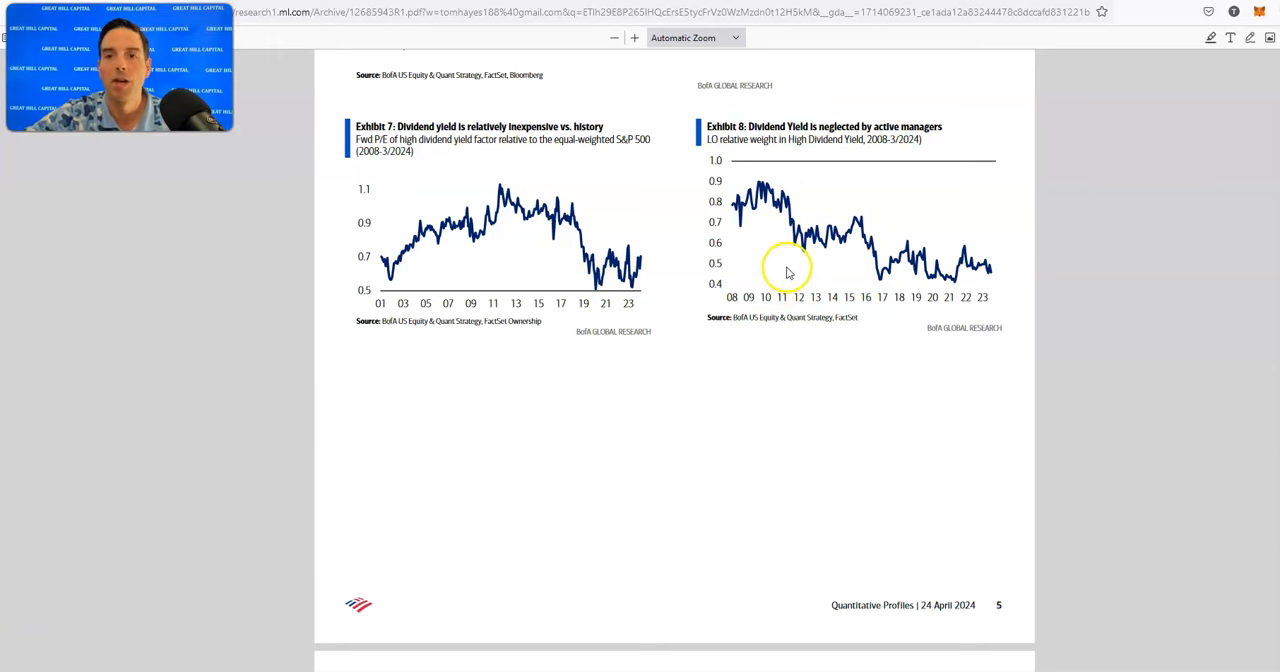
mouse_move(956, 144)
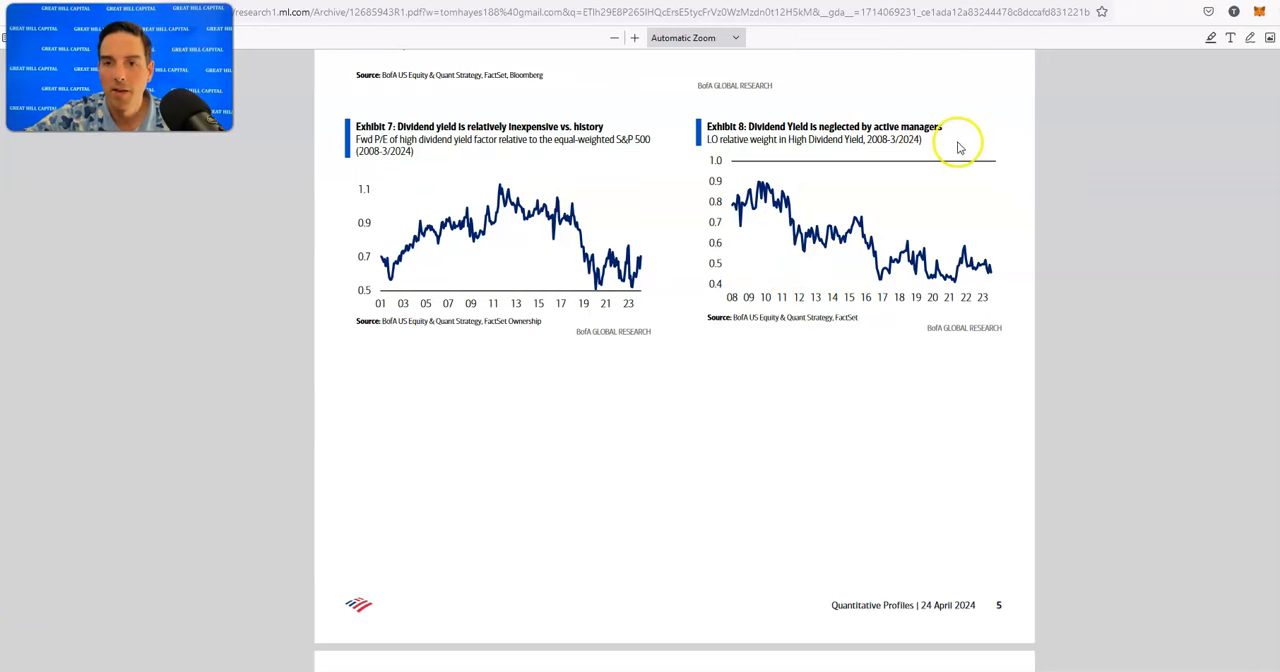
Scroll the PDF to page 6 so Exhibits 9 and 10 on small size and high beta sit at the top.
scroll(down, 3)
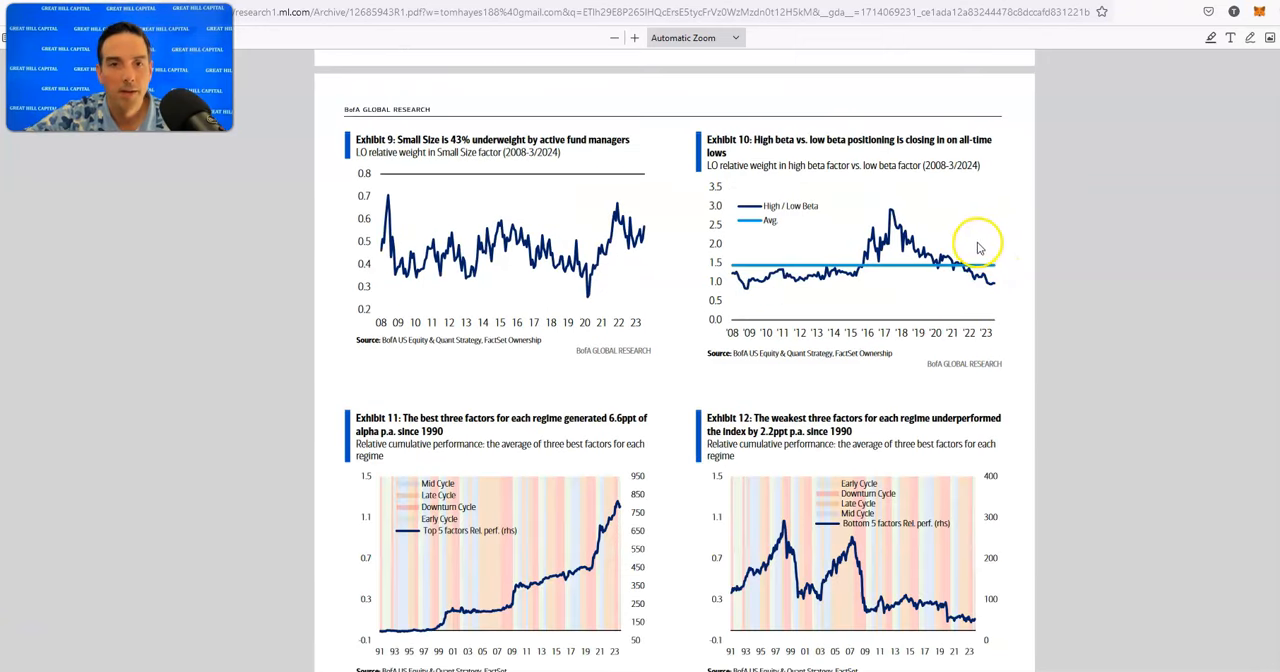
mouse_move(976, 240)
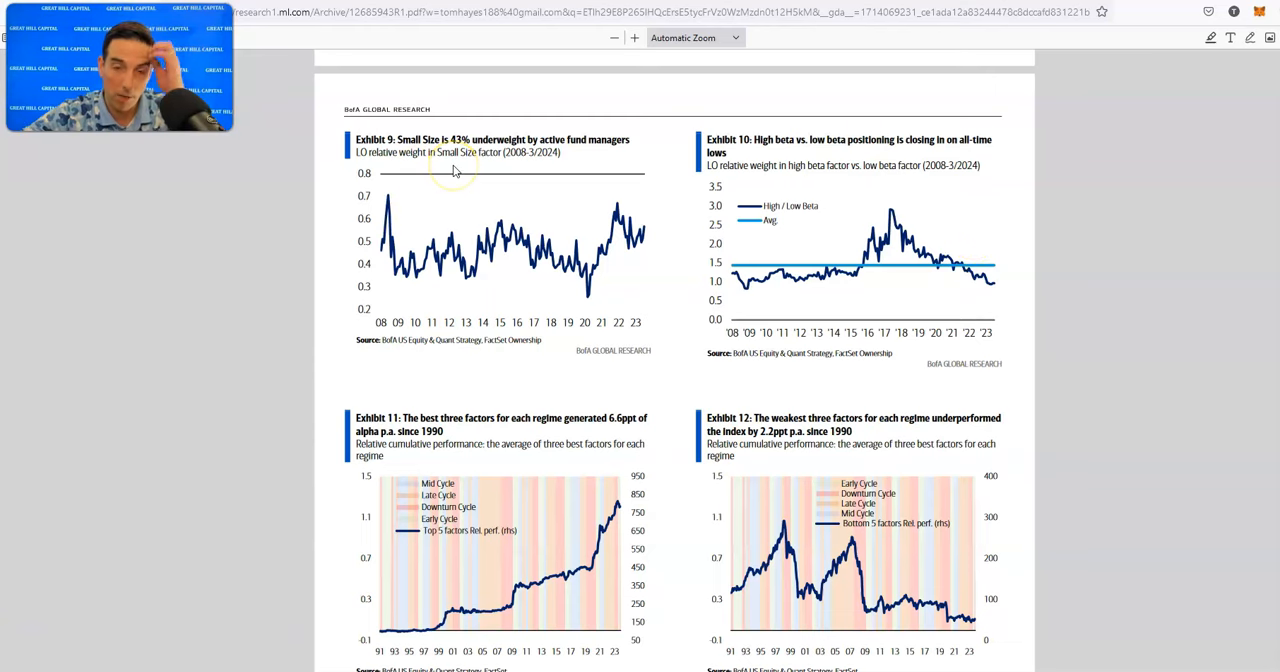
Scroll the PDF down to the Growth vs Value valuation Exhibits 28–31.
scroll(down, 3)
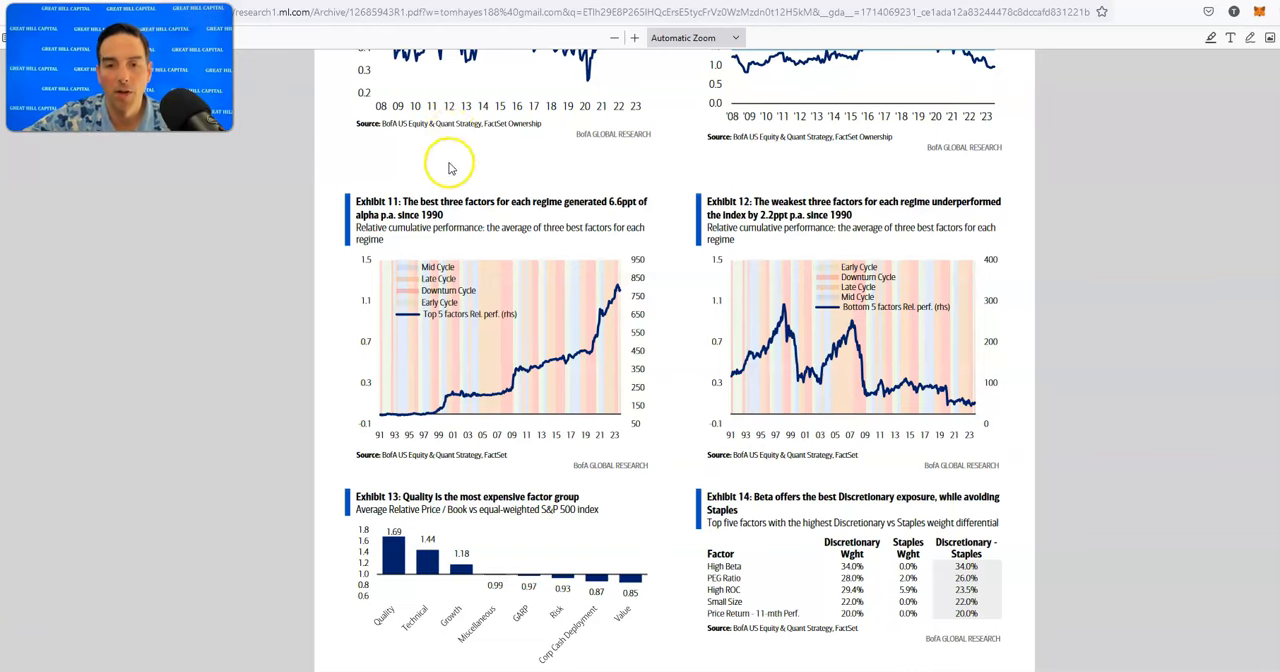
scroll(down, 3)
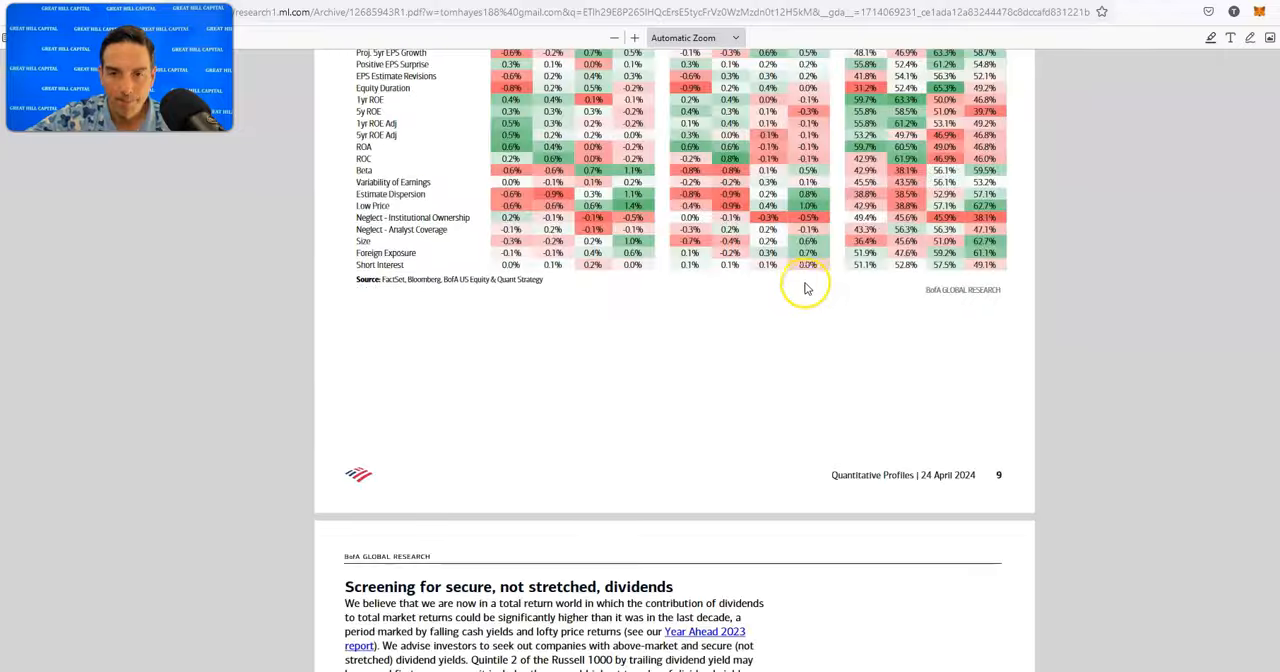
scroll(down, 3)
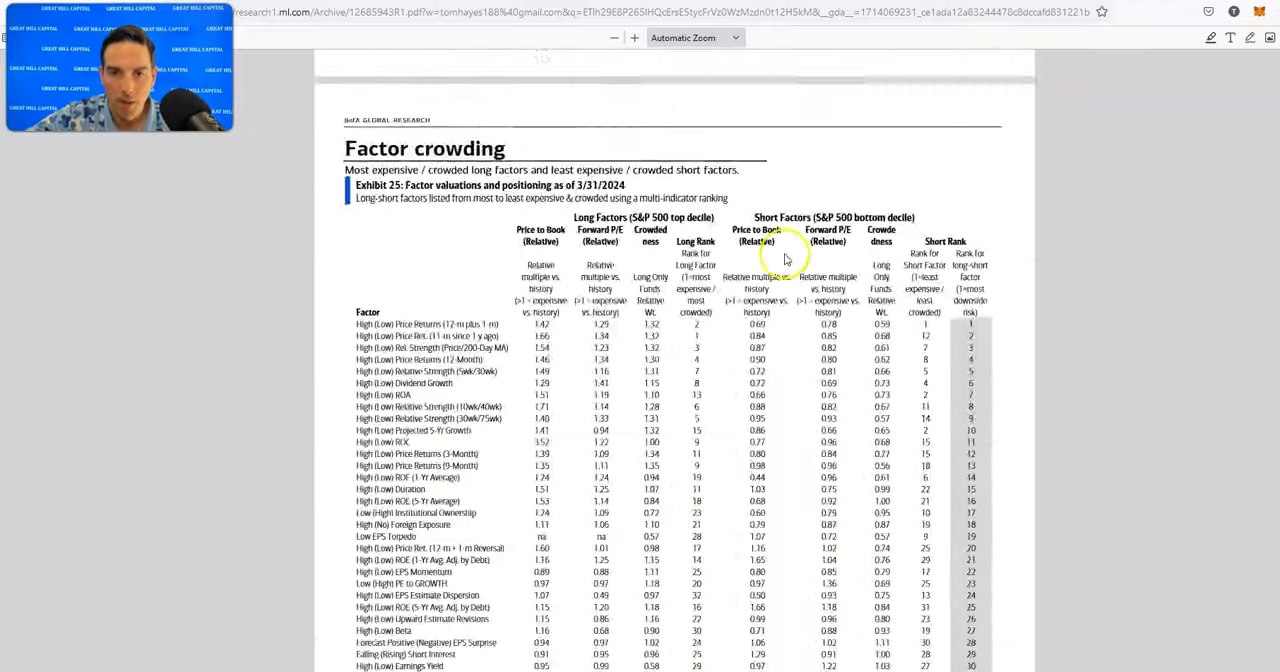
scroll(down, 3)
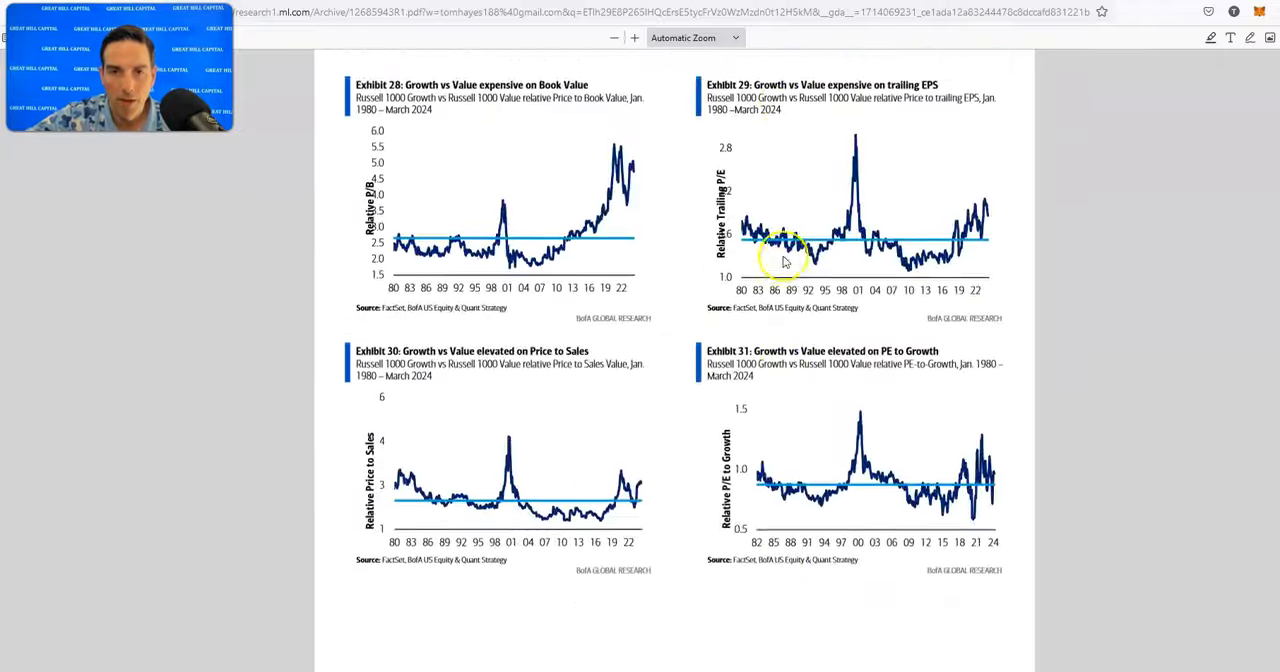
scroll(down, 3)
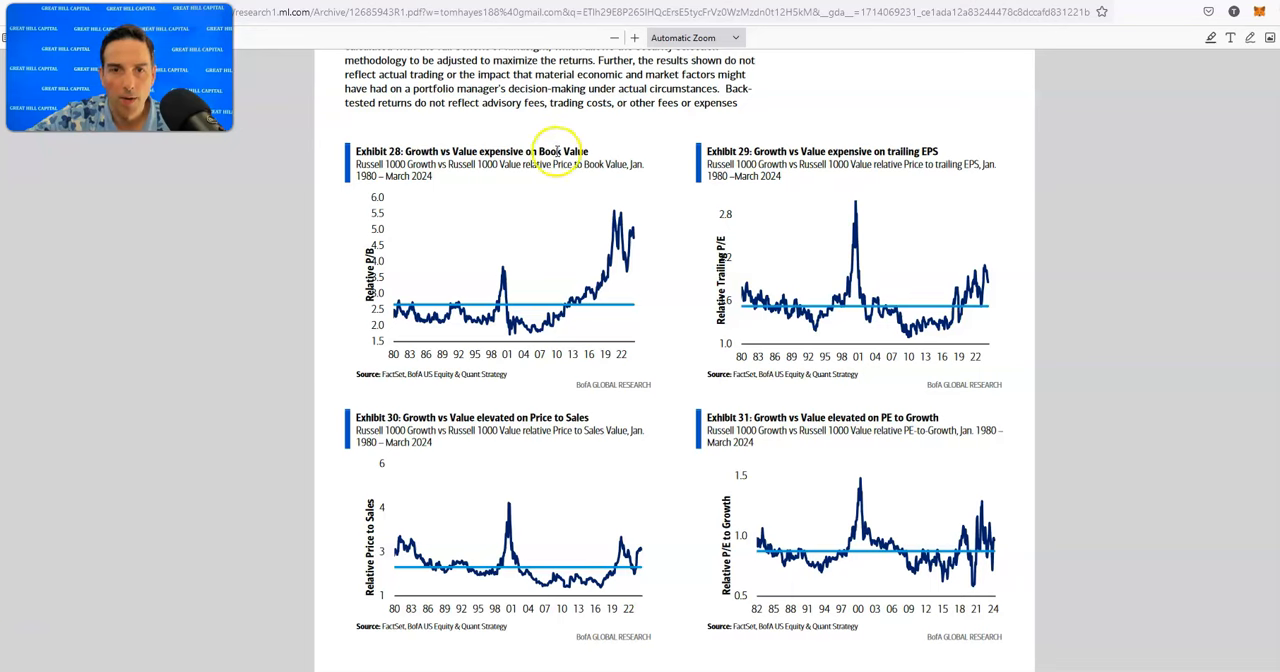
mouse_move(520, 268)
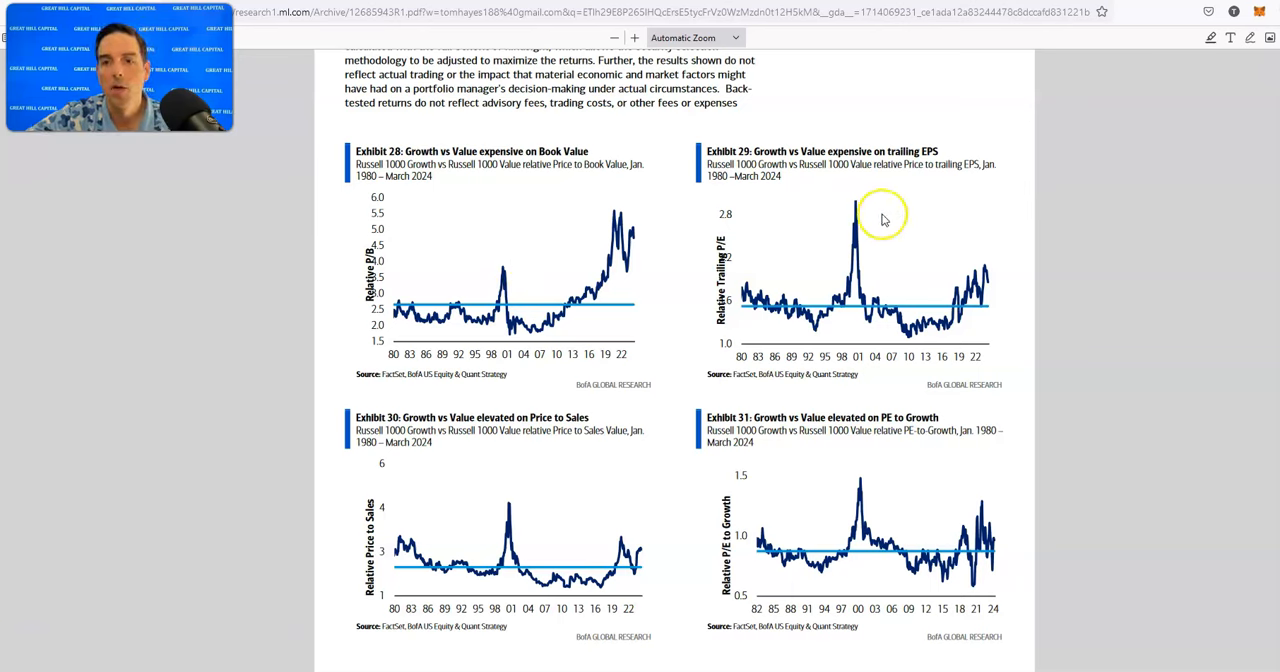
mouse_move(510, 284)
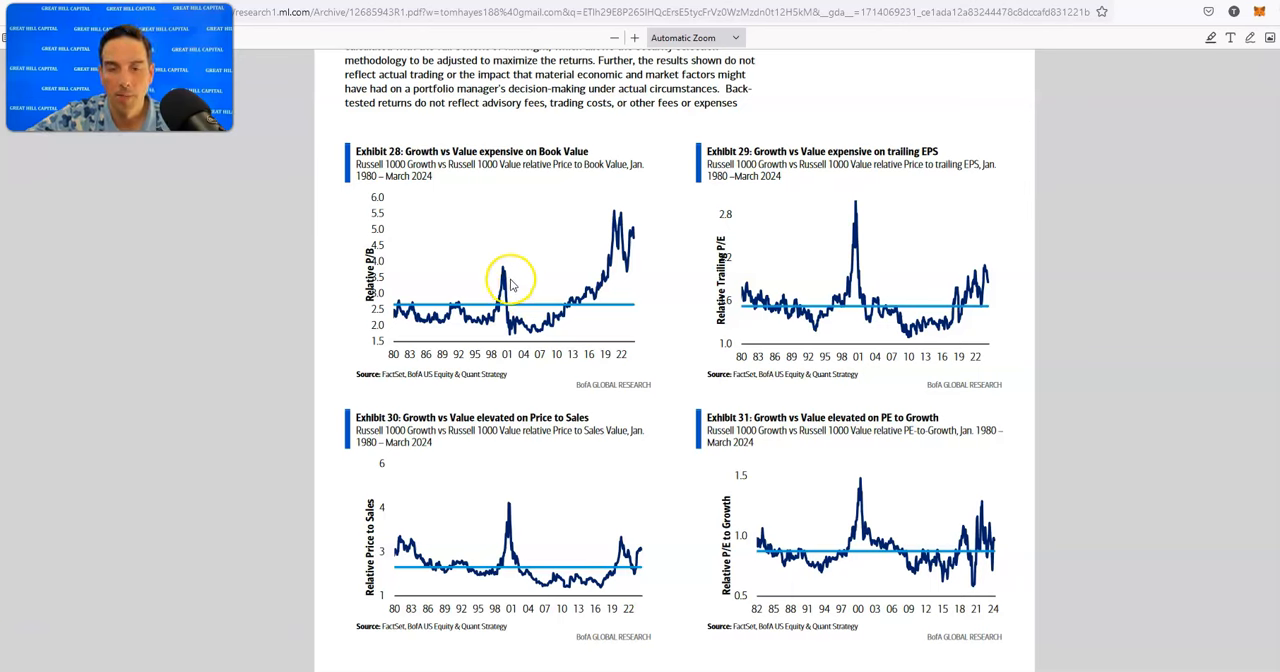
mouse_move(684, 204)
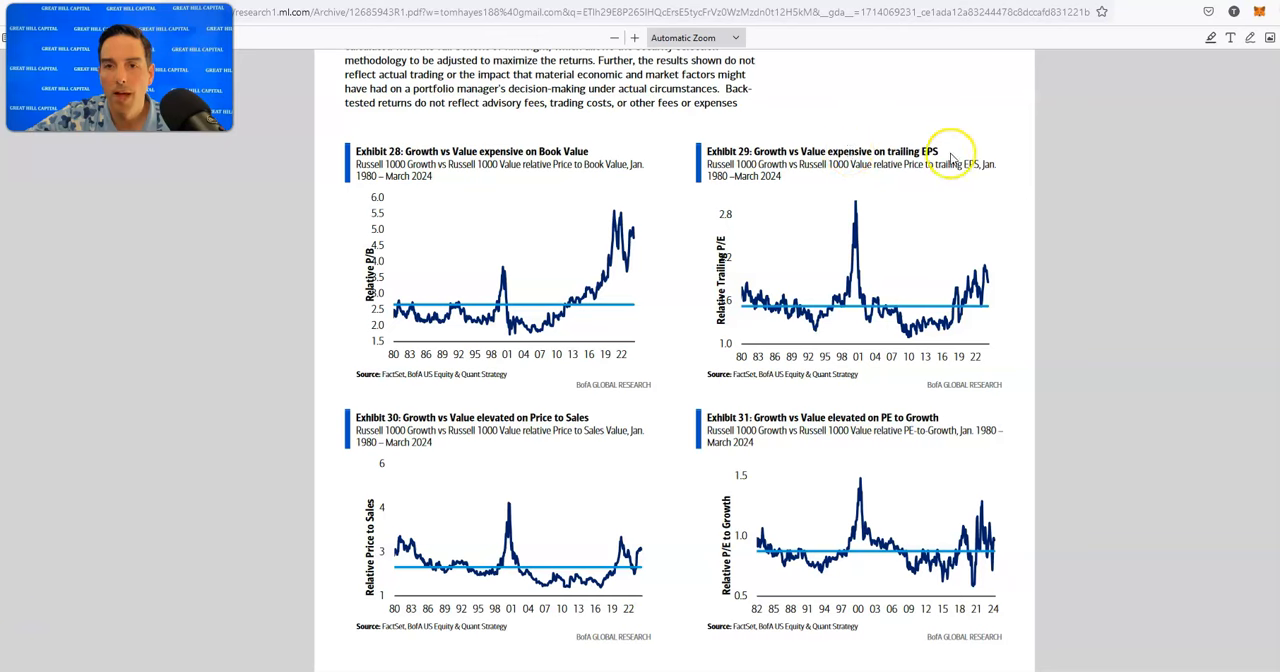
mouse_move(996, 280)
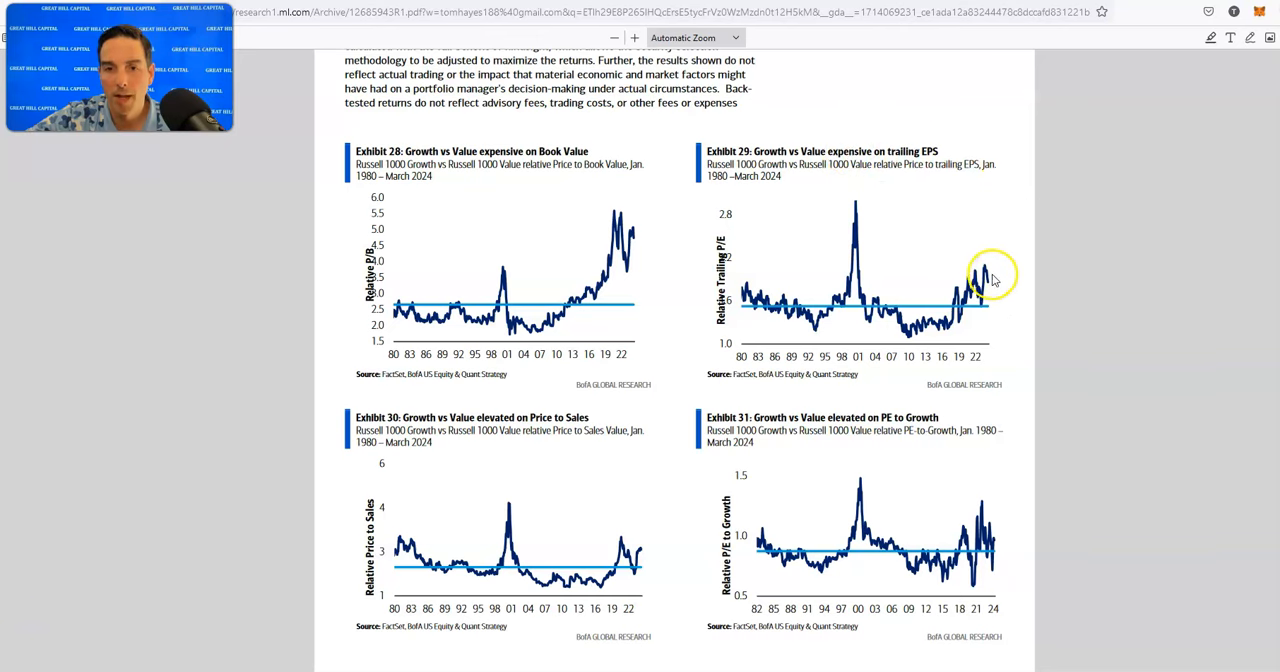
Scroll on to page 17's Exhibits 32 and 33 on valuation dispersion and crowded positioning.
scroll(down, 3)
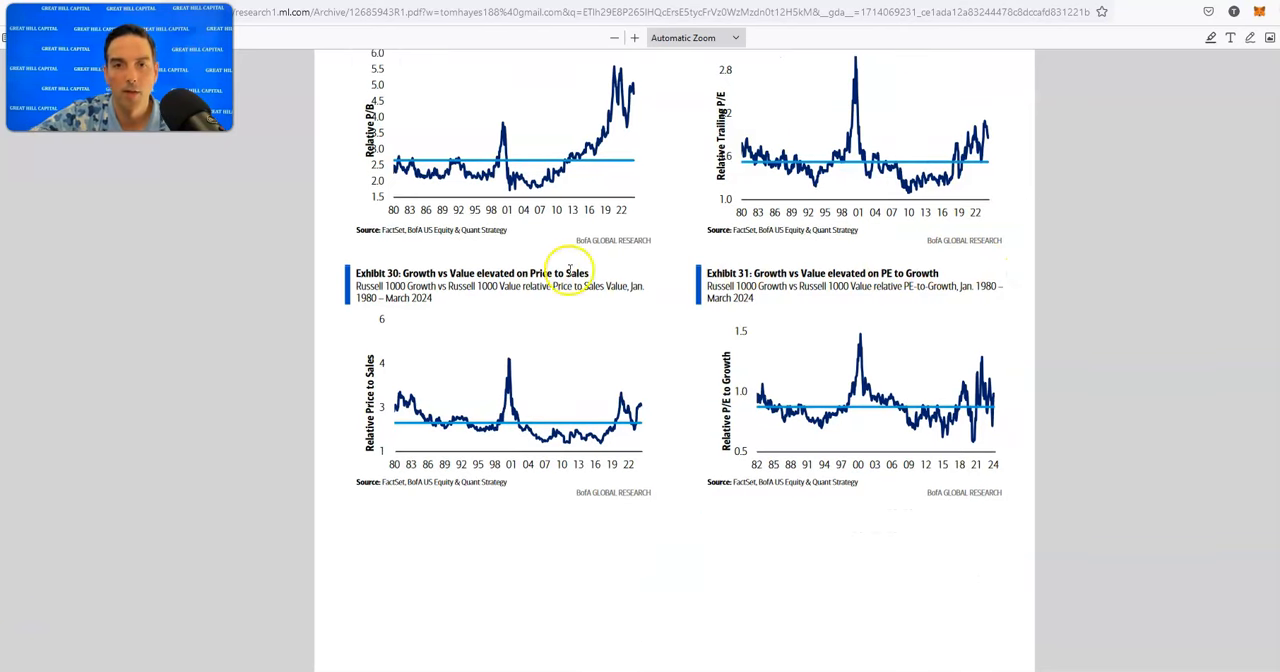
mouse_move(830, 272)
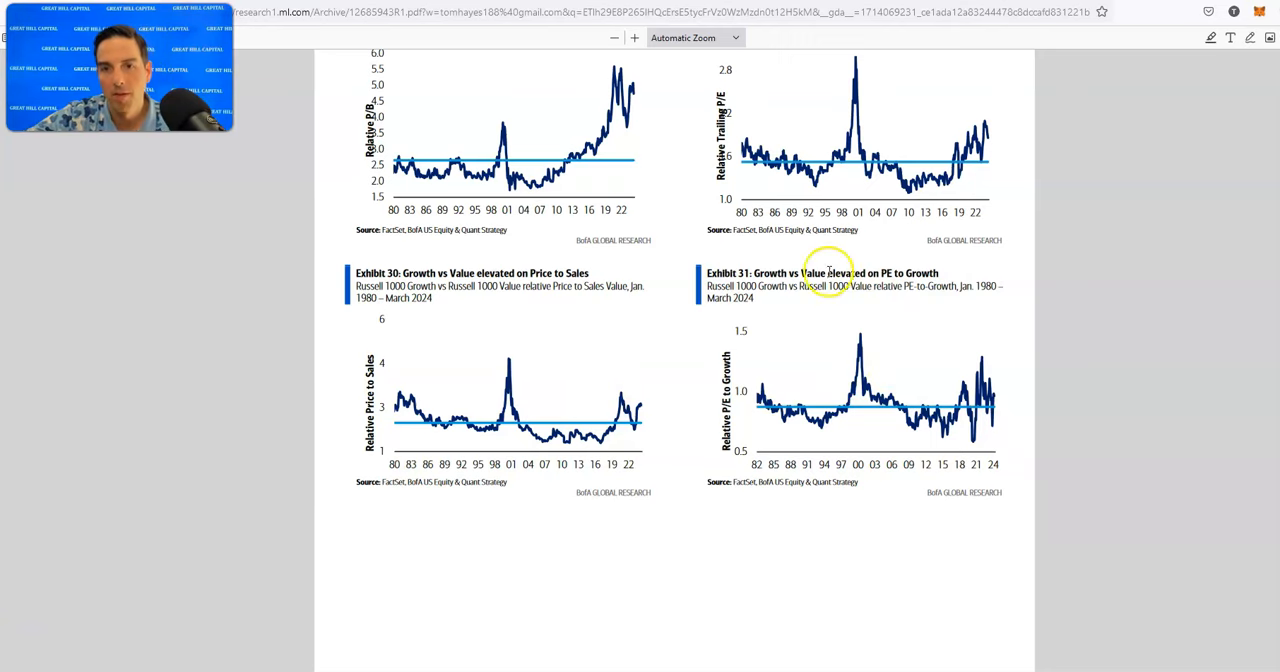
mouse_move(982, 308)
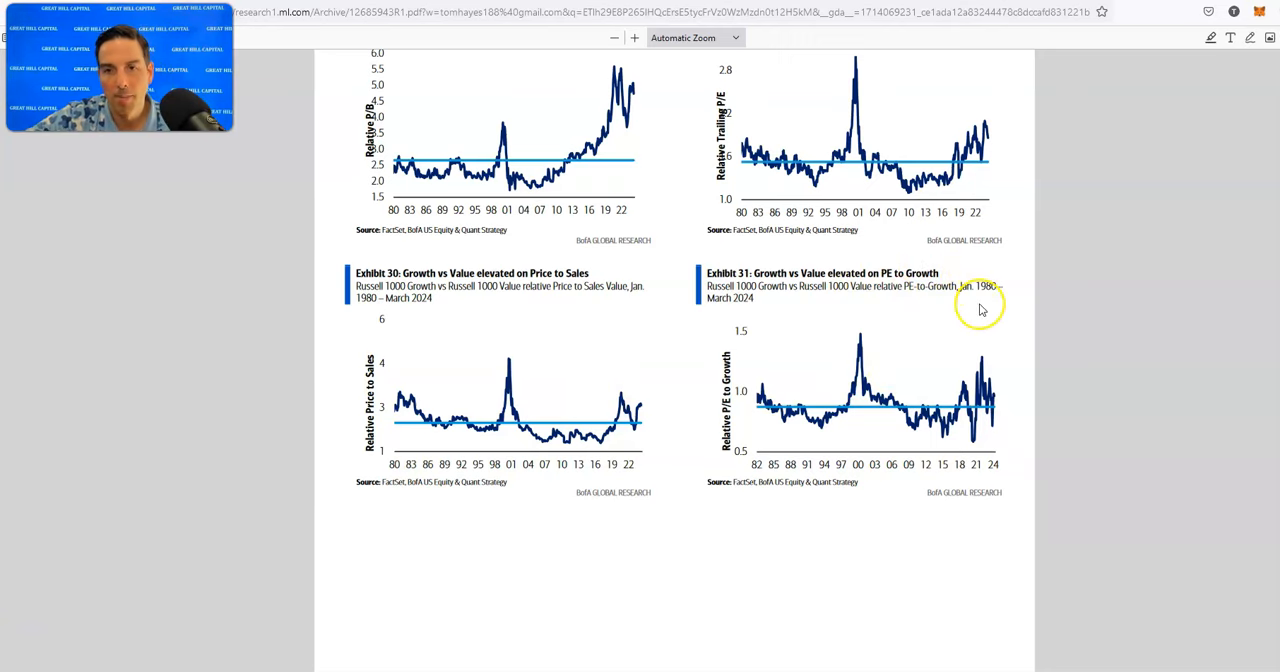
scroll(down, 3)
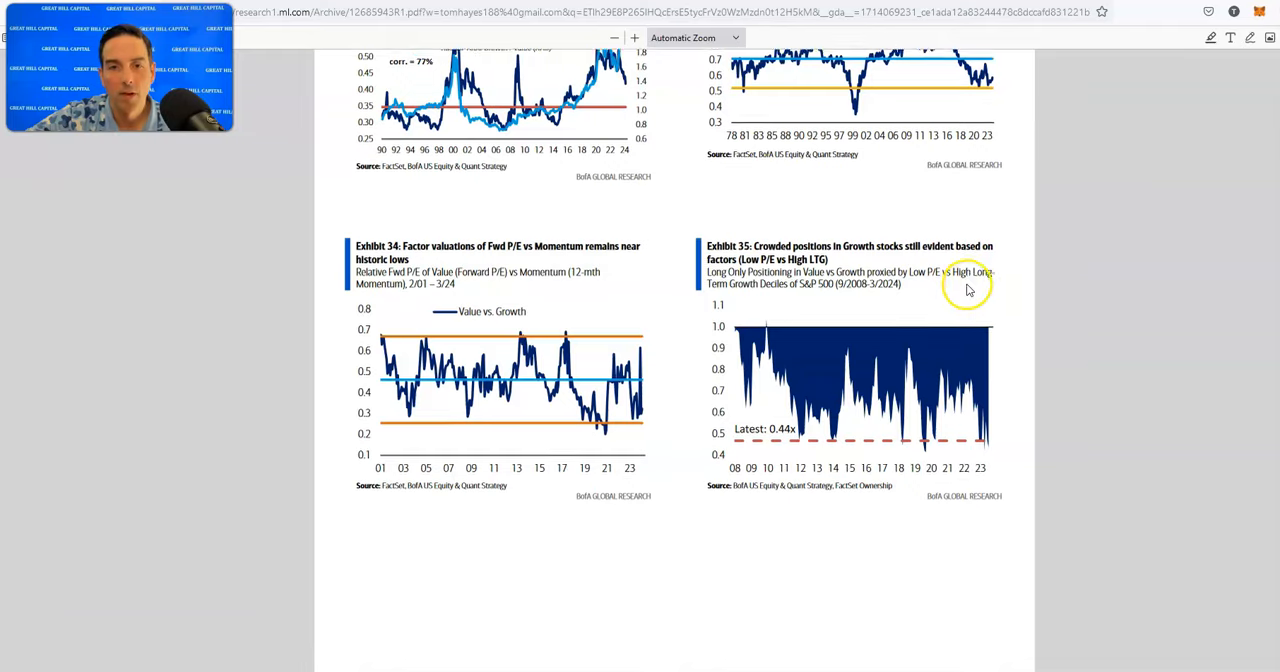
scroll(down, 3)
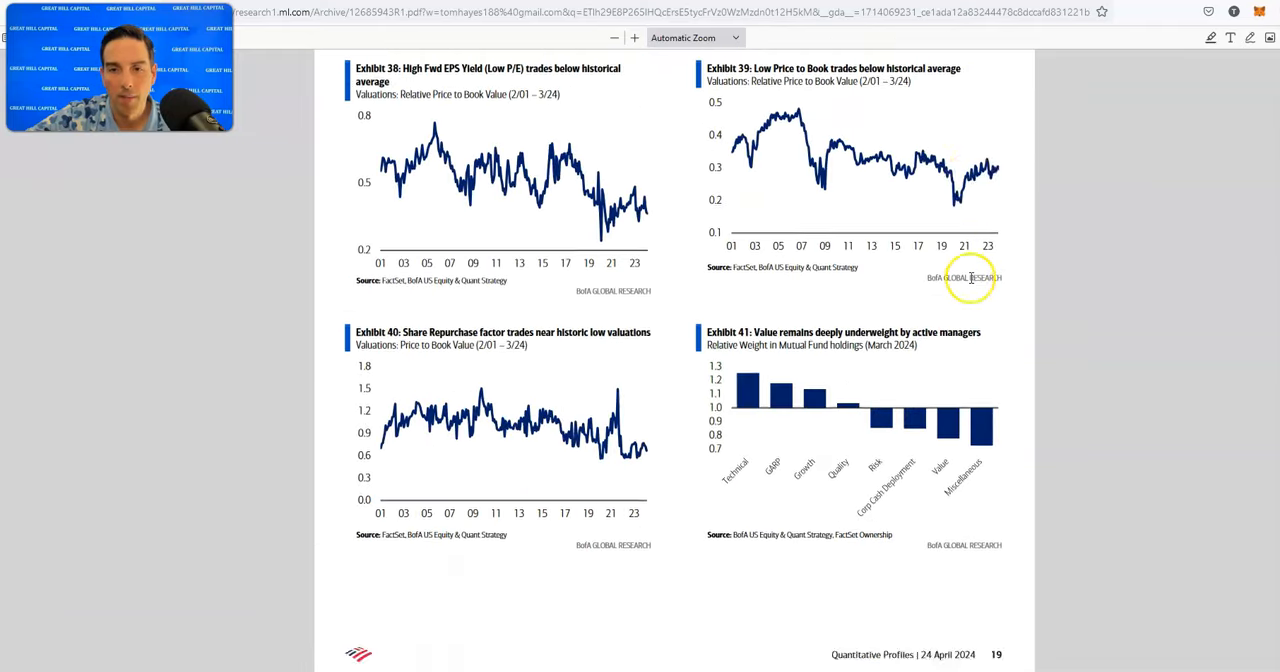
scroll(down, 3)
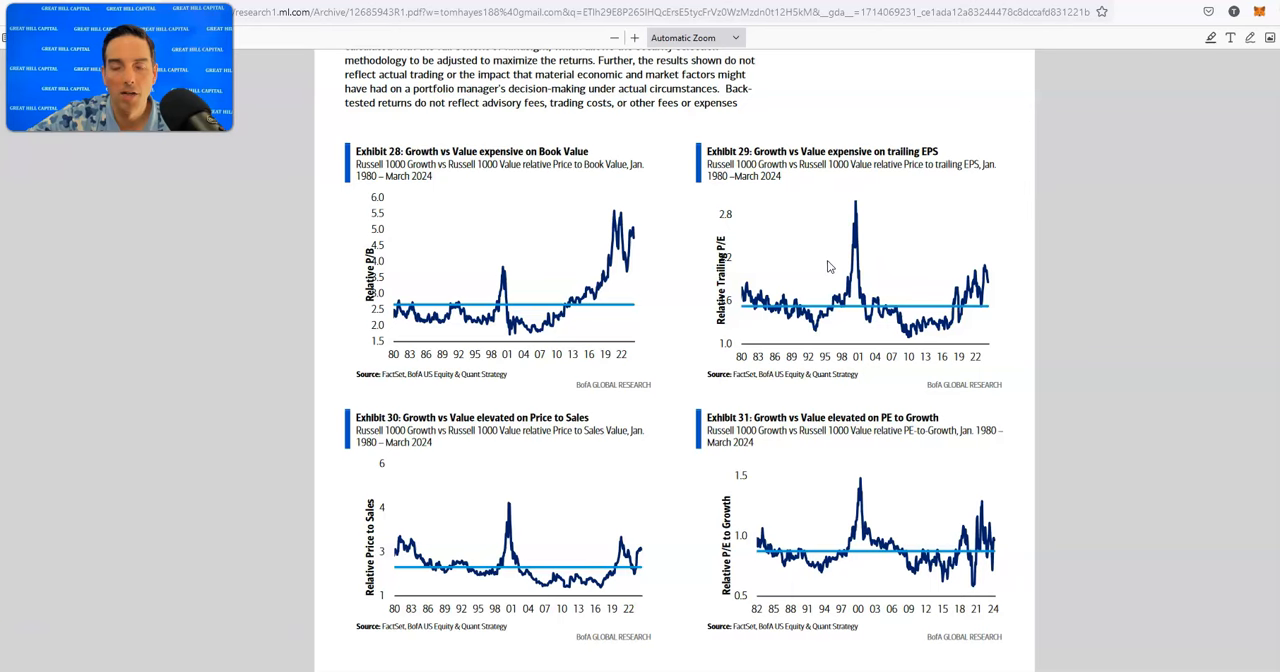
mouse_move(840, 258)
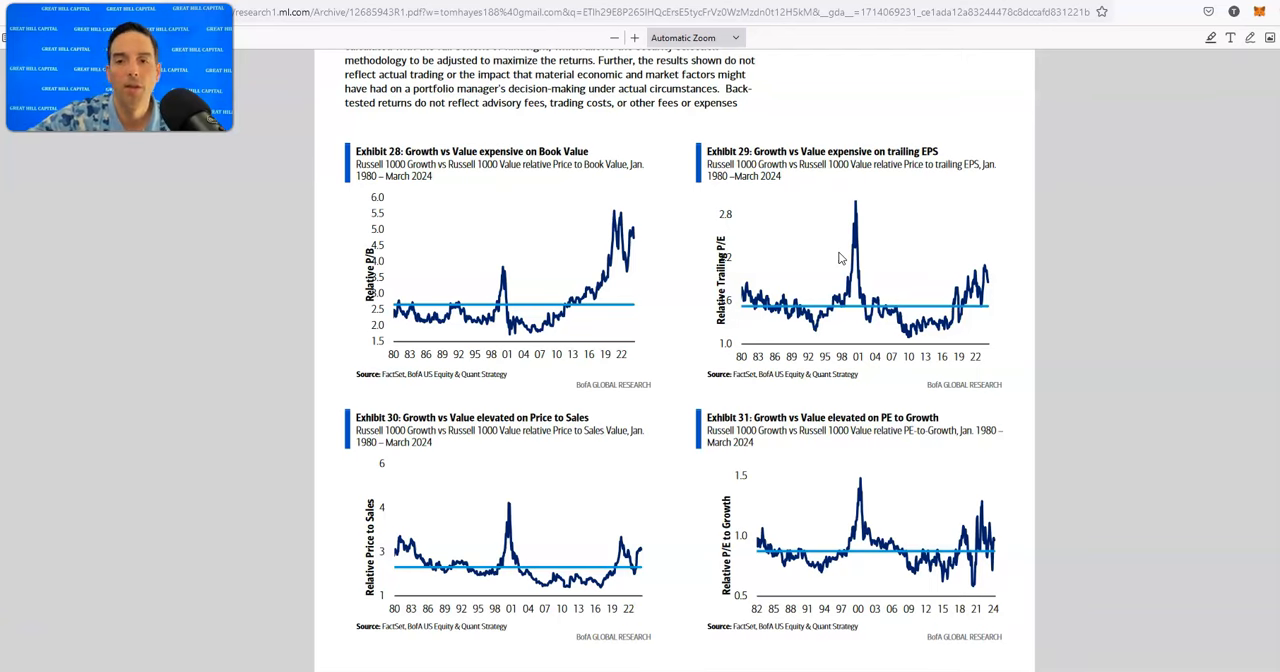
scroll(down, 3)
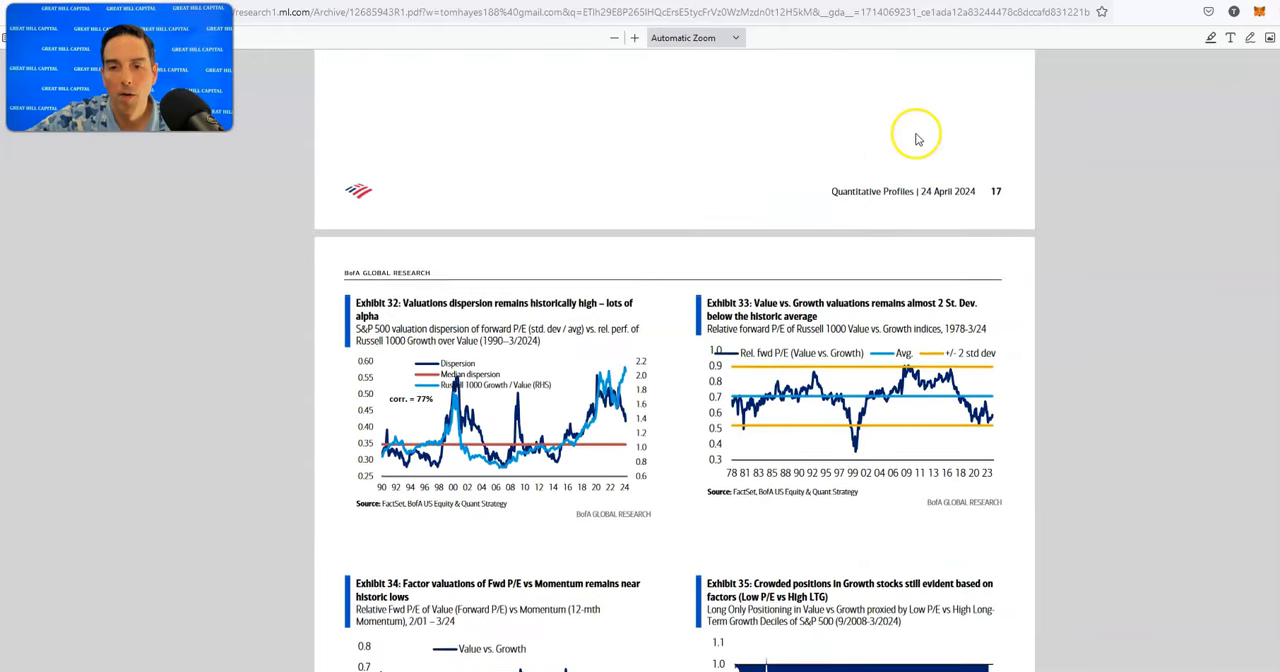
Scroll past Exhibit 33 and the size factor pages 20–23 to the P/E versus CPI scatter chart.
scroll(down, 3)
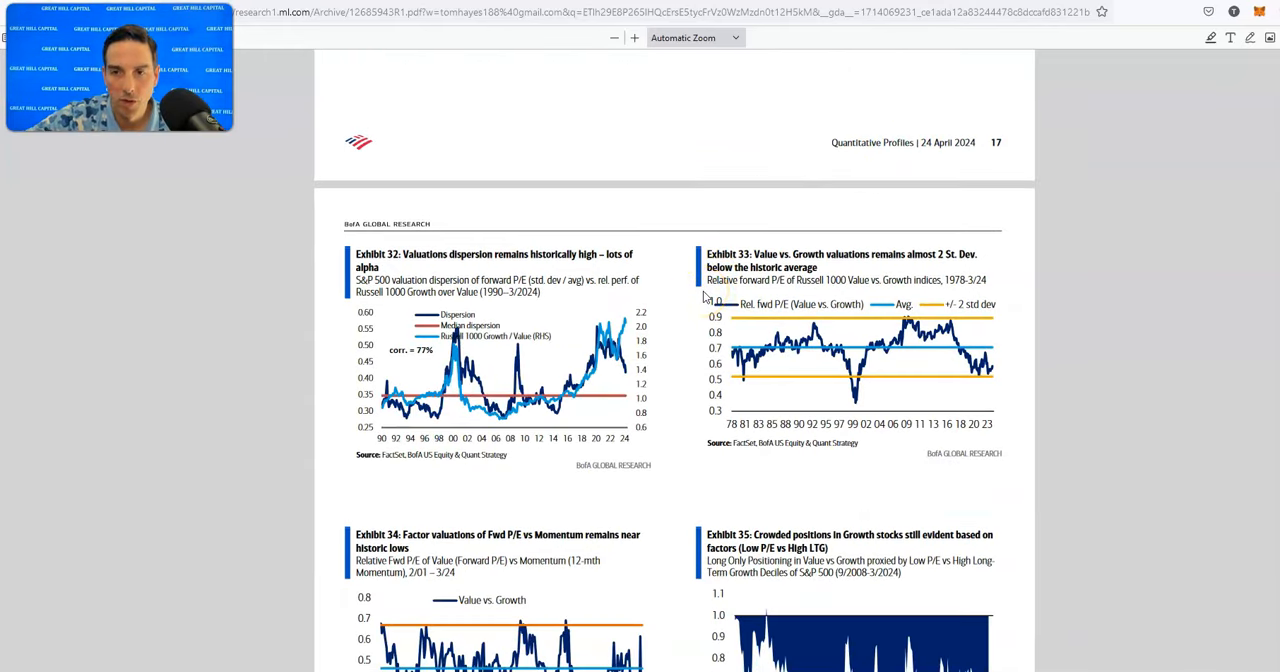
mouse_move(916, 268)
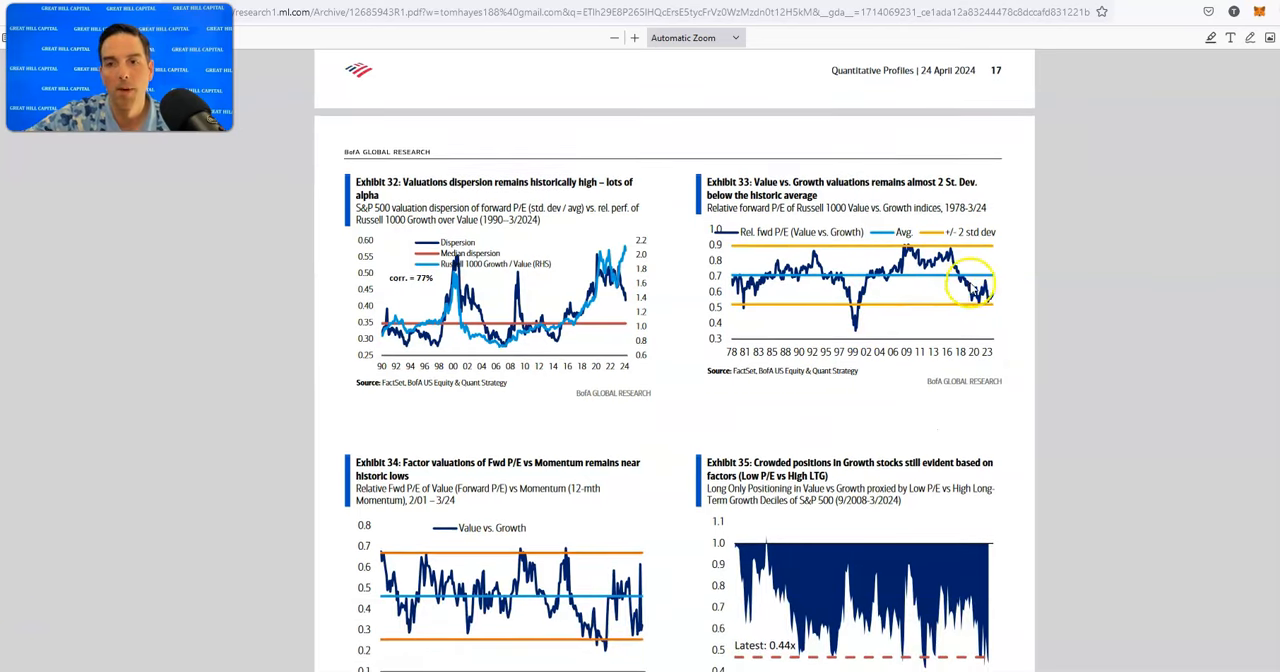
scroll(down, 3)
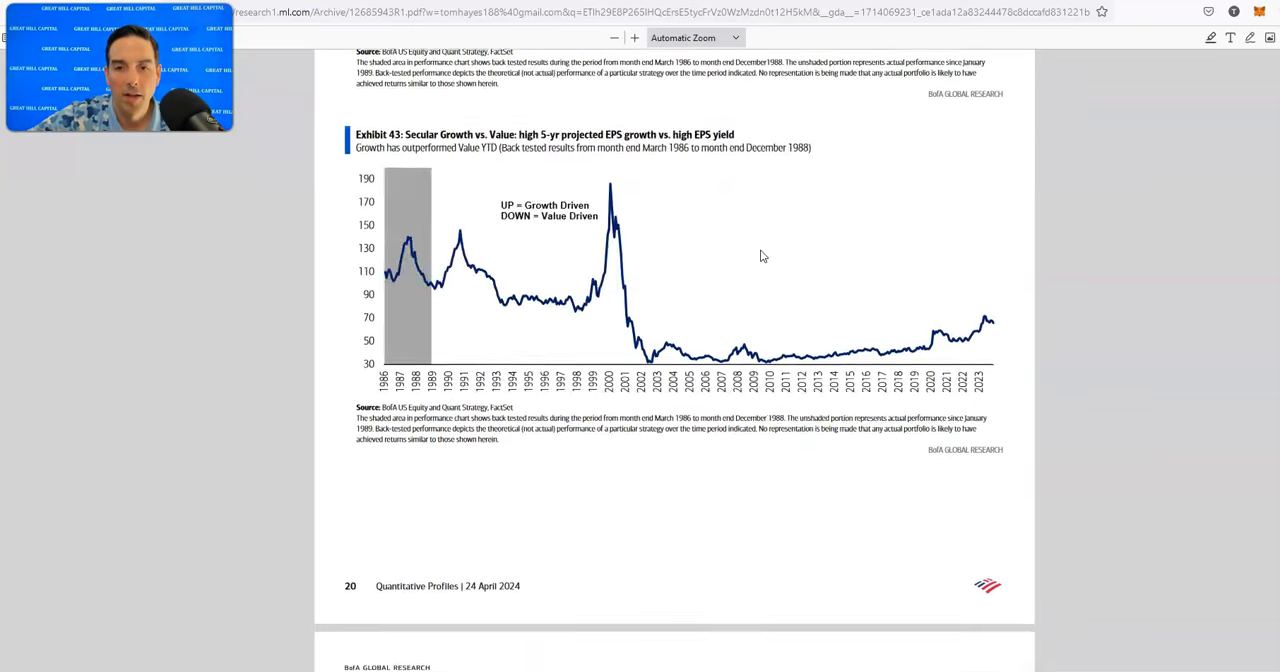
scroll(down, 3)
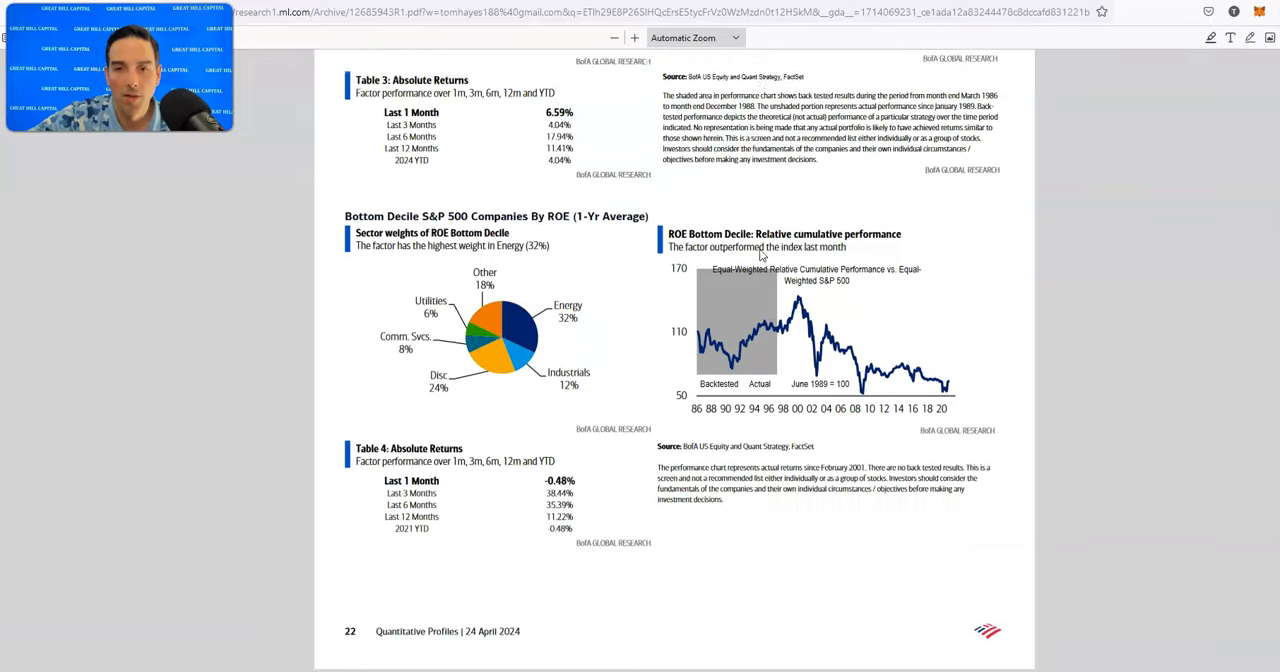
scroll(down, 3)
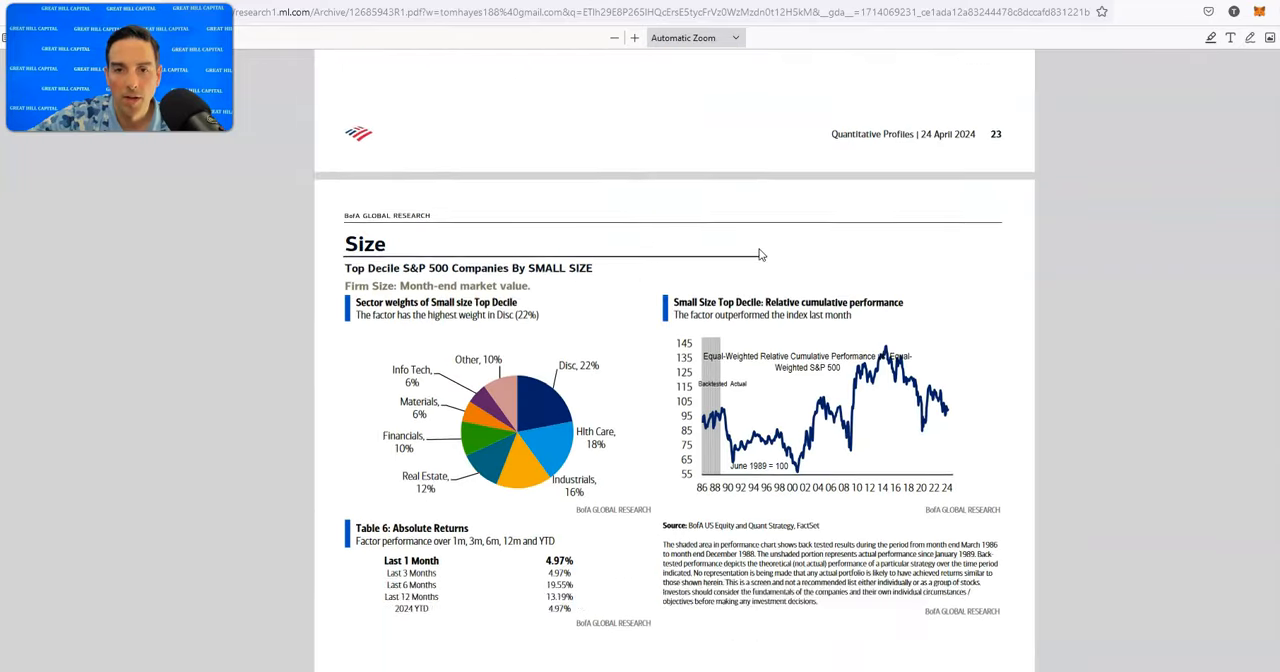
scroll(down, 3)
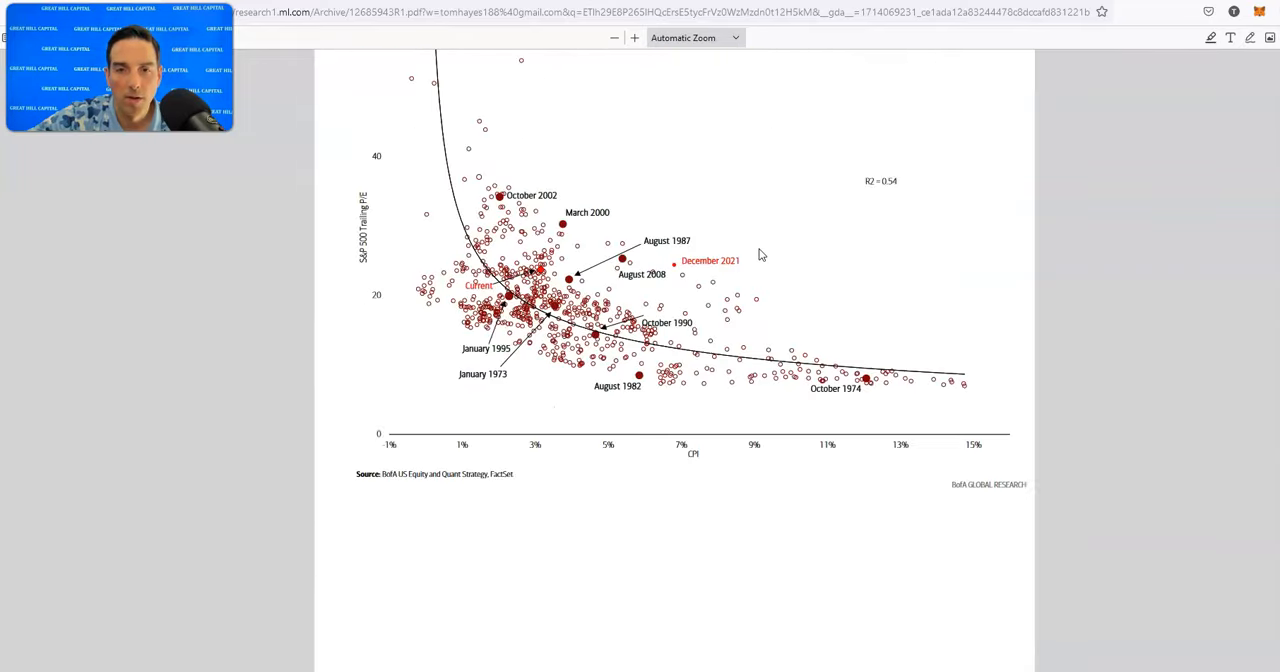
scroll(down, 3)
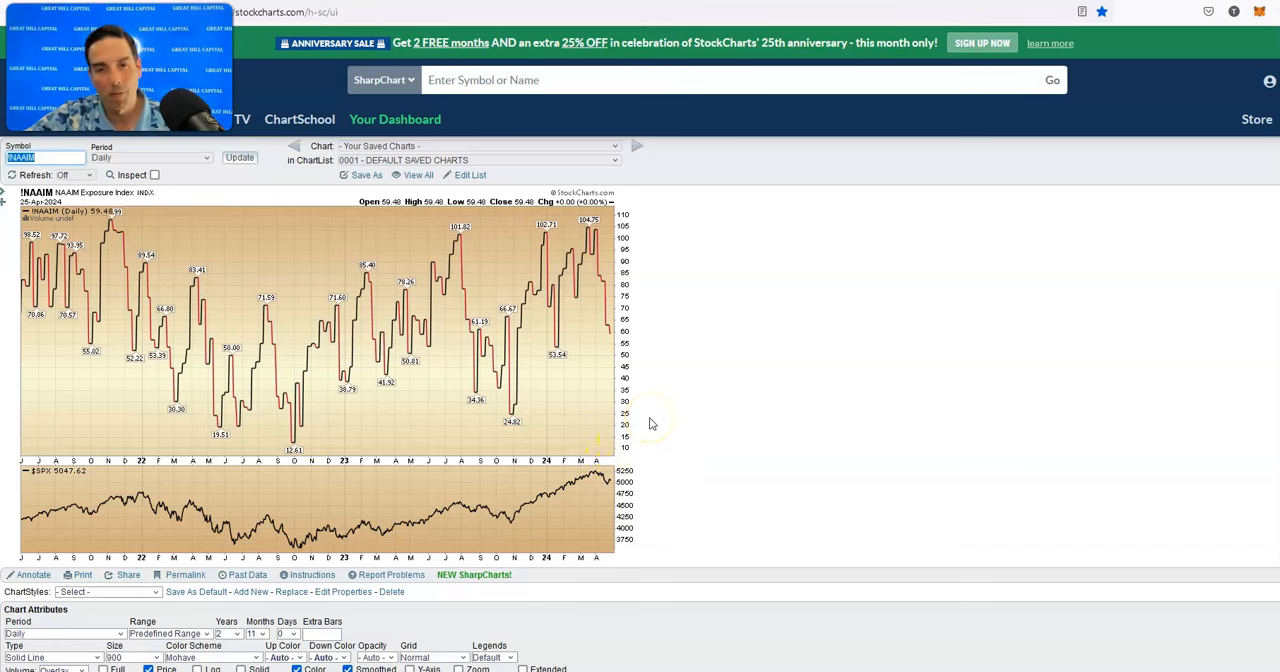
mouse_move(580, 304)
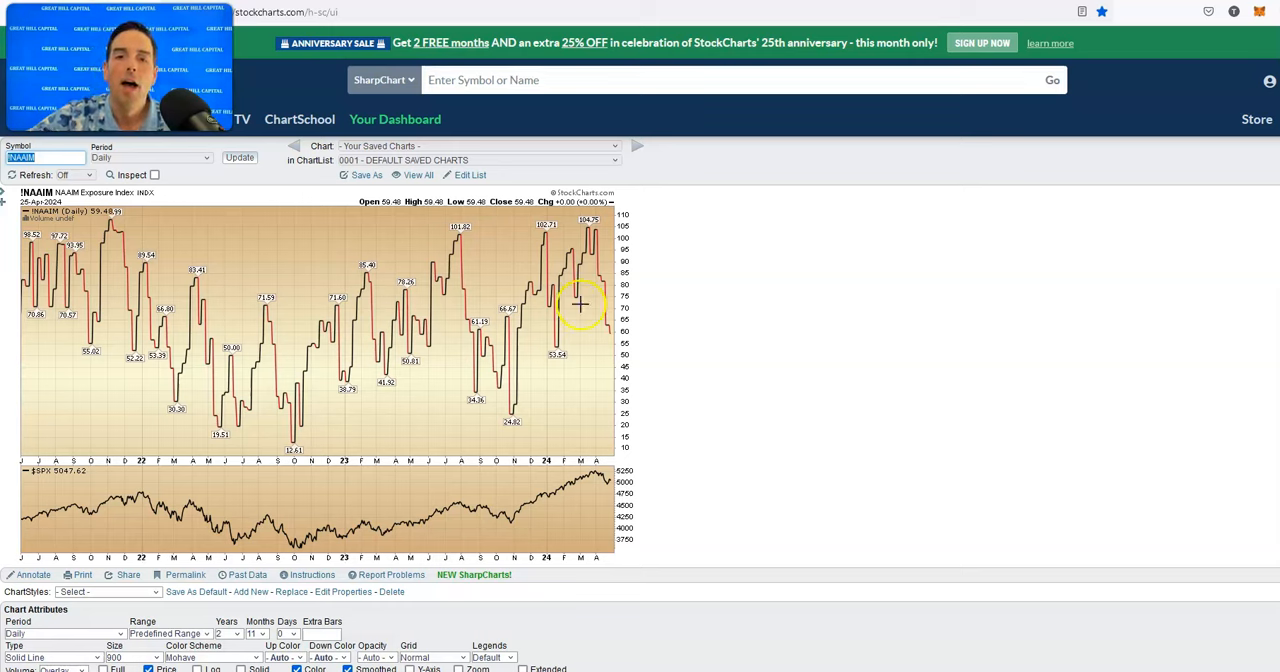
mouse_move(636, 284)
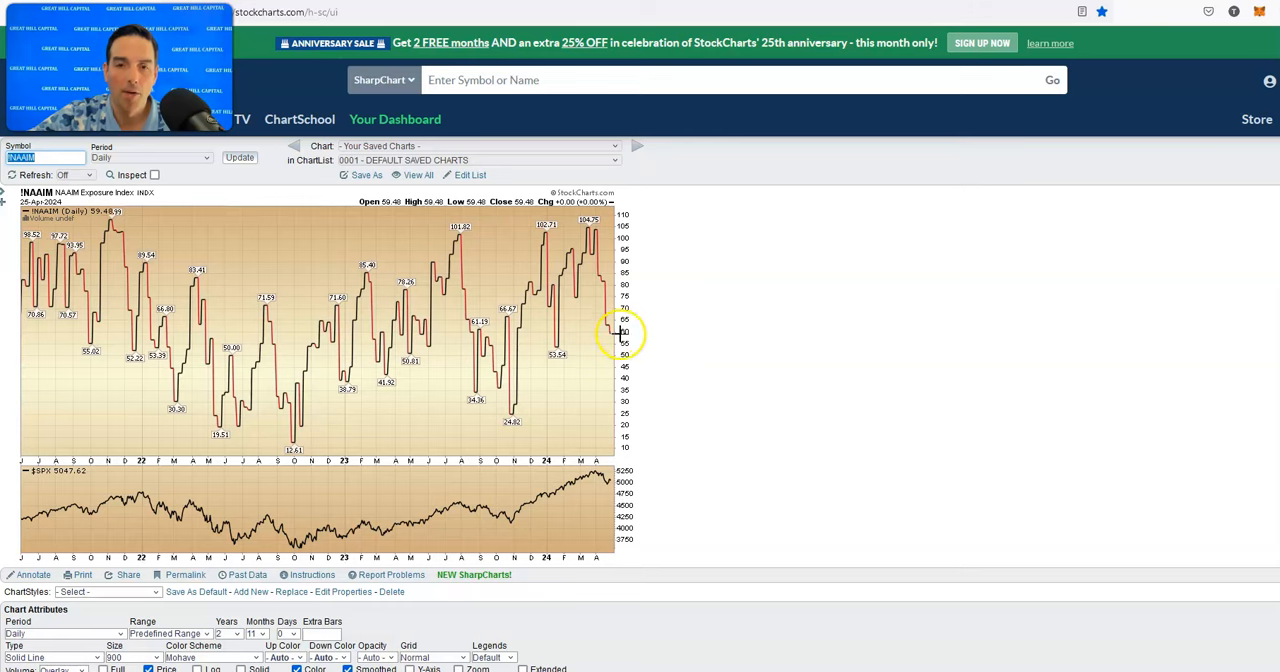
mouse_move(612, 380)
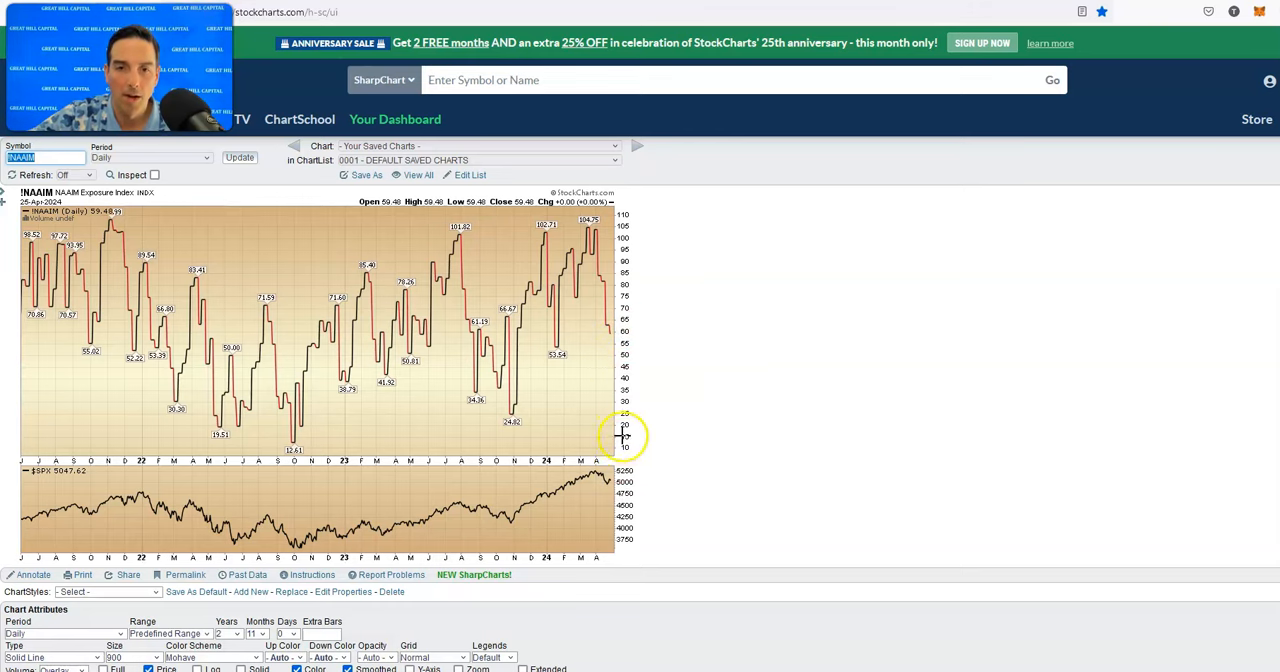
mouse_move(636, 412)
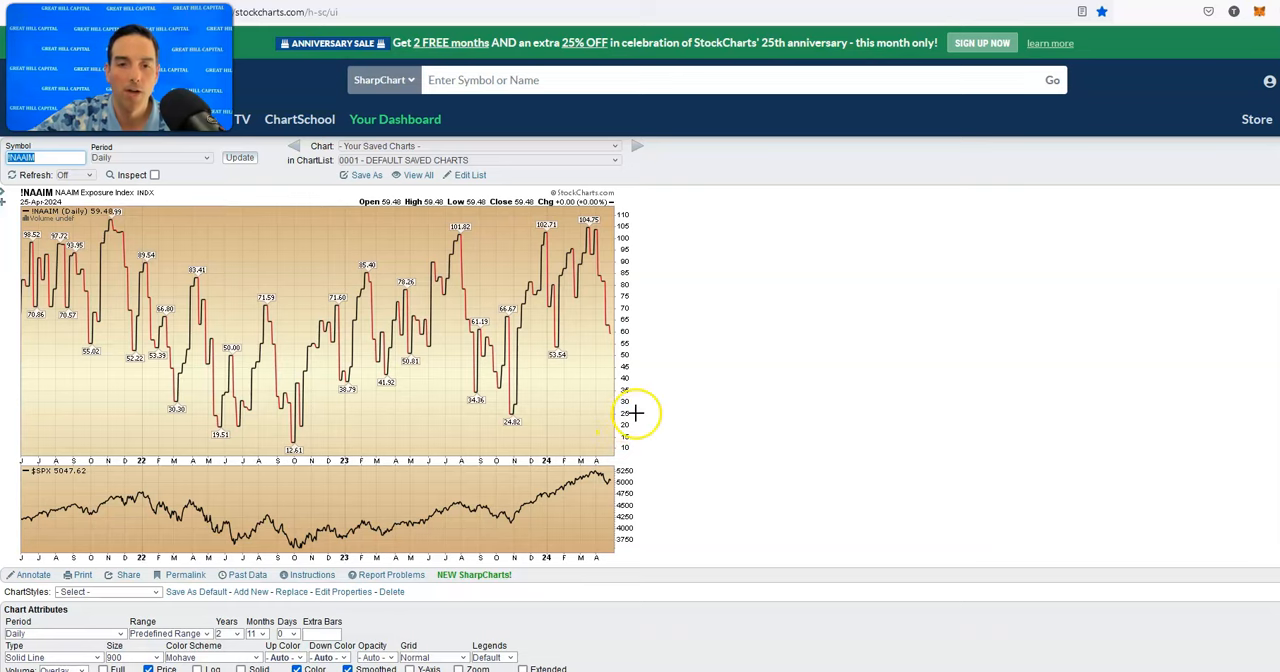
mouse_move(496, 62)
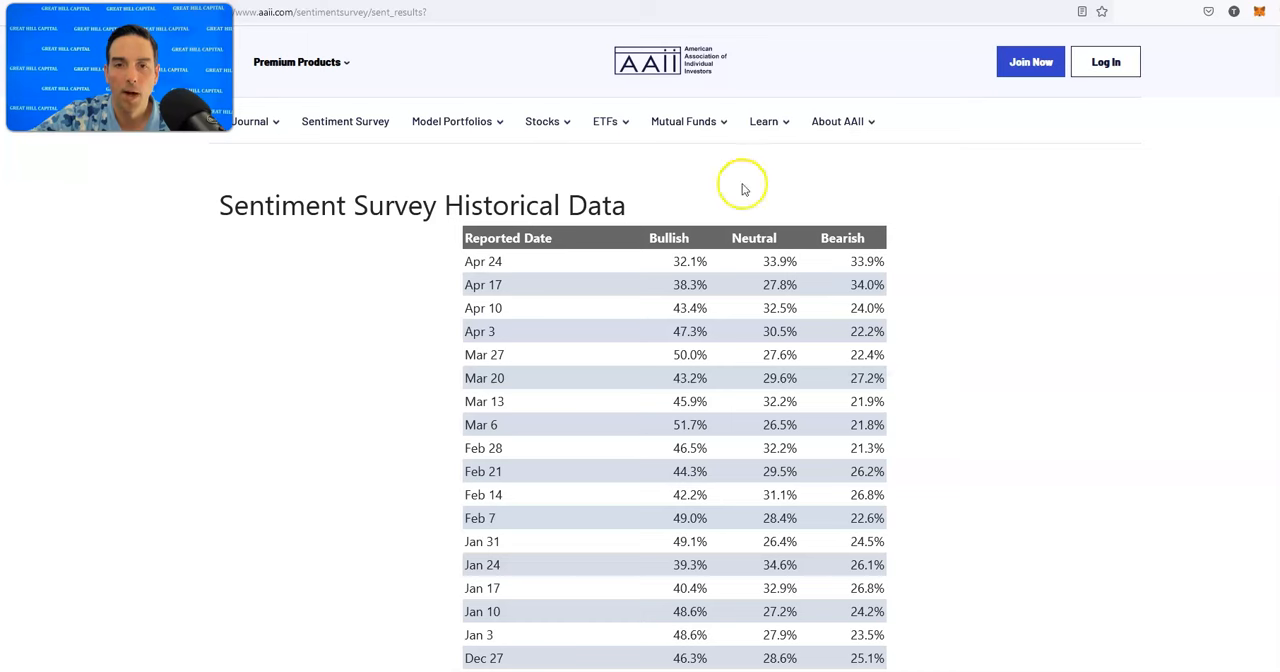
mouse_move(684, 260)
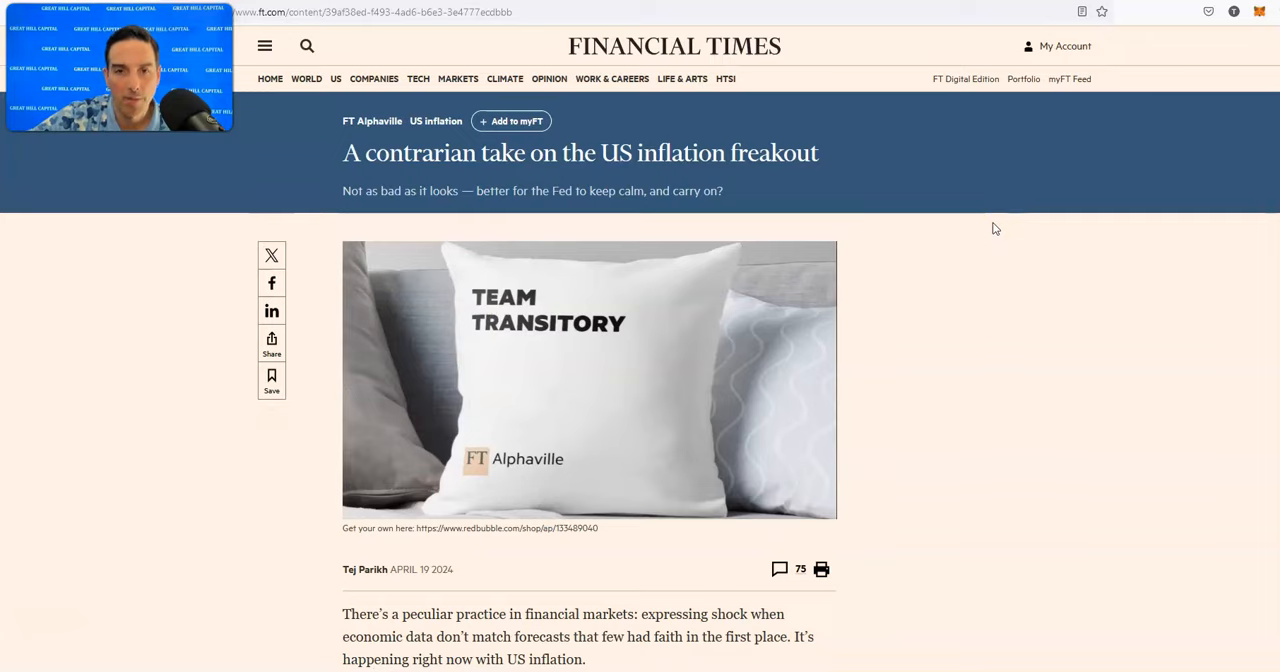
Scroll the FT article past the 'Housing costs are keeping inflation elevated' chart to the Owners' Equivalent Rent section.
scroll(down, 3)
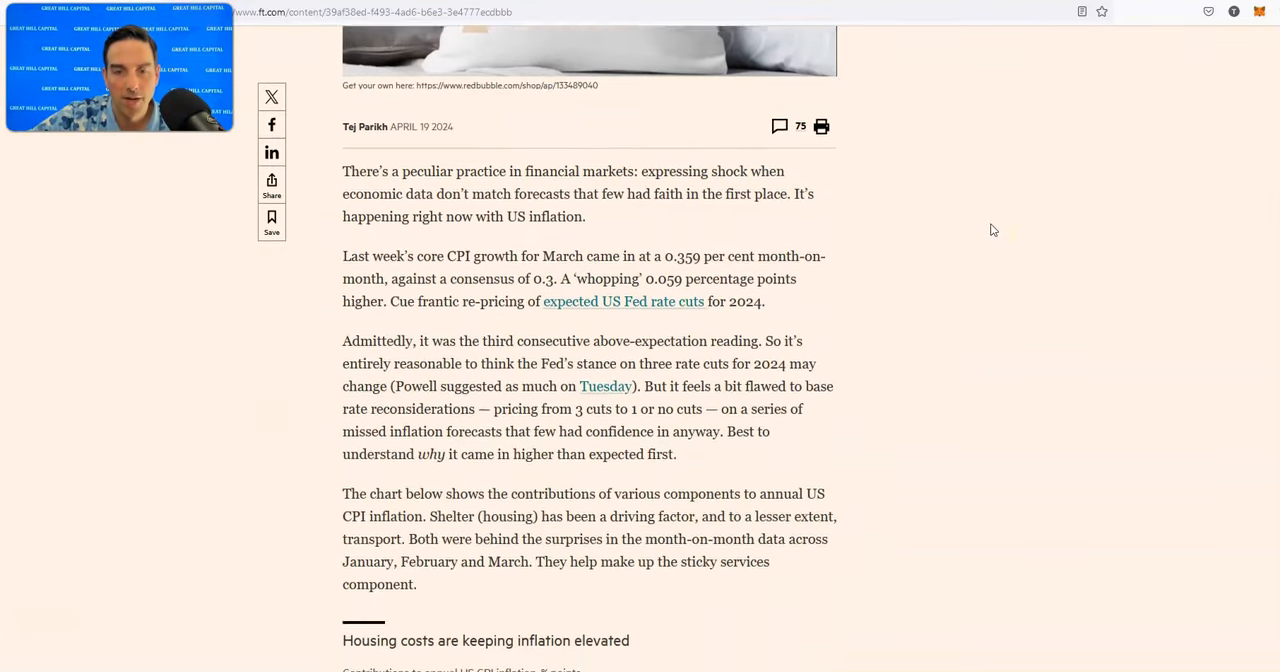
scroll(down, 3)
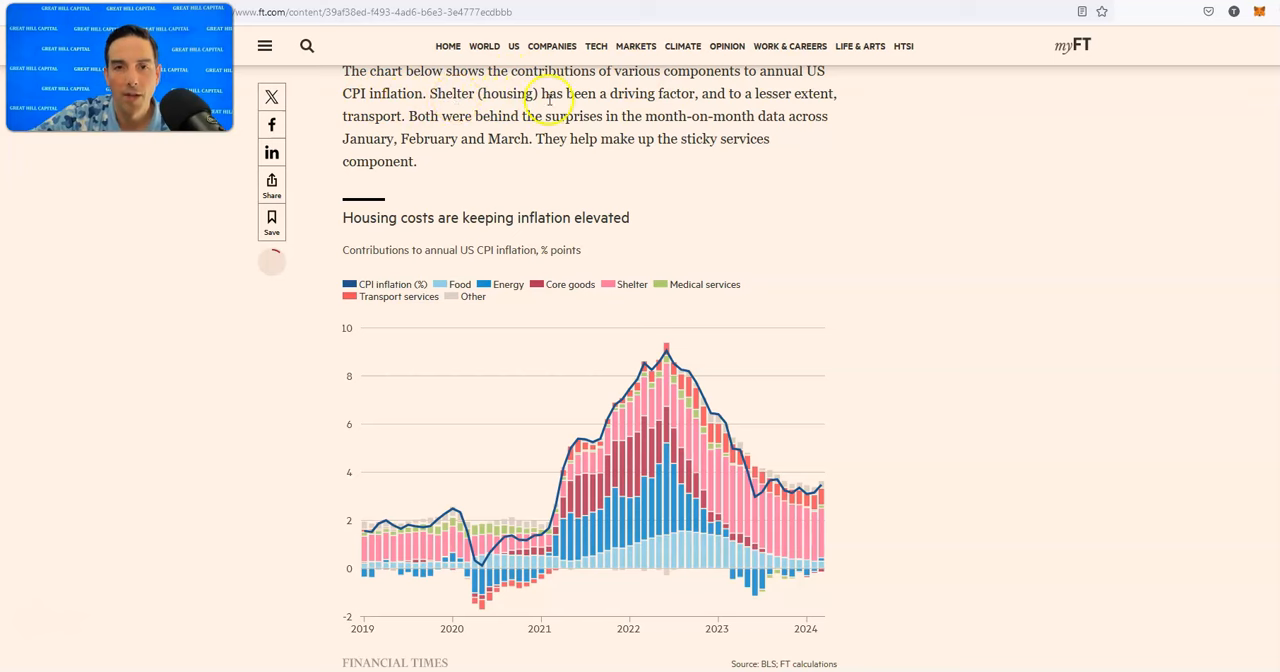
mouse_move(430, 120)
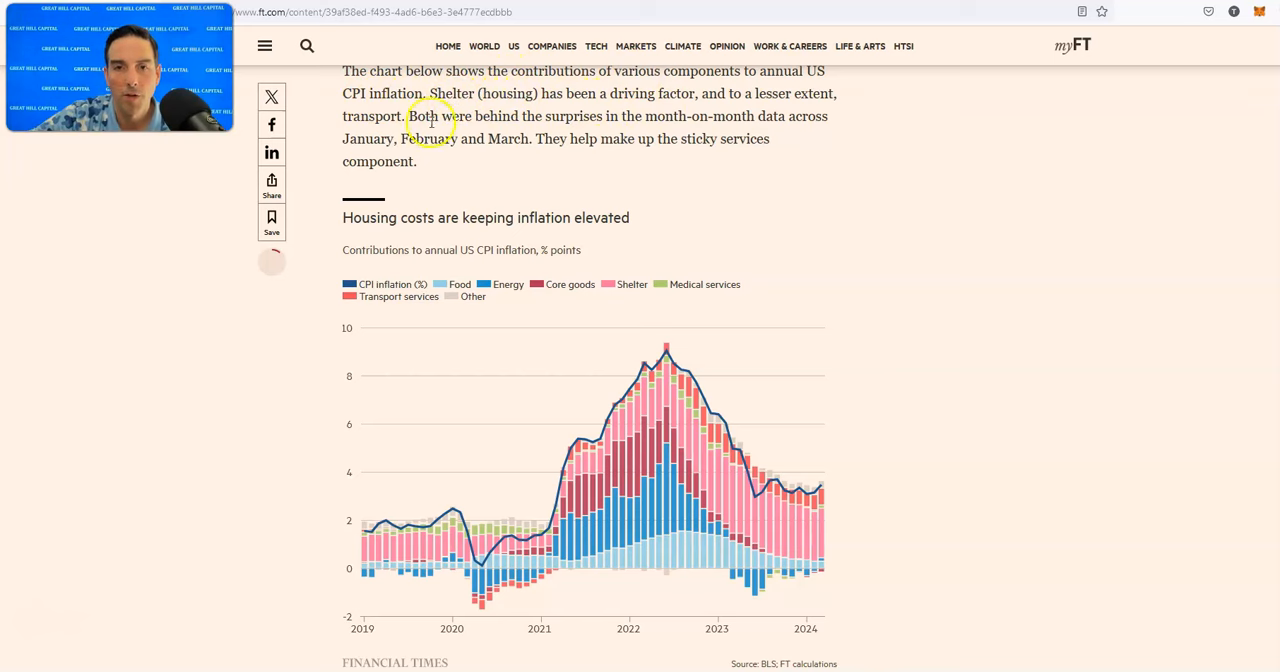
mouse_move(680, 118)
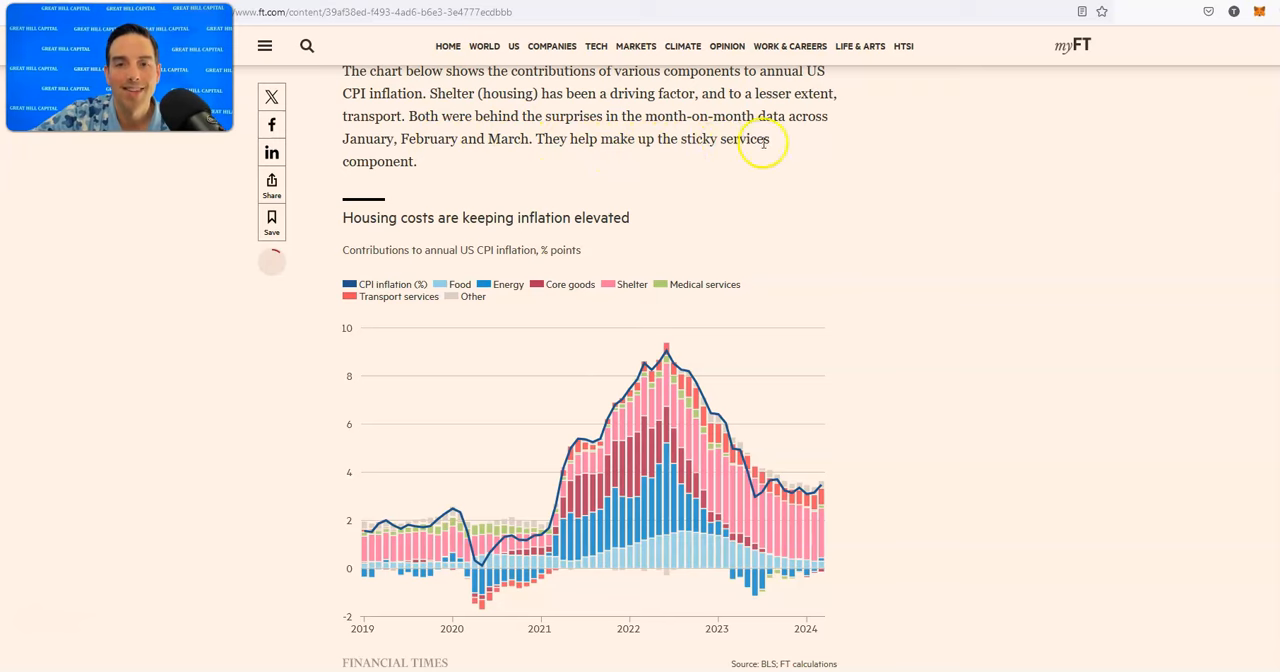
scroll(down, 3)
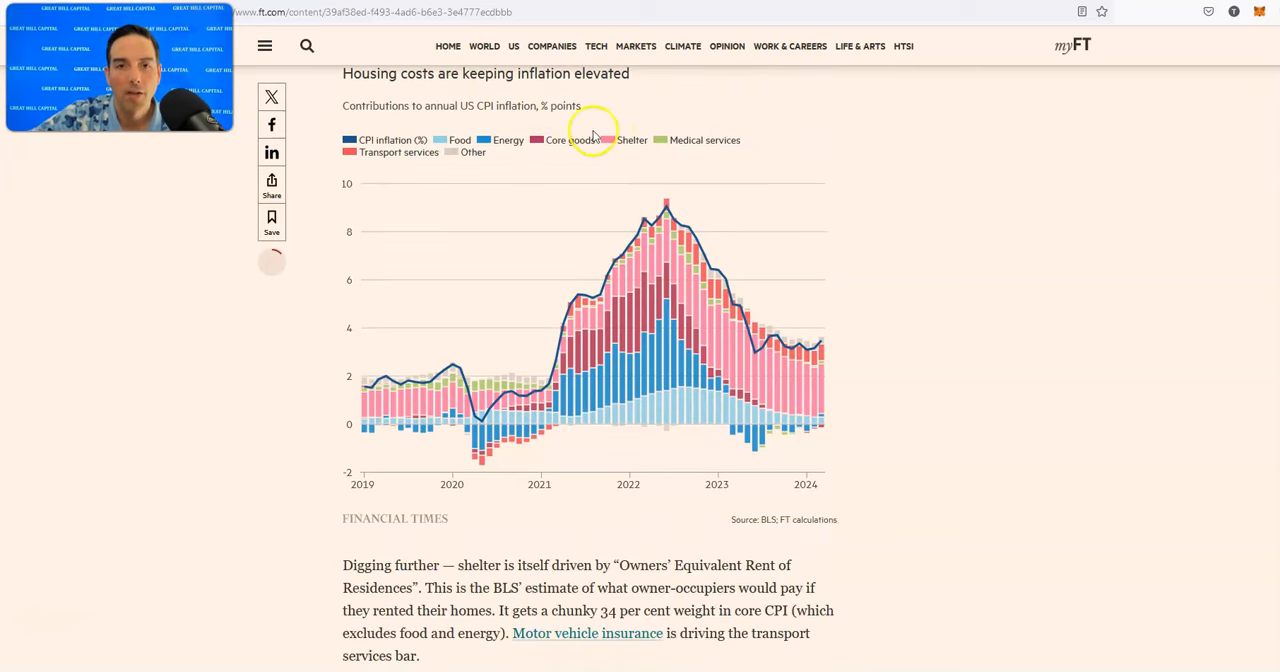
mouse_move(838, 372)
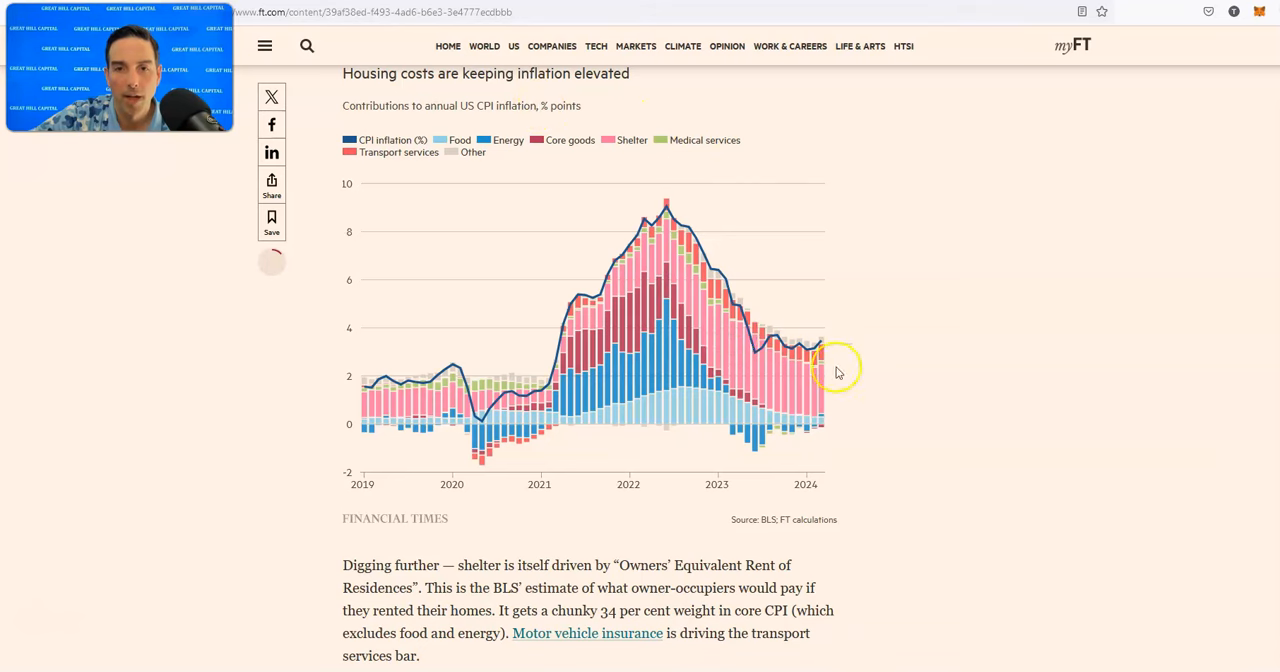
scroll(down, 3)
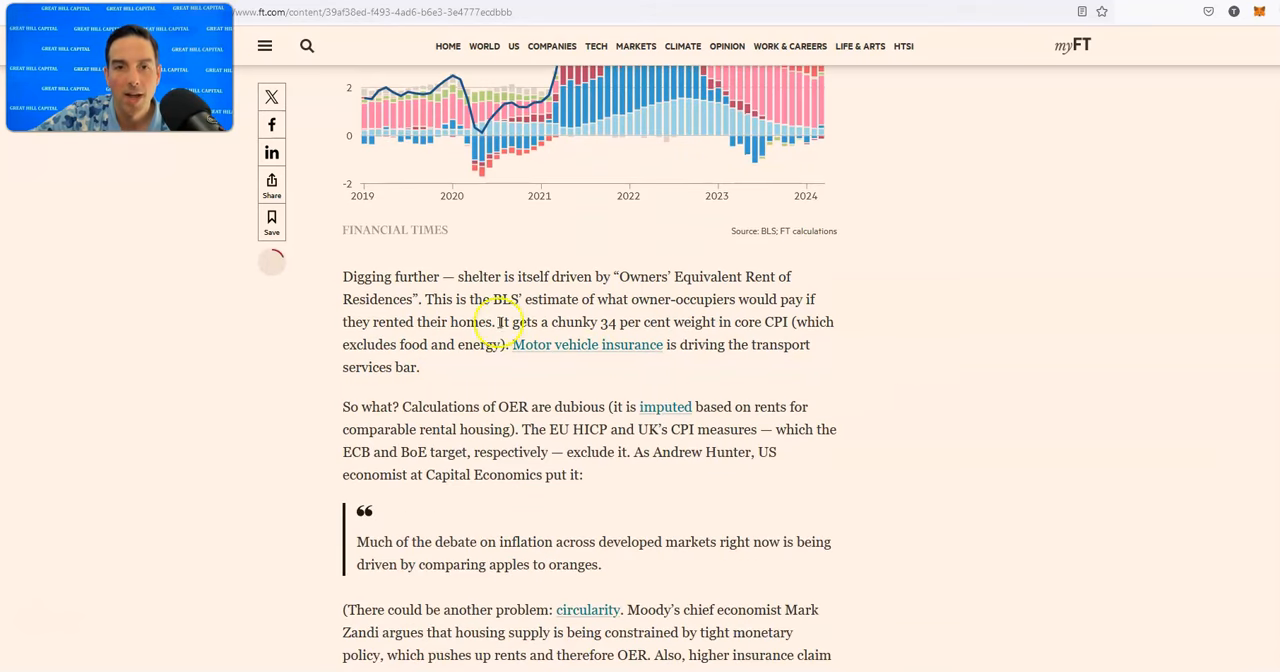
mouse_move(528, 272)
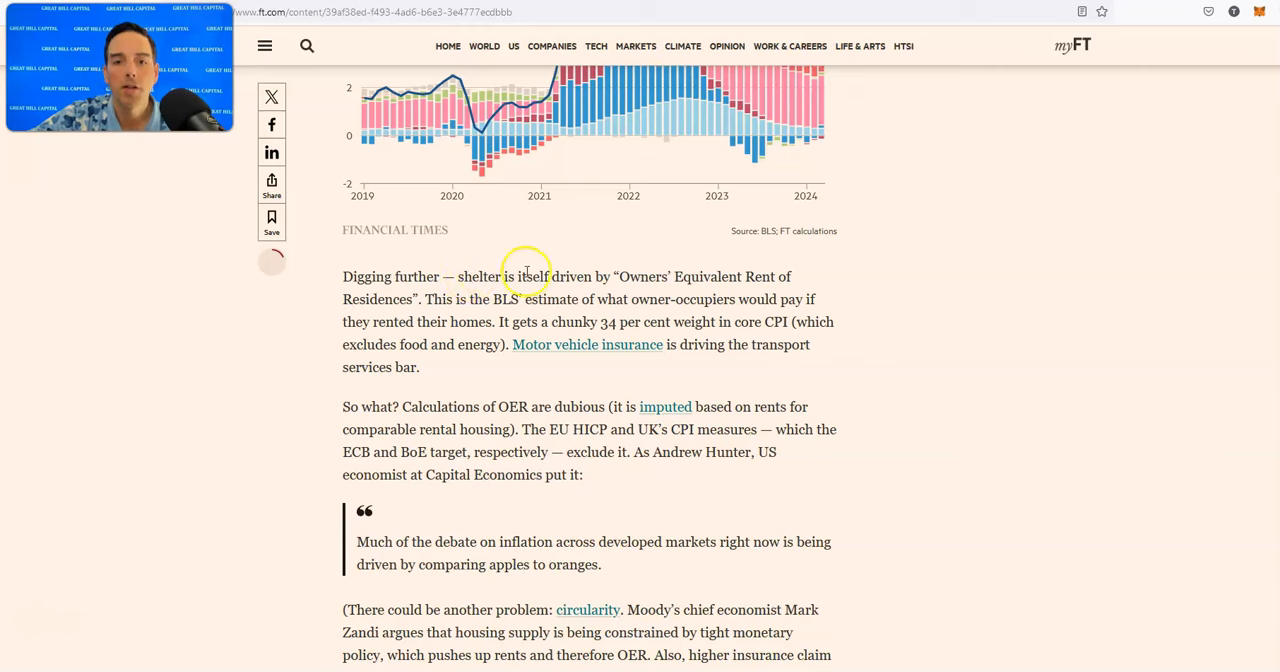
mouse_move(720, 276)
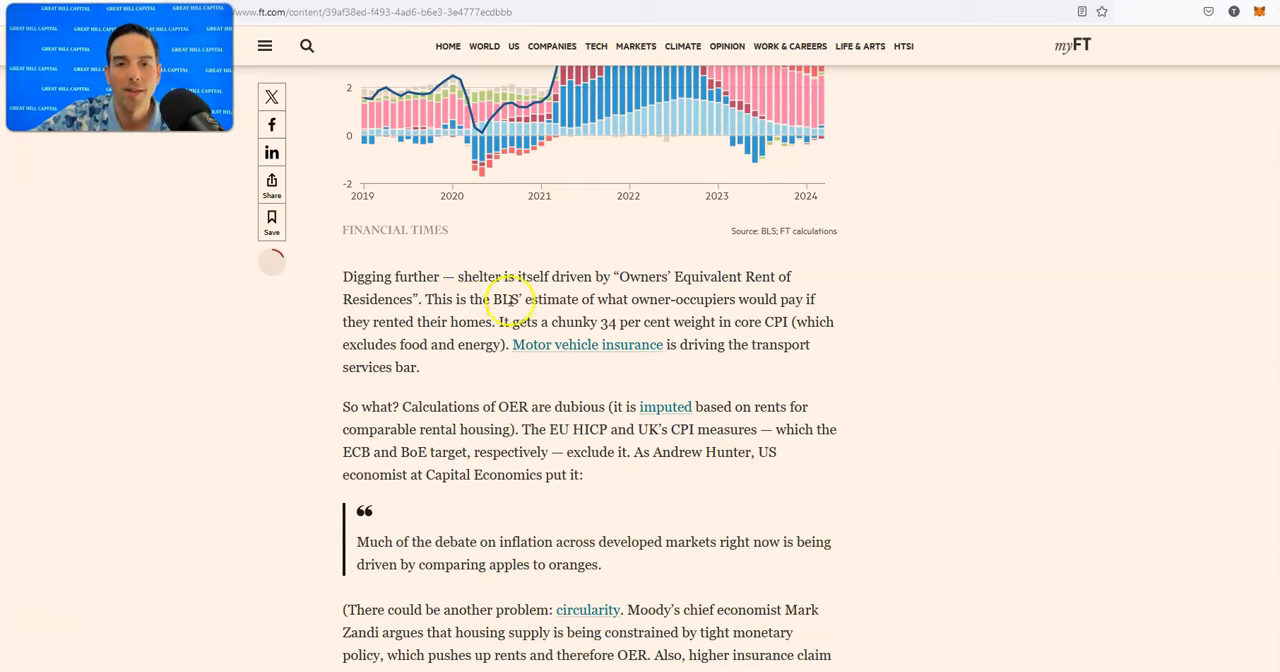
mouse_move(700, 300)
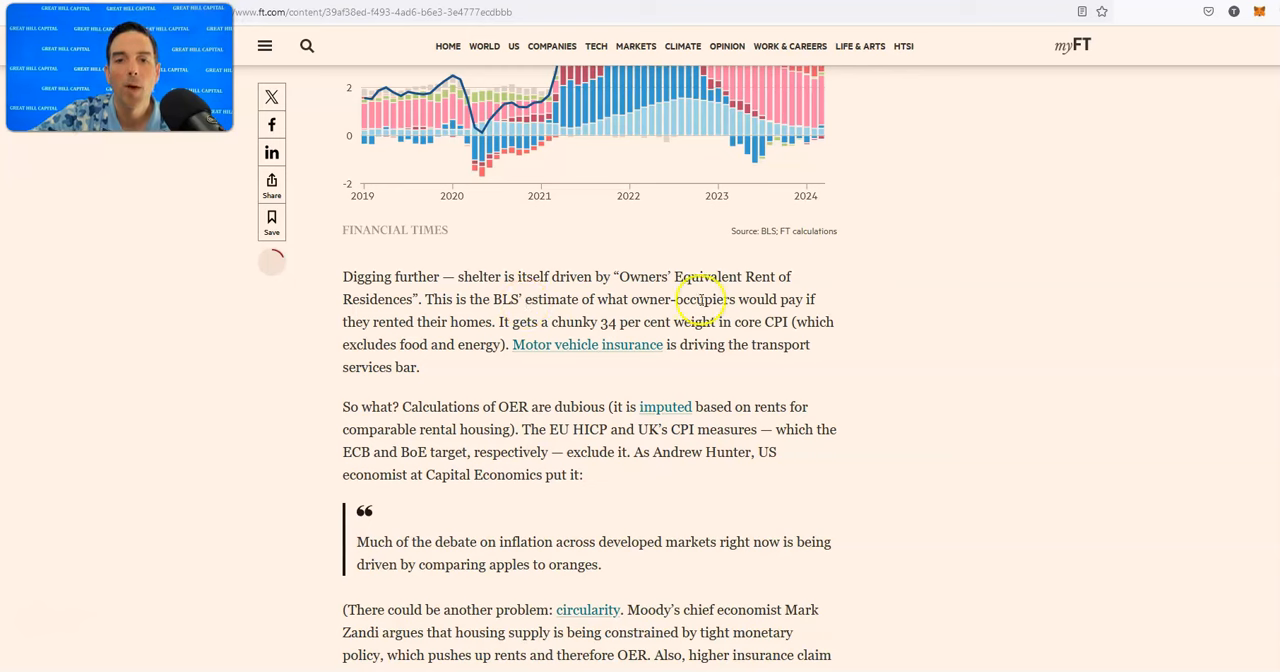
mouse_move(810, 296)
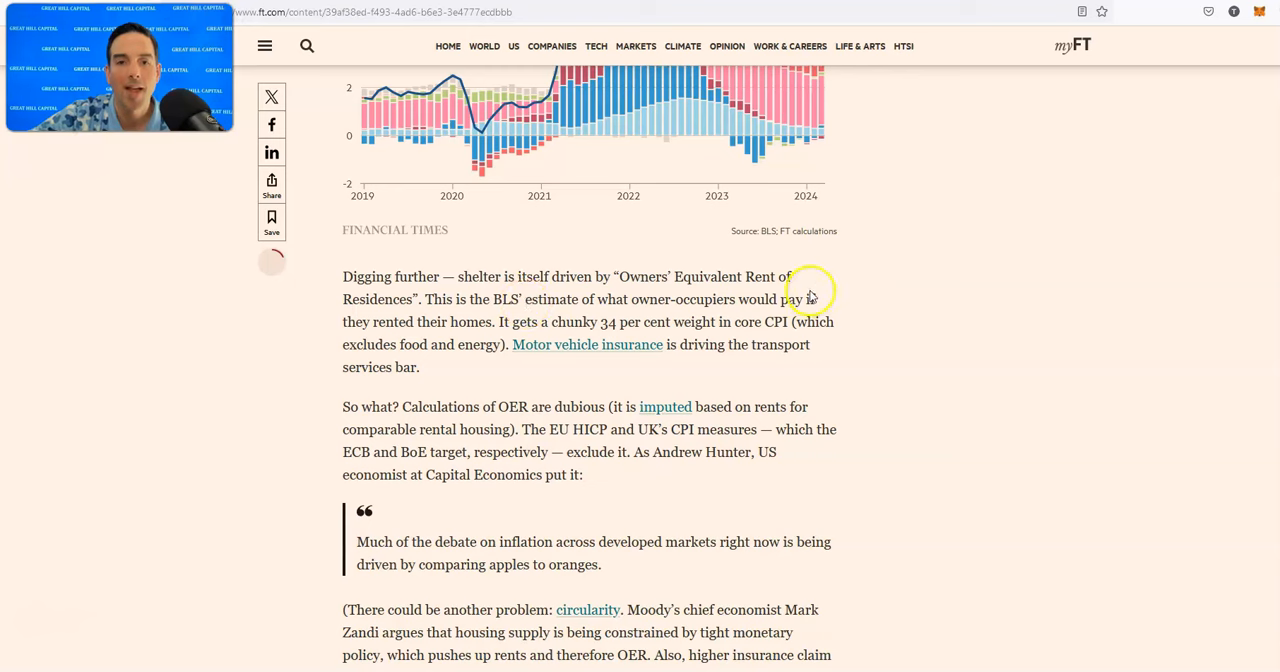
mouse_move(564, 322)
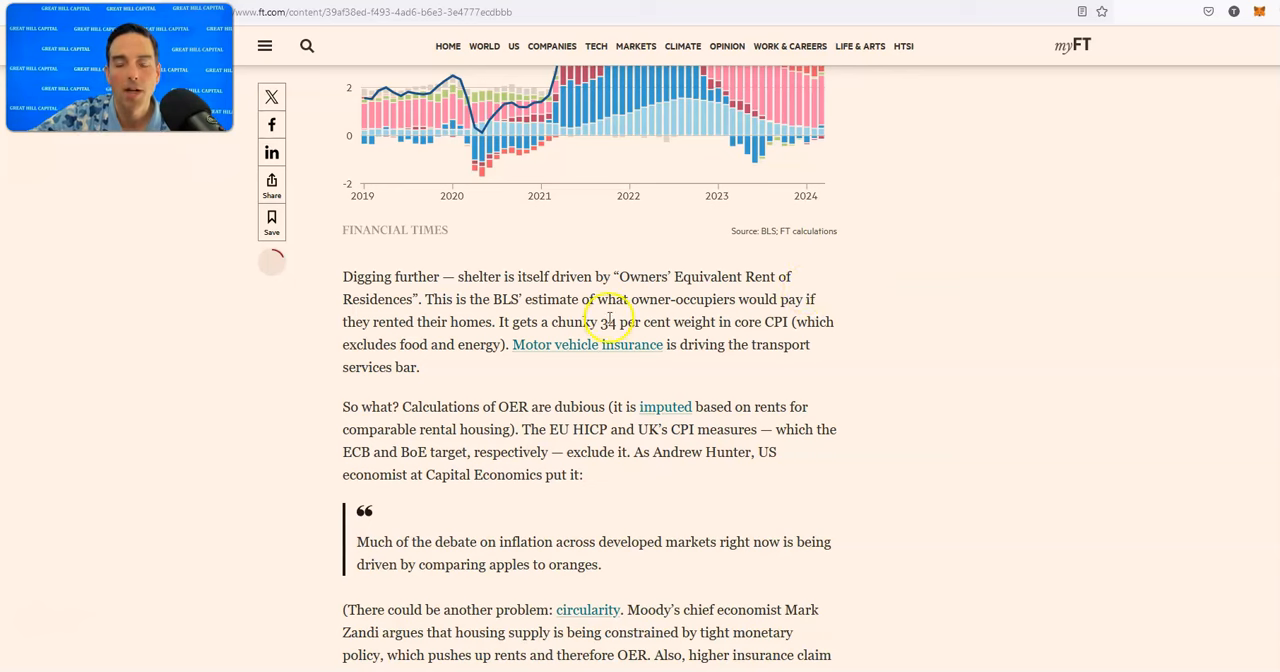
mouse_move(740, 320)
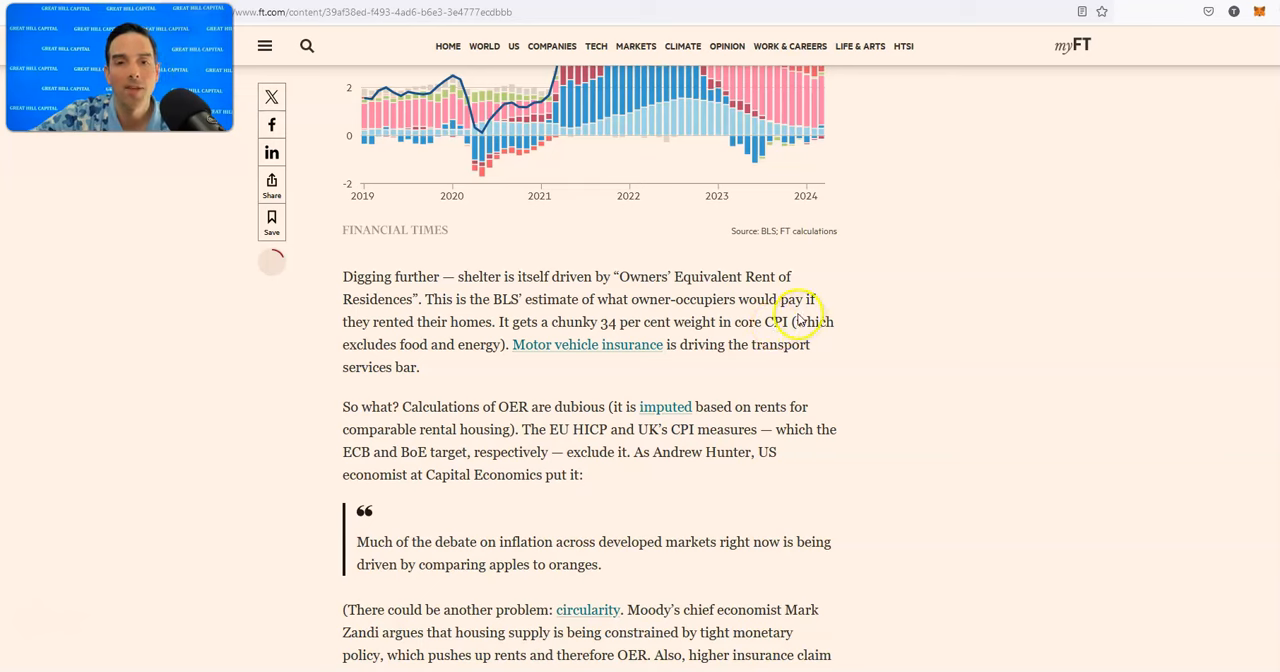
mouse_move(560, 338)
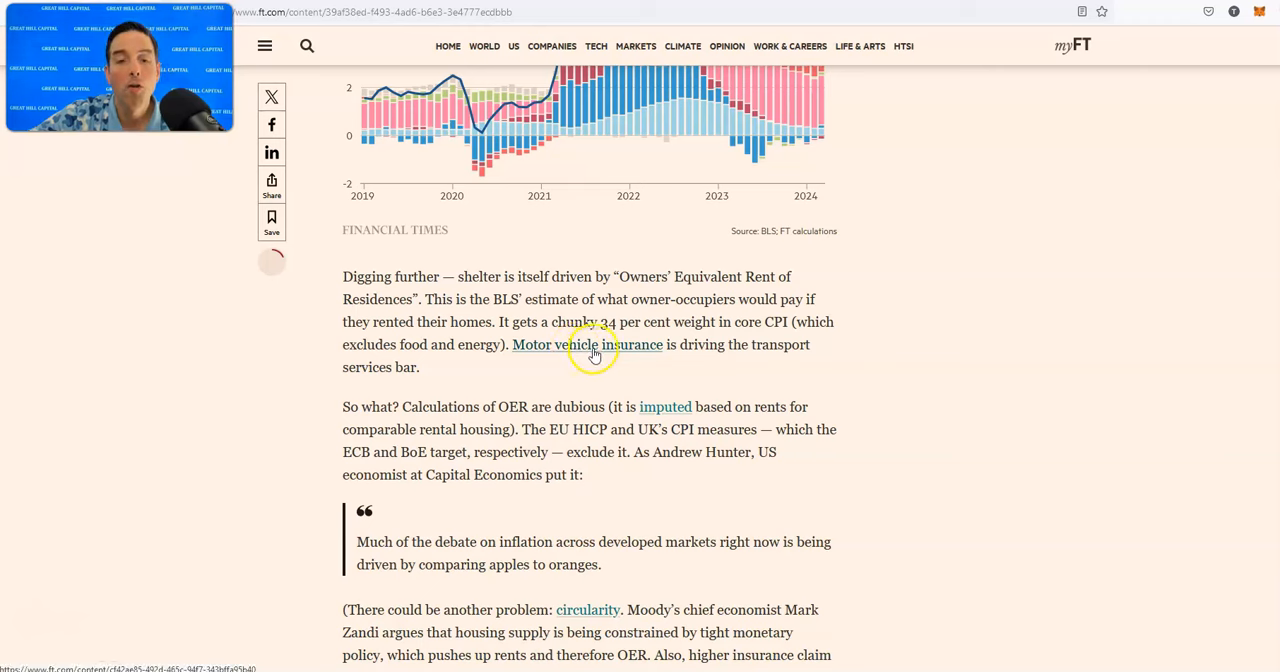
mouse_move(798, 358)
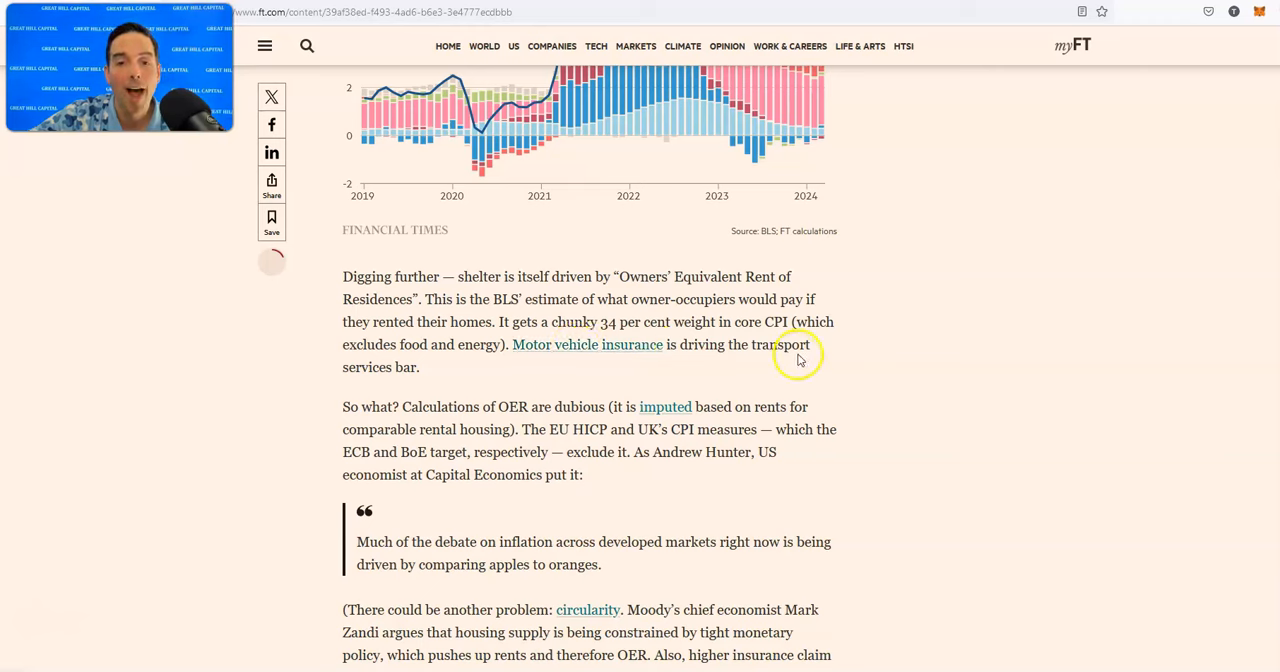
mouse_move(800, 340)
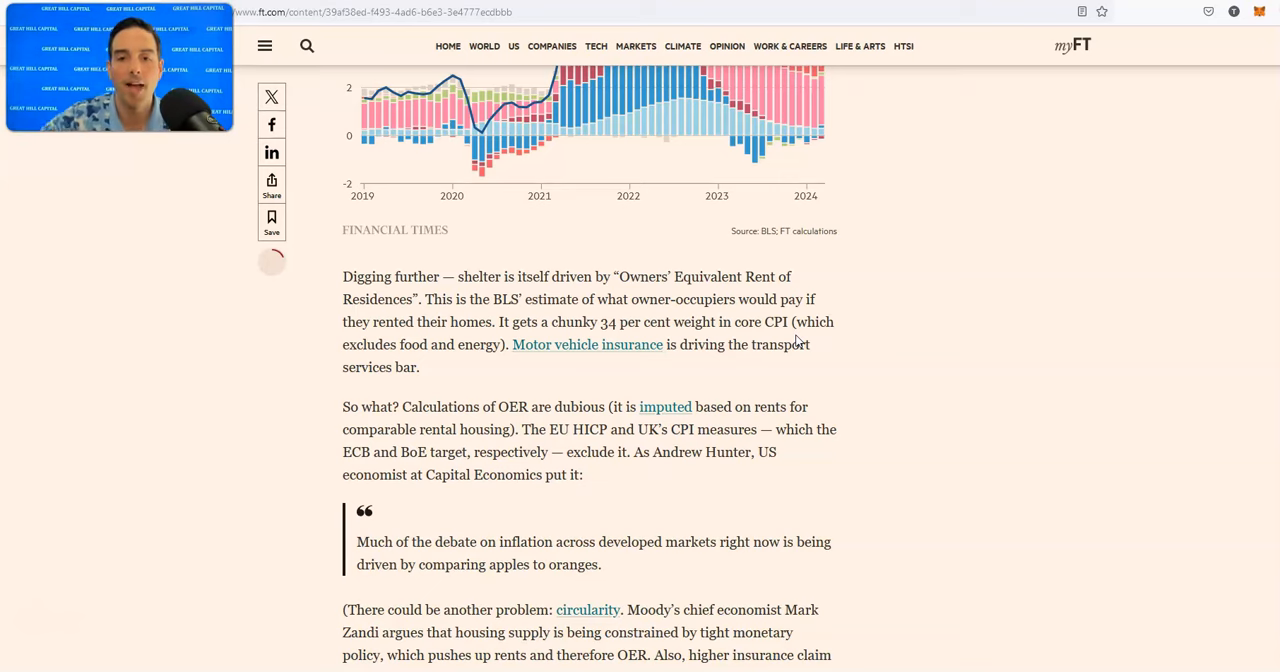
scroll(down, 3)
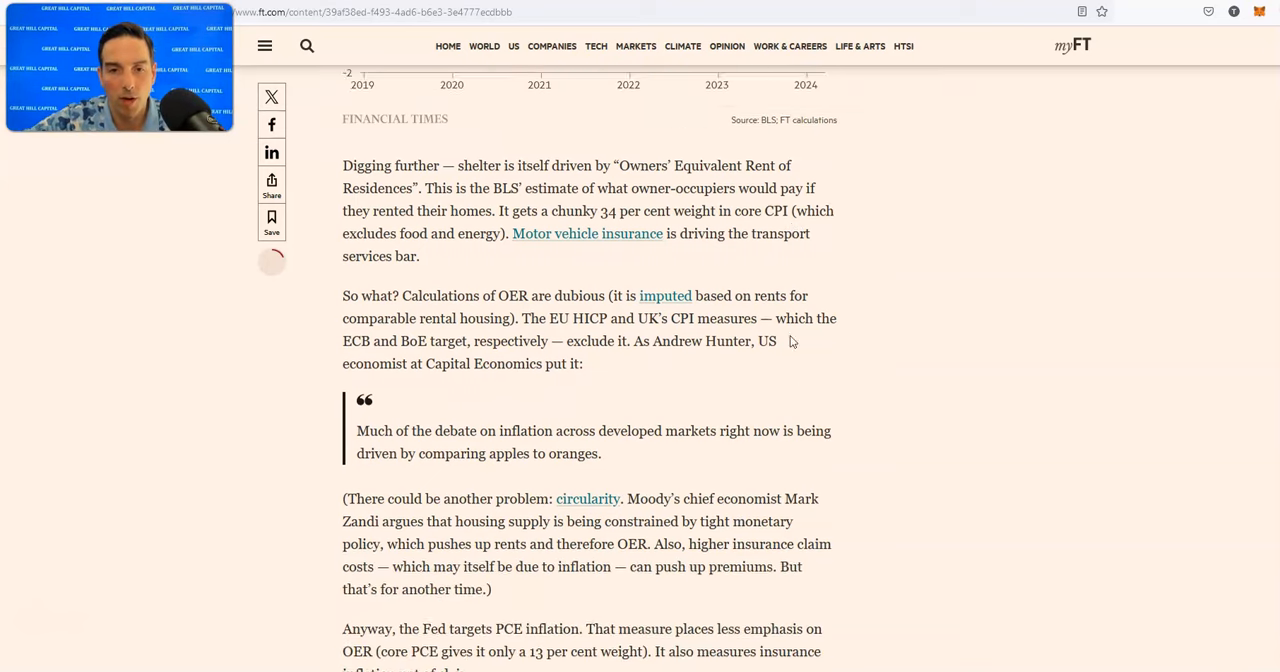
Scroll down to the Paul Donovan quote and the 'Where is US shelter CPI headed' chart.
scroll(down, 3)
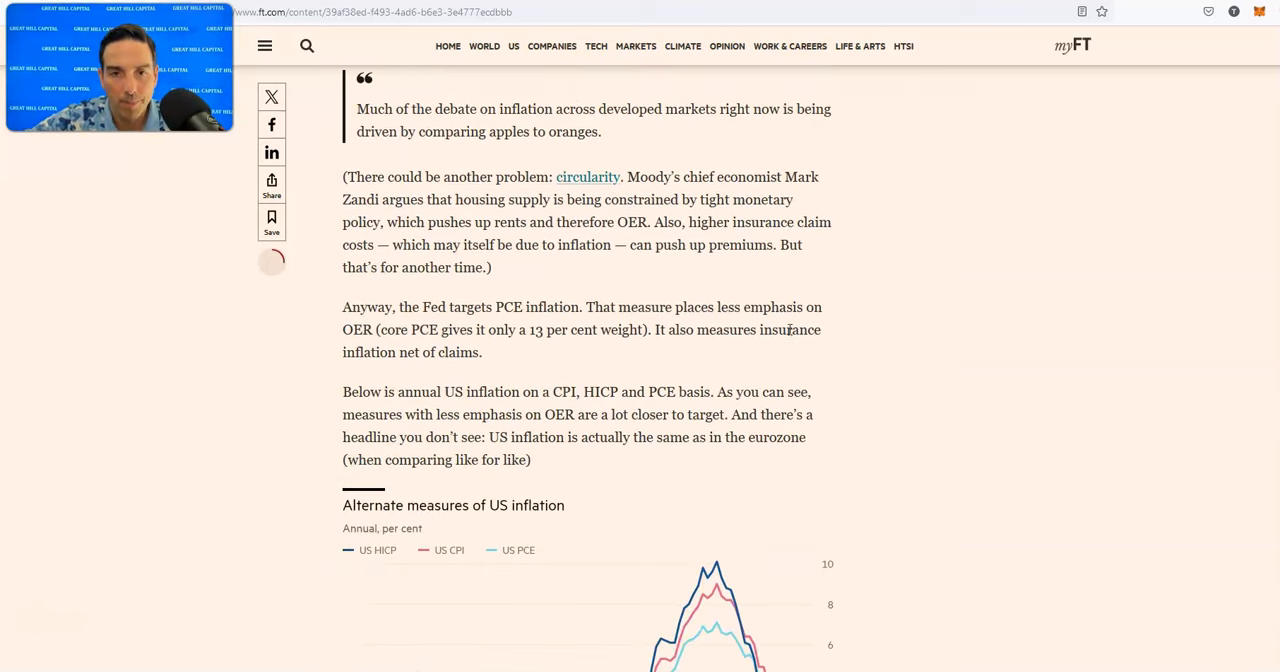
scroll(down, 3)
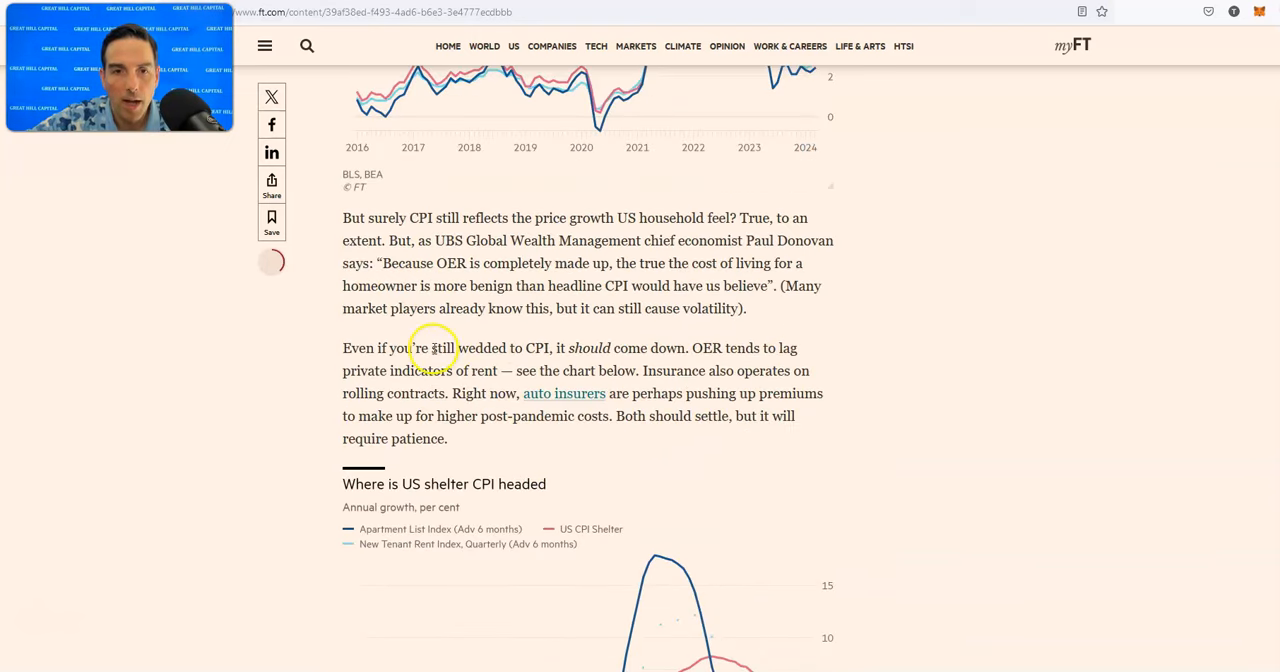
mouse_move(710, 348)
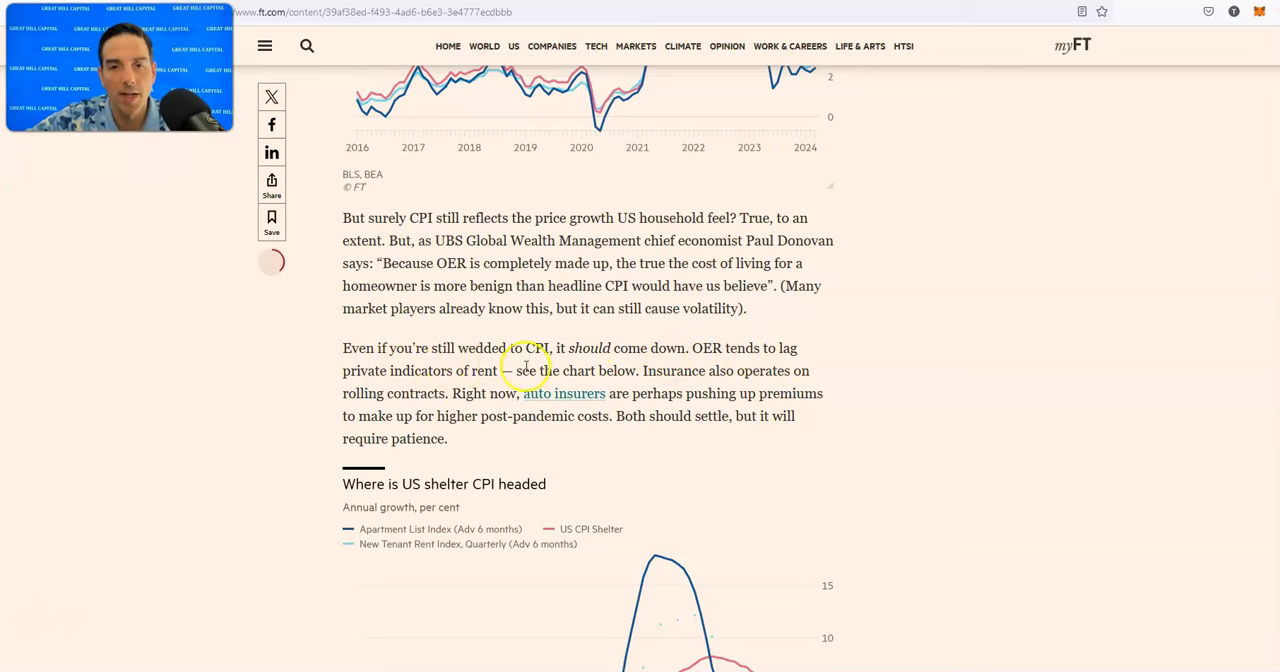
mouse_move(804, 390)
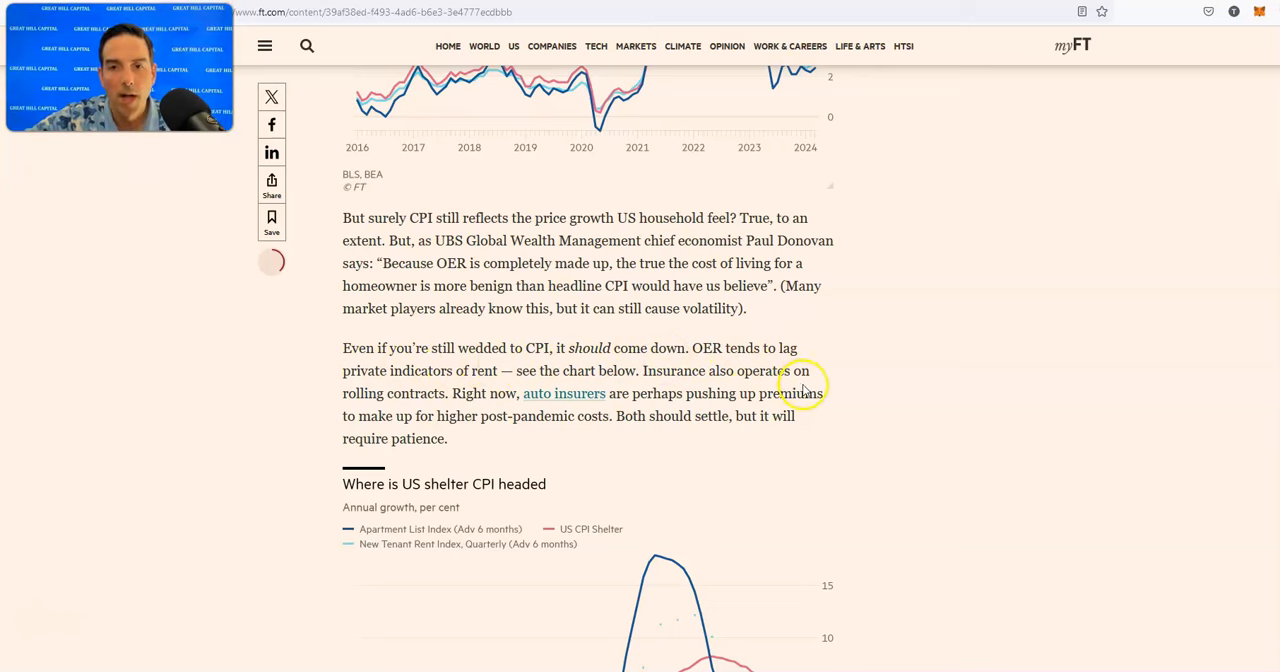
mouse_move(498, 386)
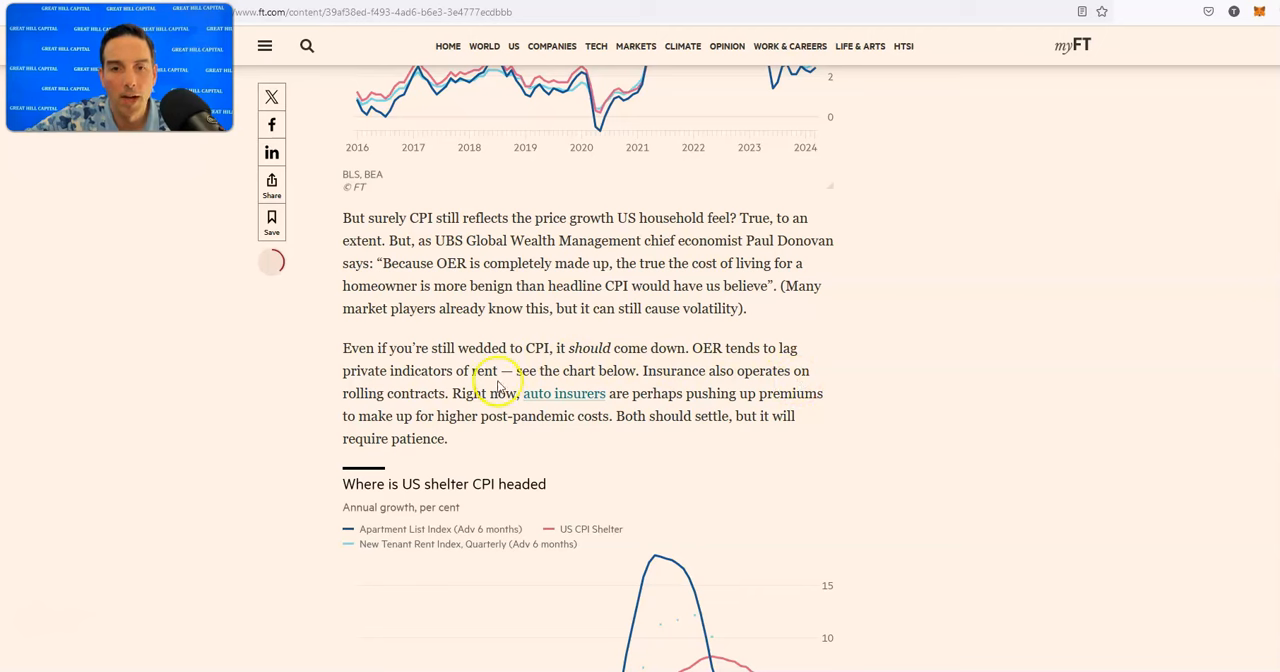